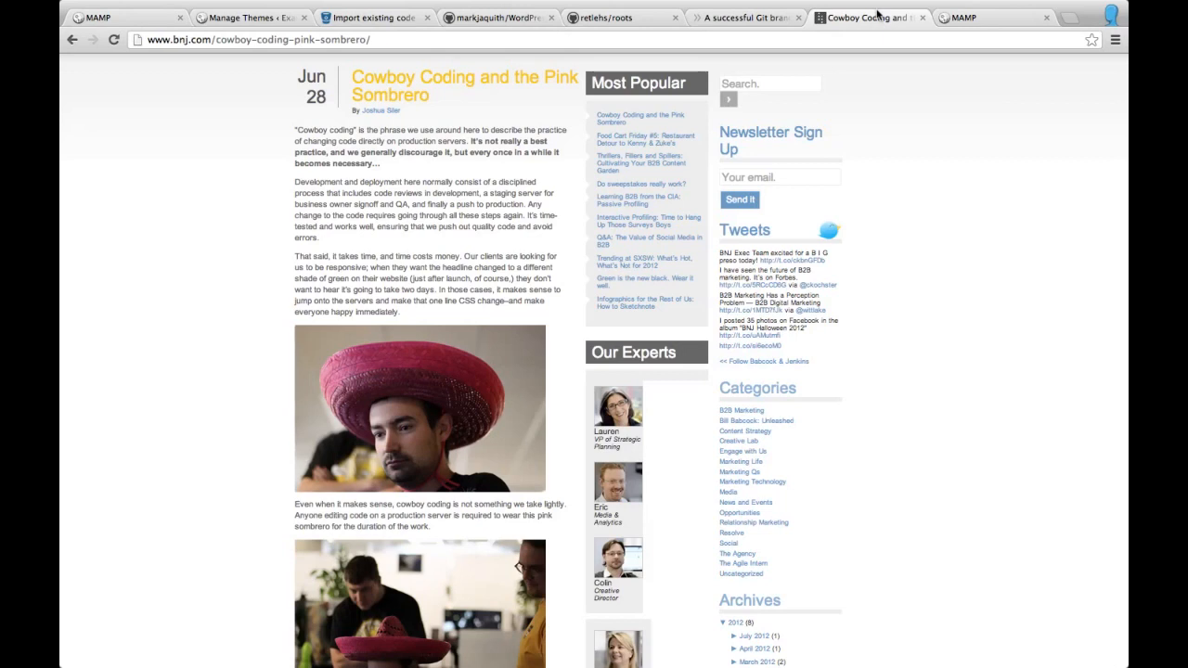
pyautogui.moveTo(825, 138)
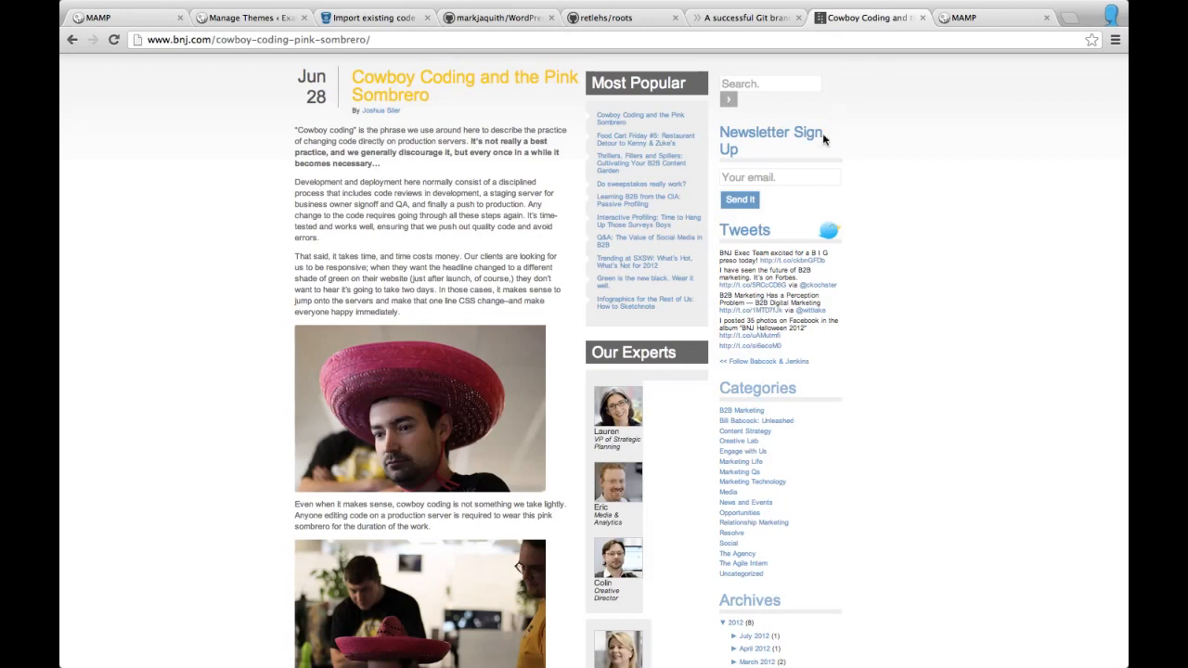
pyautogui.moveTo(814, 147)
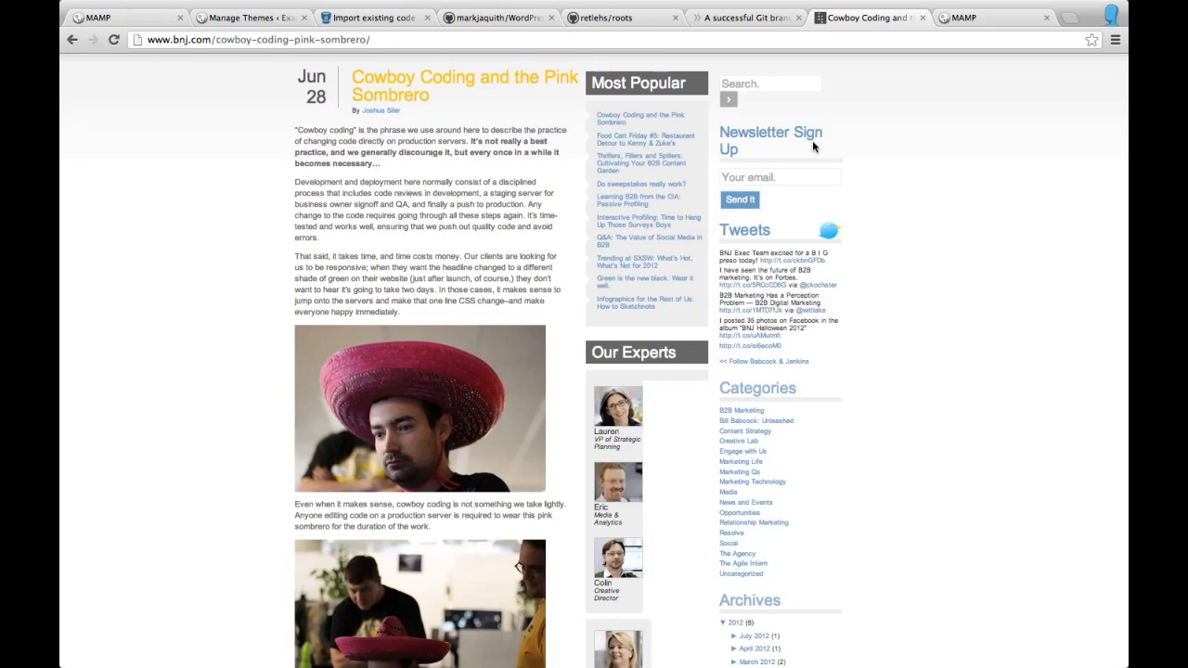
pyautogui.moveTo(884, 130)
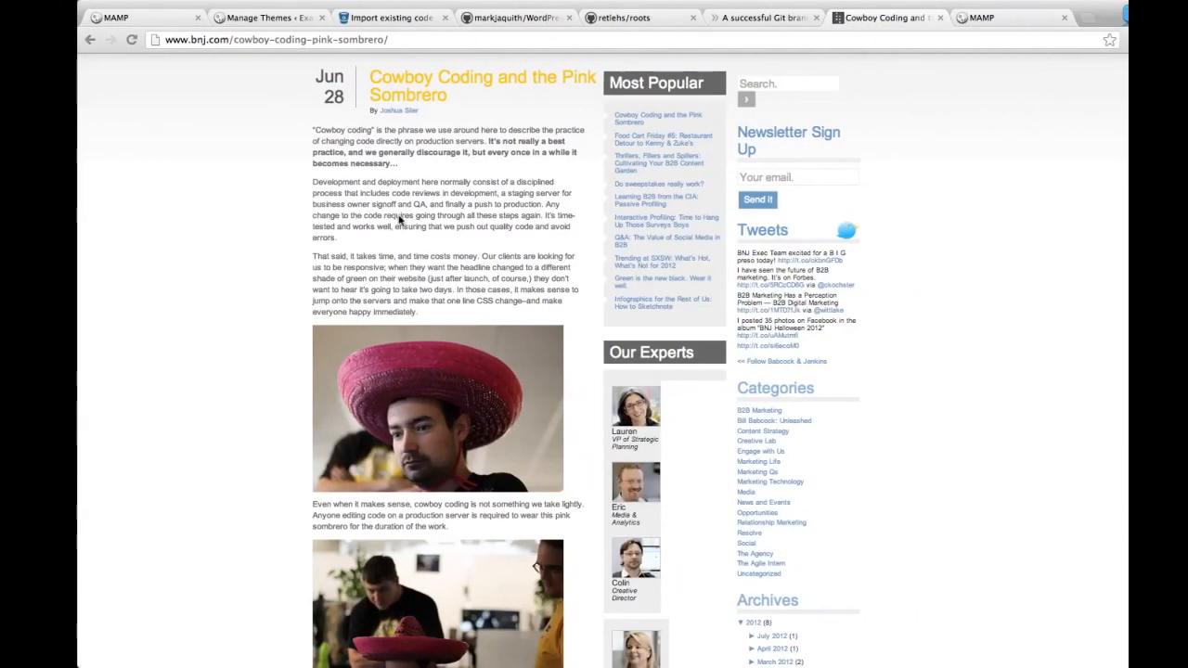
# Step: Switch Chrome to the Bitbucket 'Import existing code' page
pyautogui.click(376, 17)
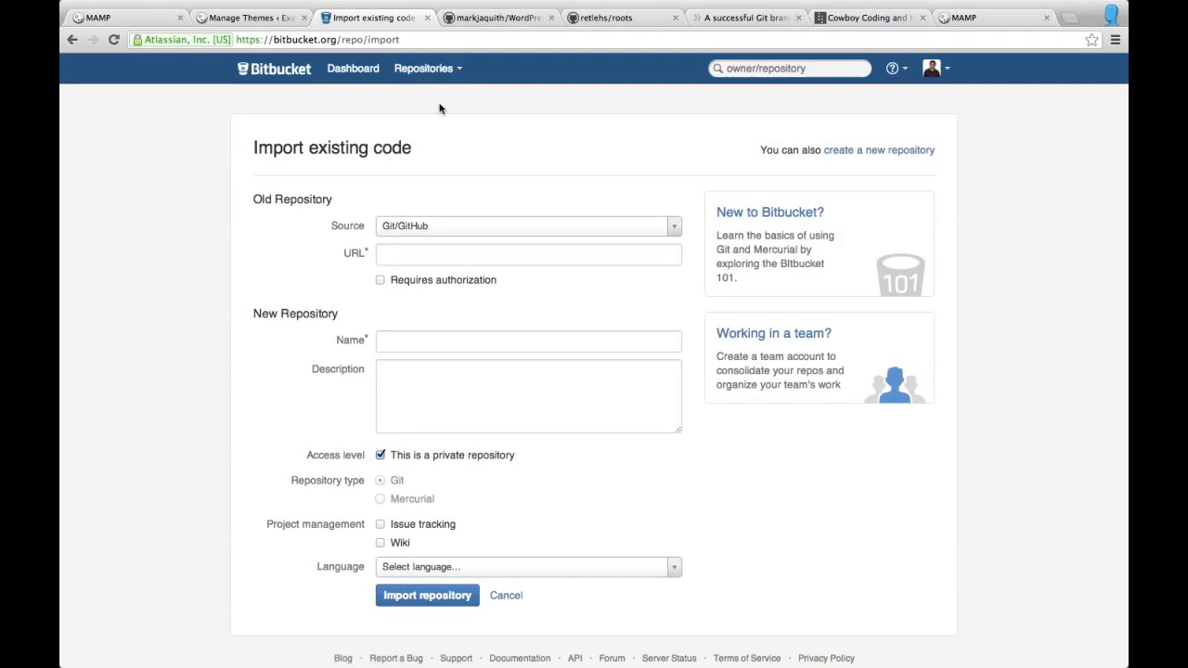
pyautogui.moveTo(568, 59)
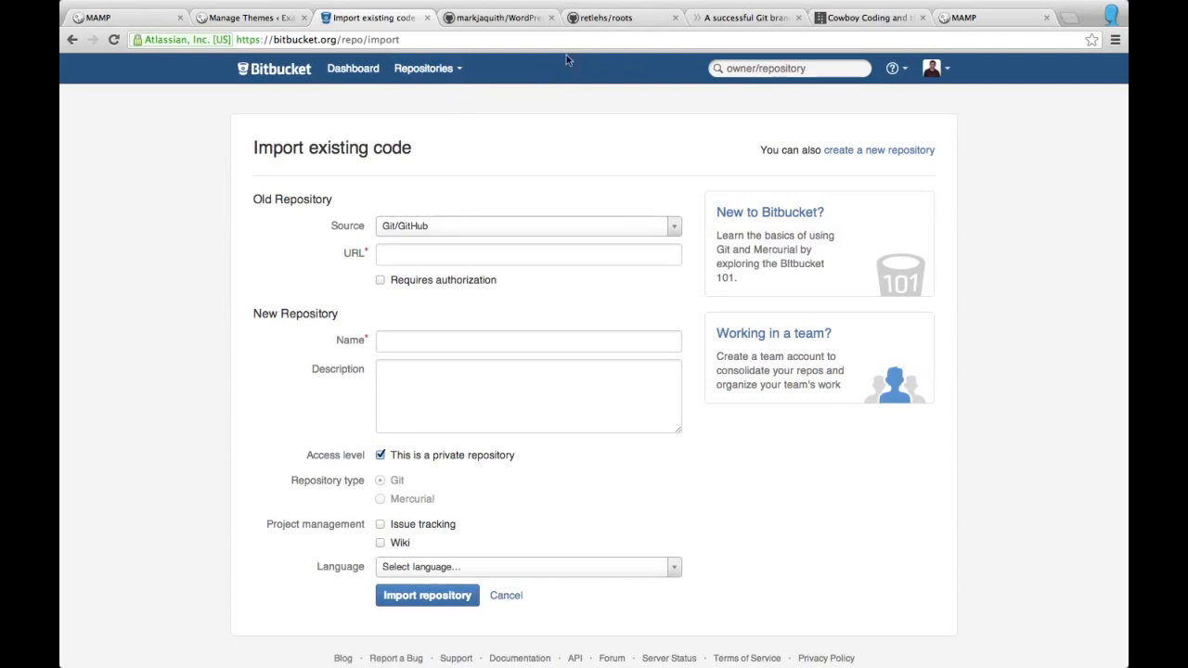
pyautogui.click(496, 17)
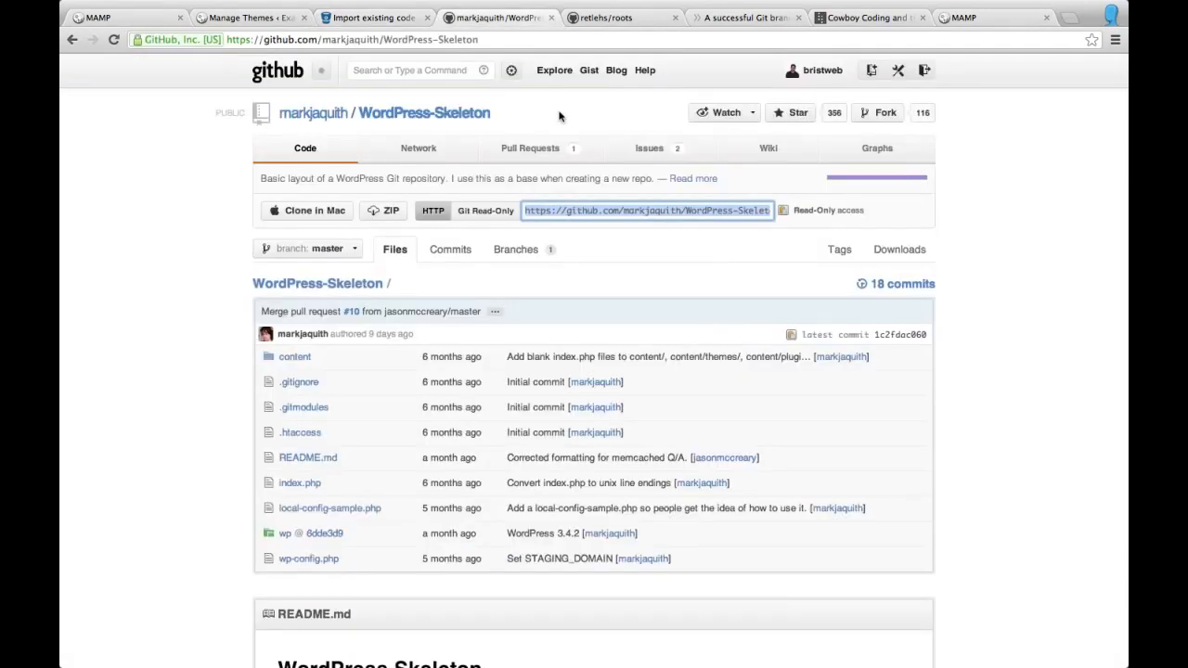
pyautogui.moveTo(670, 251)
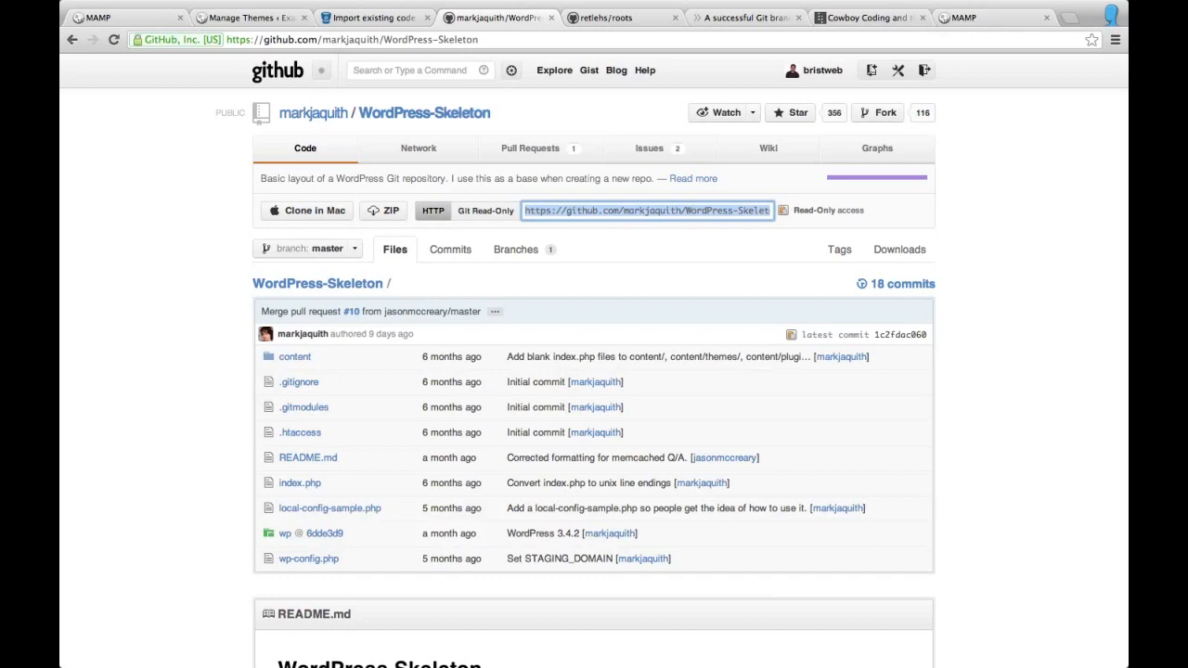
pyautogui.moveTo(766, 93)
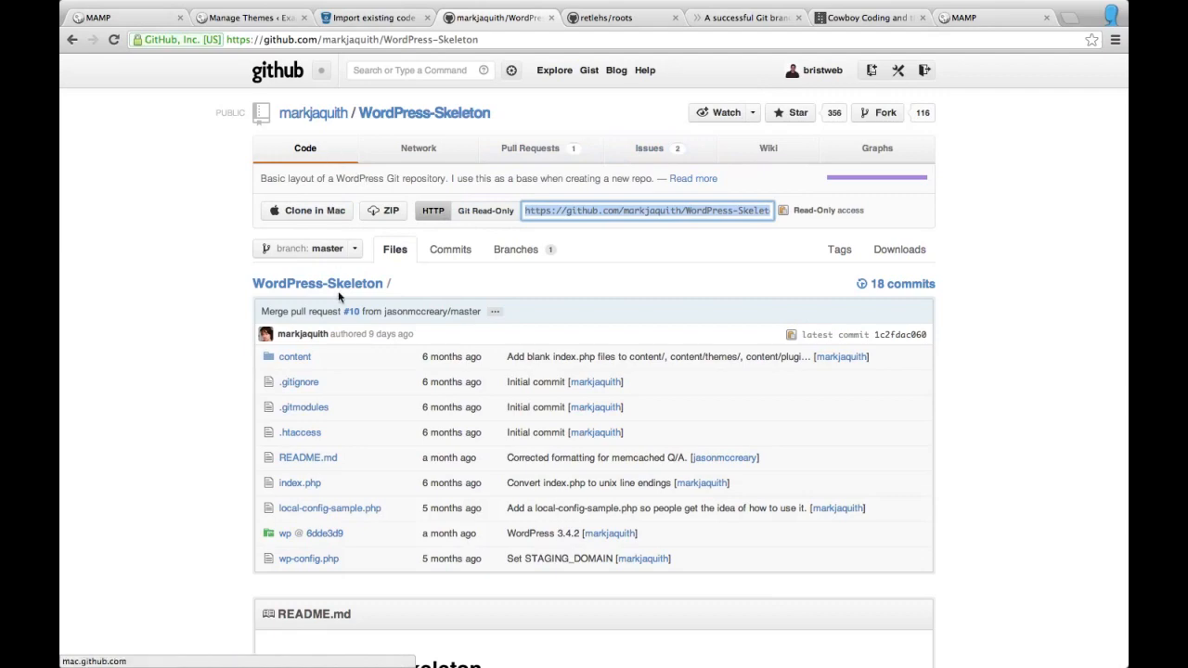
pyautogui.scroll(-3)
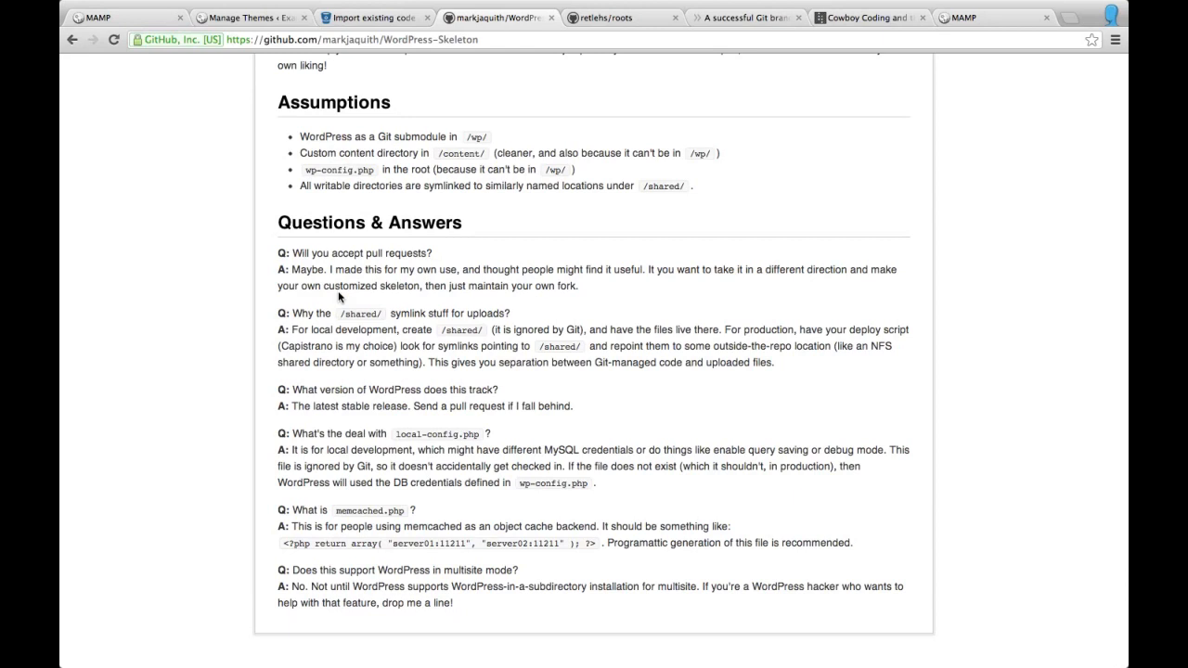
pyautogui.moveTo(370, 102)
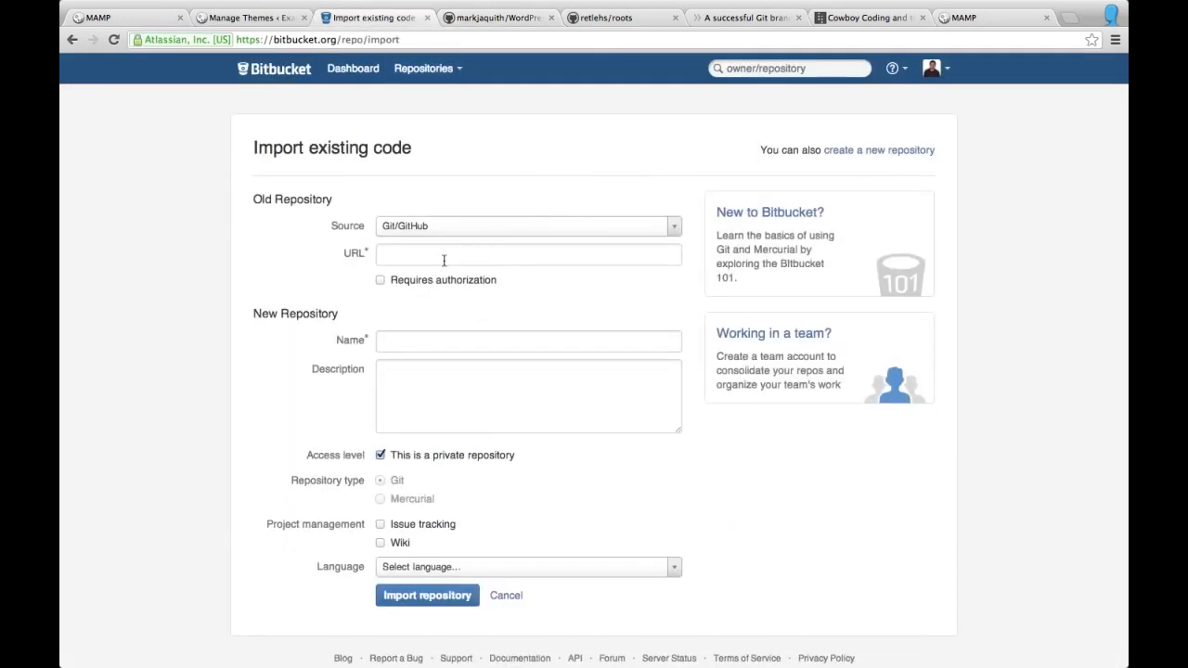
# Step: Import the GitHub WordPress-Skeleton.git URL into Bitbucket as private WordPress-Skeleton
pyautogui.write('https://github.com/markjaquith/WordPress-Skeleton.git')
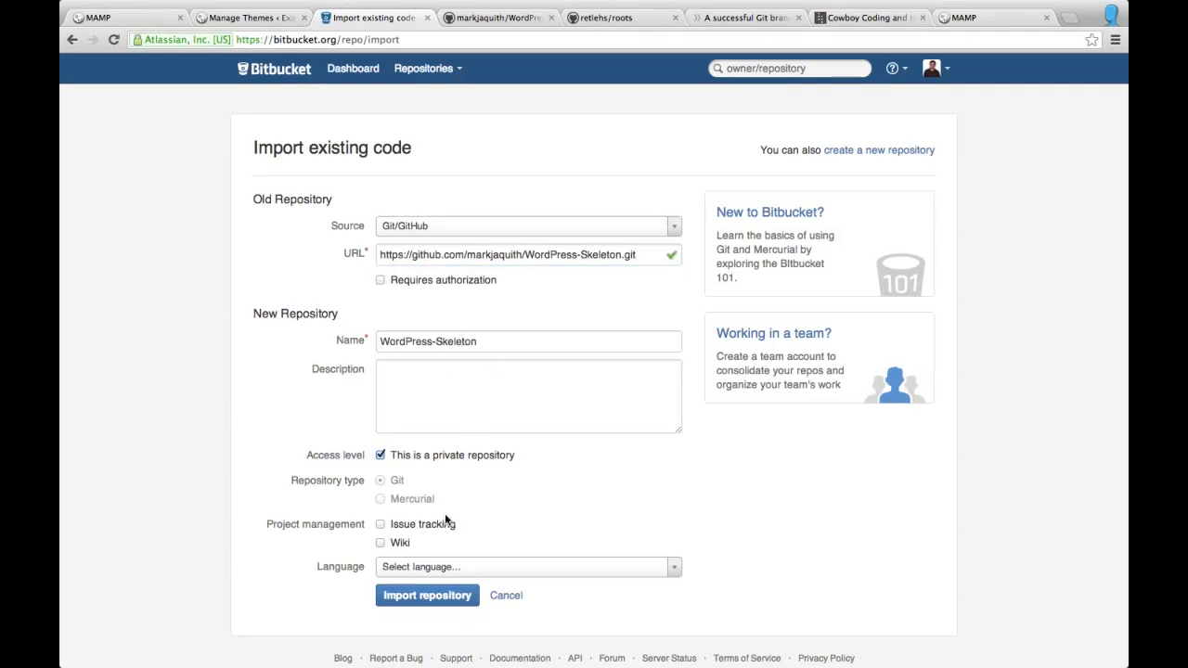
pyautogui.click(427, 594)
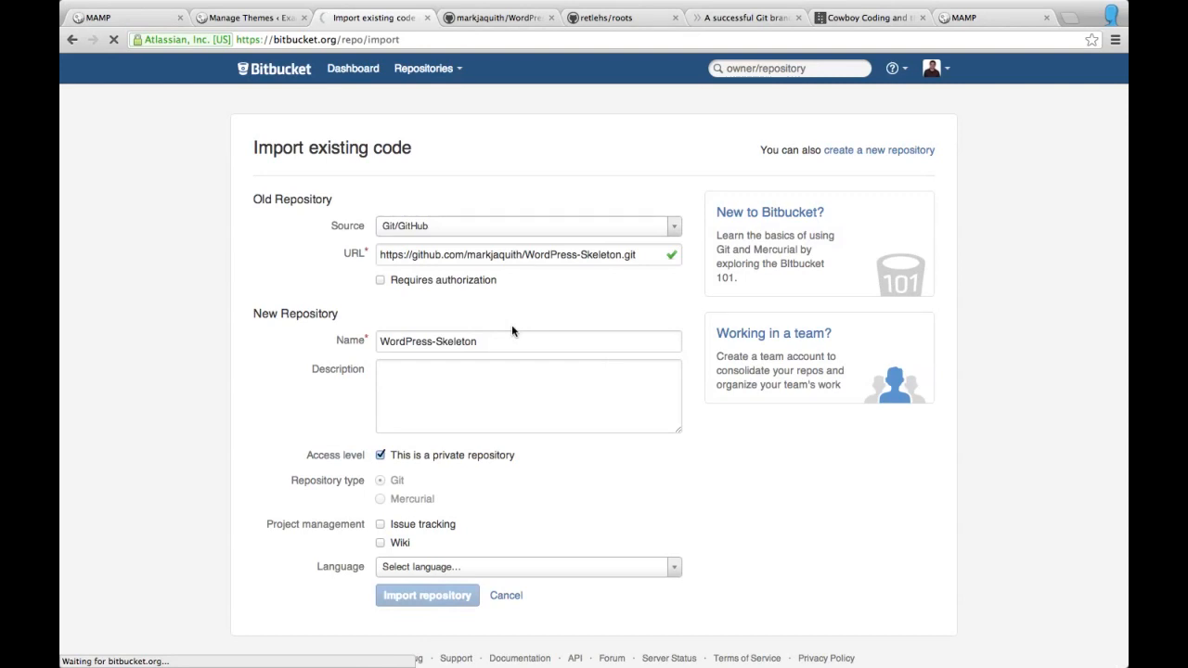
pyautogui.click(427, 595)
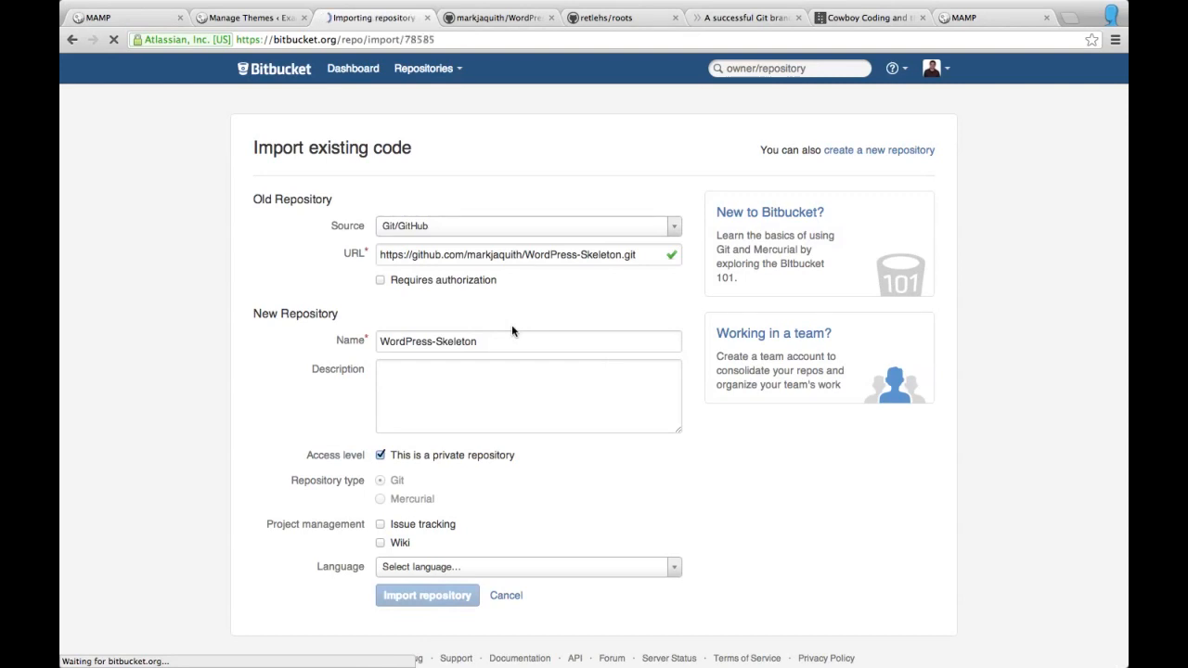
pyautogui.click(427, 595)
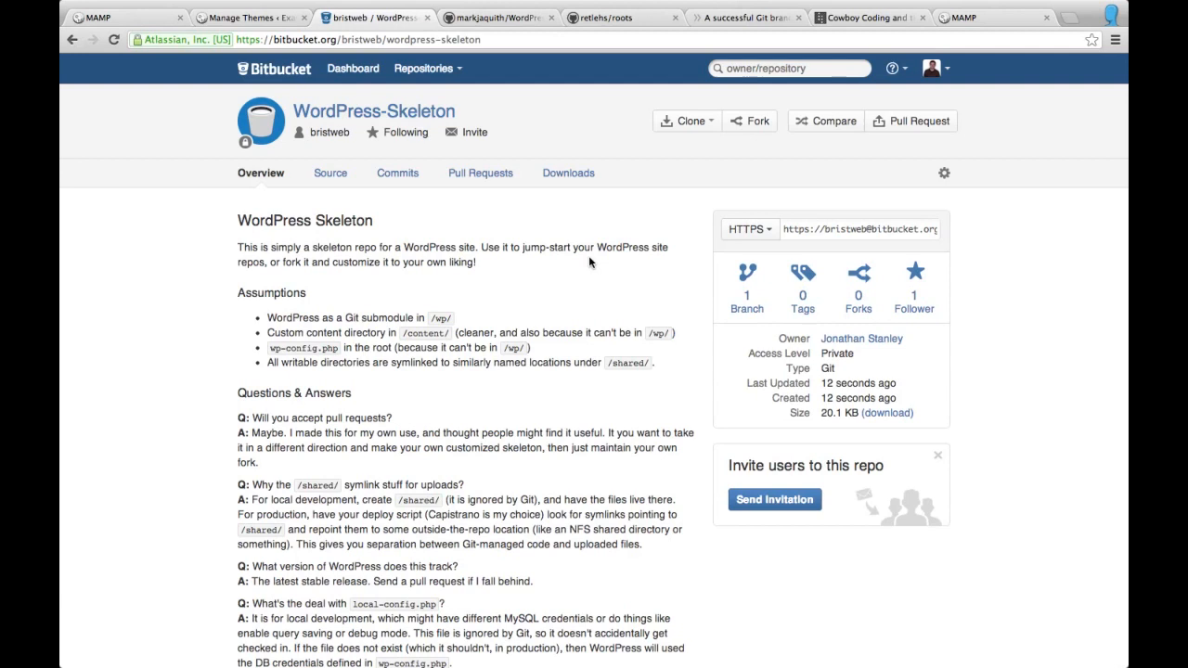
pyautogui.moveTo(750, 120)
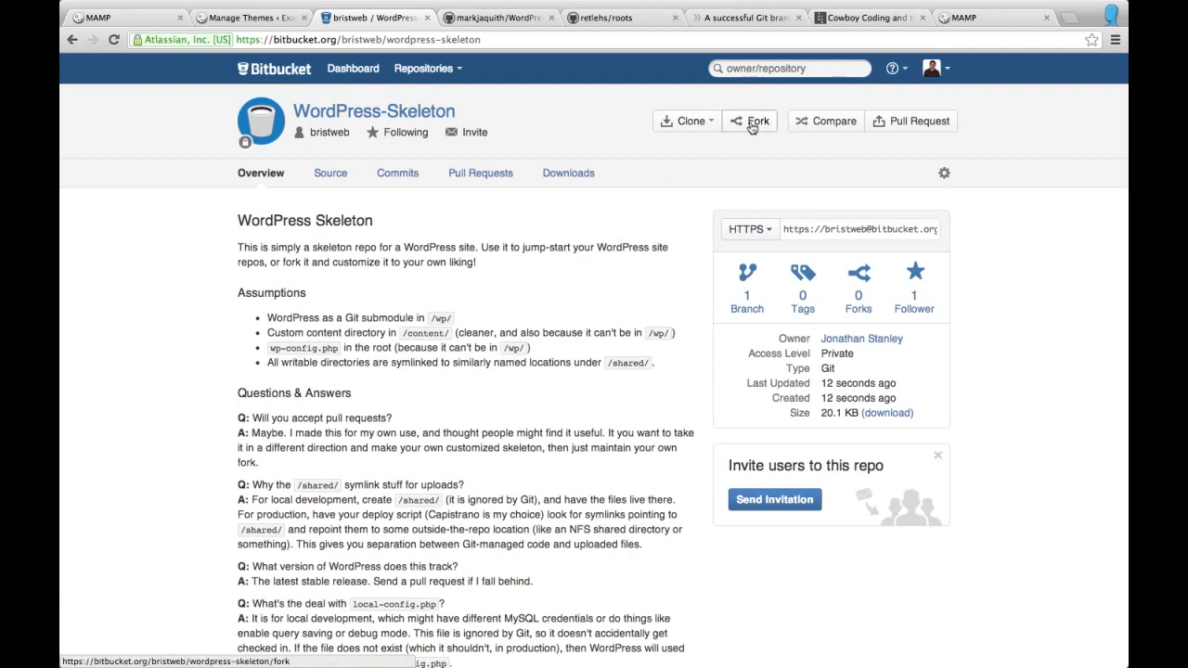
# Step: Fork WordPress-Skeleton on Bitbucket as WP-Skel-EX, then switch to SourceTree
pyautogui.click(750, 120)
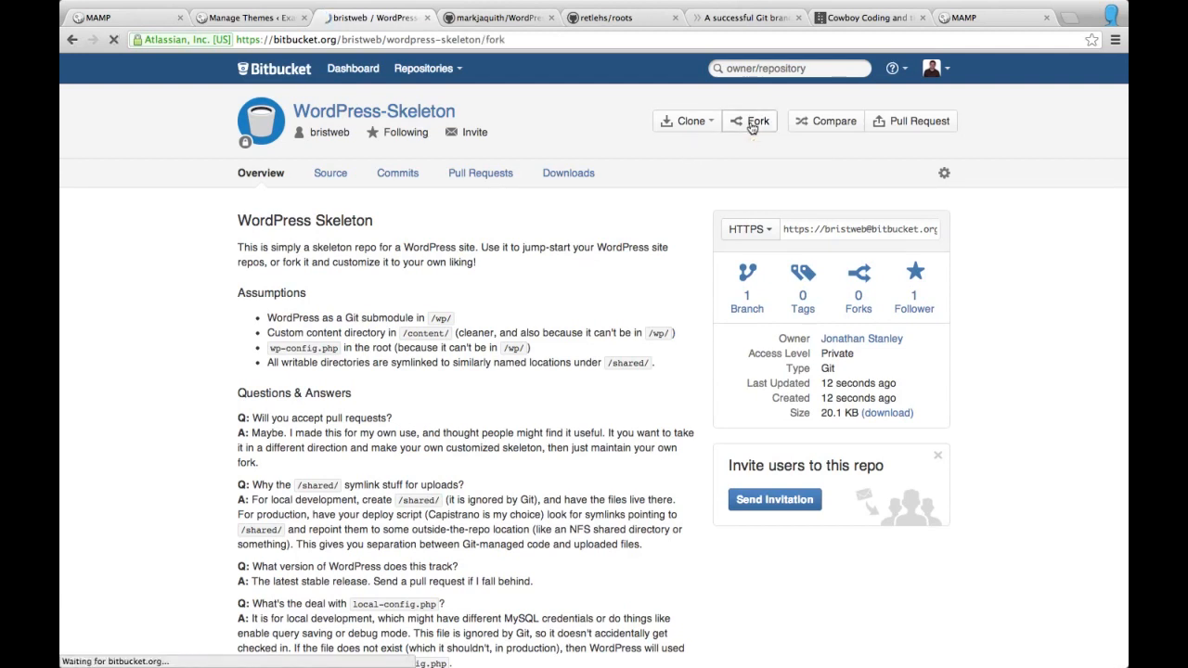
pyautogui.click(749, 121)
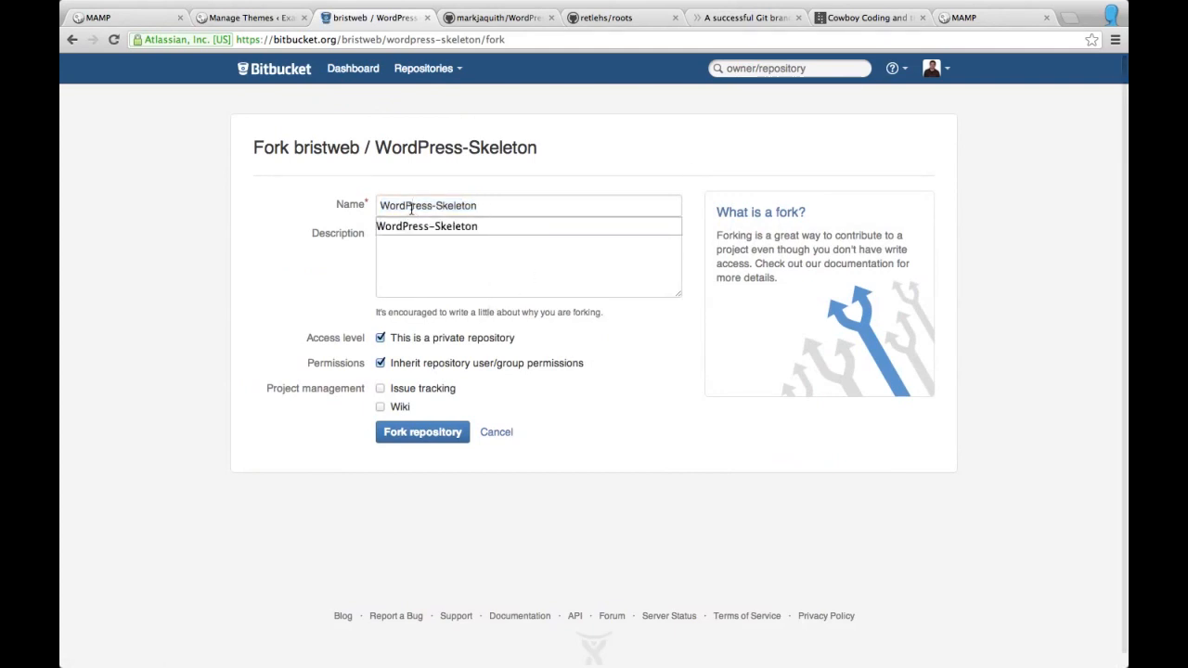
pyautogui.write('WP-Skeleton')
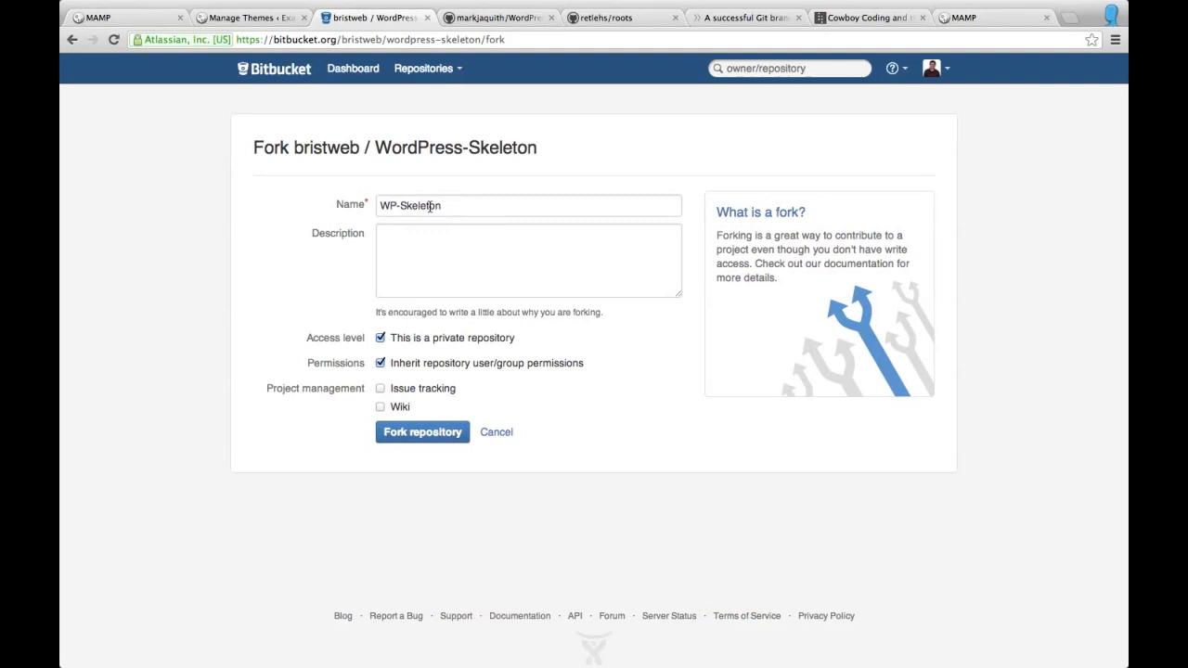
pyautogui.write('WP-Skel')
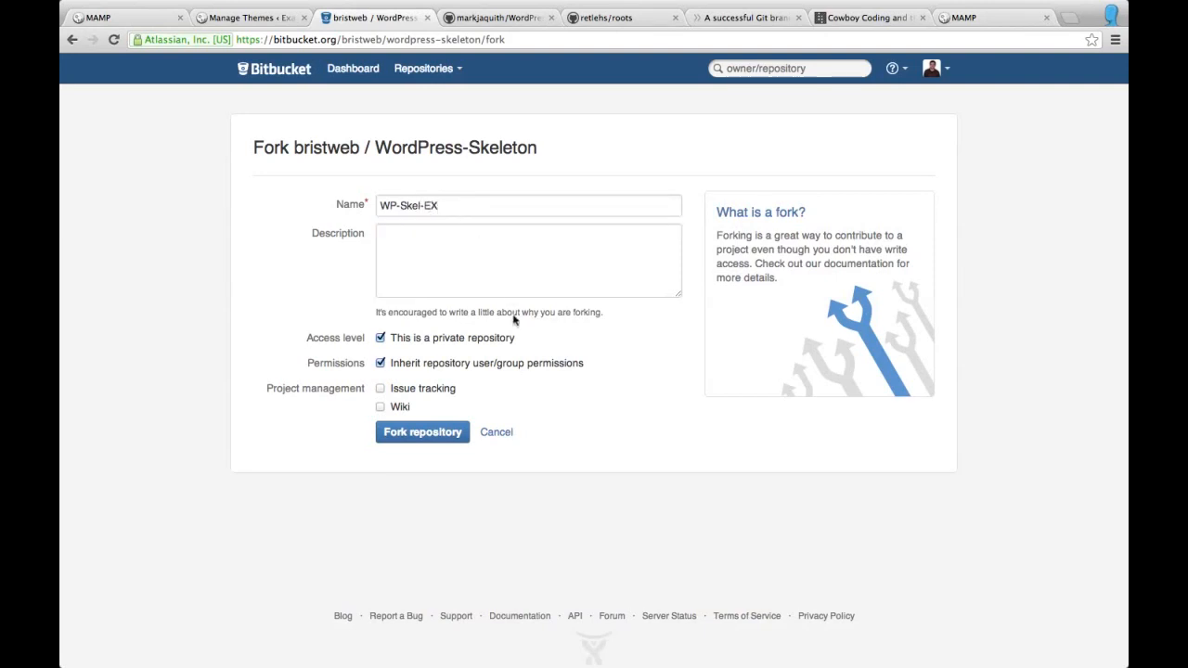
pyautogui.click(421, 432)
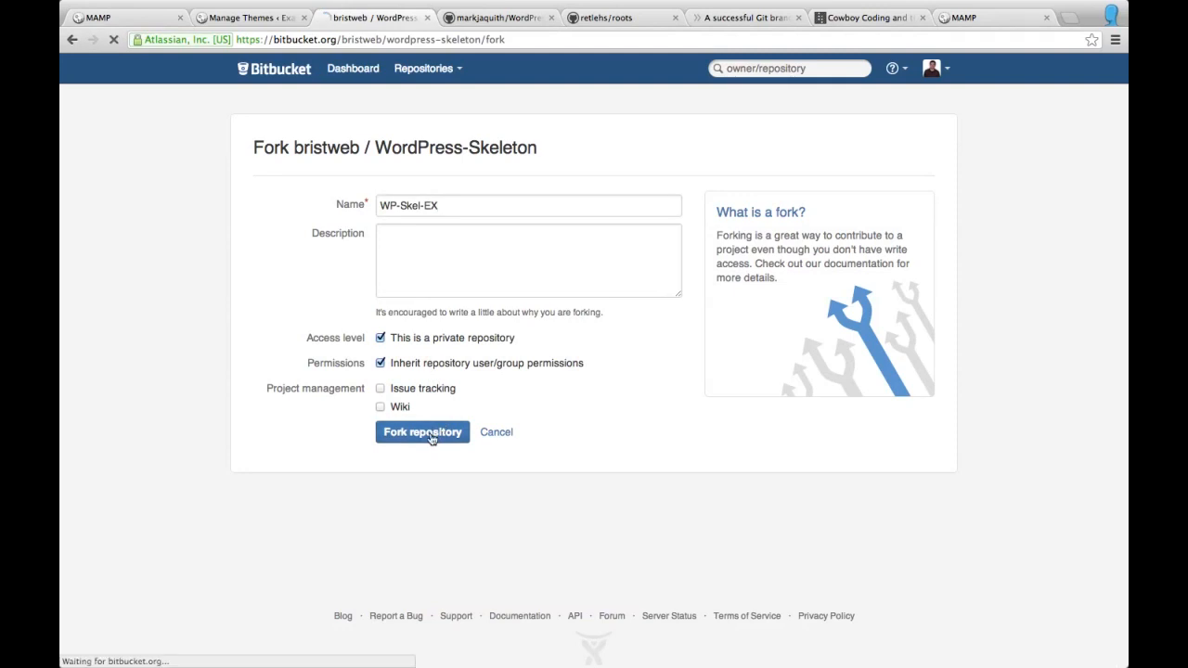
pyautogui.click(422, 431)
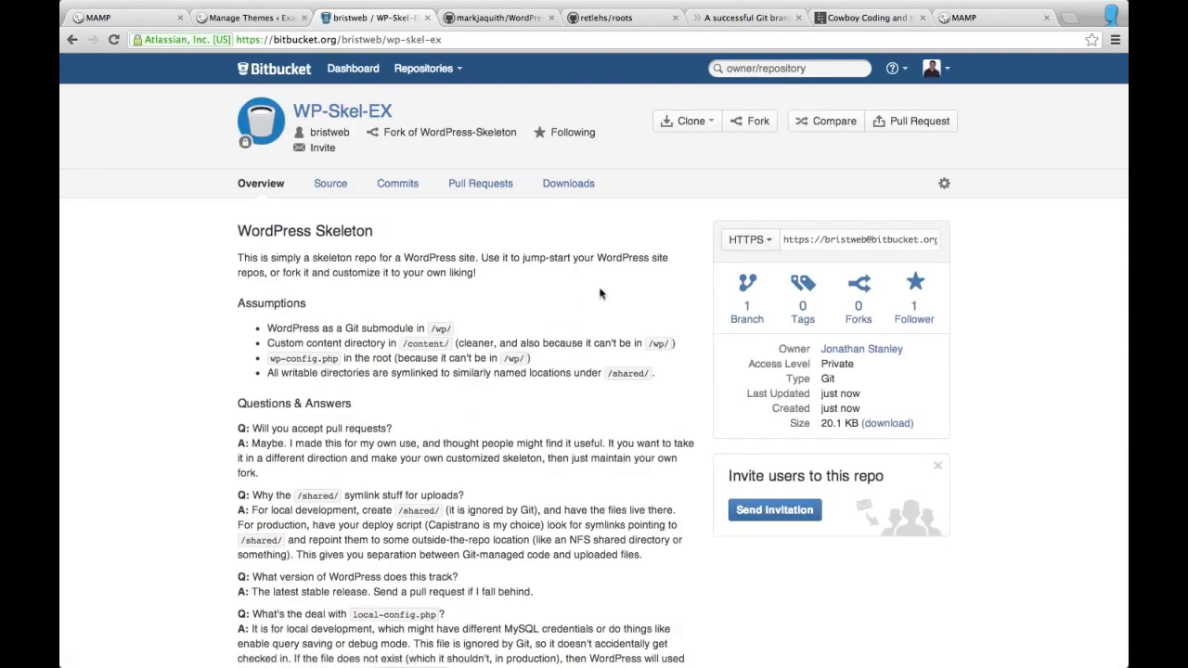
pyautogui.click(858, 239)
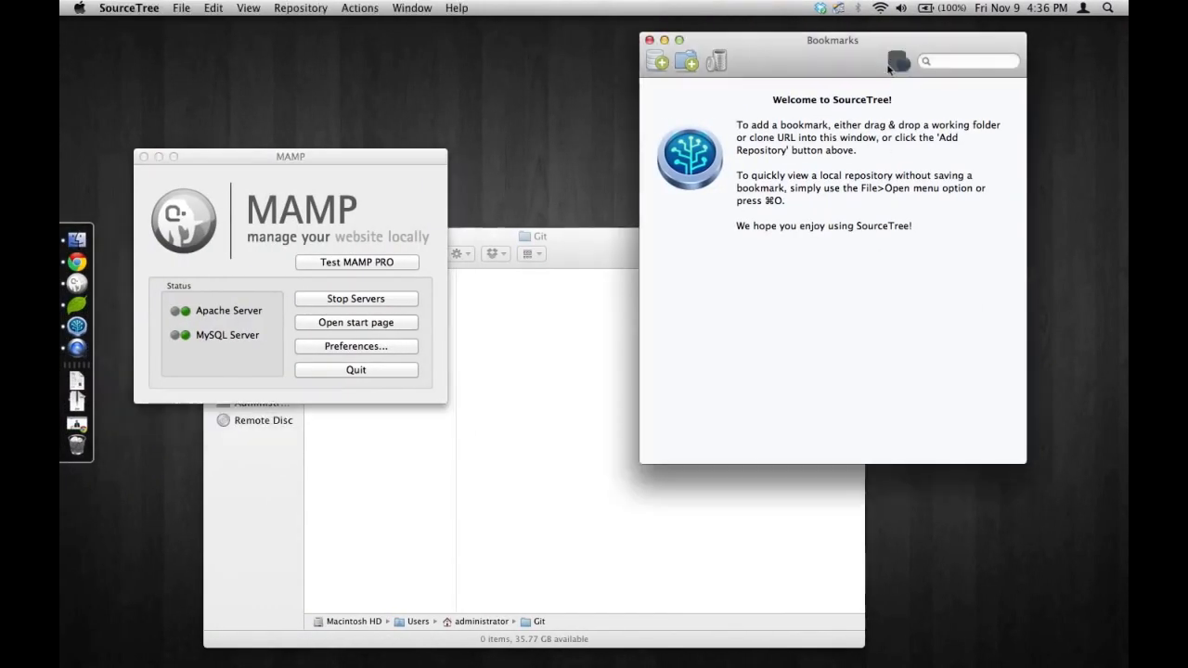
# Step: Clone hosted WP-Skel-EX into /Users/administrator/Git/example
pyautogui.click(898, 61)
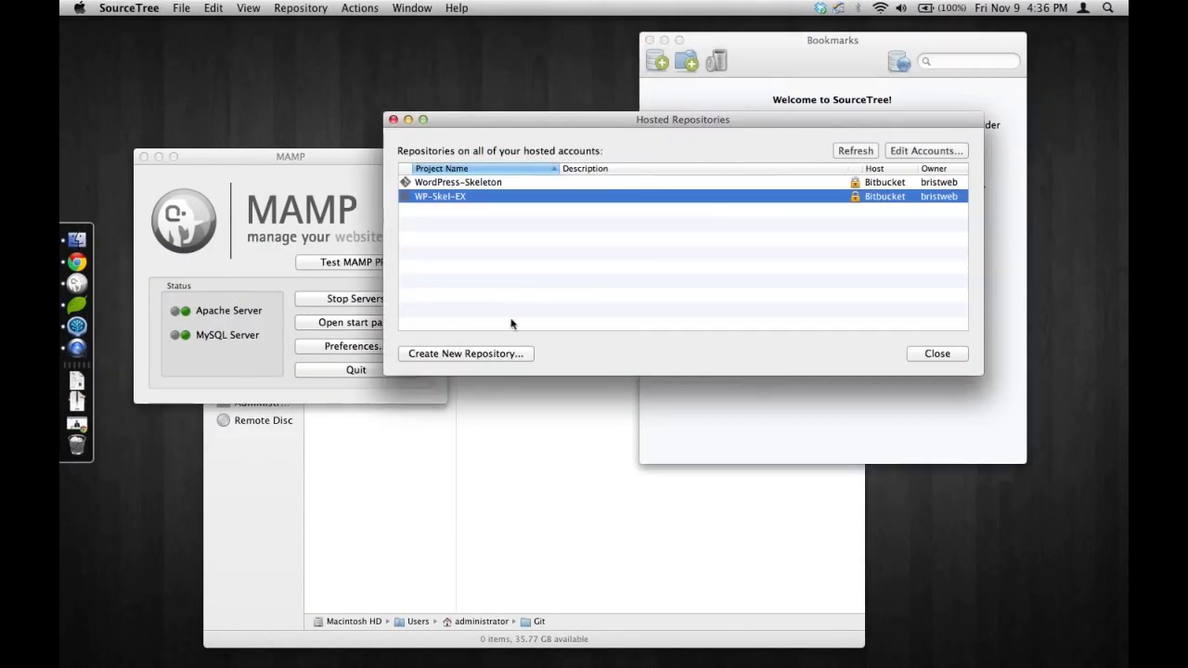
pyautogui.click(458, 182)
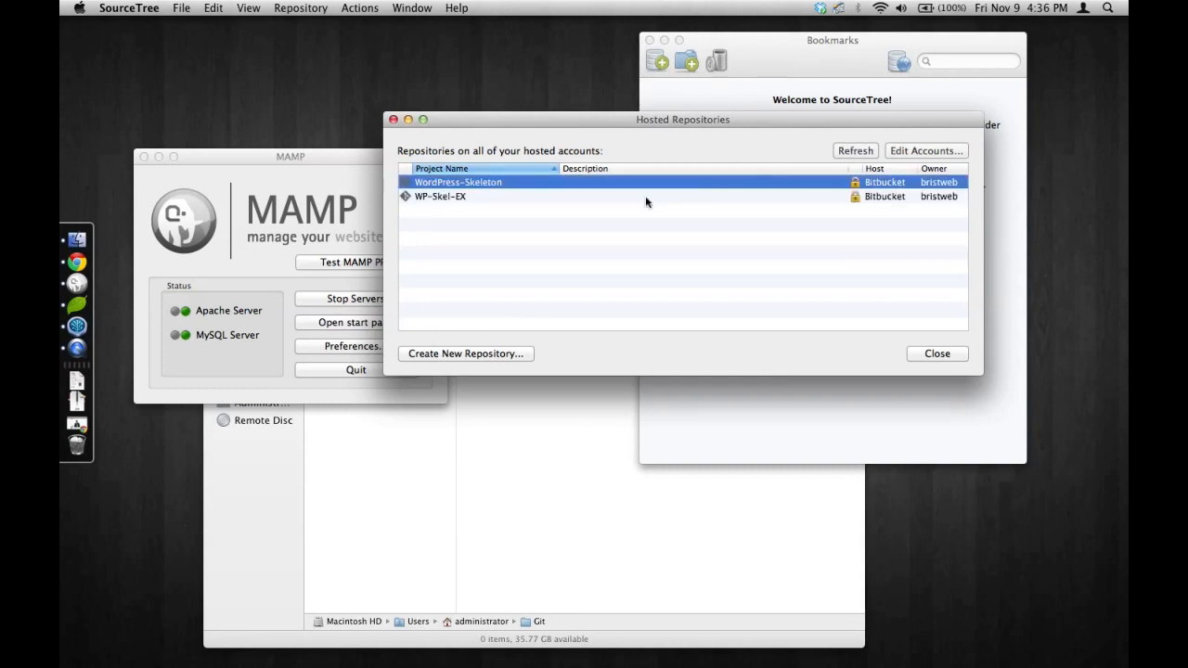
pyautogui.click(439, 195)
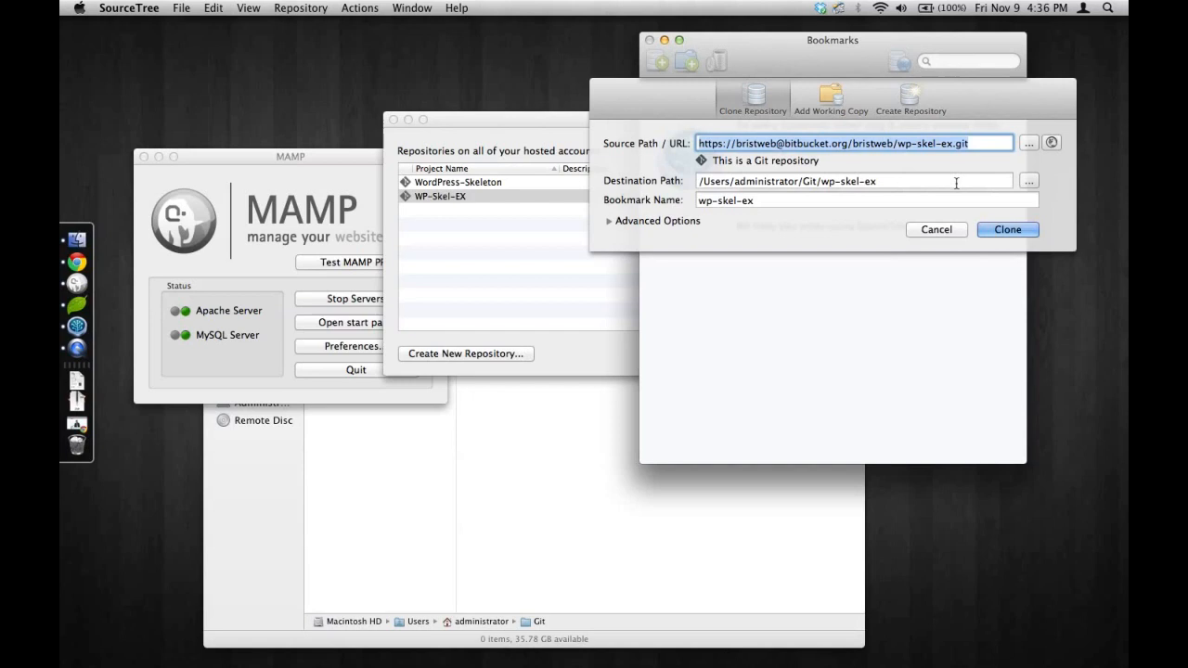
pyautogui.write('e')
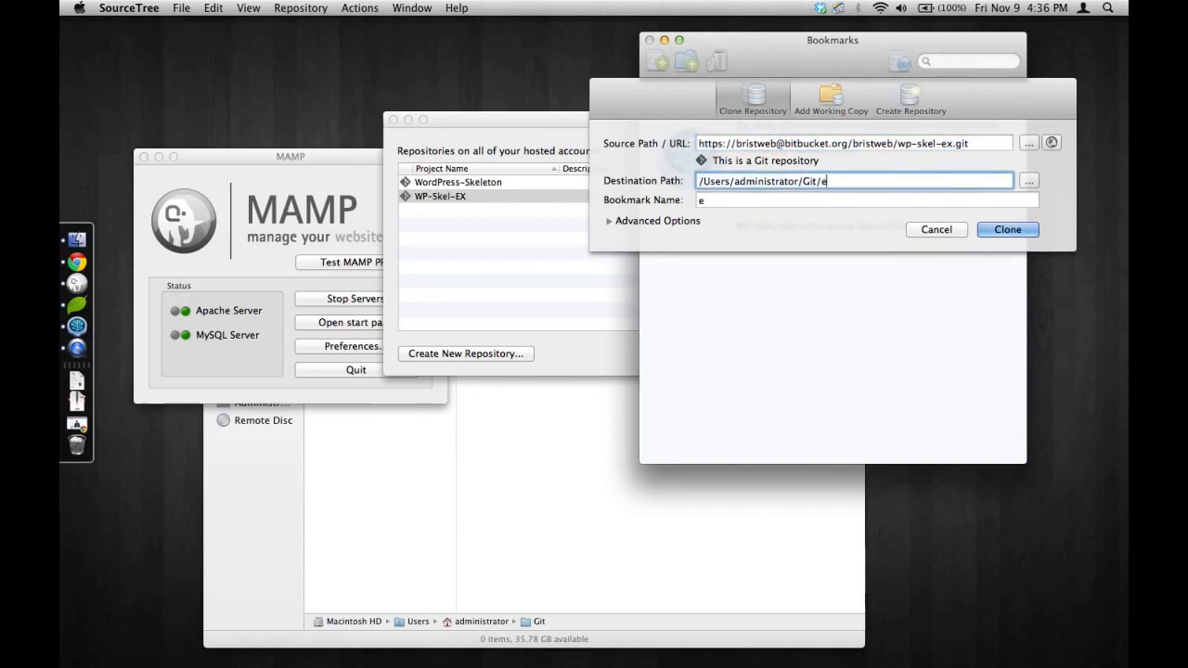
pyautogui.write('xample')
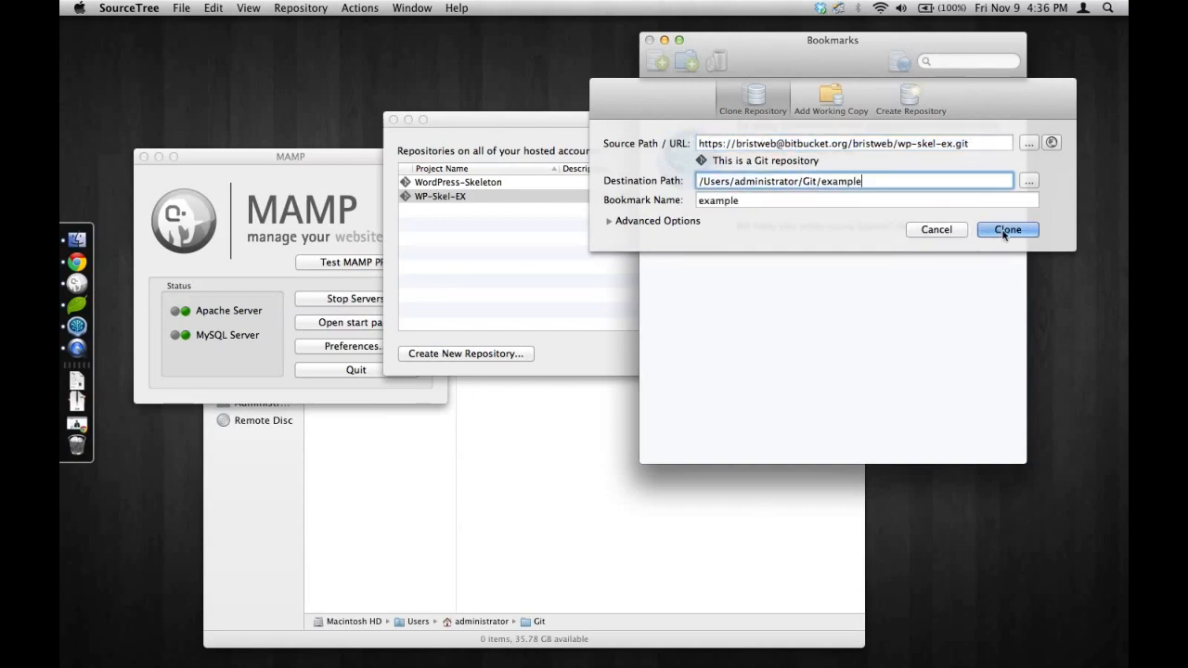
pyautogui.click(1007, 230)
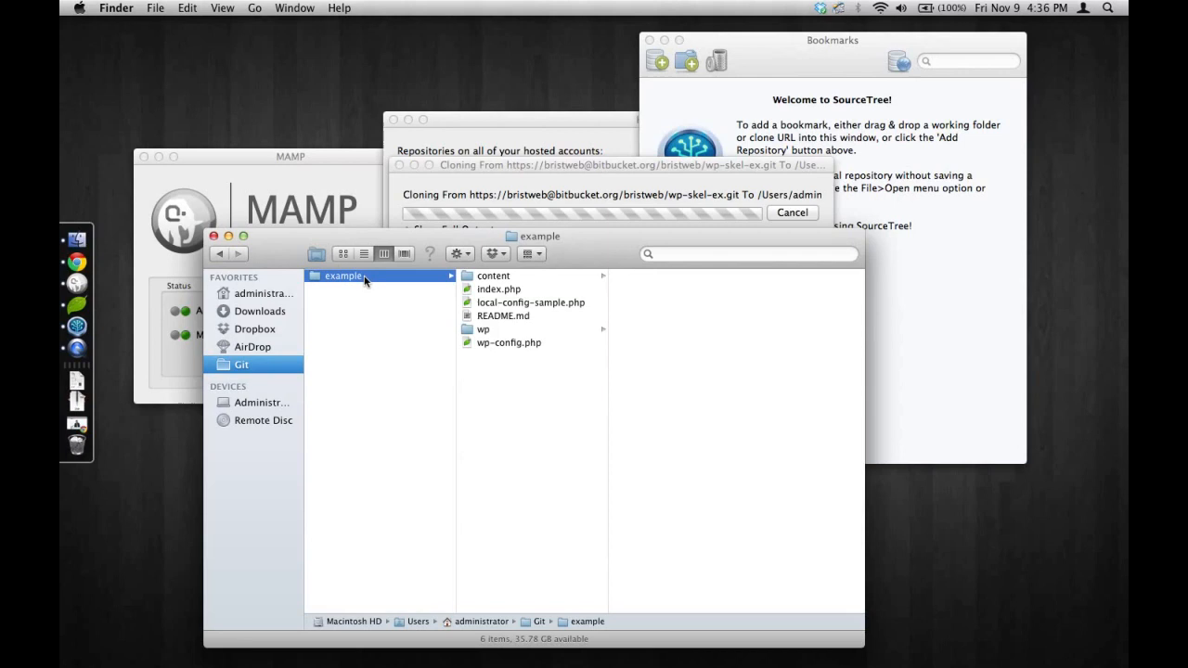
pyautogui.moveTo(536, 340)
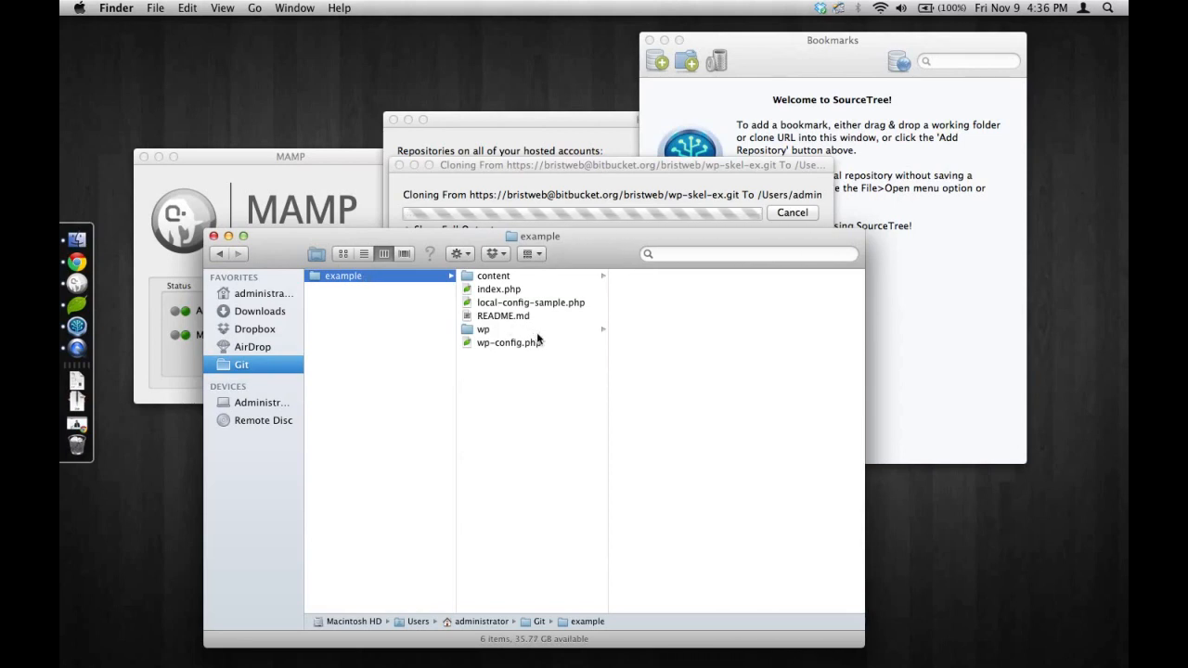
# Step: Browse the cloned example folder's wp and content folders and preview README.md
pyautogui.click(483, 330)
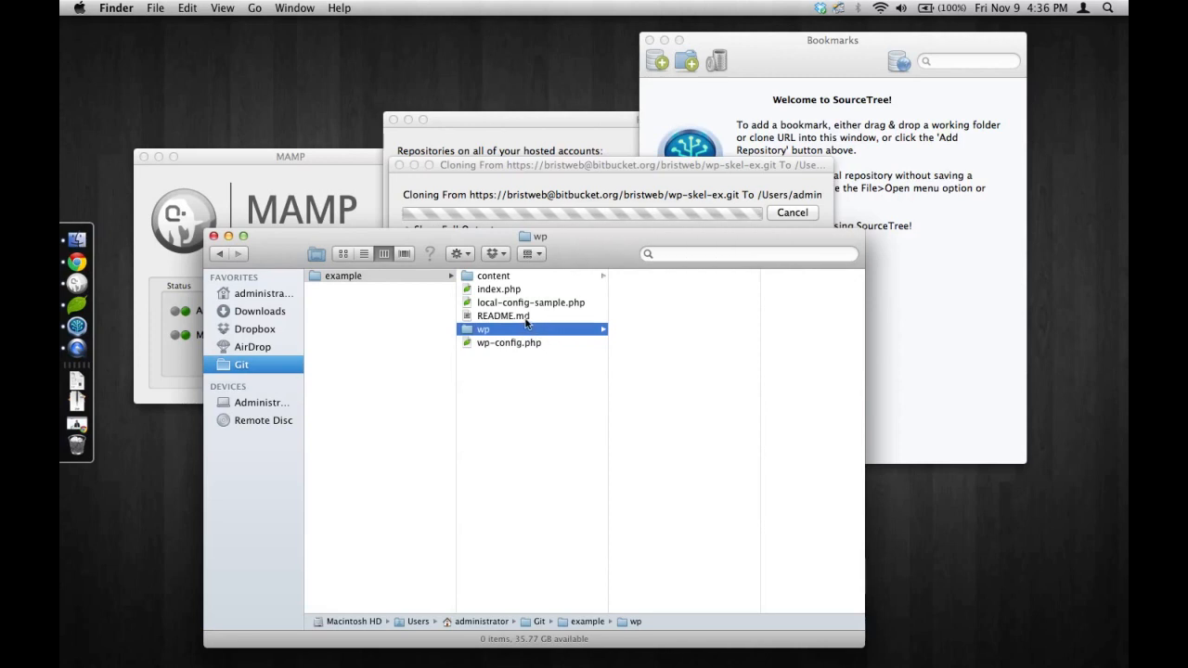
pyautogui.moveTo(608, 344)
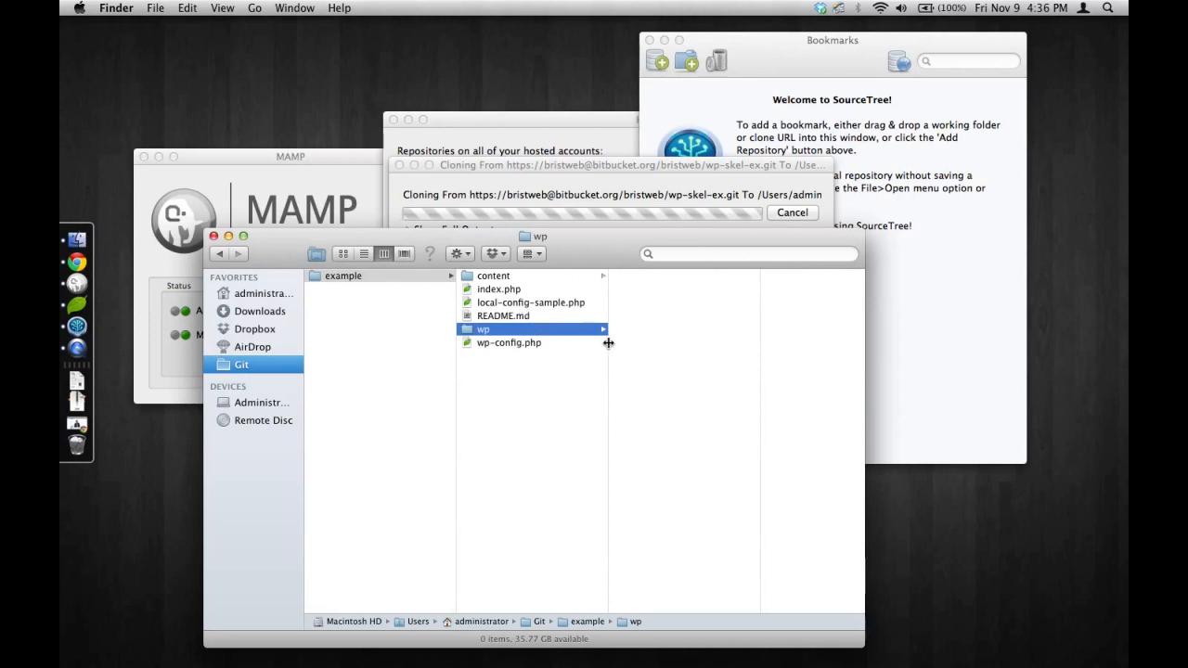
pyautogui.moveTo(666, 293)
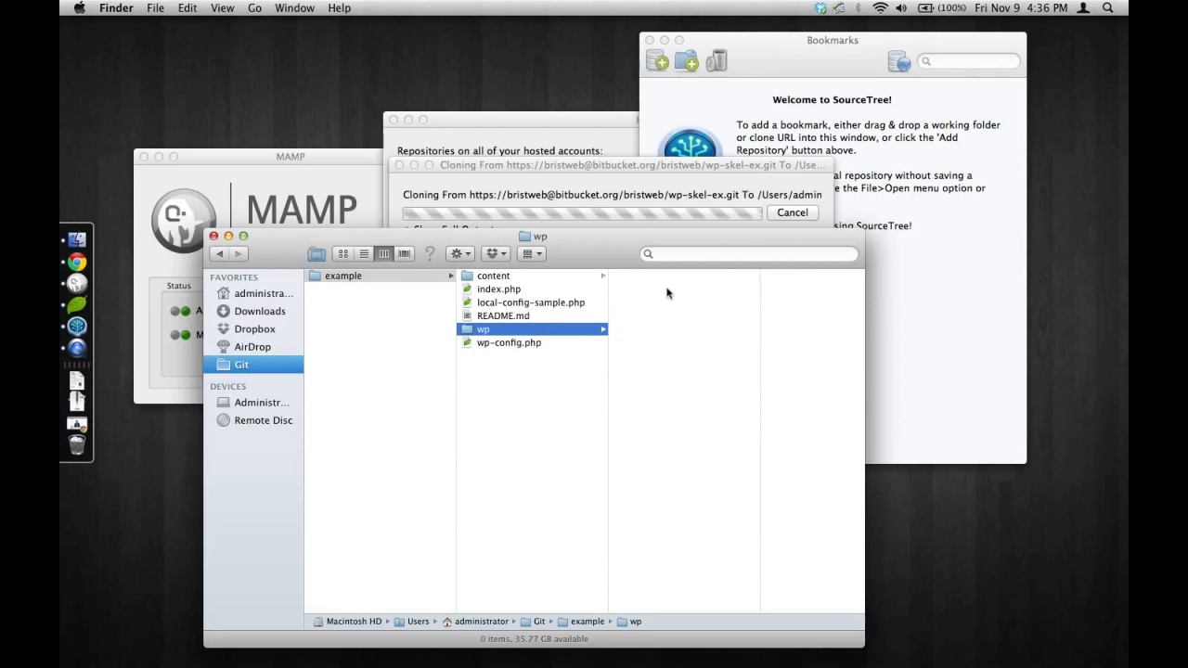
pyautogui.moveTo(594, 301)
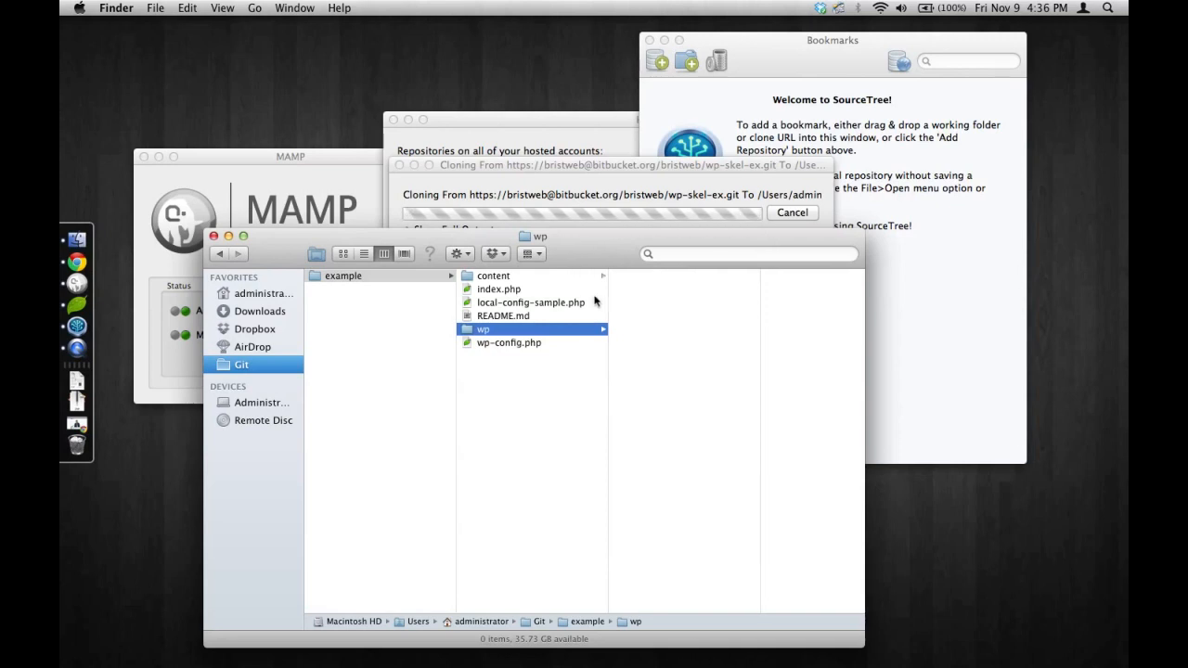
pyautogui.moveTo(517, 346)
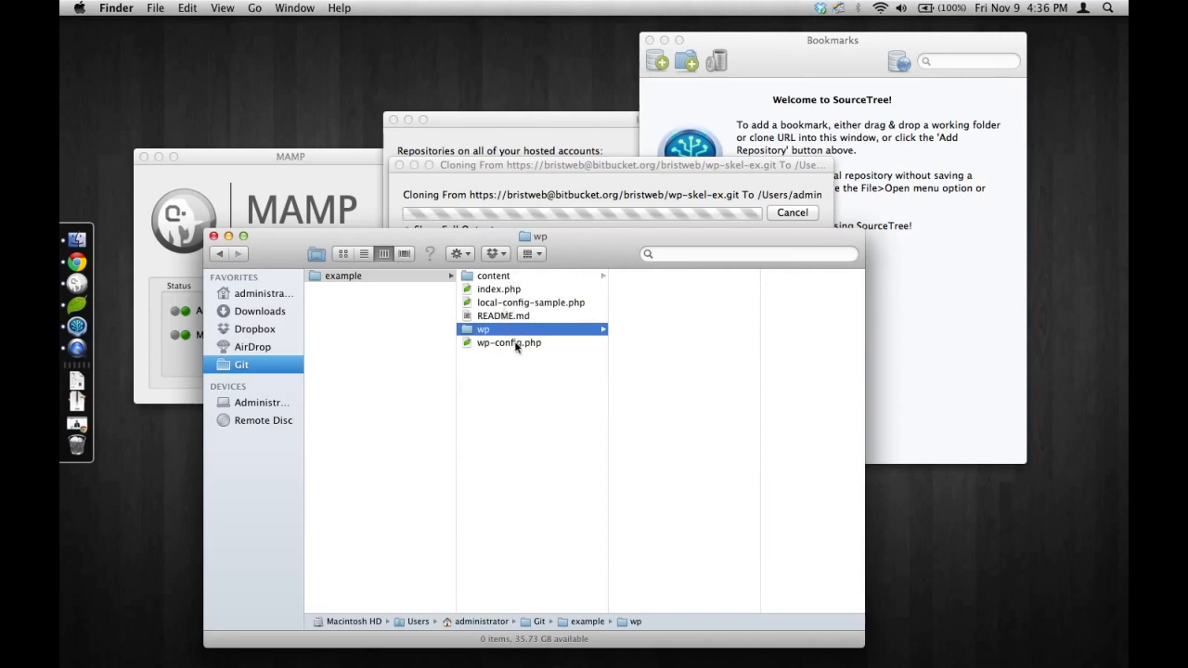
pyautogui.click(492, 275)
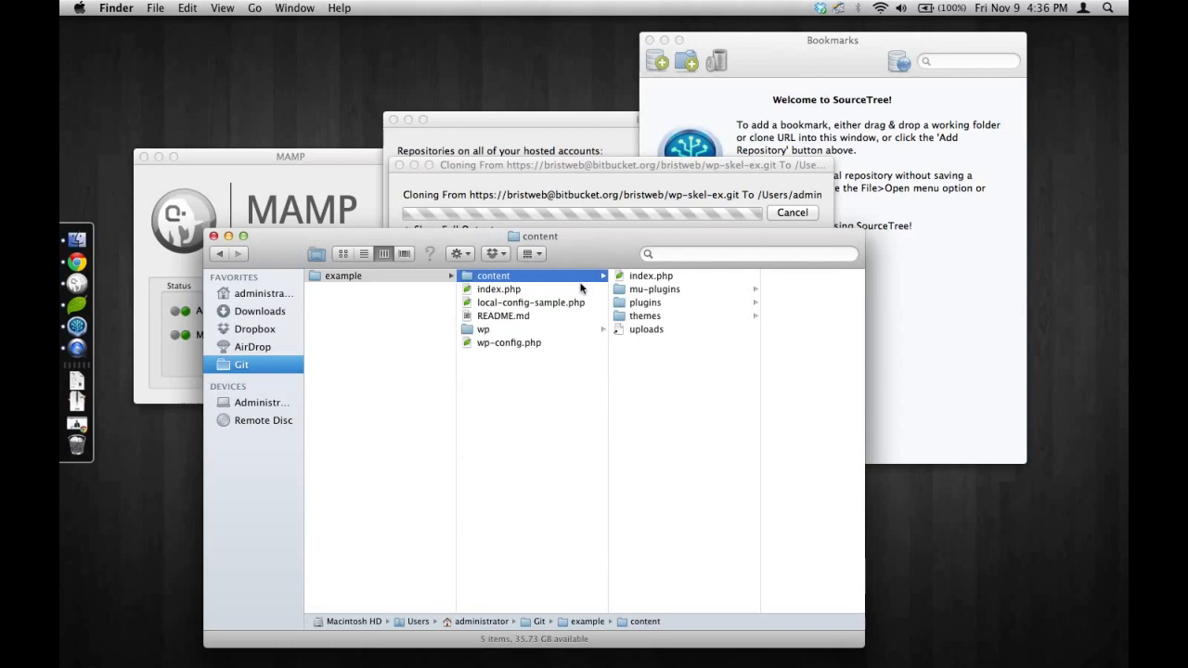
pyautogui.moveTo(593, 346)
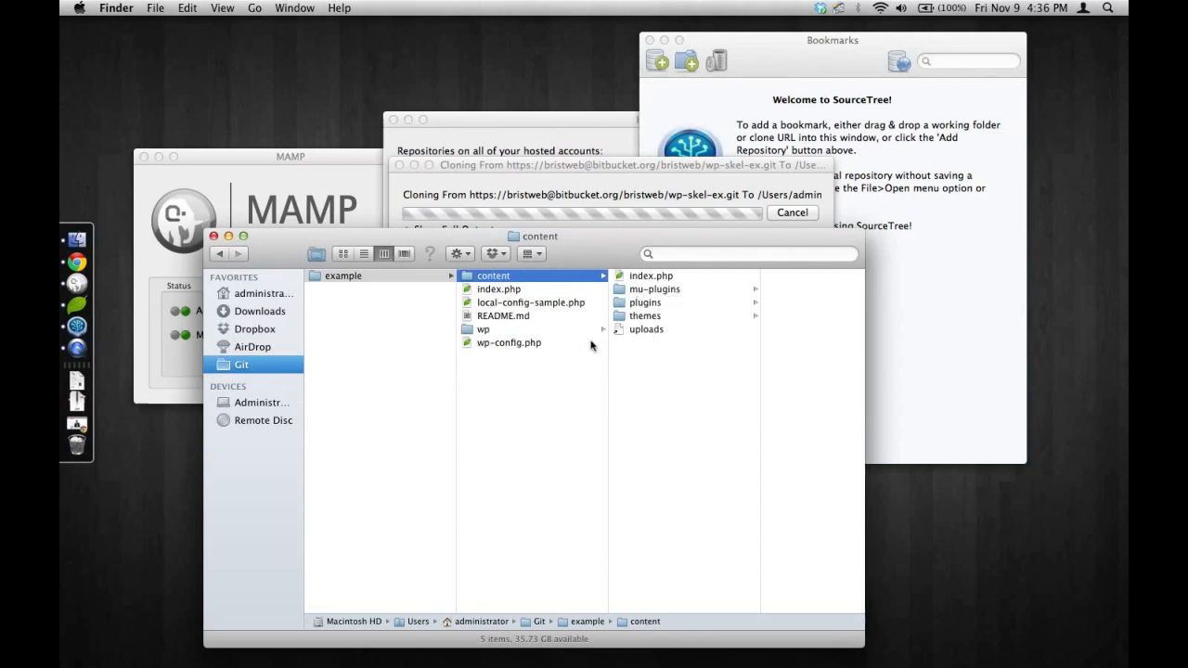
pyautogui.click(503, 316)
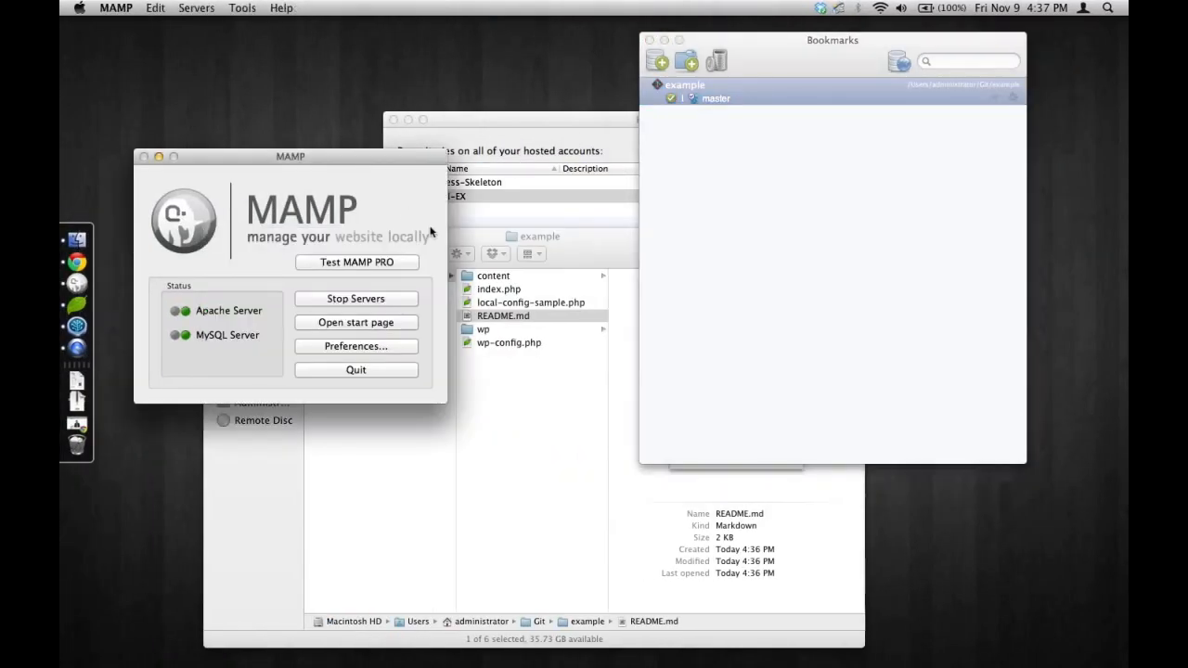
# Step: Create and select an empty 'example' database in phpMyAdmin, then return to SourceTree
pyautogui.click(356, 322)
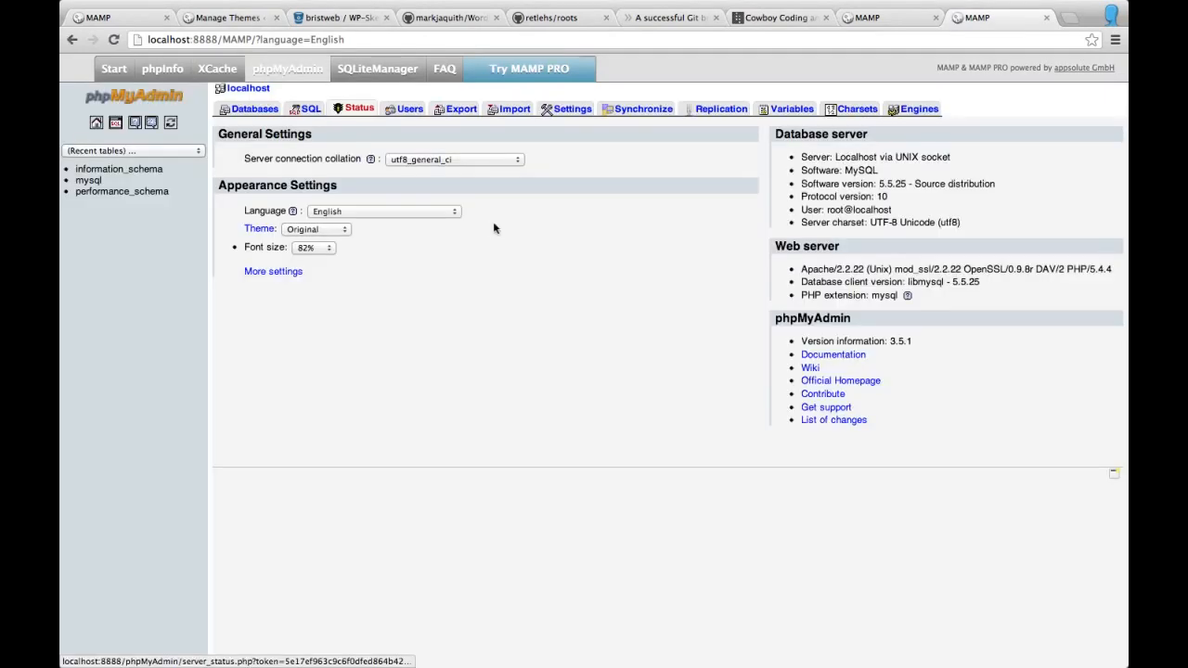
pyautogui.click(255, 109)
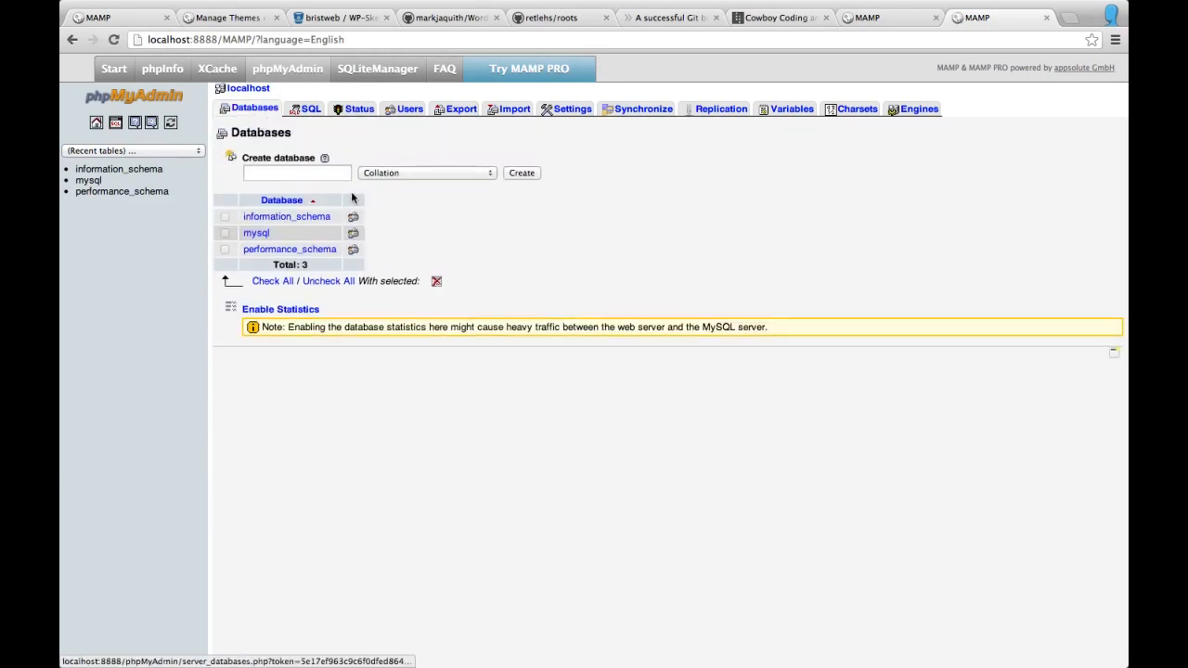
pyautogui.write('e')
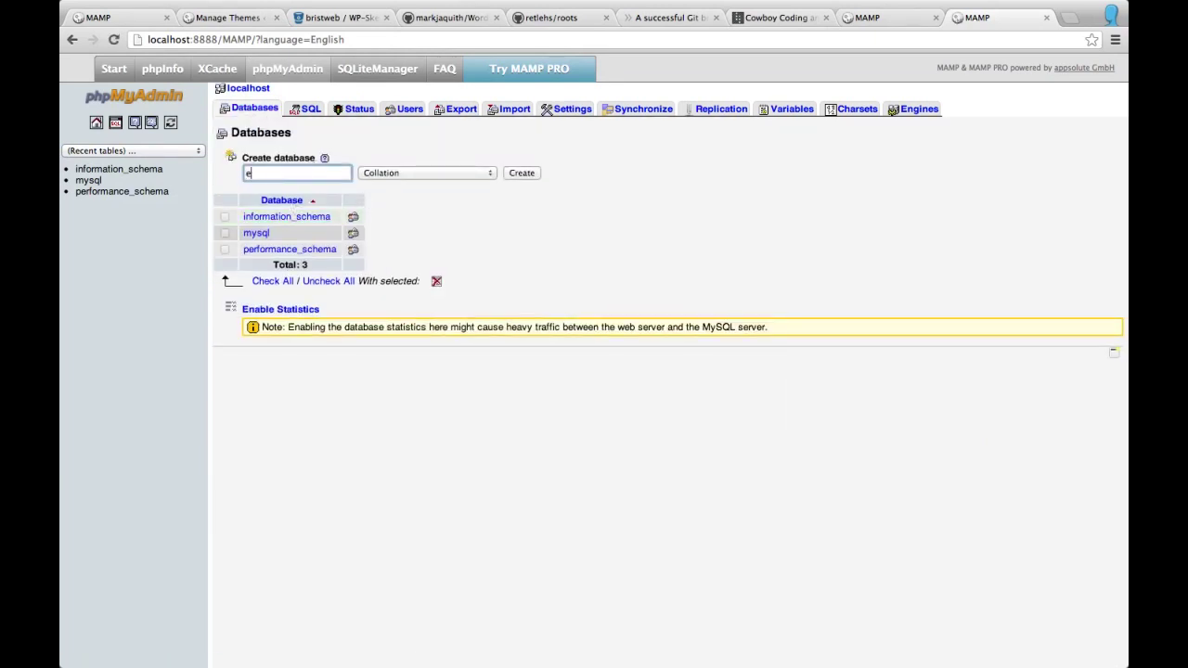
pyautogui.click(425, 172)
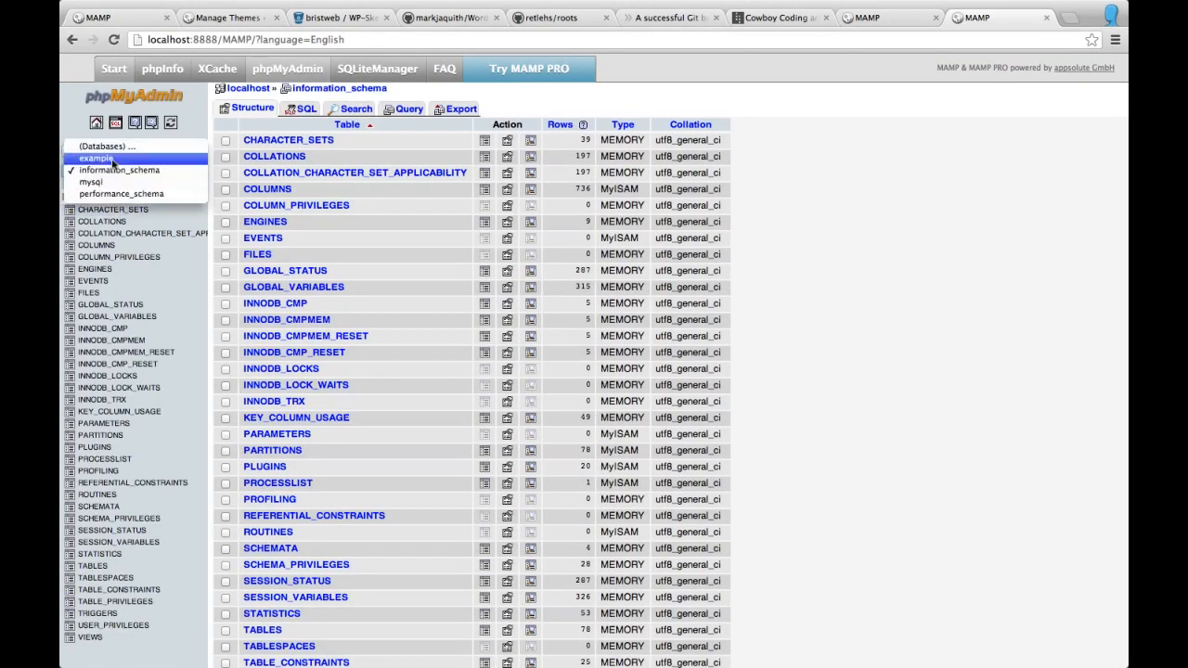
pyautogui.click(95, 159)
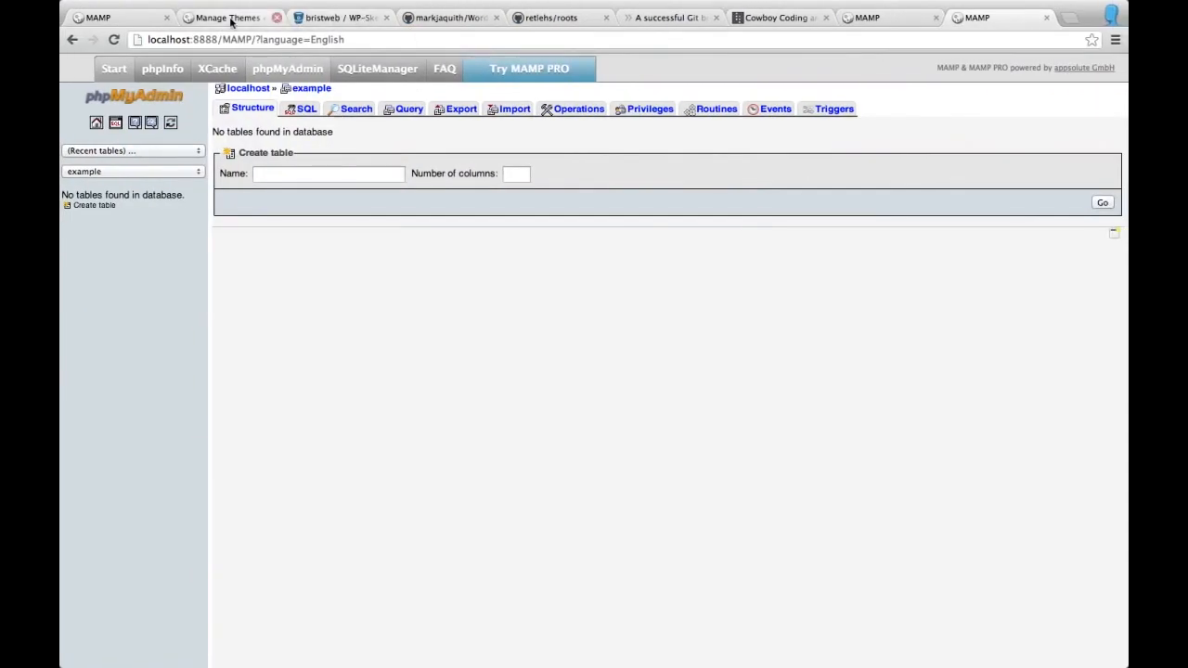
pyautogui.click(113, 68)
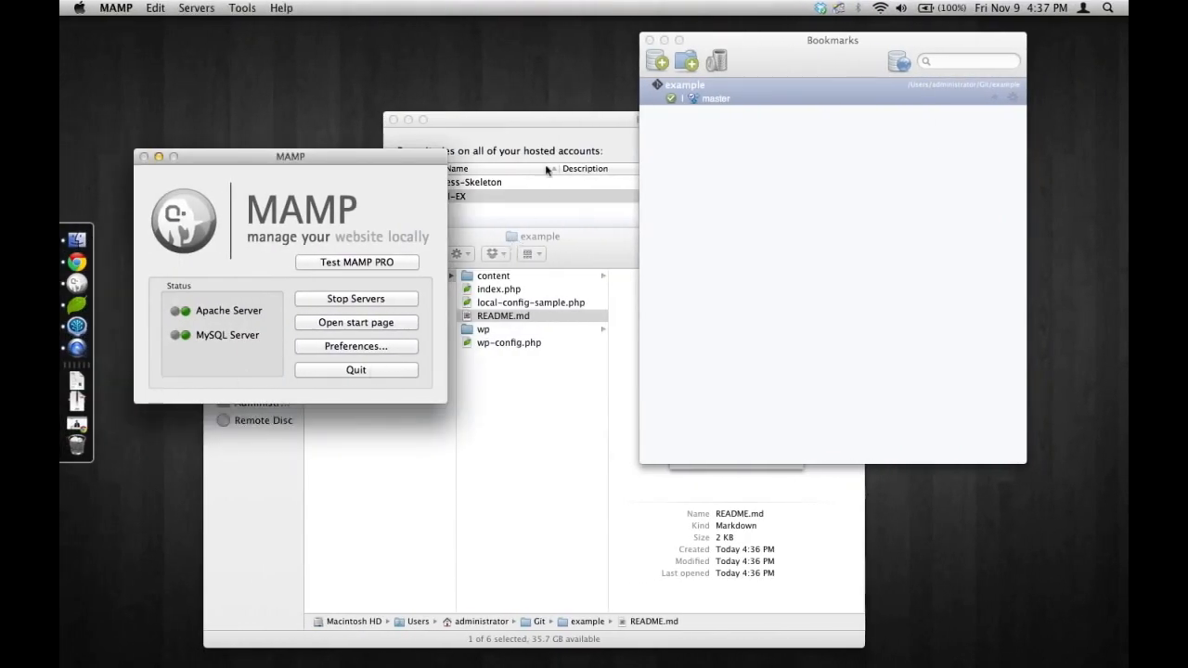
pyautogui.moveTo(548, 217)
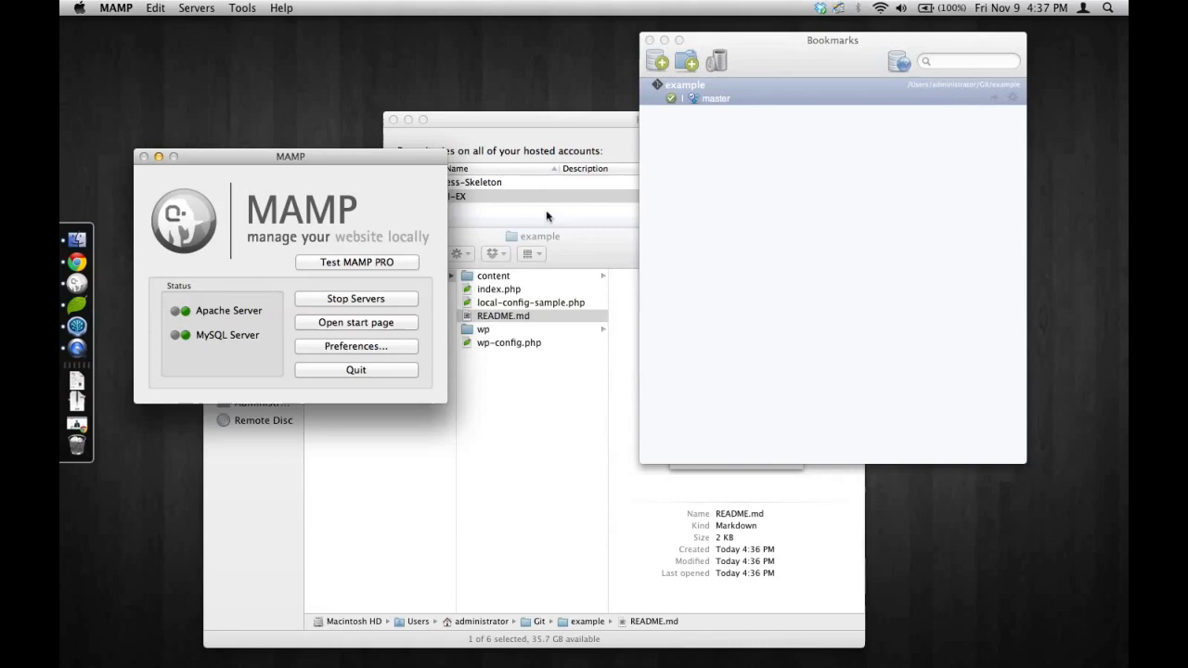
pyautogui.click(833, 85)
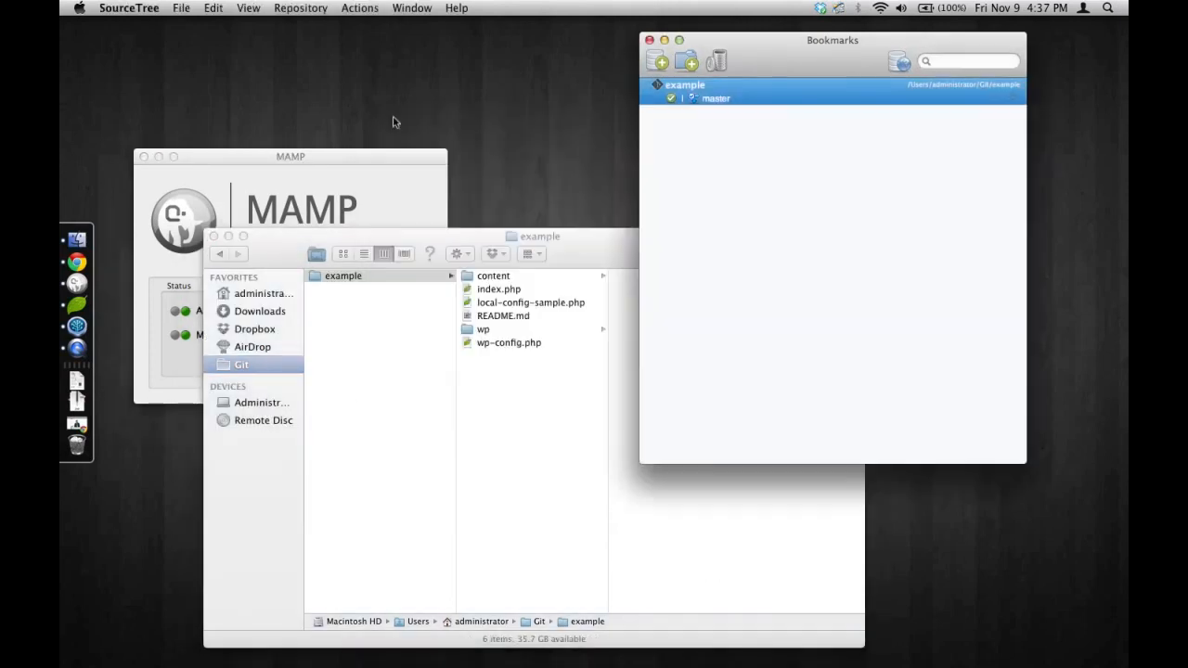
pyautogui.moveTo(749, 97)
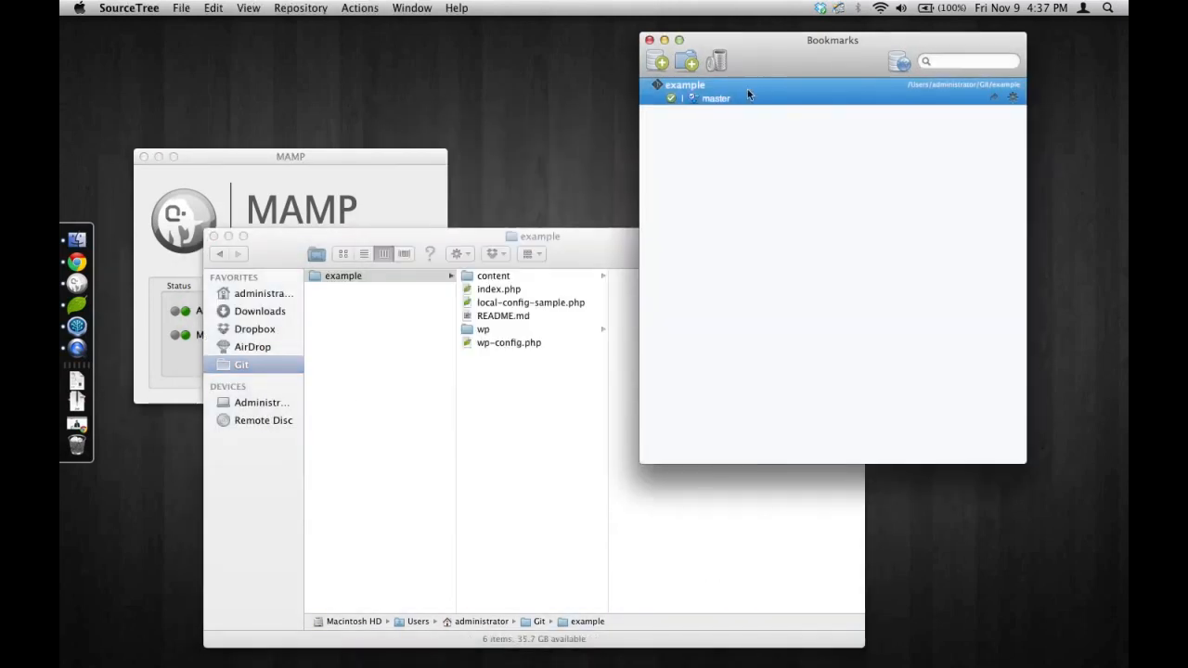
# Step: Open the example bookmark and view the master branch commit log
pyautogui.doubleClick(685, 84)
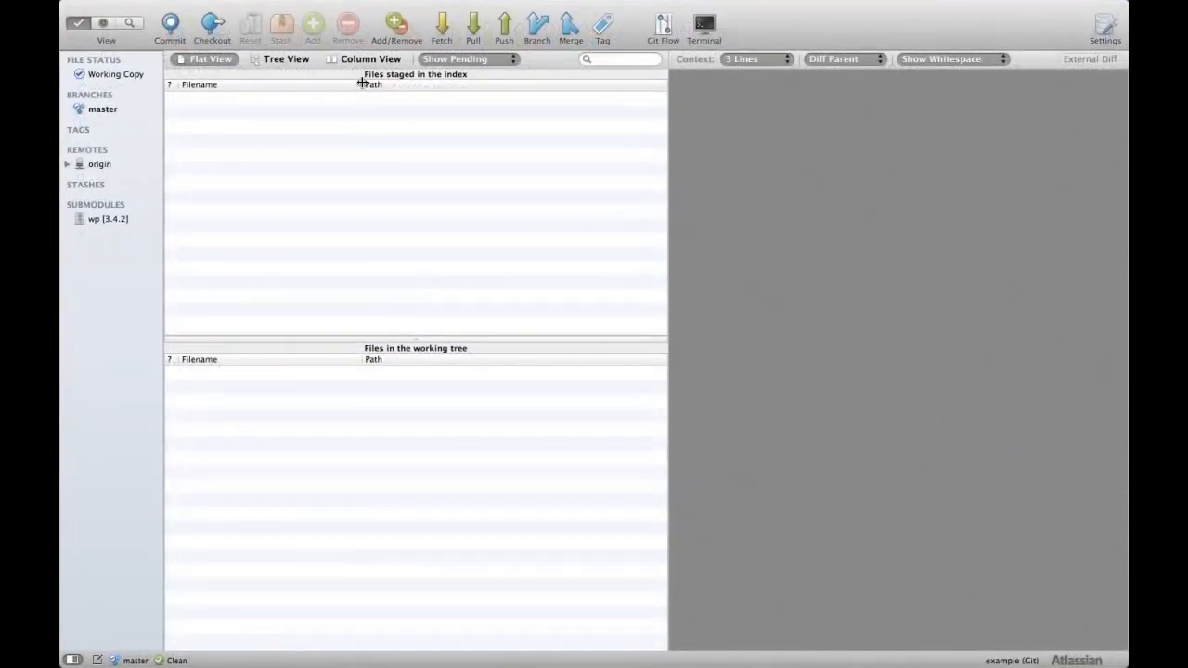
pyautogui.moveTo(140, 125)
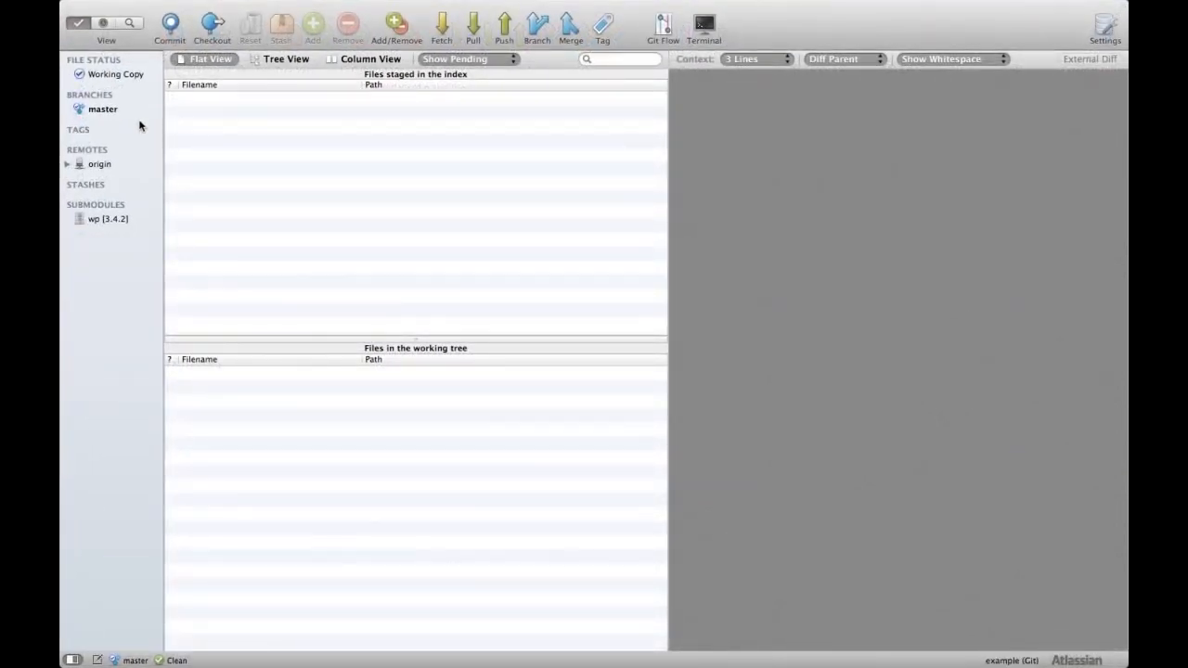
pyautogui.click(102, 108)
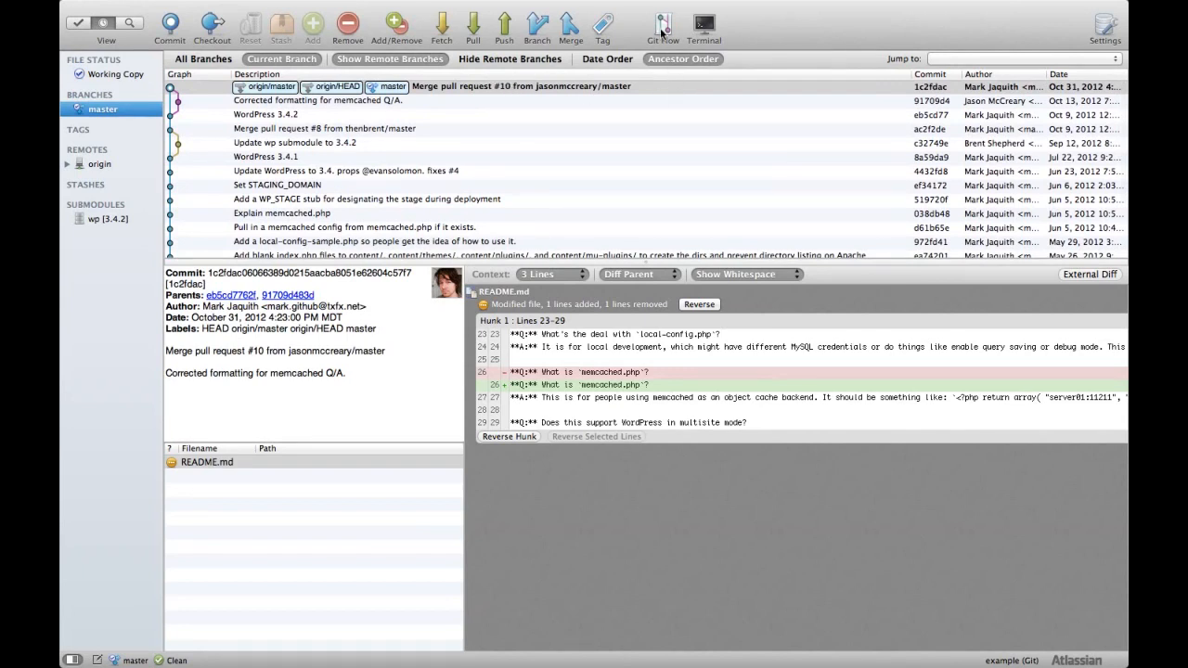
# Step: Initialise Git Flow with default master and develop branch names
pyautogui.click(662, 23)
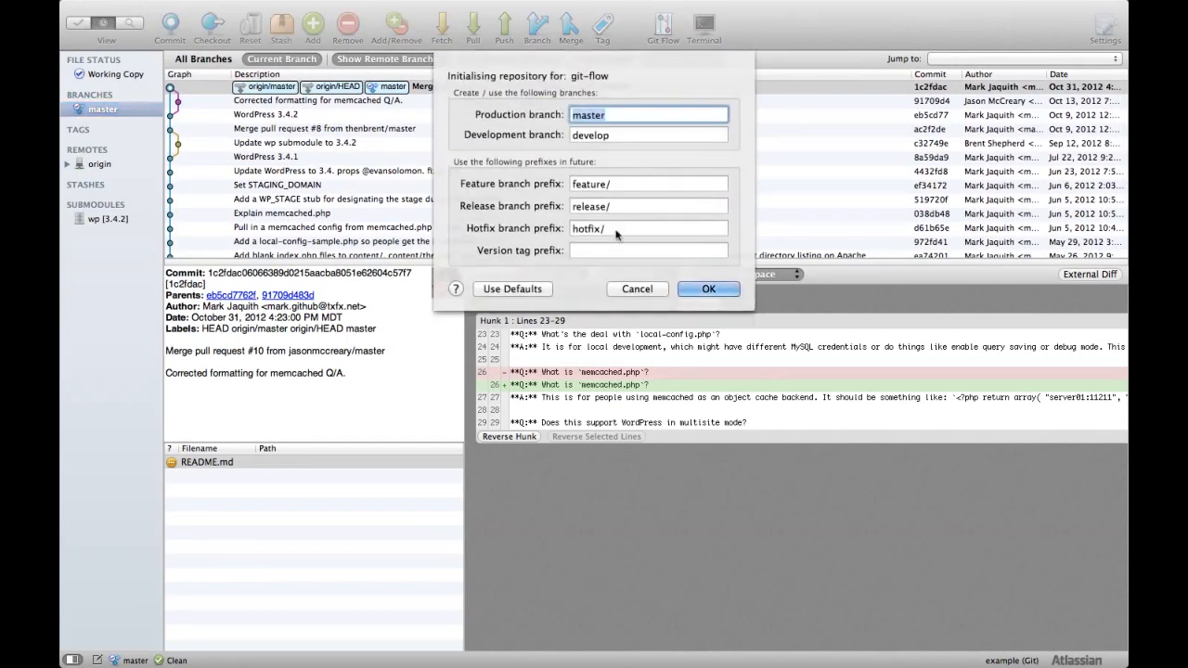
pyautogui.click(708, 289)
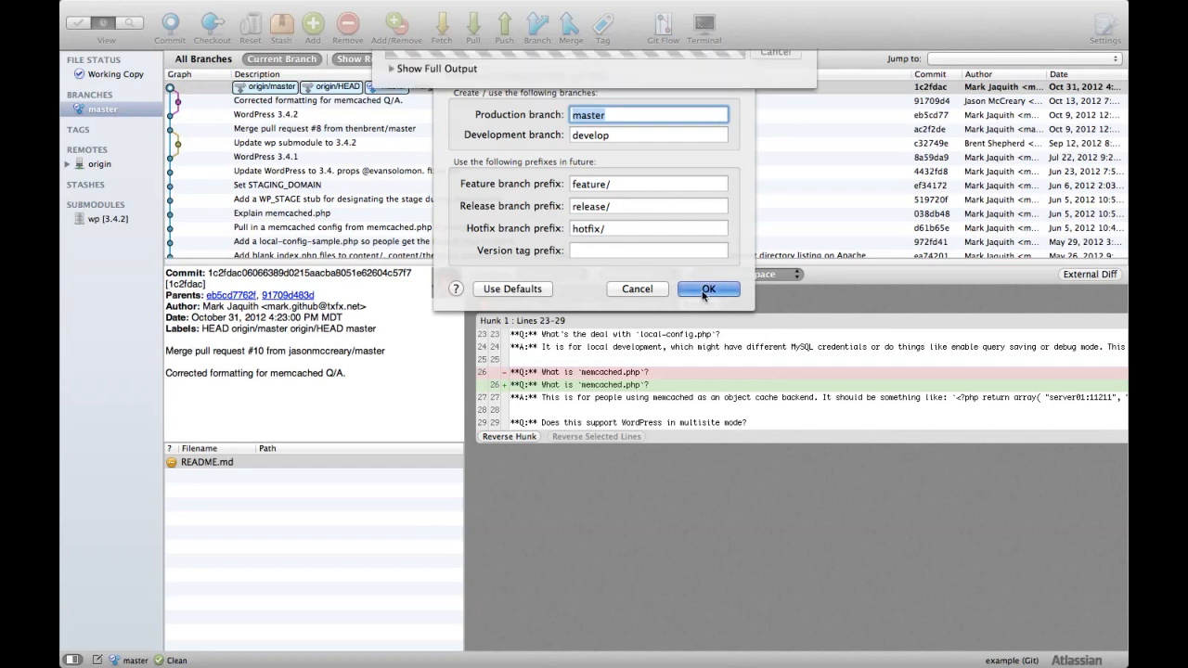
pyautogui.click(708, 288)
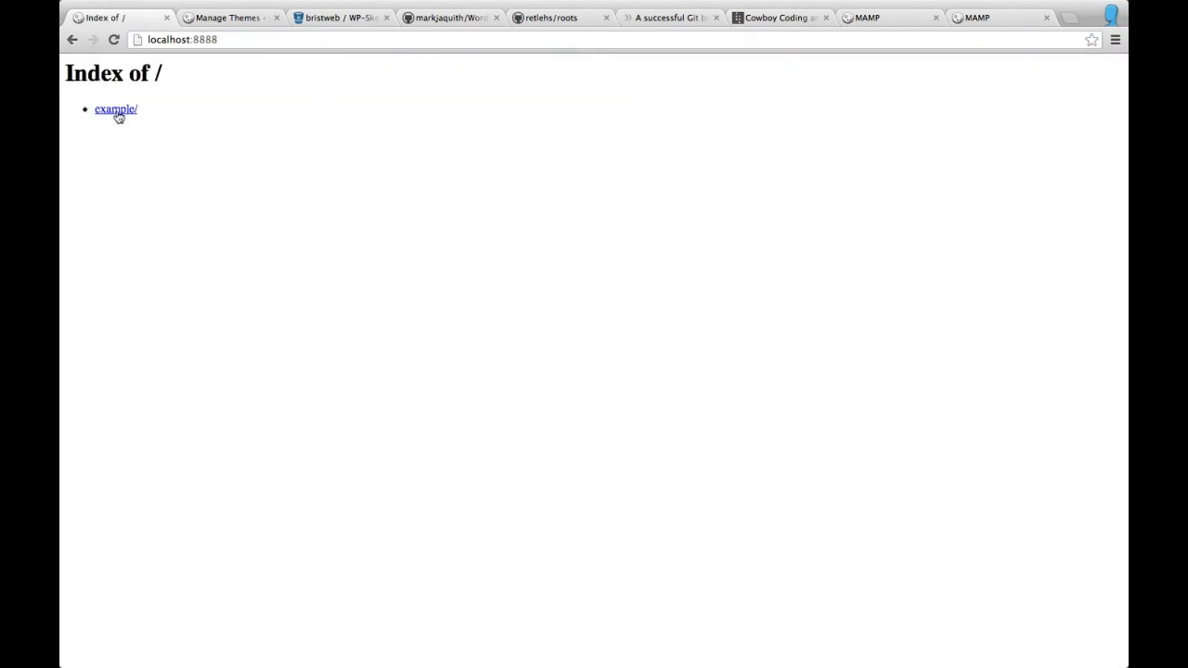
pyautogui.moveTo(126, 121)
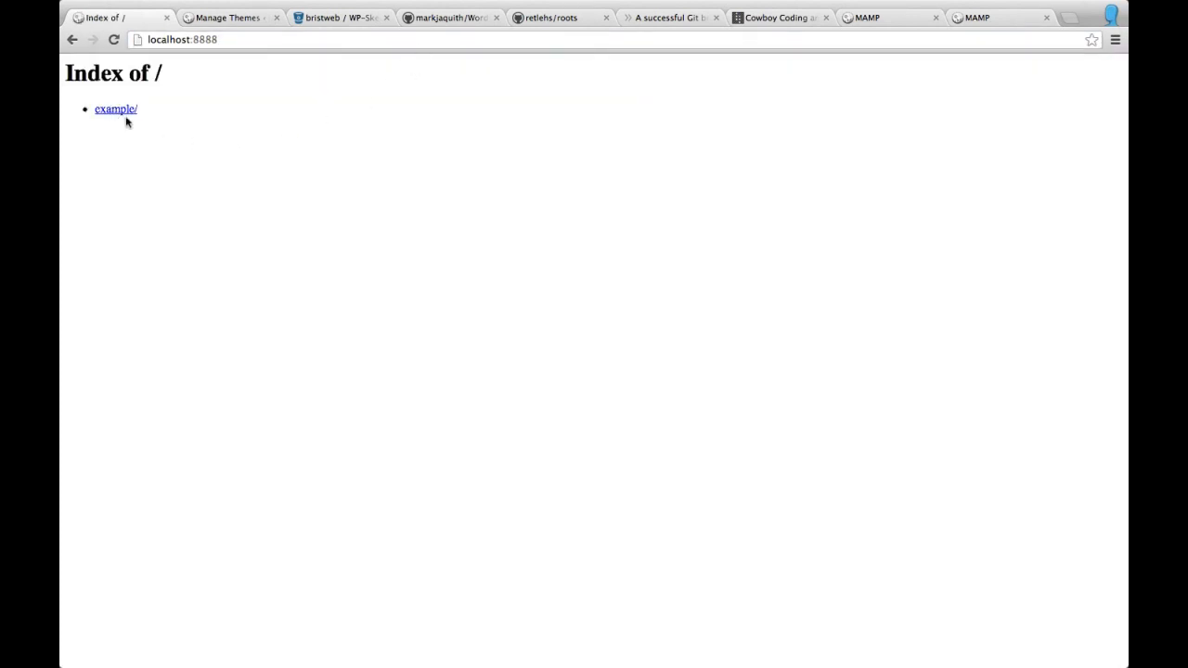
pyautogui.moveTo(116, 109)
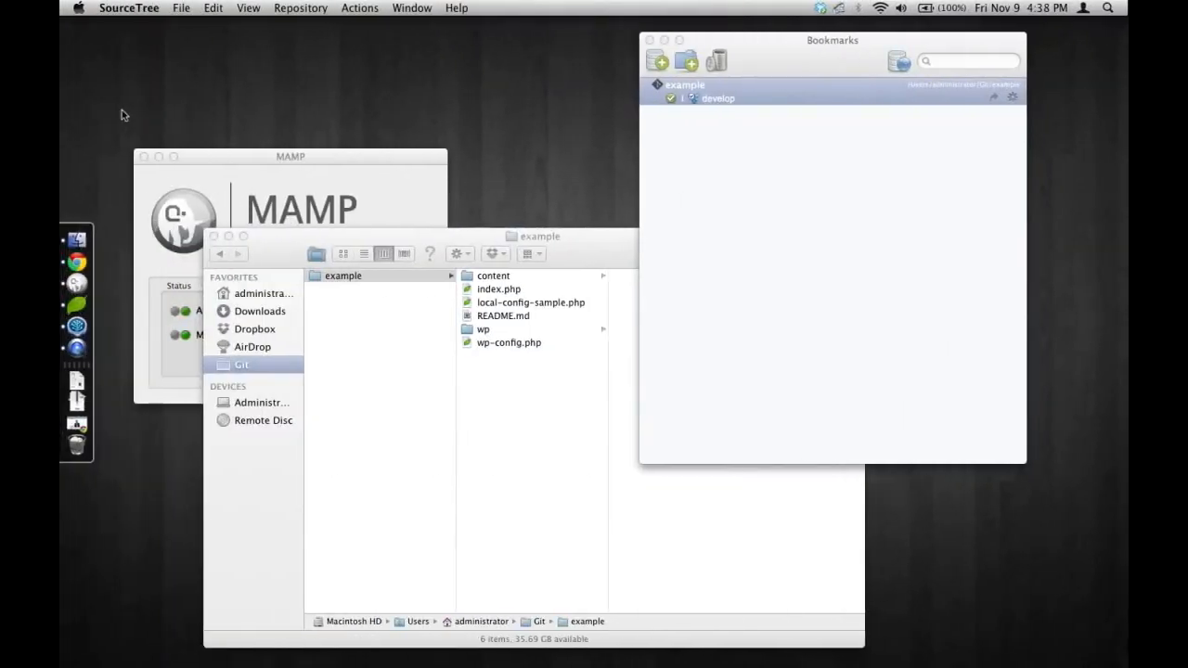
# Step: Open the example project's wp-config.php from Finder in Coda
pyautogui.click(509, 342)
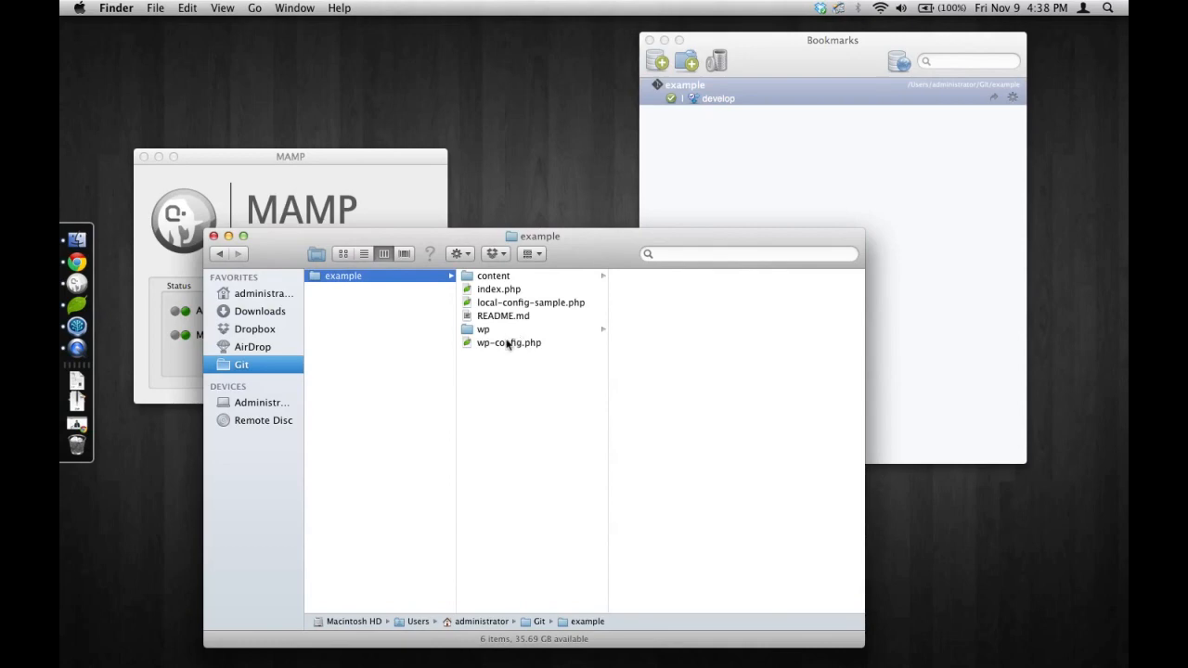
pyautogui.click(508, 342)
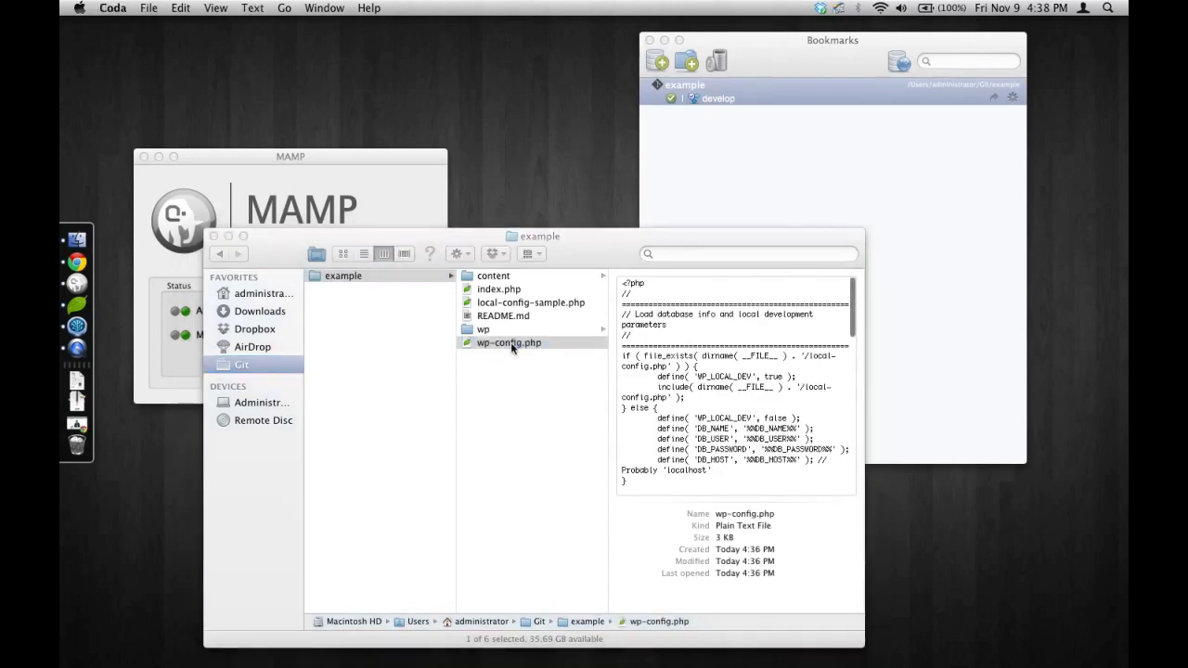
pyautogui.doubleClick(508, 343)
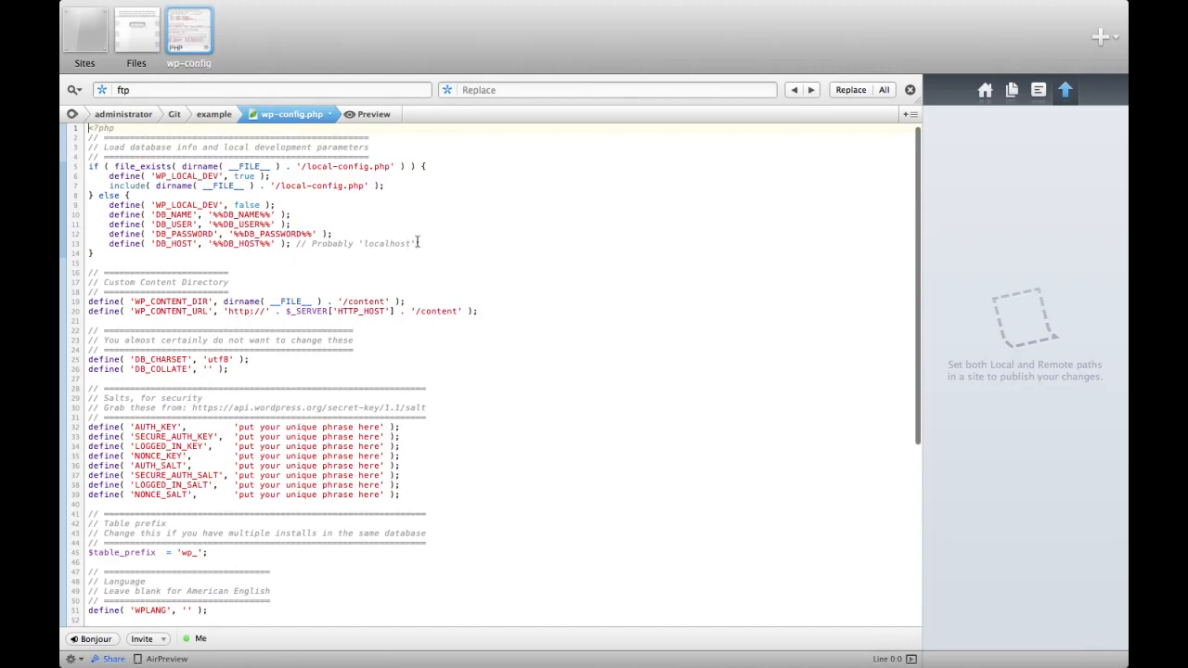
# Step: Select the database define lines in wp-config.php
pyautogui.click(335, 232)
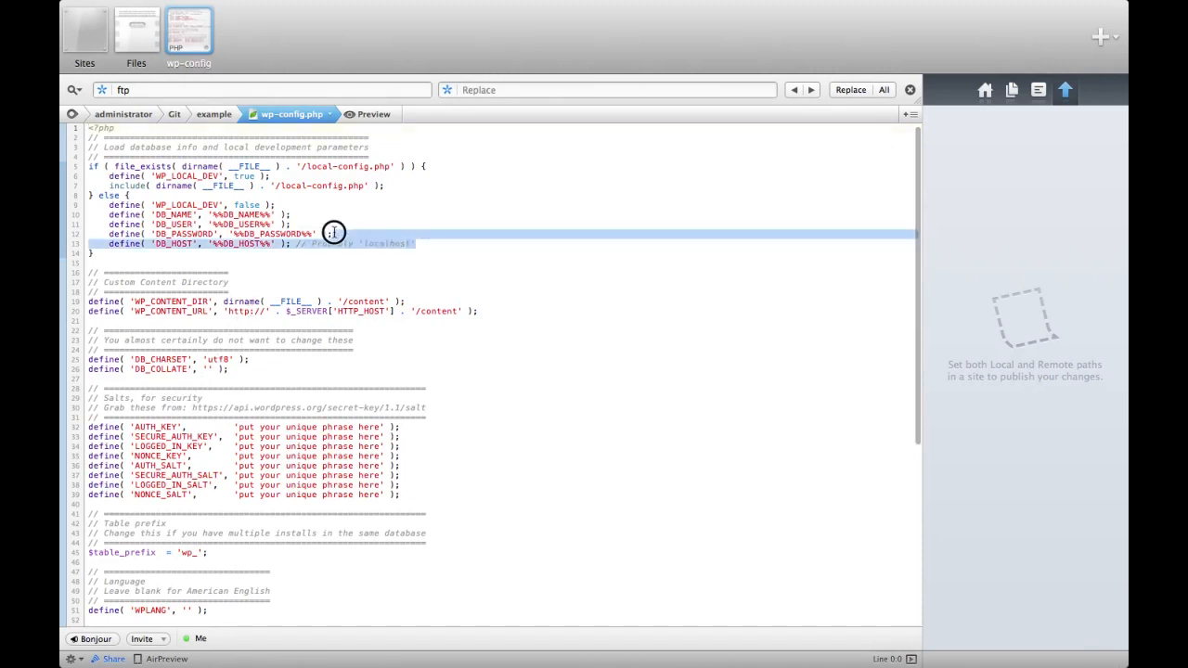
pyautogui.moveTo(335, 232); pyautogui.dragTo(278, 156)
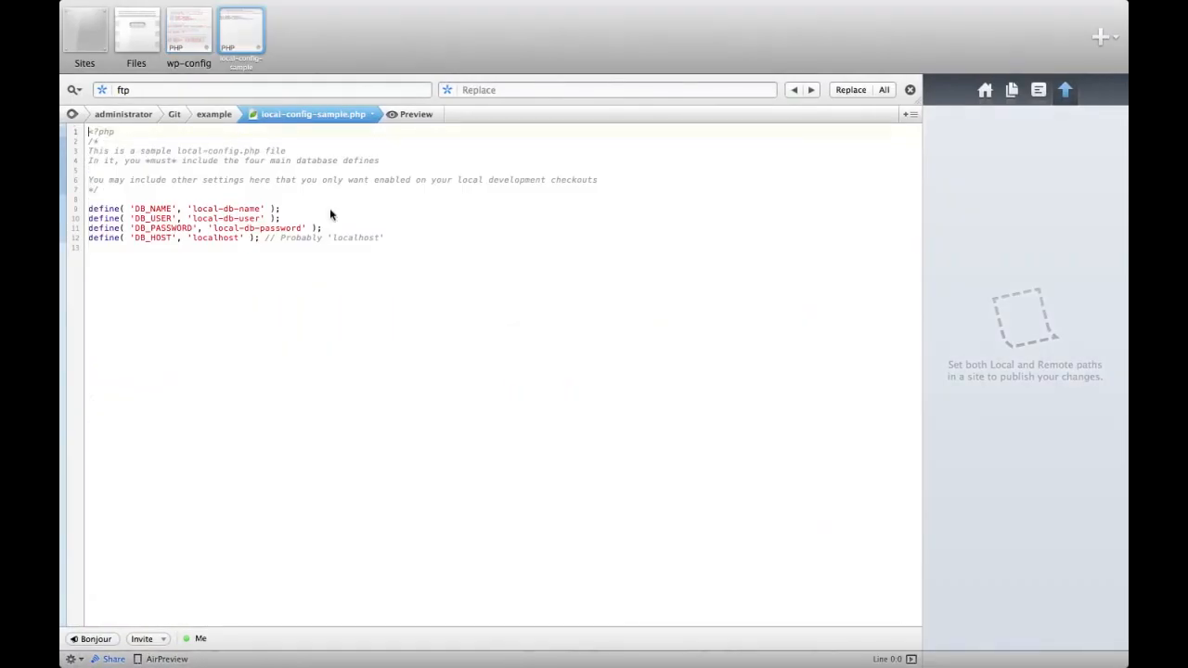
pyautogui.moveTo(406, 259)
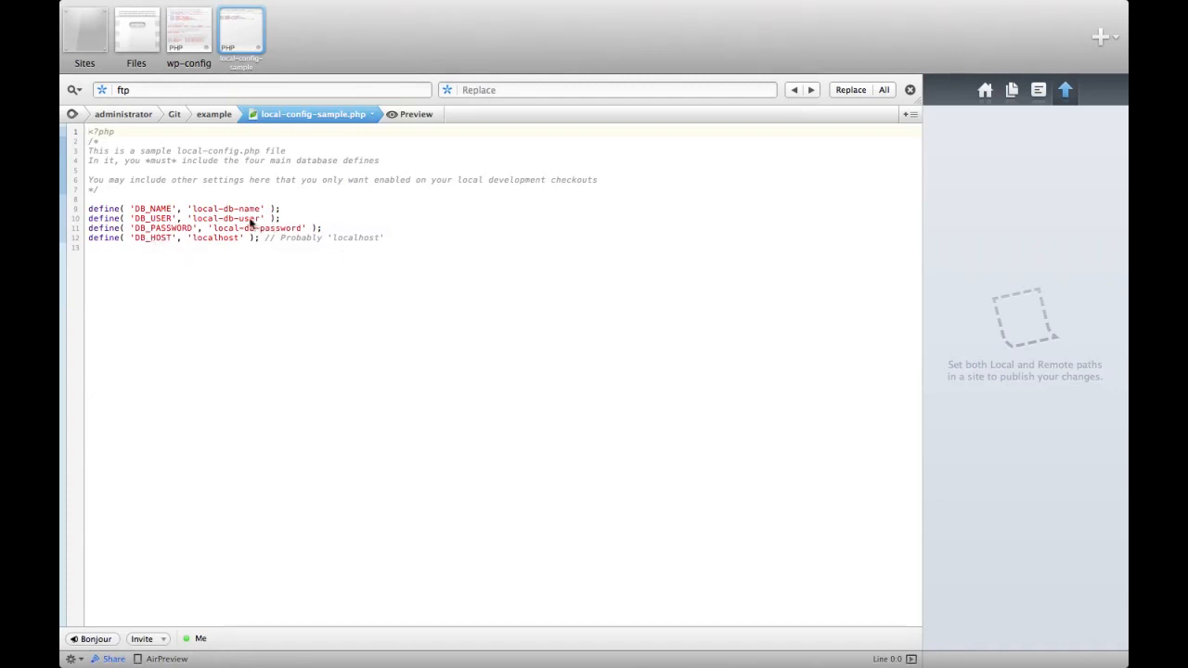
pyautogui.moveTo(367, 243)
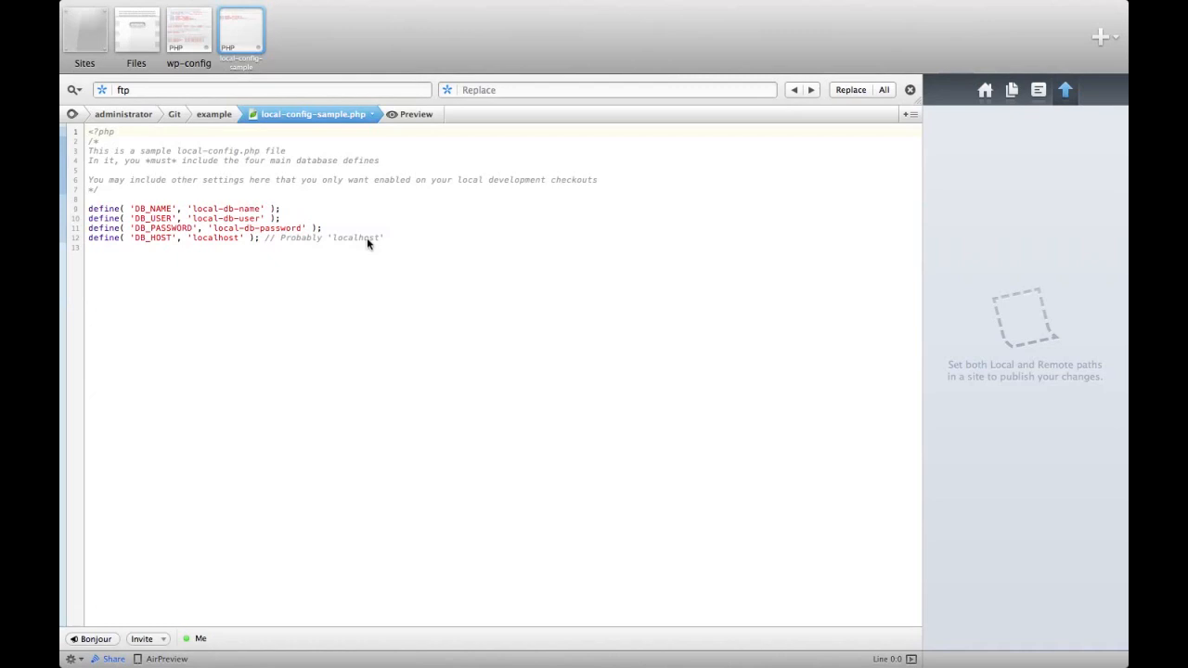
pyautogui.moveTo(204, 199)
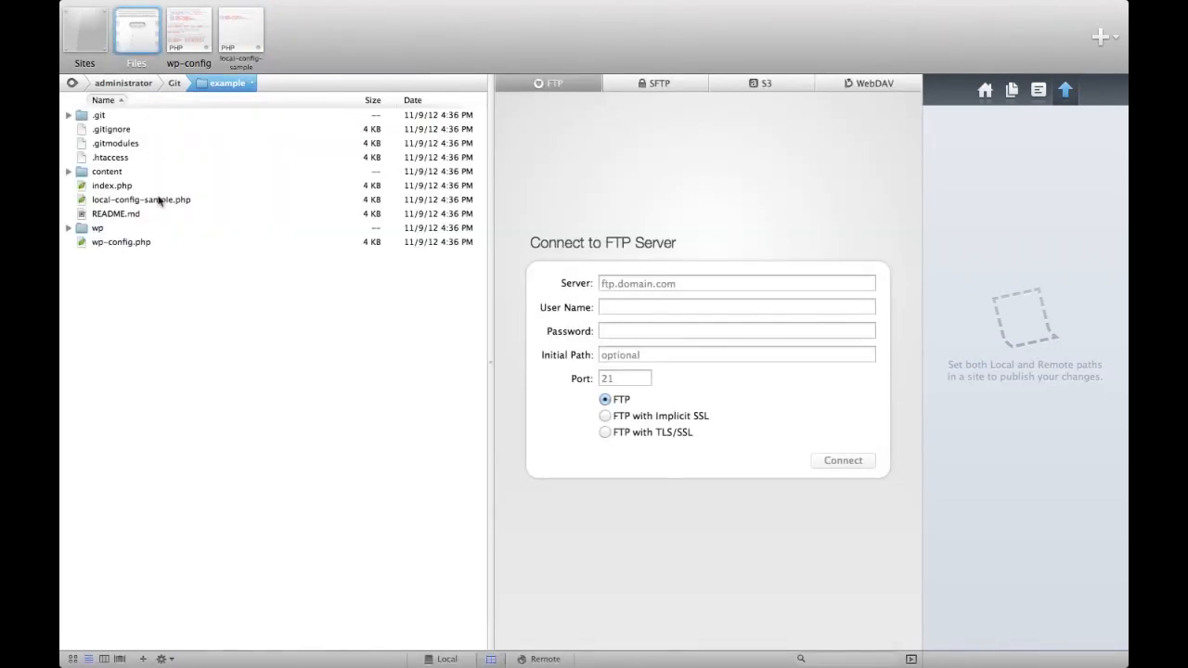
# Step: Create an empty local-config.php in the example folder and open it in its own tab
pyautogui.click(174, 82)
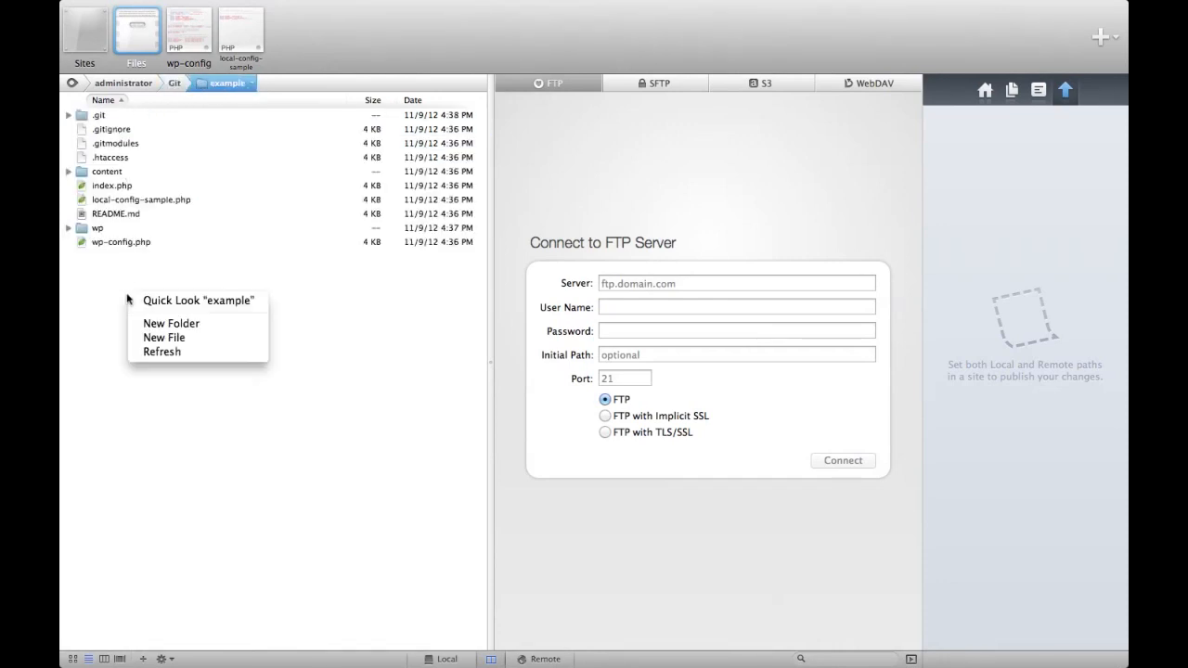
pyautogui.click(163, 337)
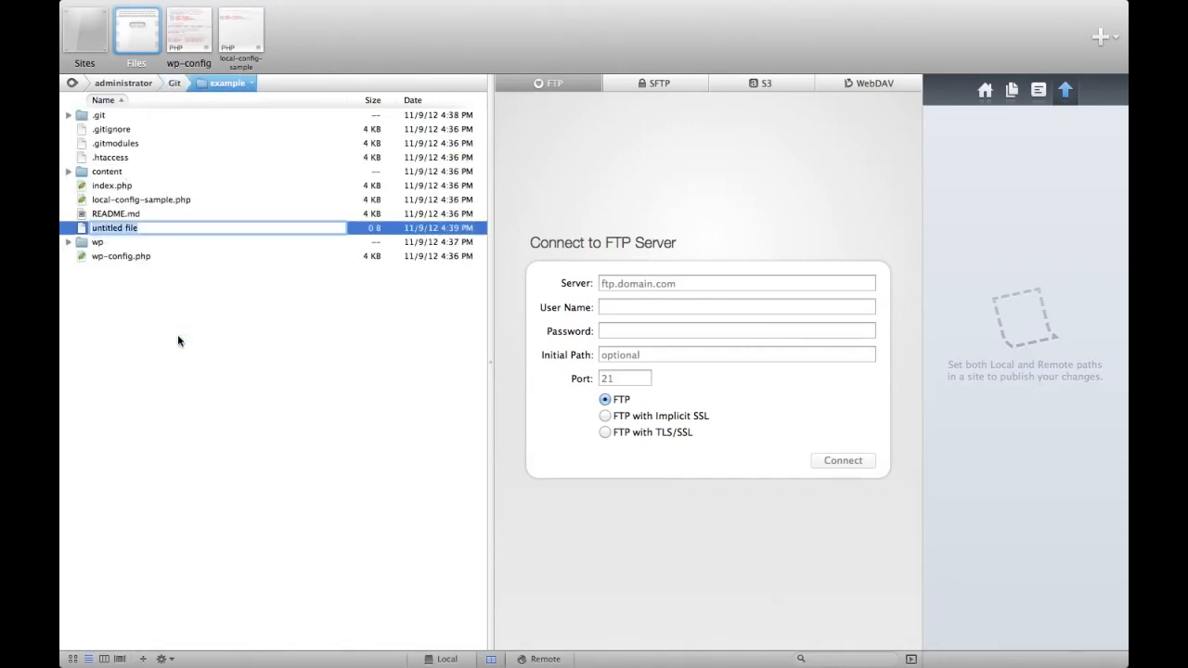
pyautogui.write('local-config')
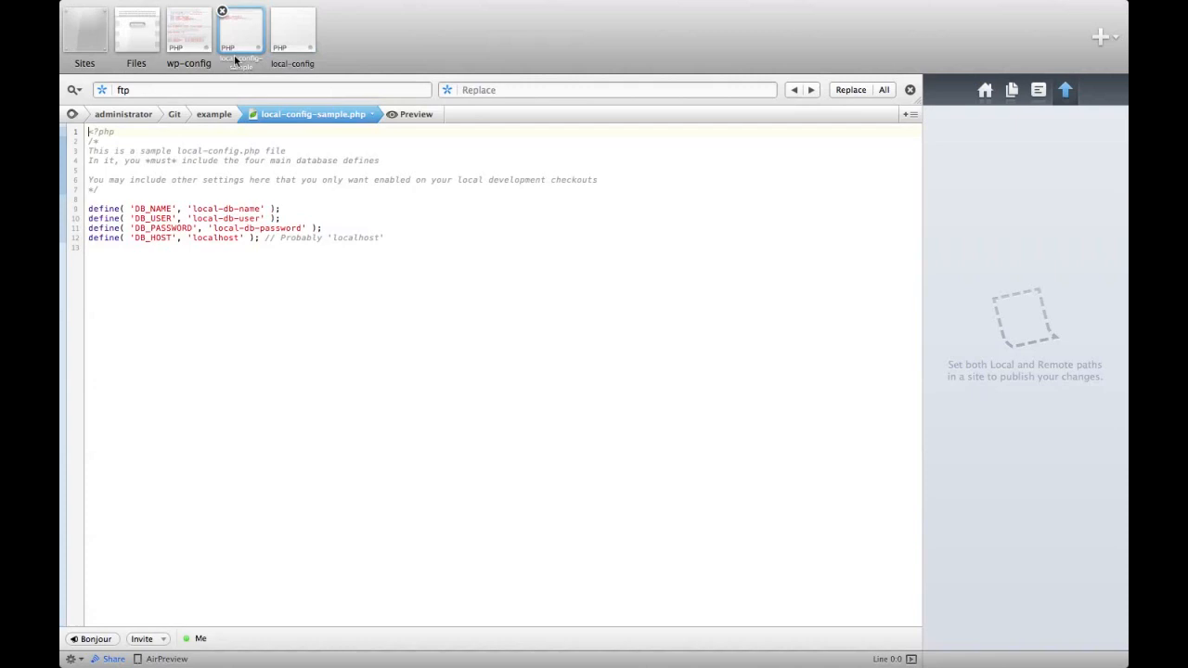
pyautogui.click(293, 31)
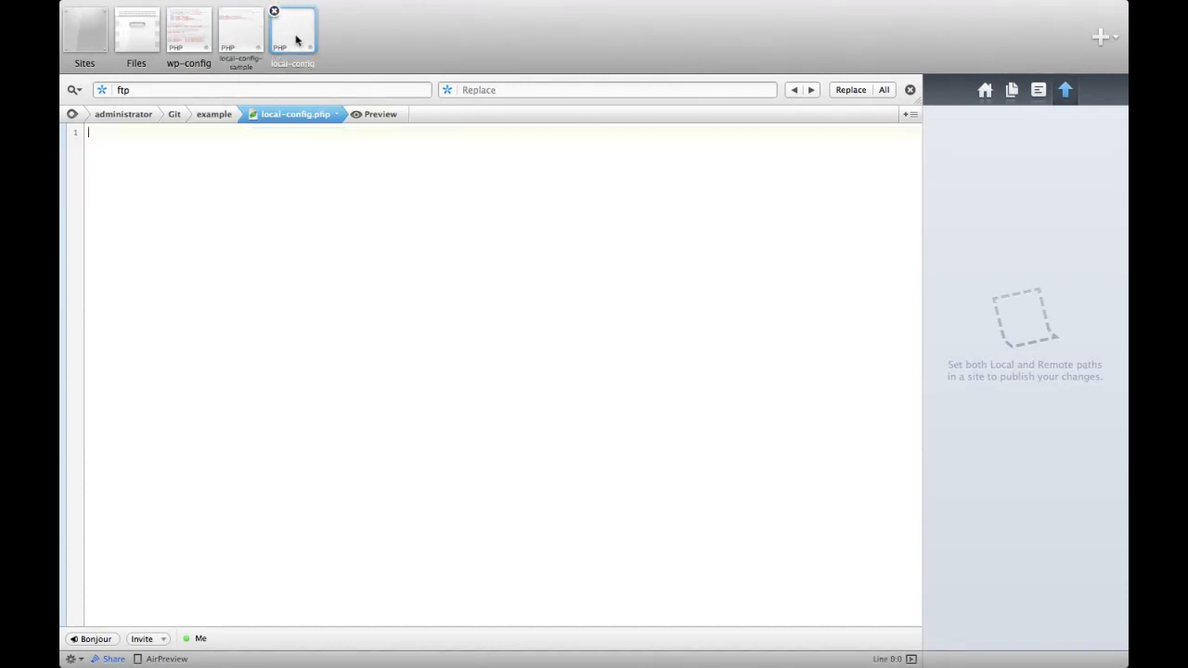
# Step: Paste the sample database defines into local-config.php, setting name example and user and password root
pyautogui.click(292, 33)
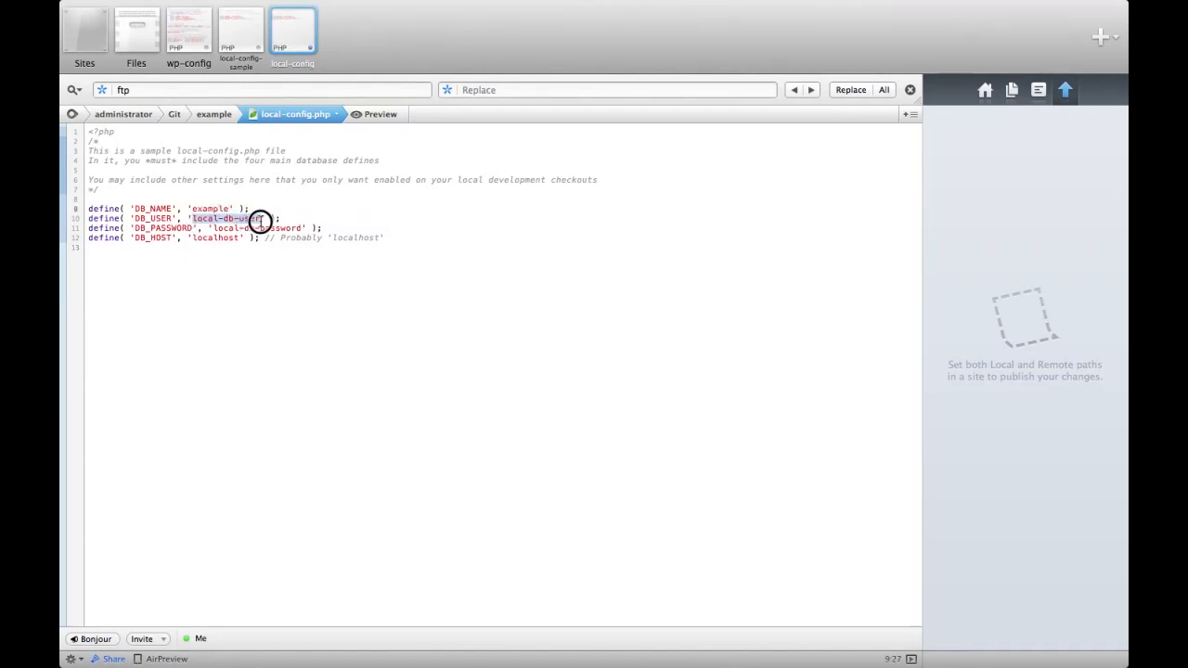
pyautogui.write('root')
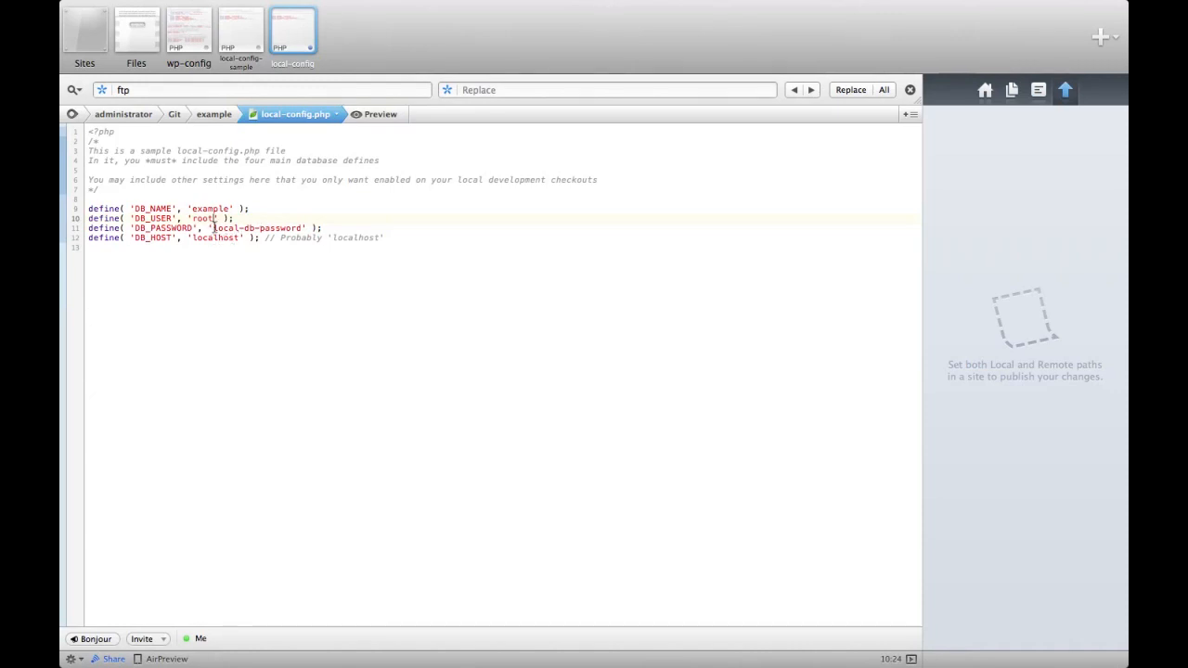
pyautogui.write('ro')
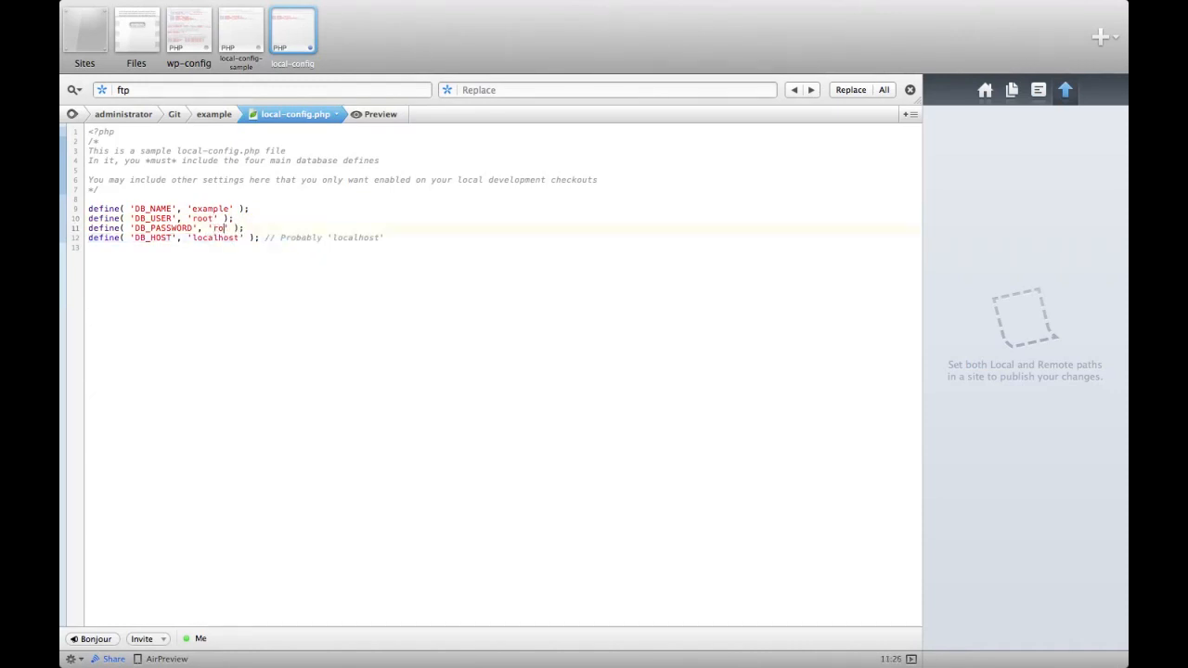
pyautogui.write('ot')
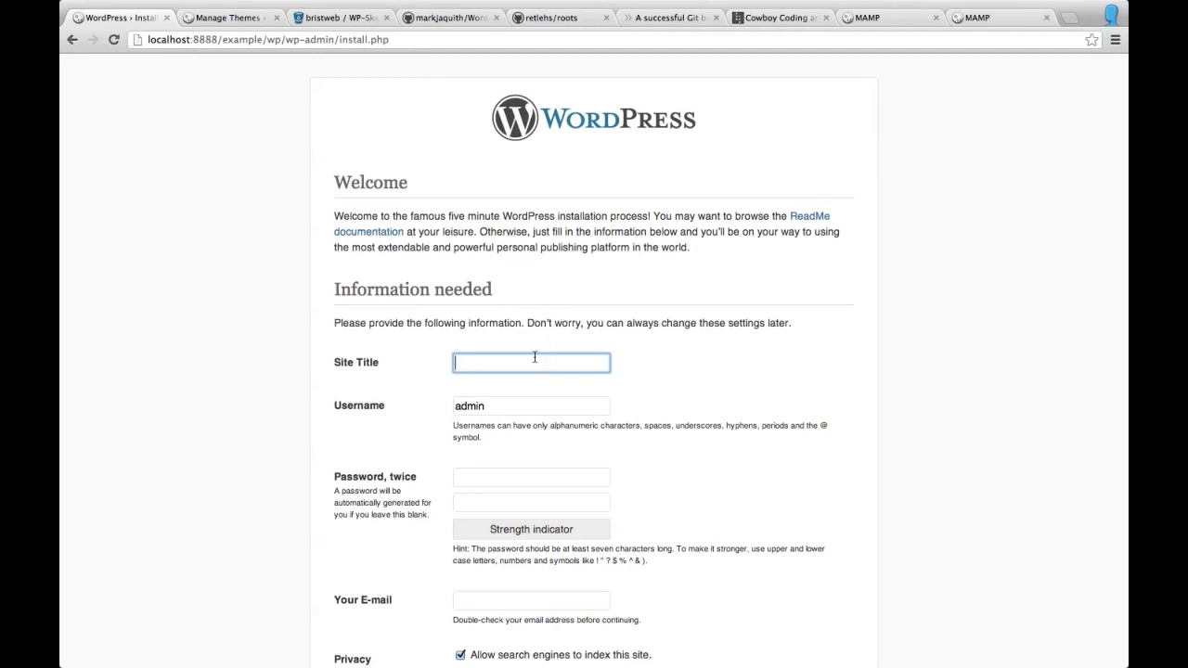
# Step: Install WordPress as 'Example Website' with an admin user and search engine indexing unchecked
pyautogui.write('Example Website')
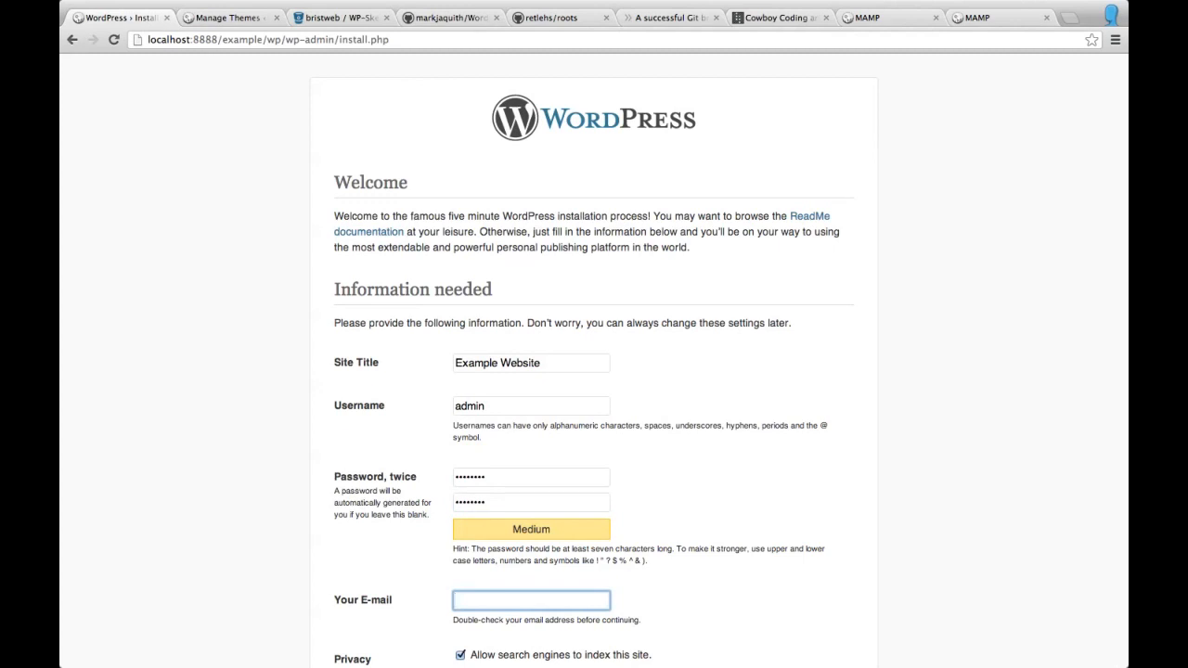
pyautogui.write('nospam@example.com')
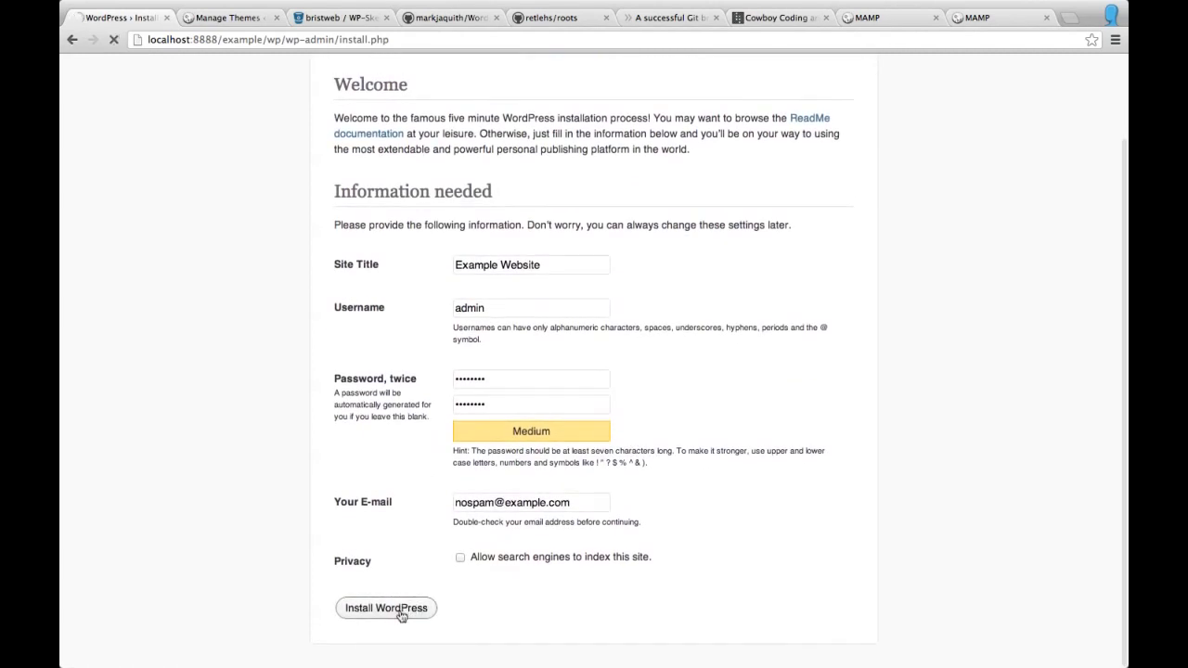
pyautogui.click(386, 608)
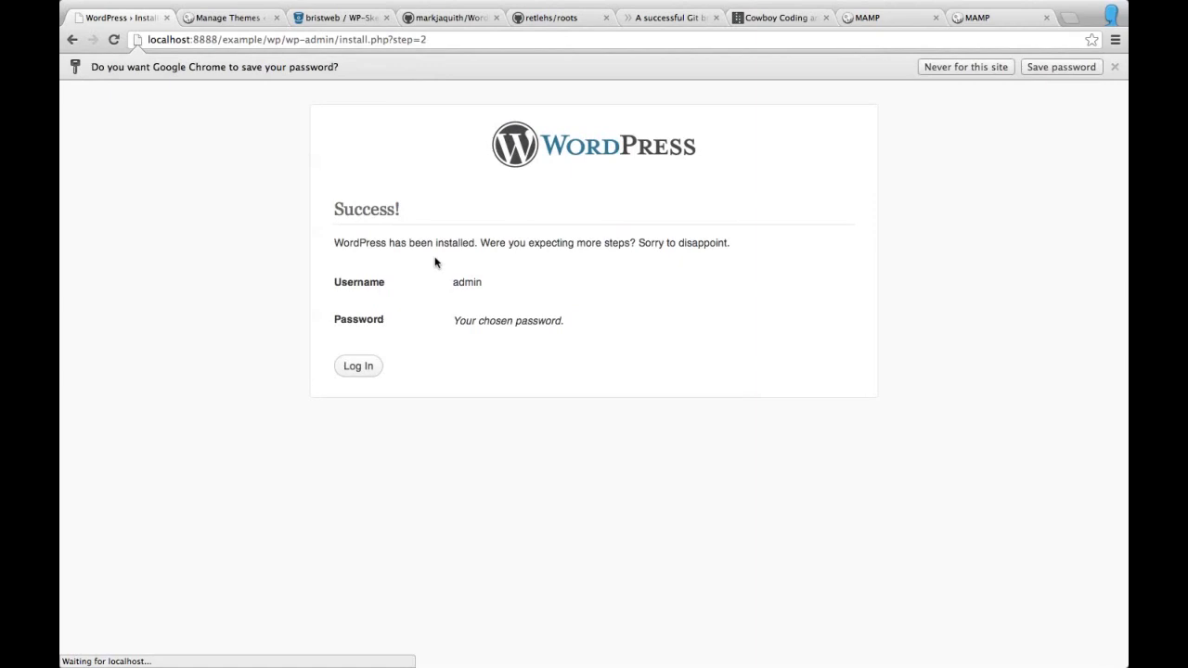
pyautogui.click(357, 365)
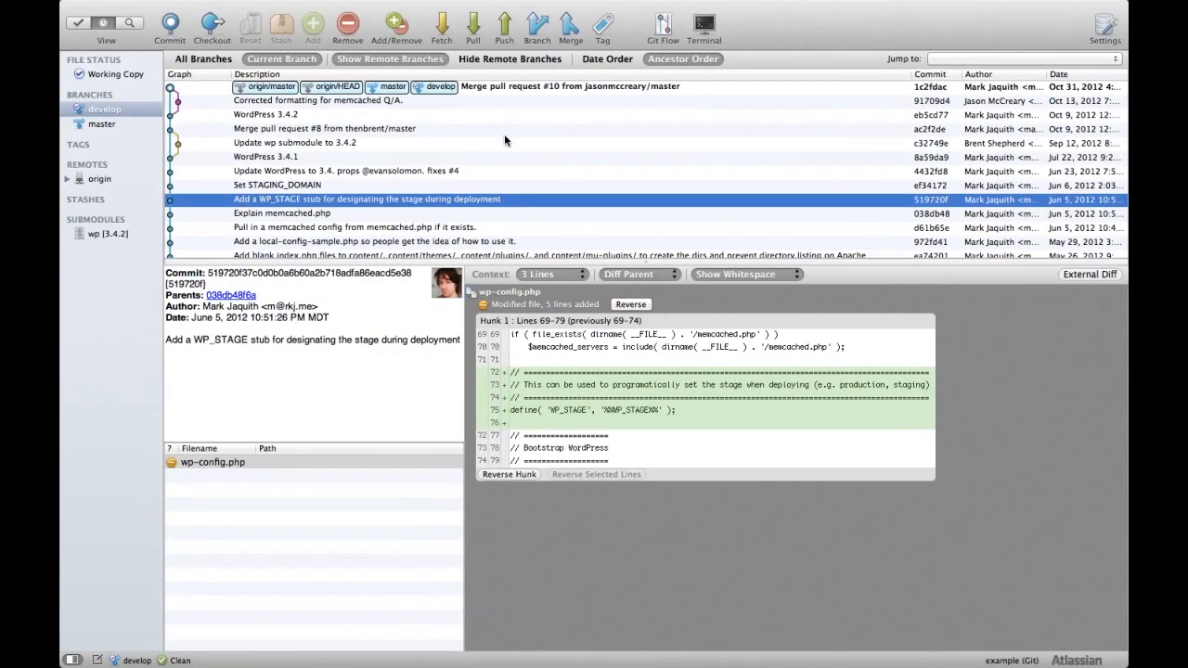
# Step: Show develop's history and select the pull request #10 merge commit to view its README.md diff
pyautogui.click(105, 109)
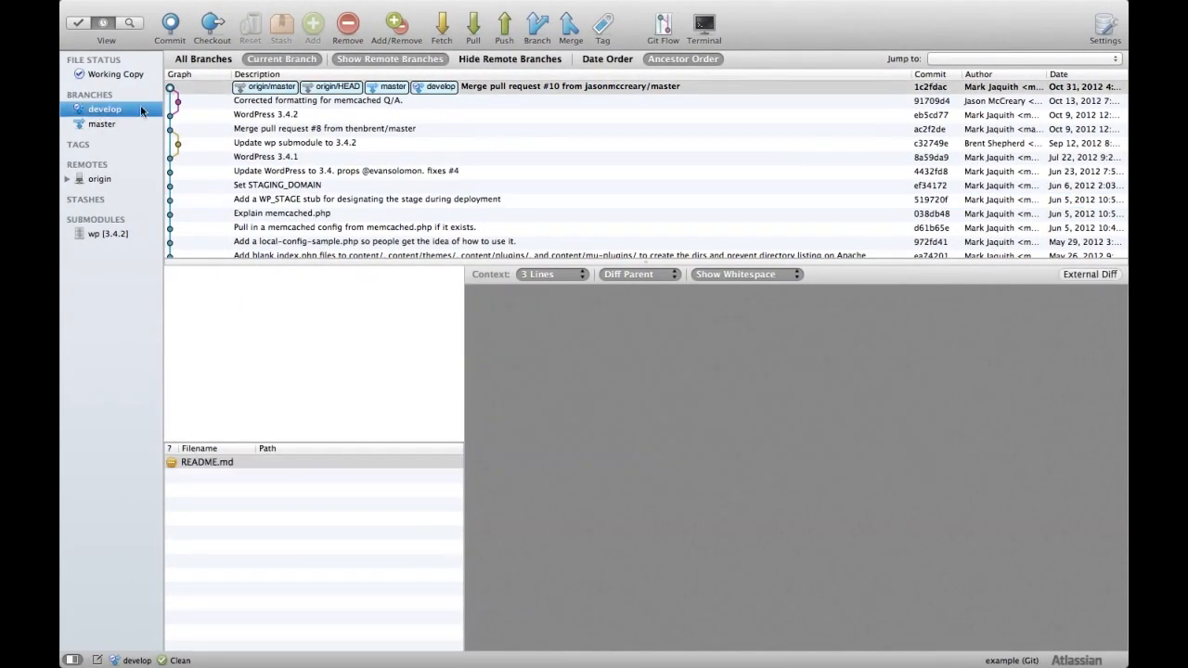
pyautogui.click(371, 87)
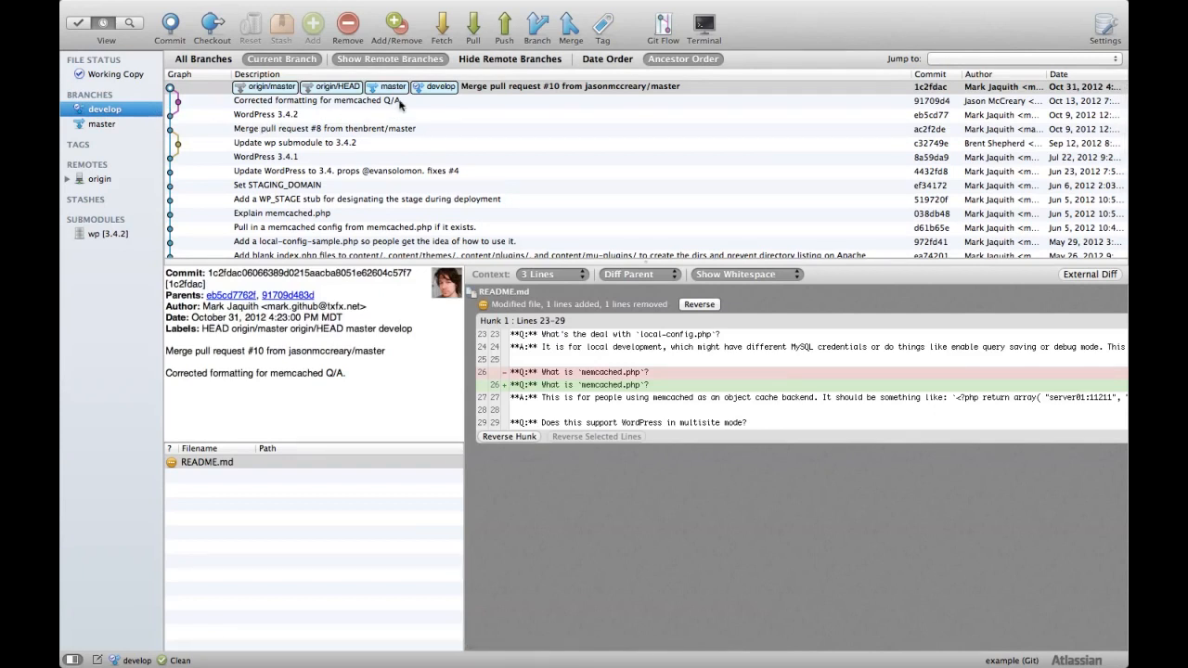
pyautogui.moveTo(682, 42)
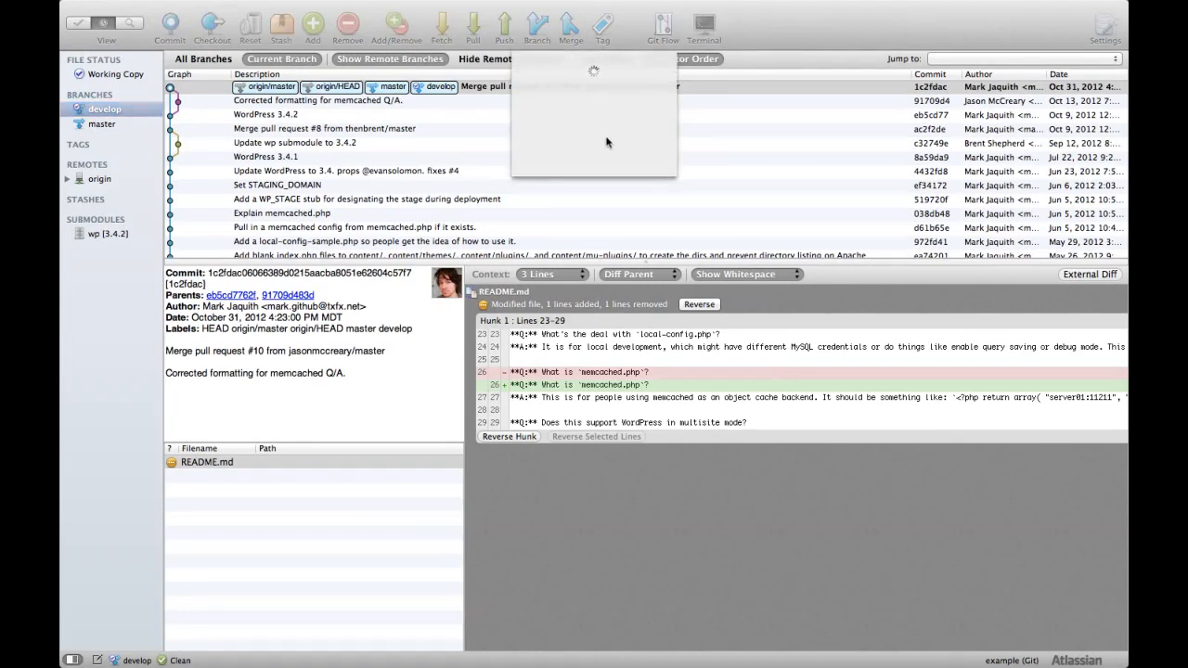
# Step: Start Git Flow feature 'roots' from develop and select feature/roots in the sidebar
pyautogui.click(661, 23)
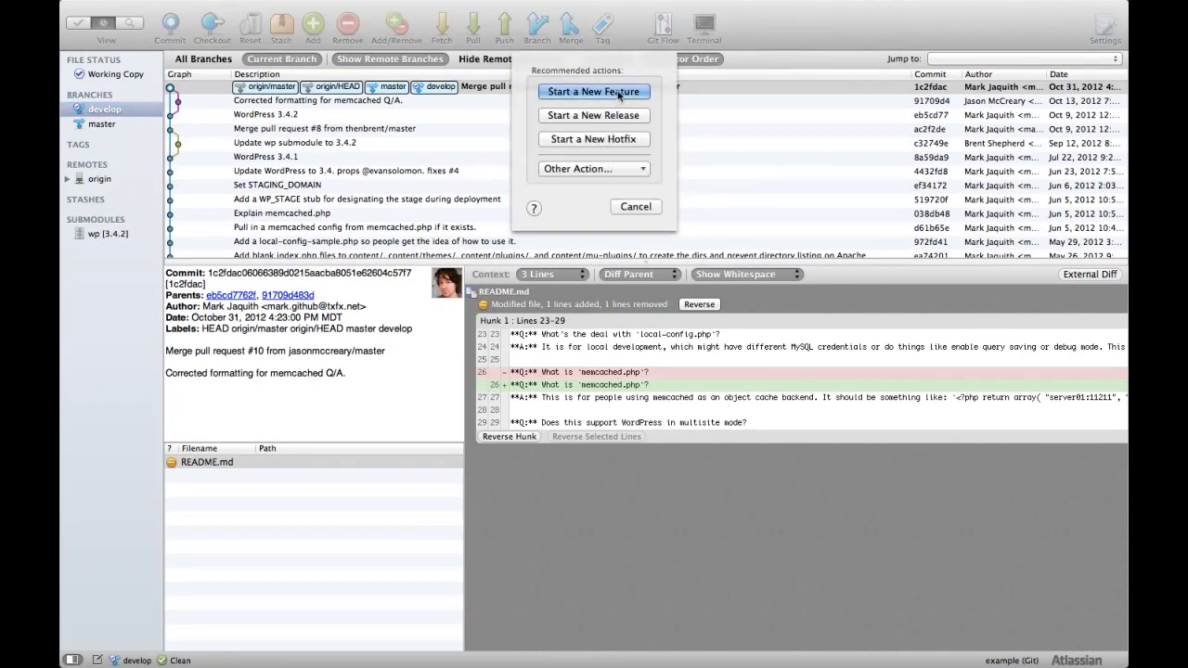
pyautogui.click(593, 91)
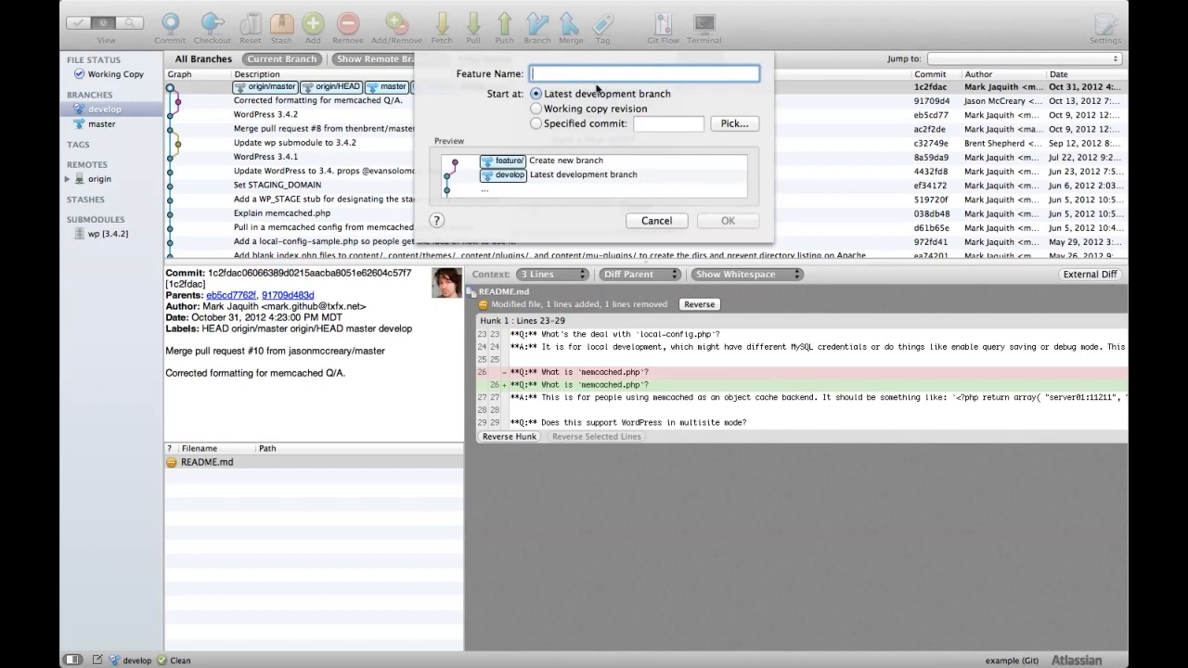
pyautogui.write('roo')
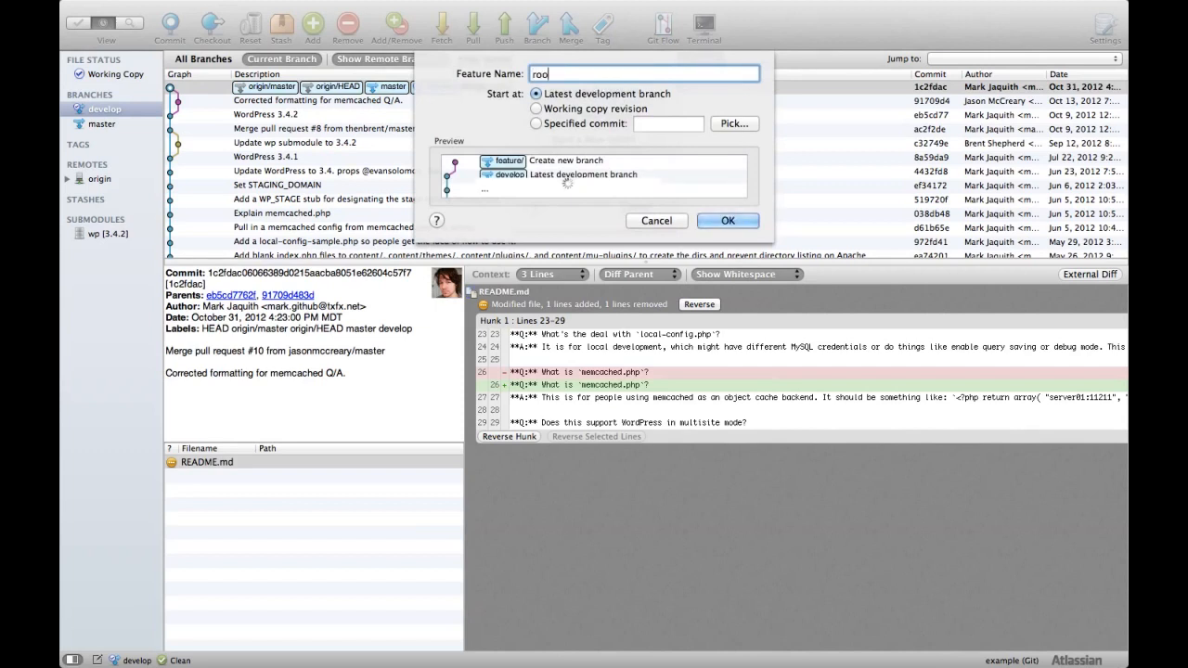
pyautogui.click(728, 221)
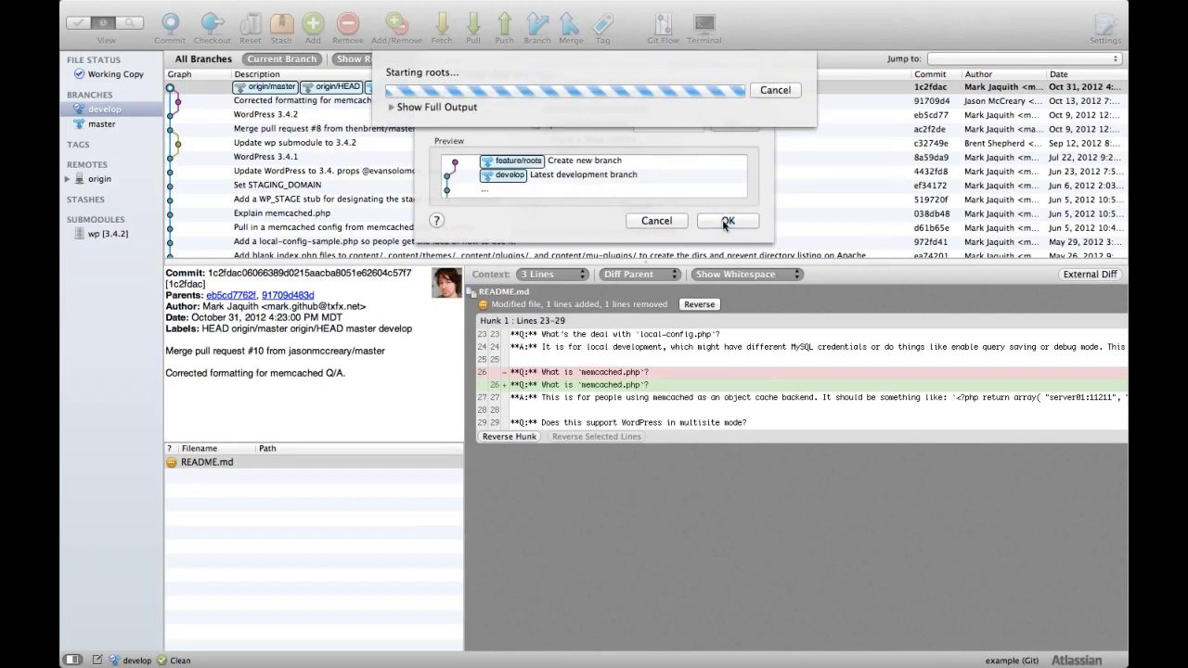
pyautogui.click(728, 221)
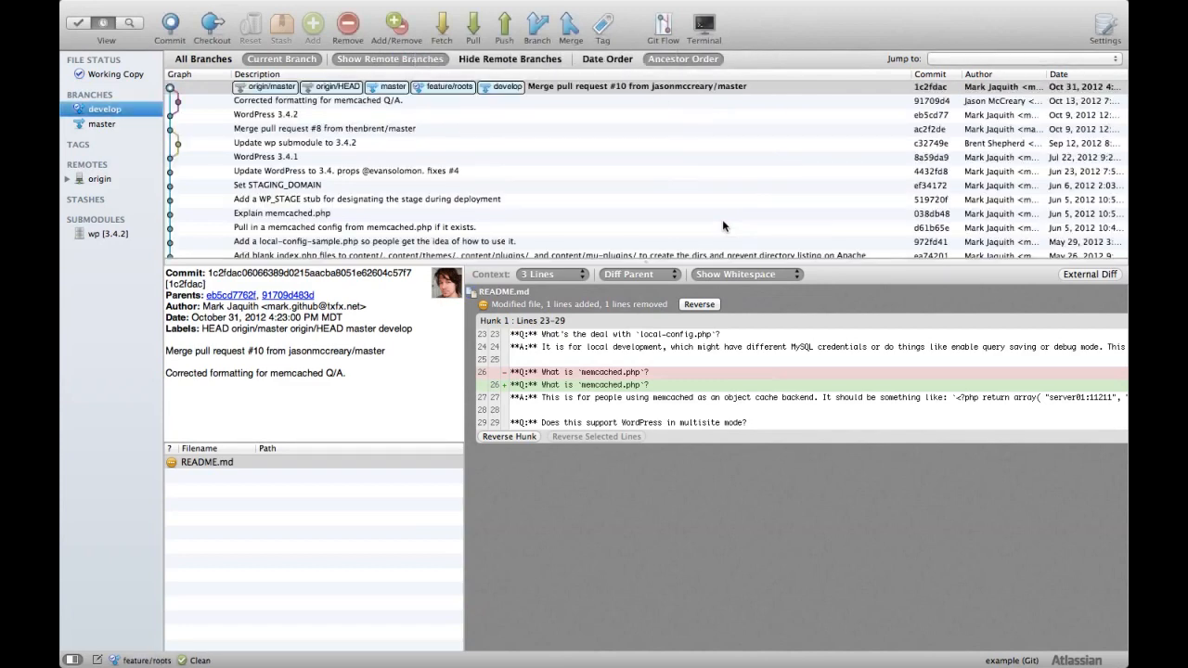
pyautogui.click(68, 124)
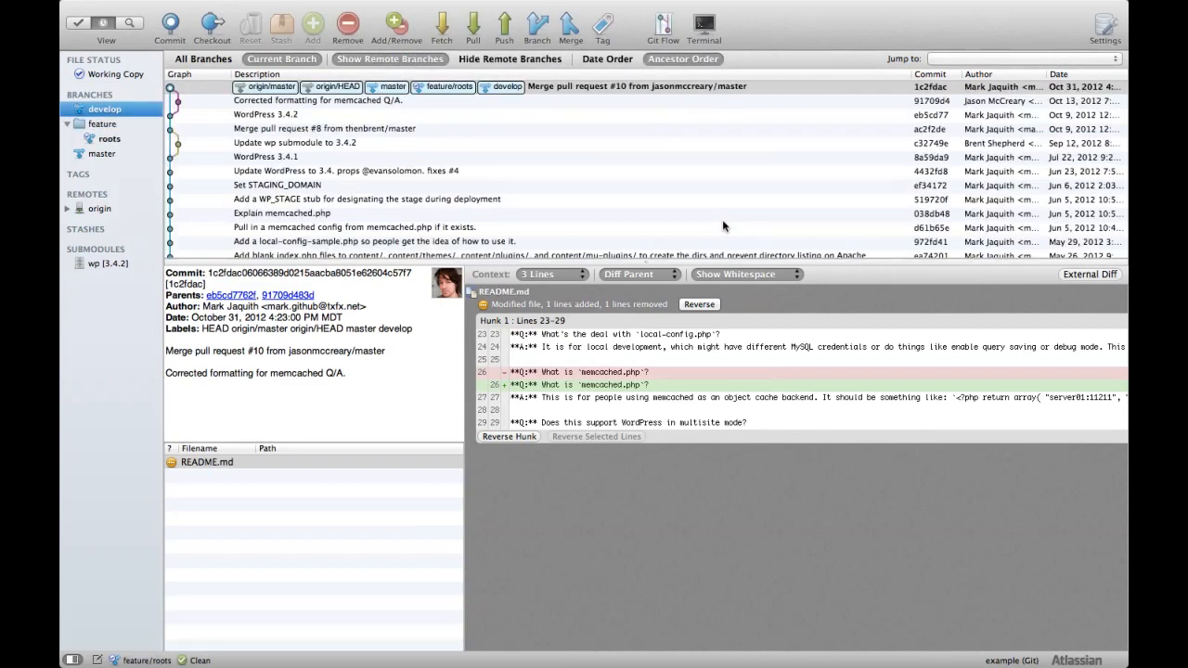
pyautogui.moveTo(571, 200)
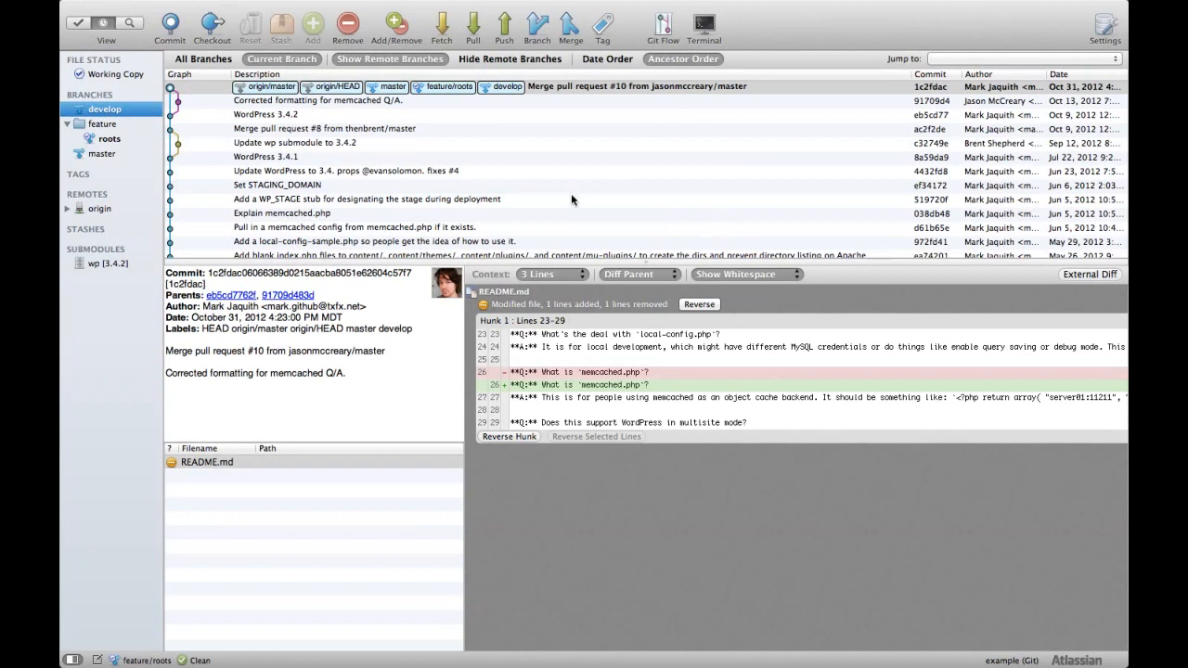
pyautogui.moveTo(181, 170)
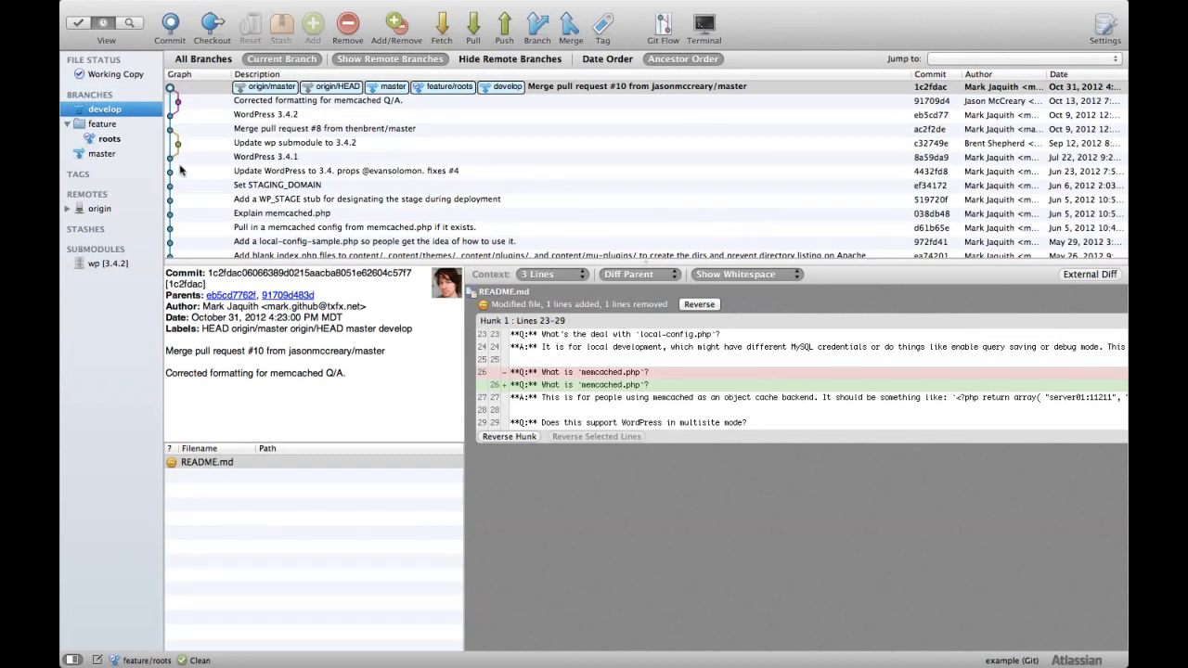
pyautogui.click(109, 139)
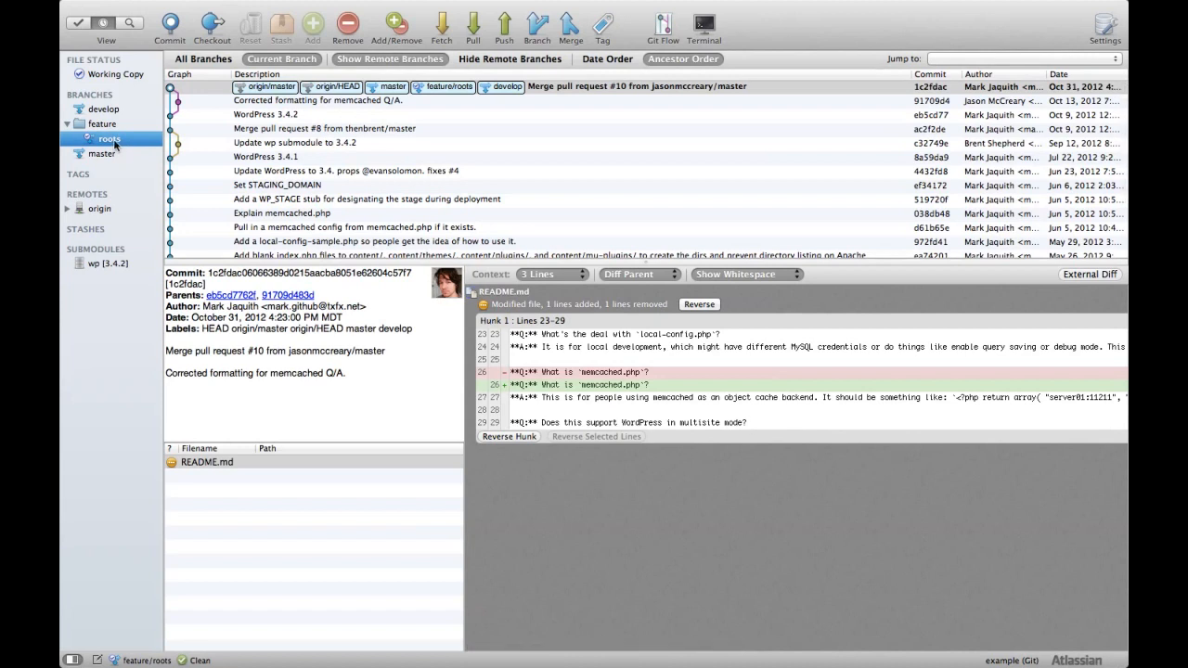
pyautogui.moveTo(192, 133)
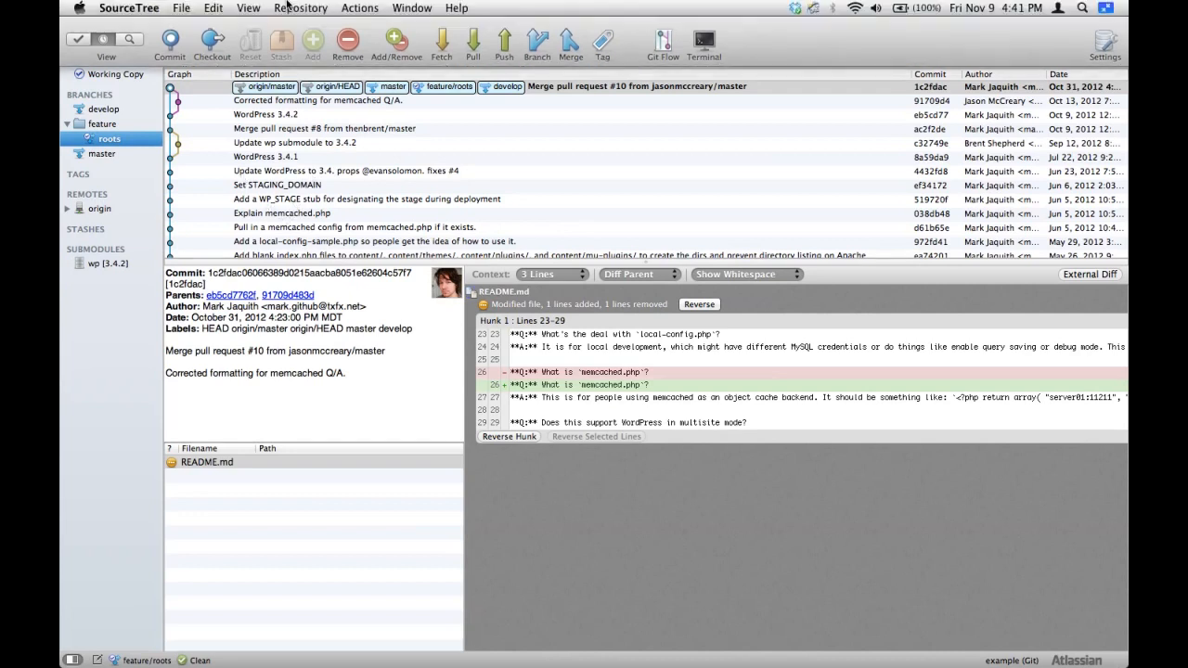
pyautogui.click(300, 7)
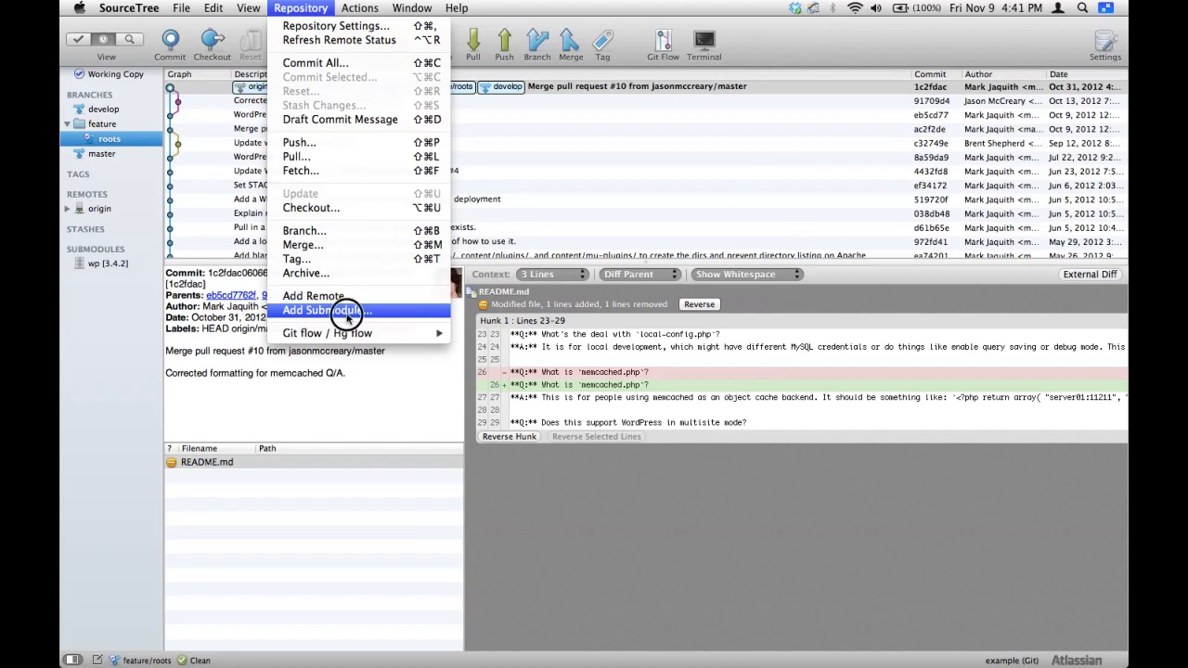
pyautogui.click(327, 309)
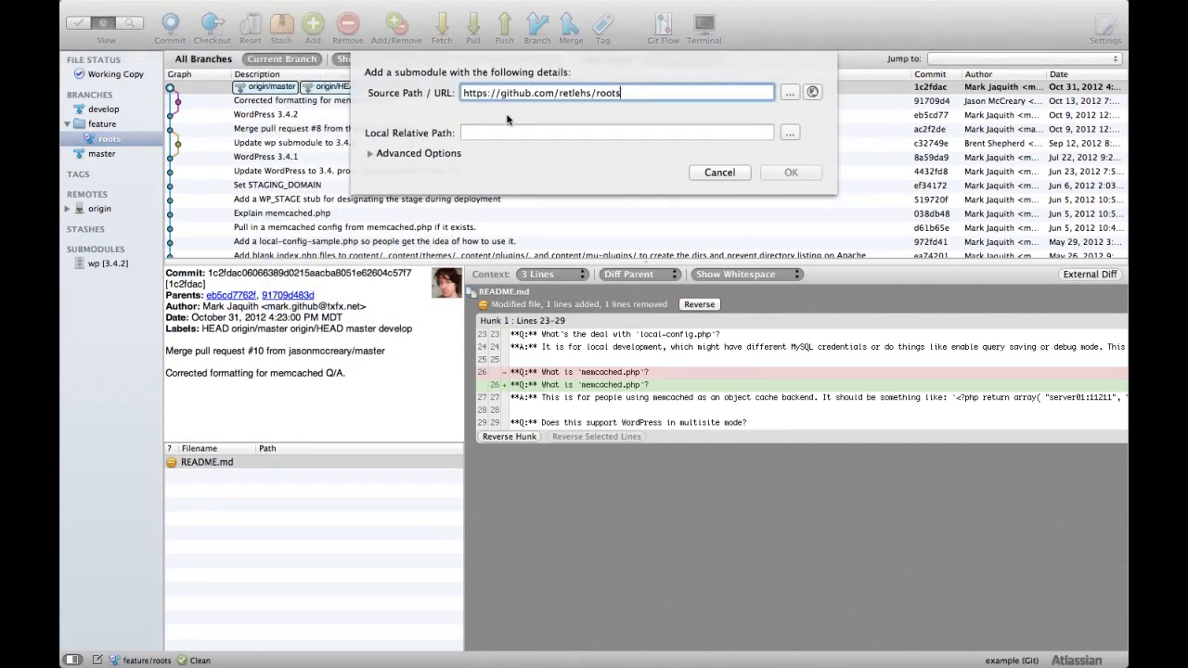
pyautogui.moveTo(674, 107)
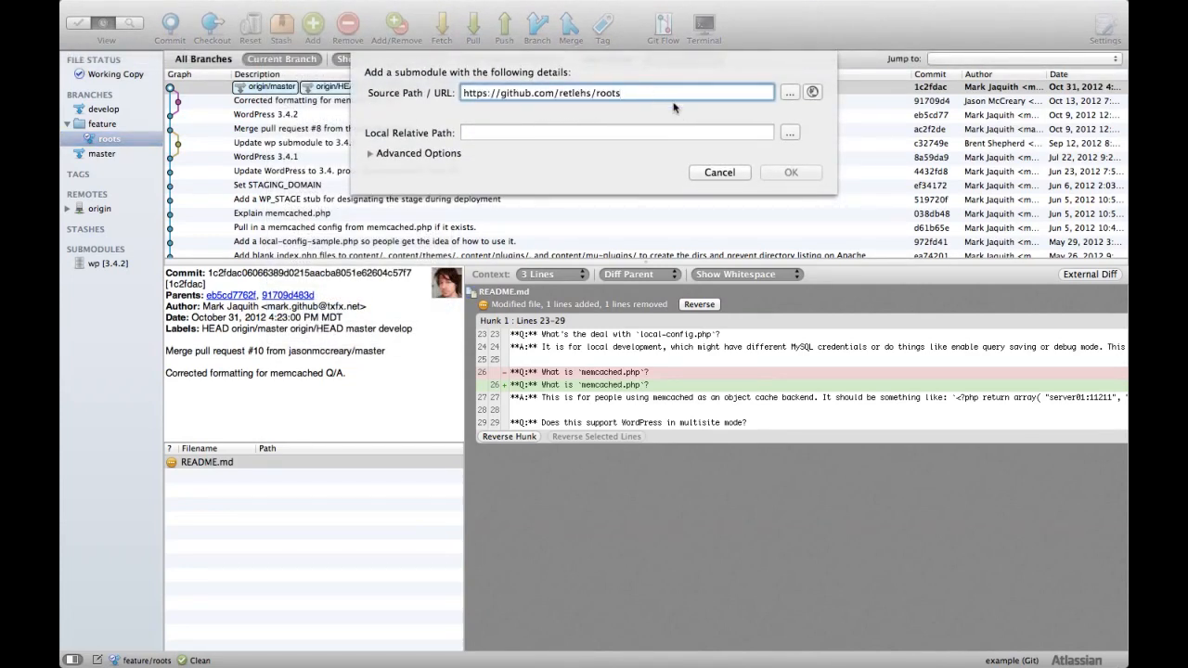
pyautogui.click(789, 133)
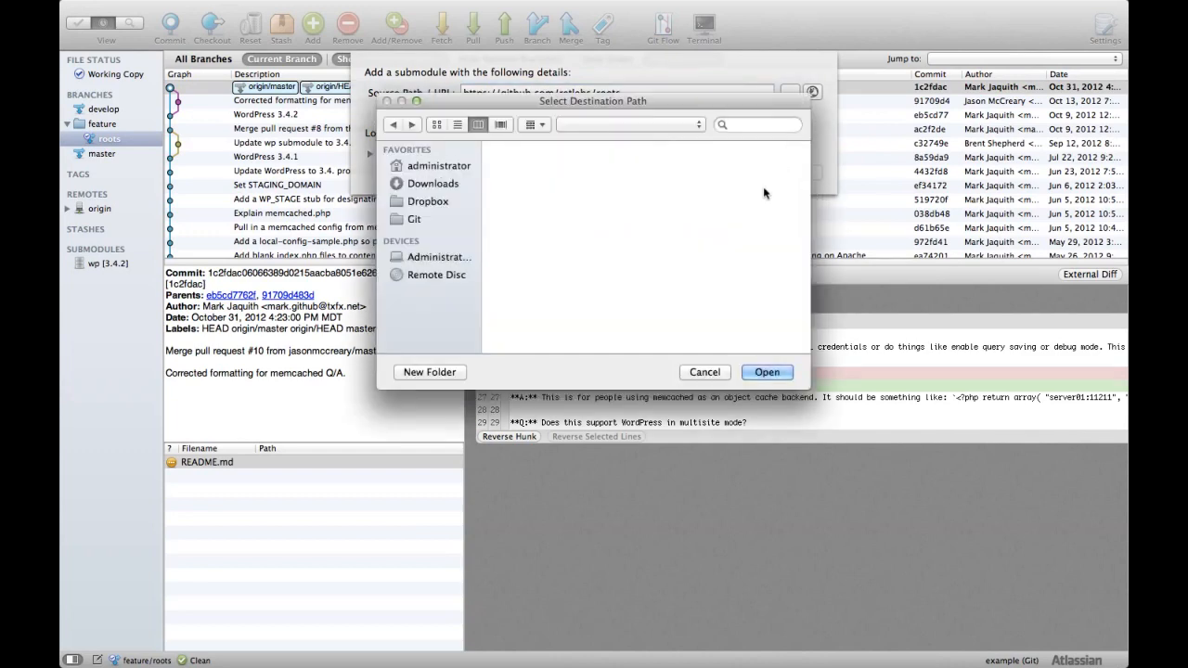
pyautogui.click(413, 219)
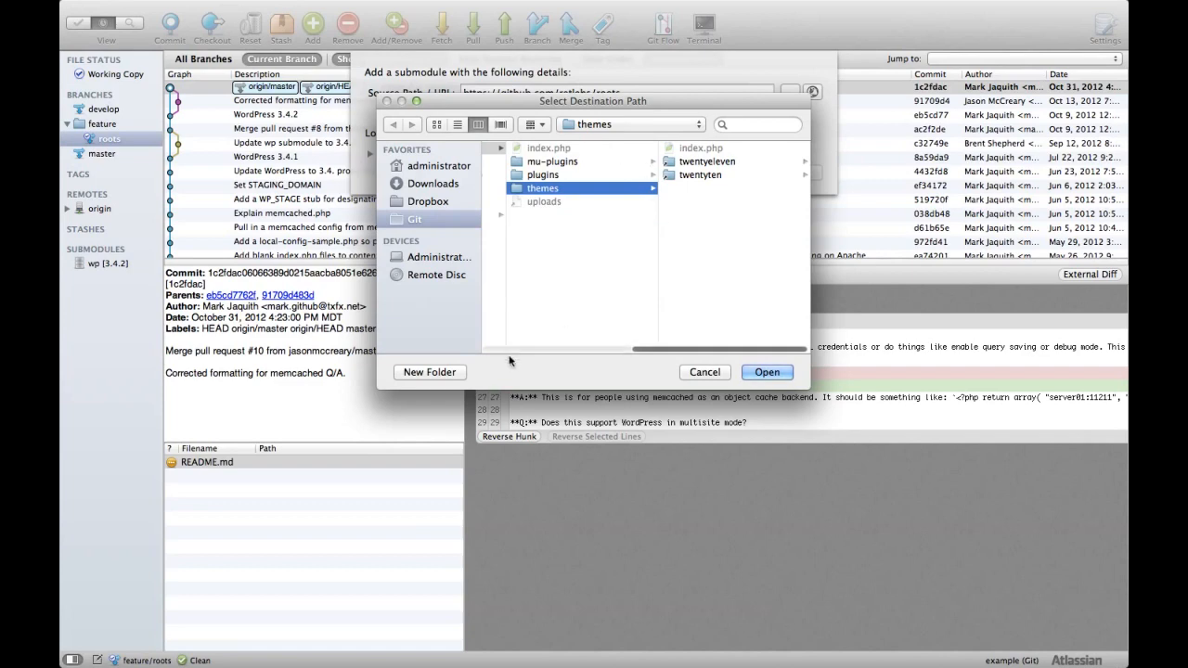
pyautogui.click(429, 372)
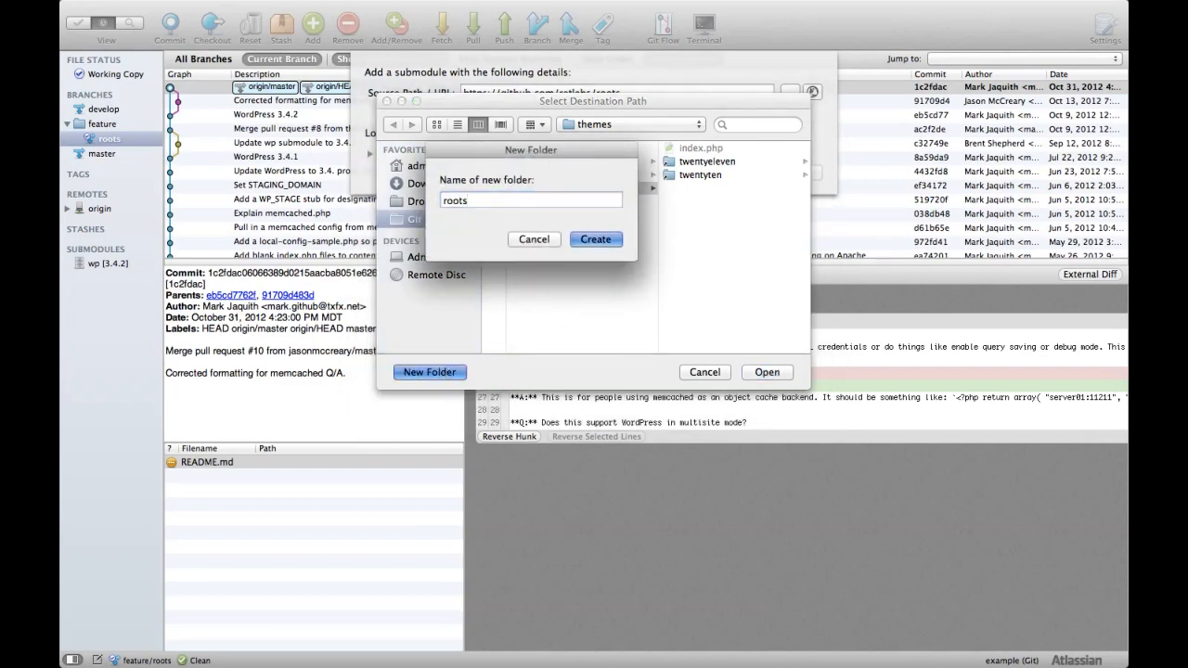
pyautogui.click(595, 238)
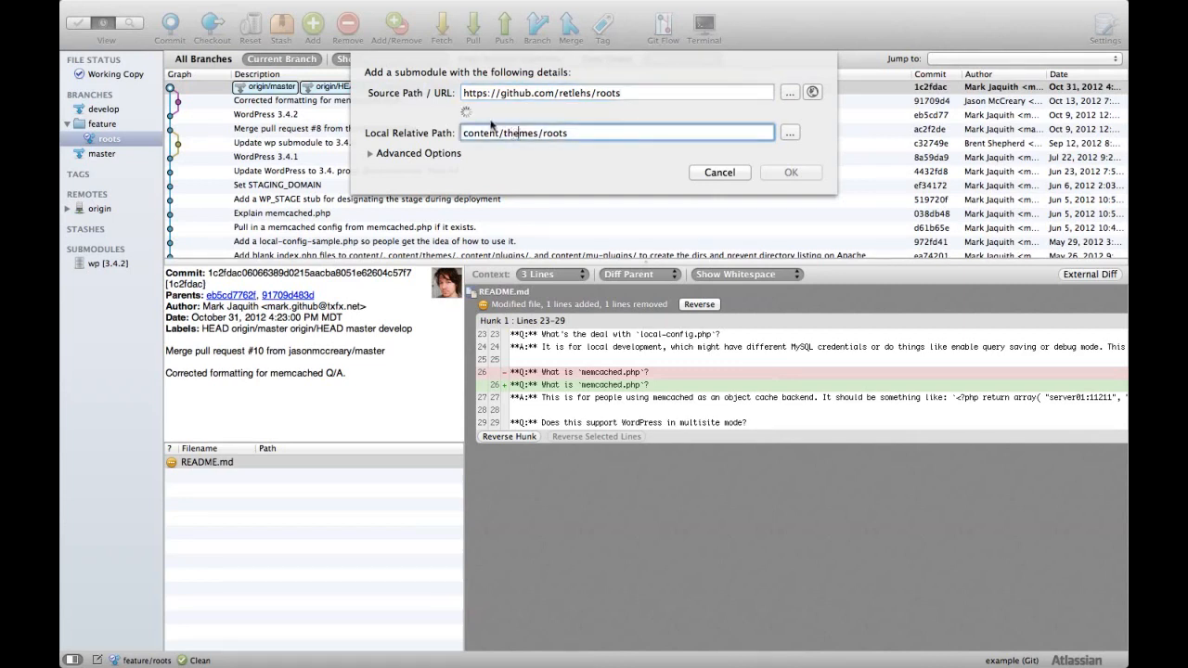
pyautogui.click(790, 173)
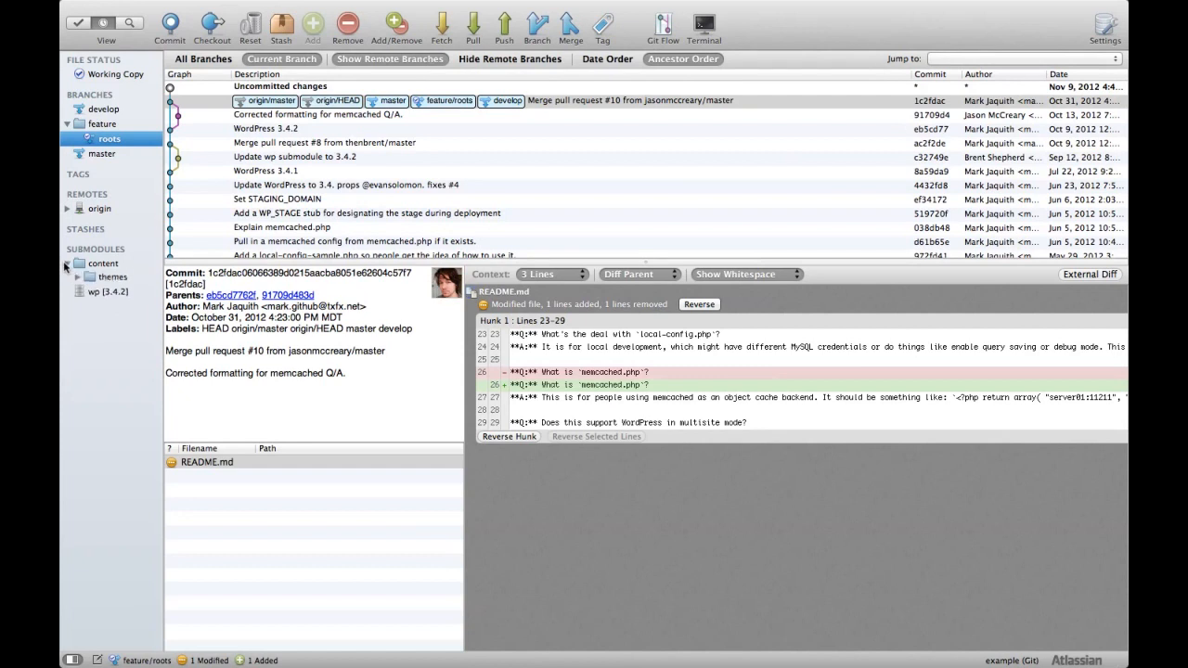
# Step: Inspect the roots submodule and the staged .gitmodules change under Uncommitted changes
pyautogui.click(78, 278)
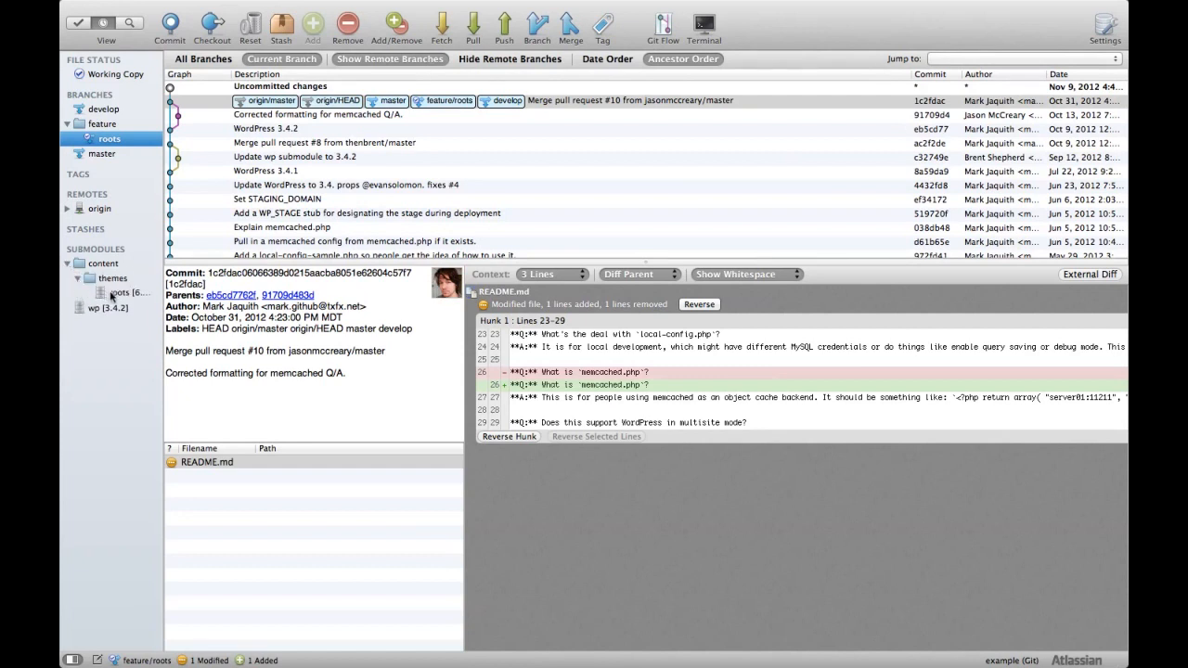
pyautogui.click(120, 292)
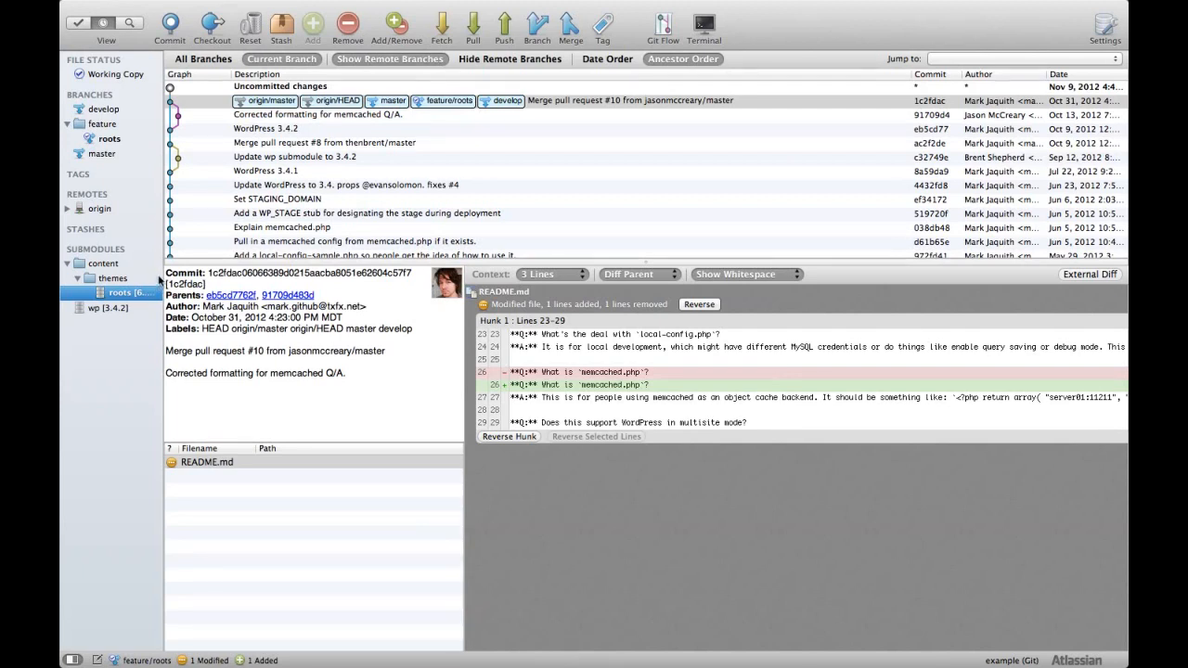
pyautogui.click(281, 85)
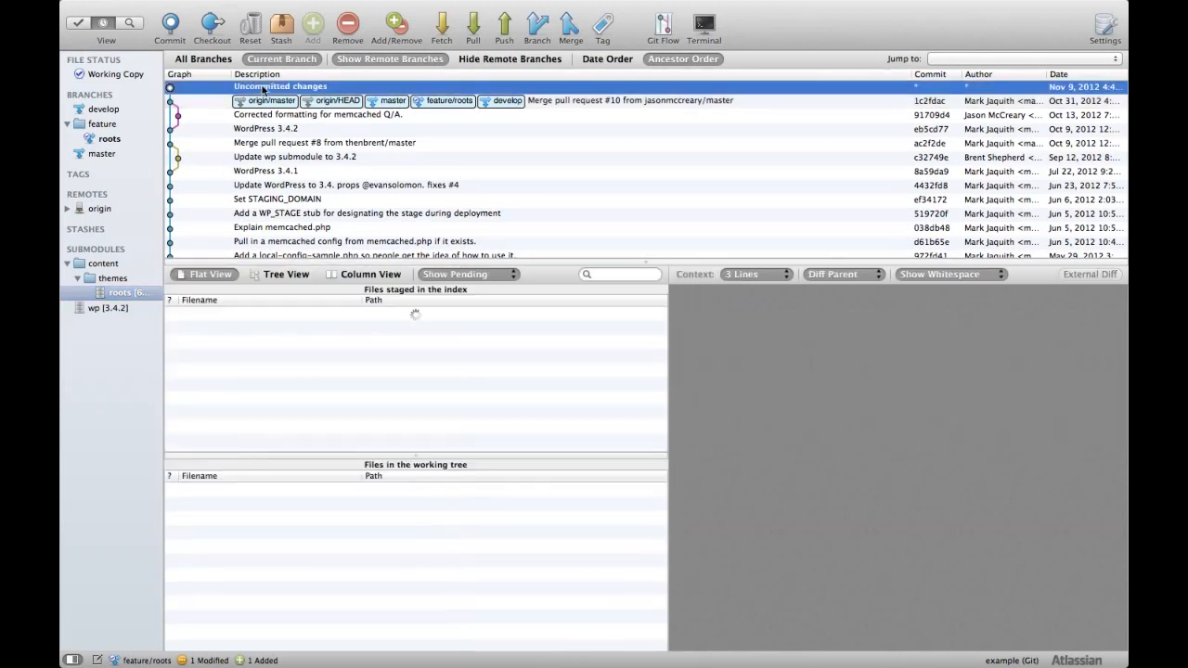
pyautogui.click(280, 85)
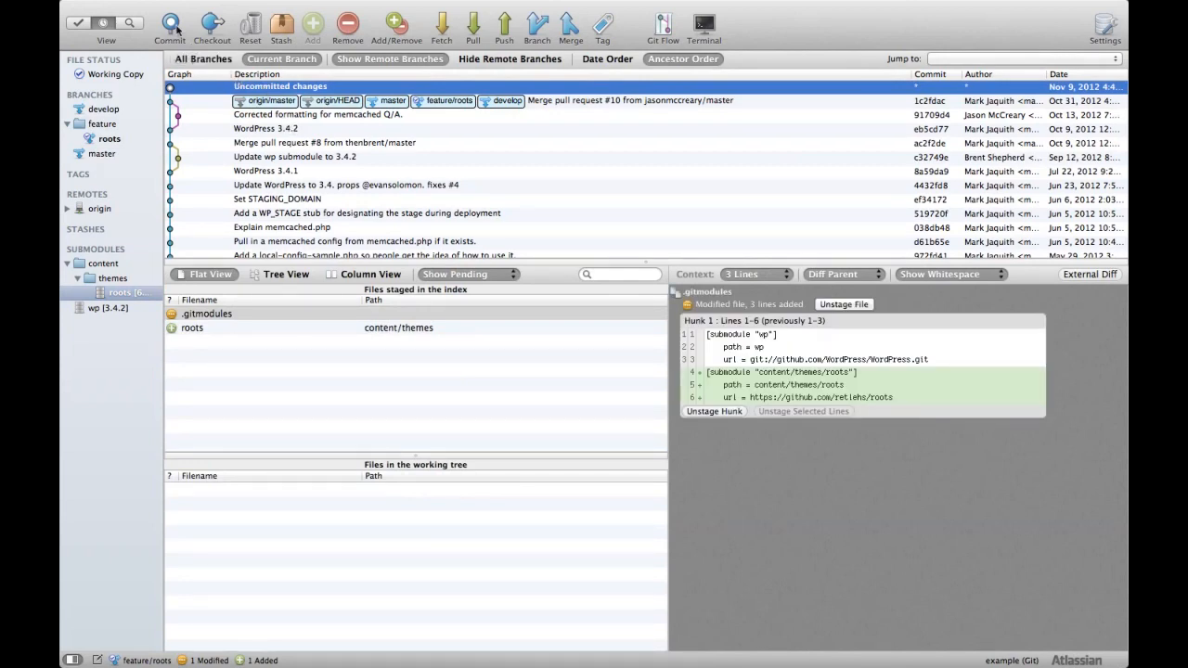
# Step: Commit the staged submodule changes with the message 'roots submodule'
pyautogui.click(170, 23)
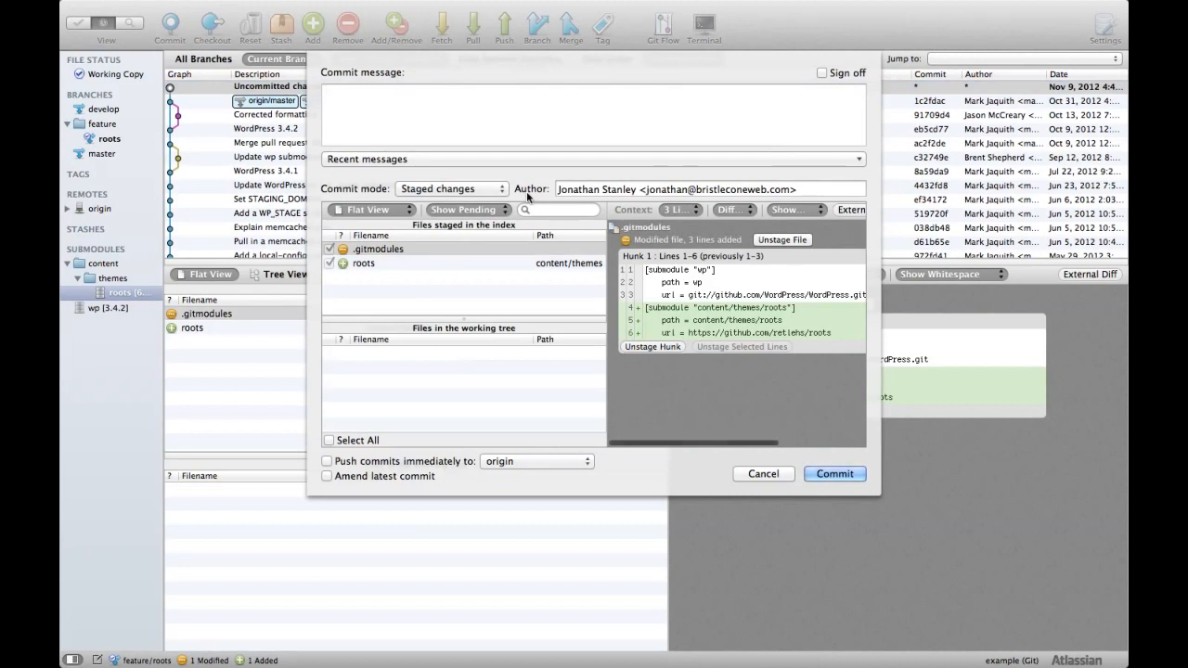
pyautogui.write('roots sub')
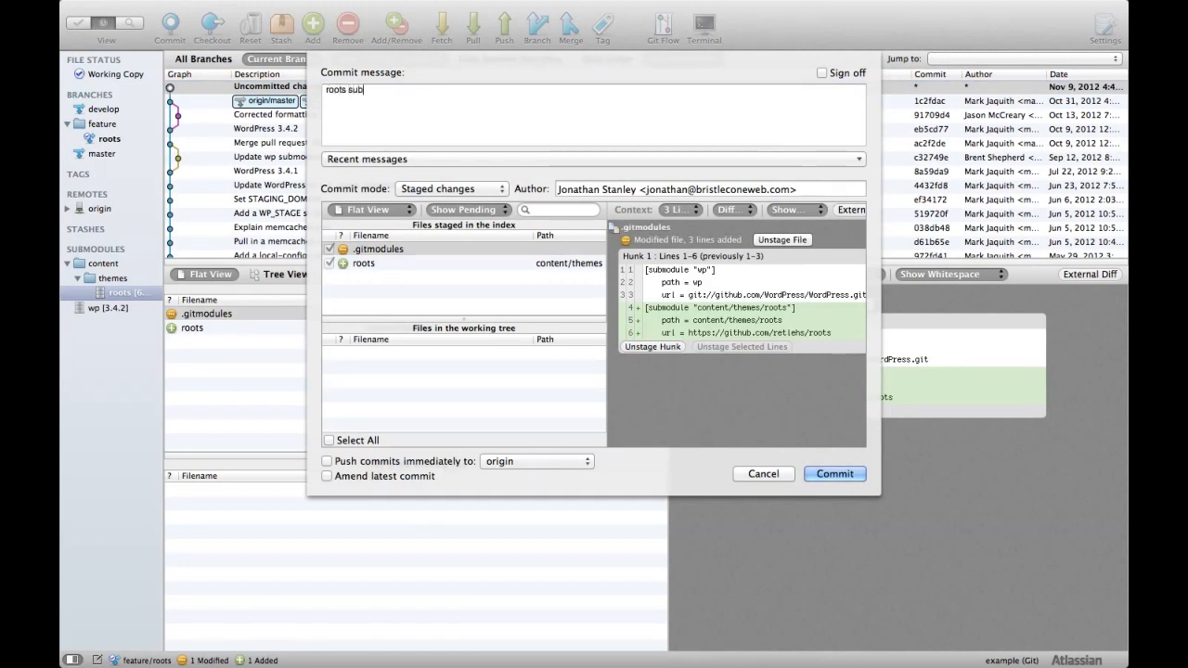
pyautogui.write('module')
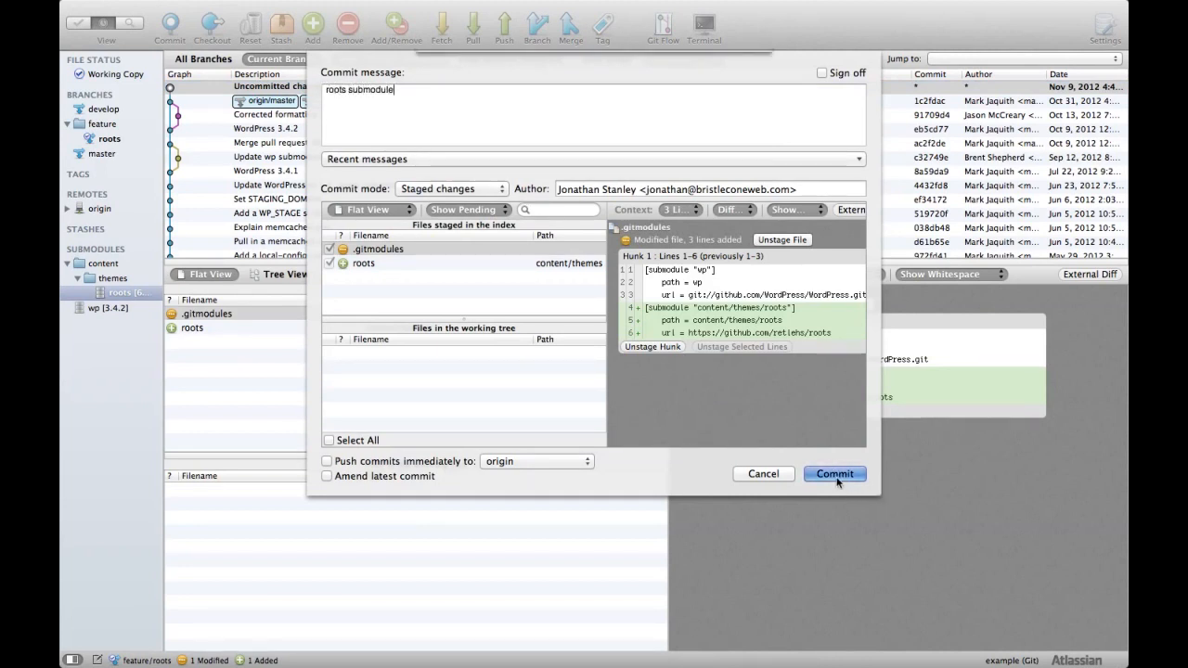
pyautogui.click(833, 473)
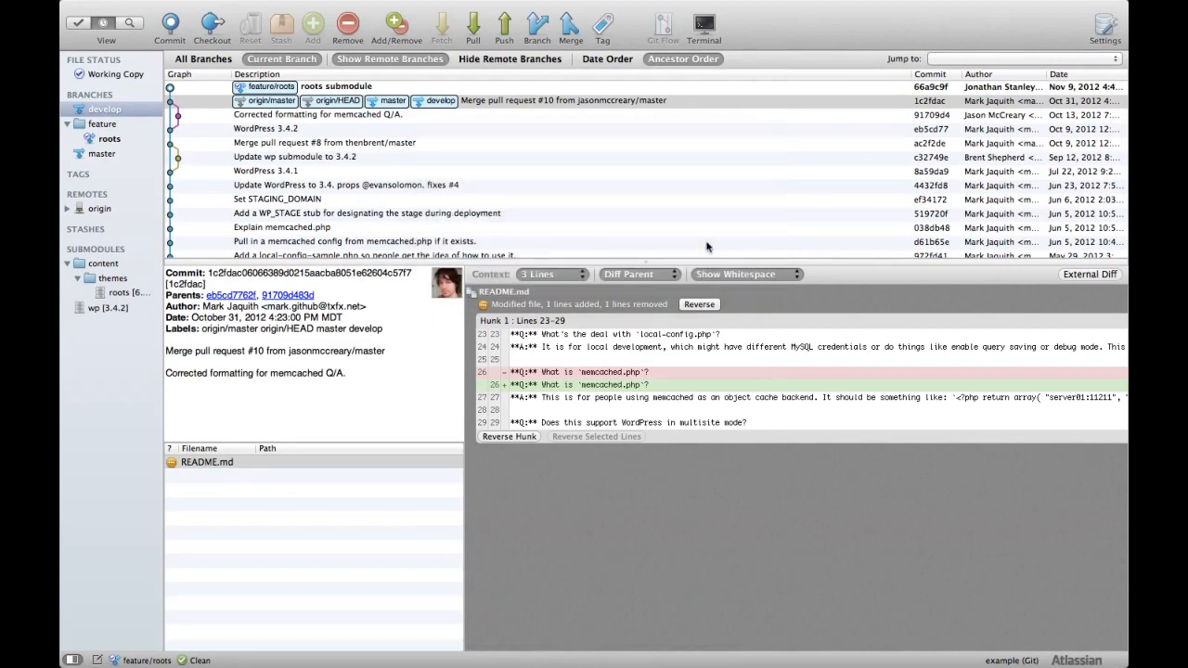
pyautogui.moveTo(412, 153)
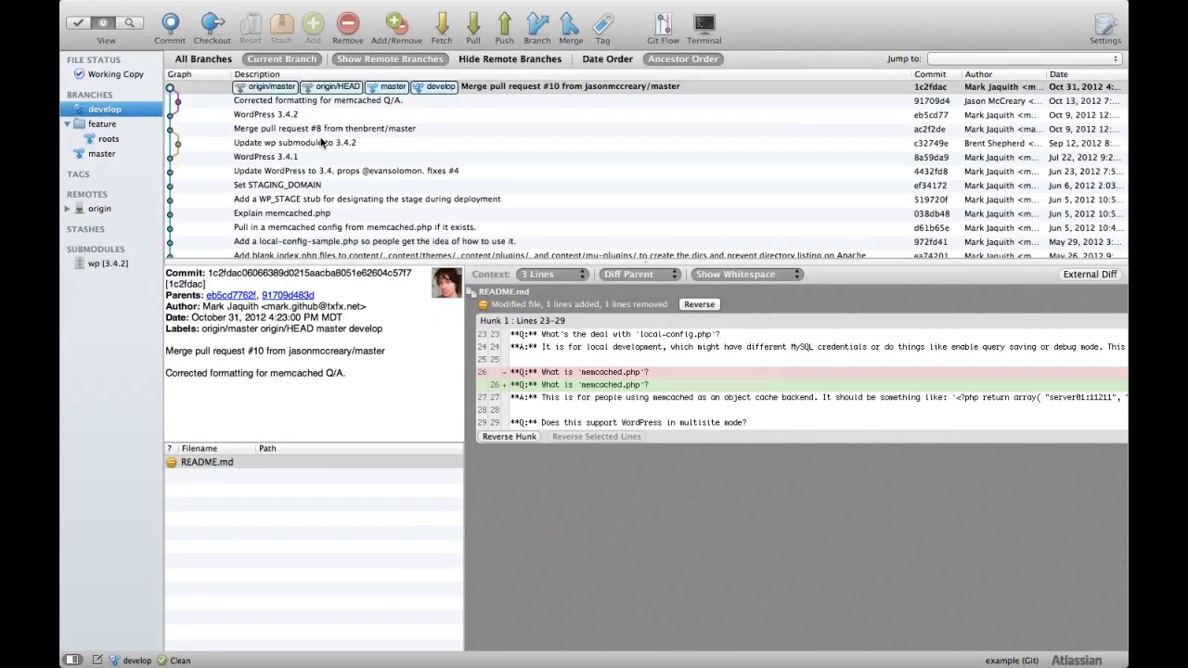
pyautogui.moveTo(584, 118)
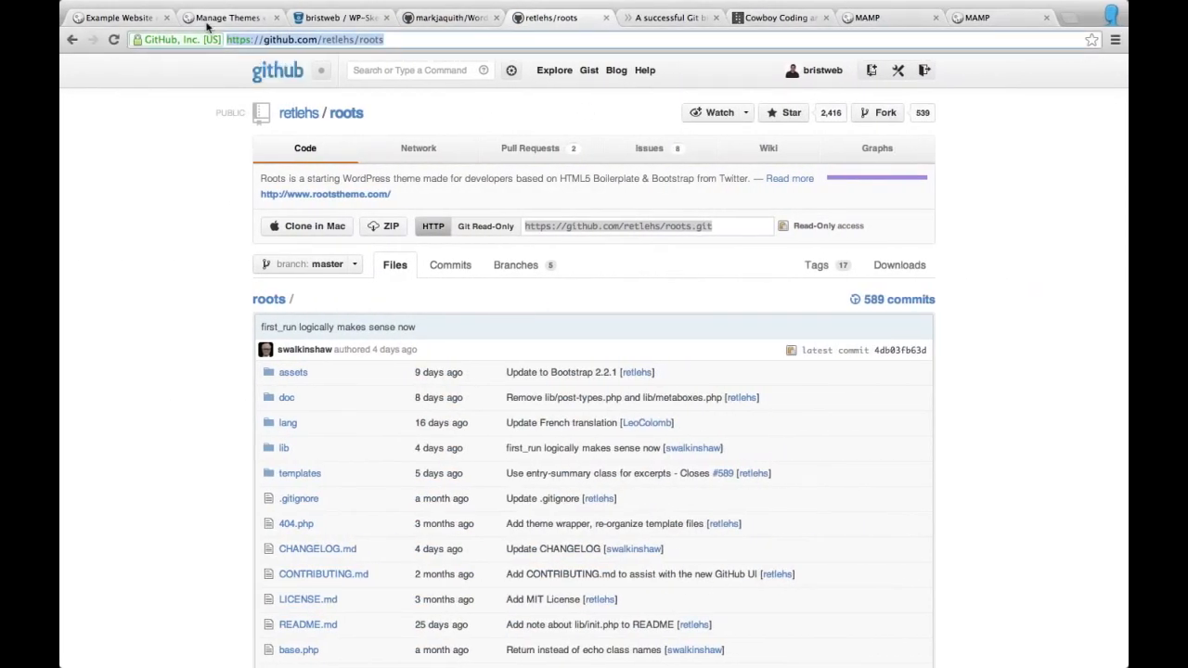
# Step: Log in to the Example Website admin and open Appearance > Themes
pyautogui.click(111, 16)
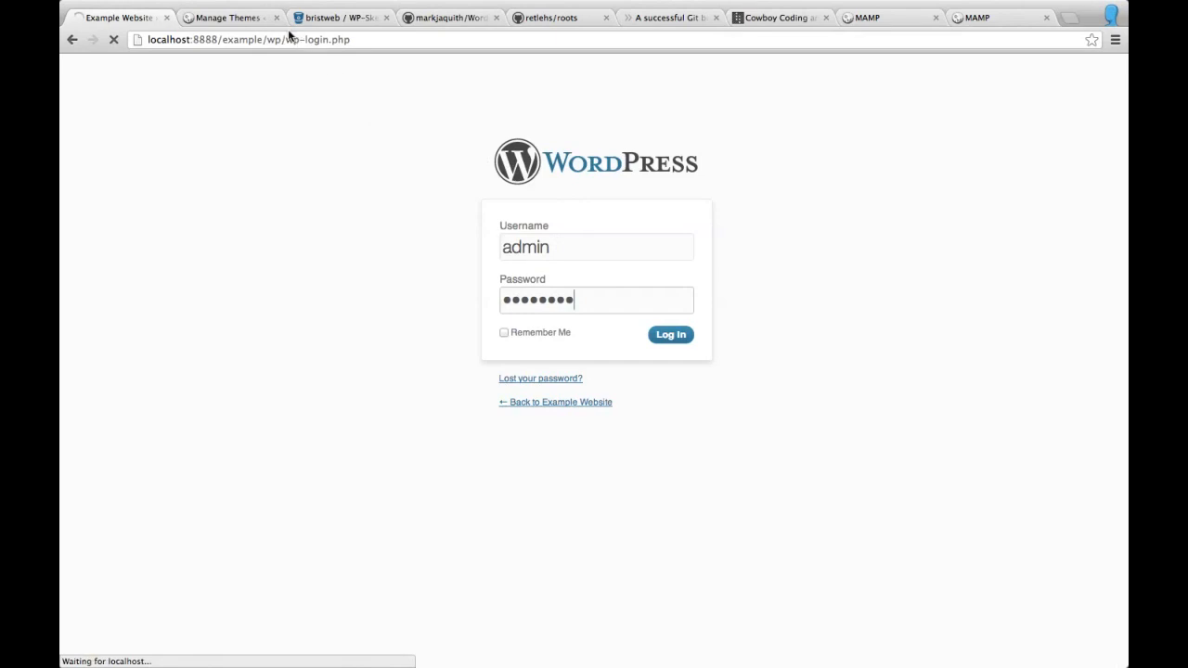
pyautogui.click(670, 334)
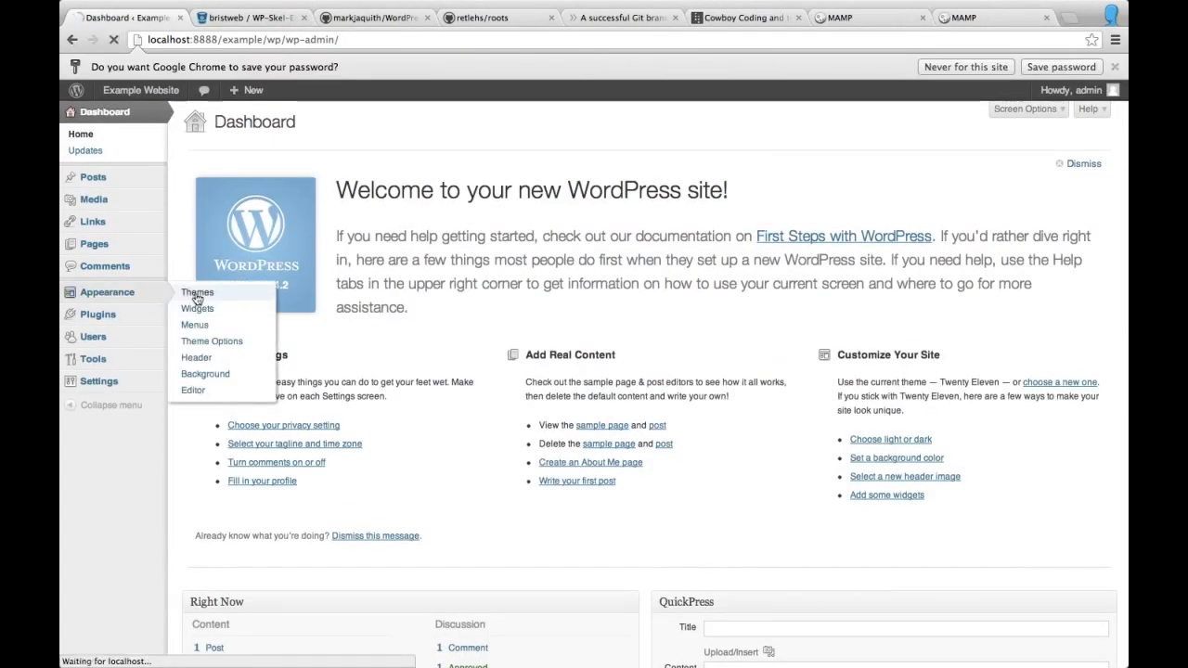
pyautogui.click(196, 292)
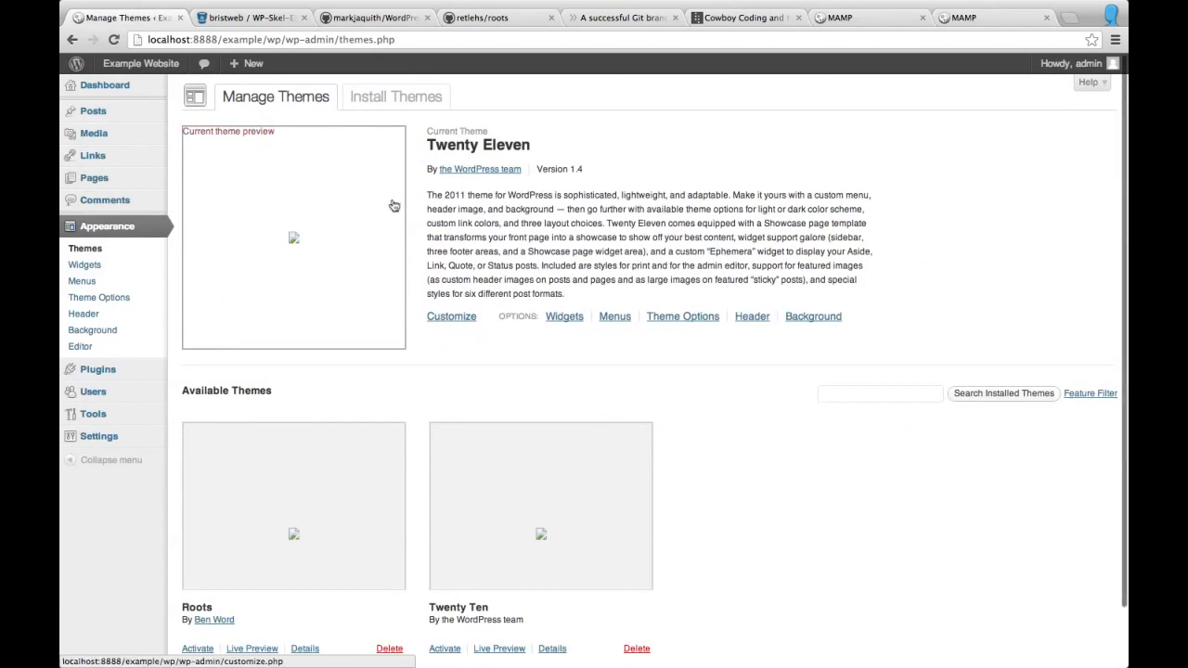
pyautogui.moveTo(273, 261)
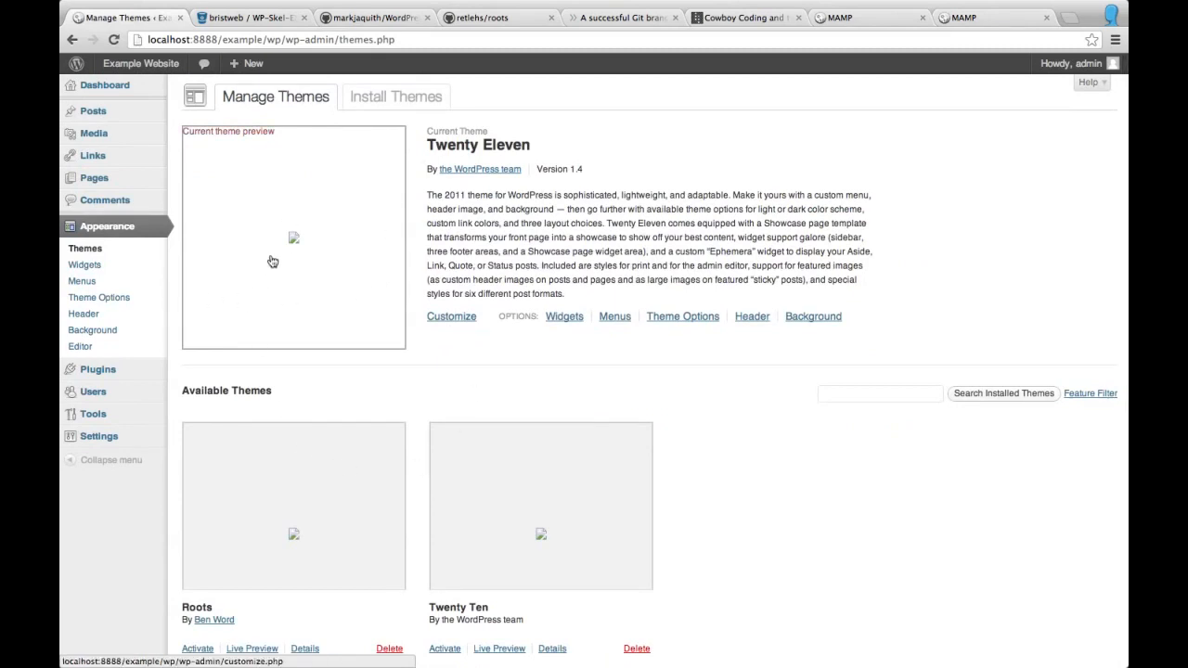
pyautogui.moveTo(272, 261)
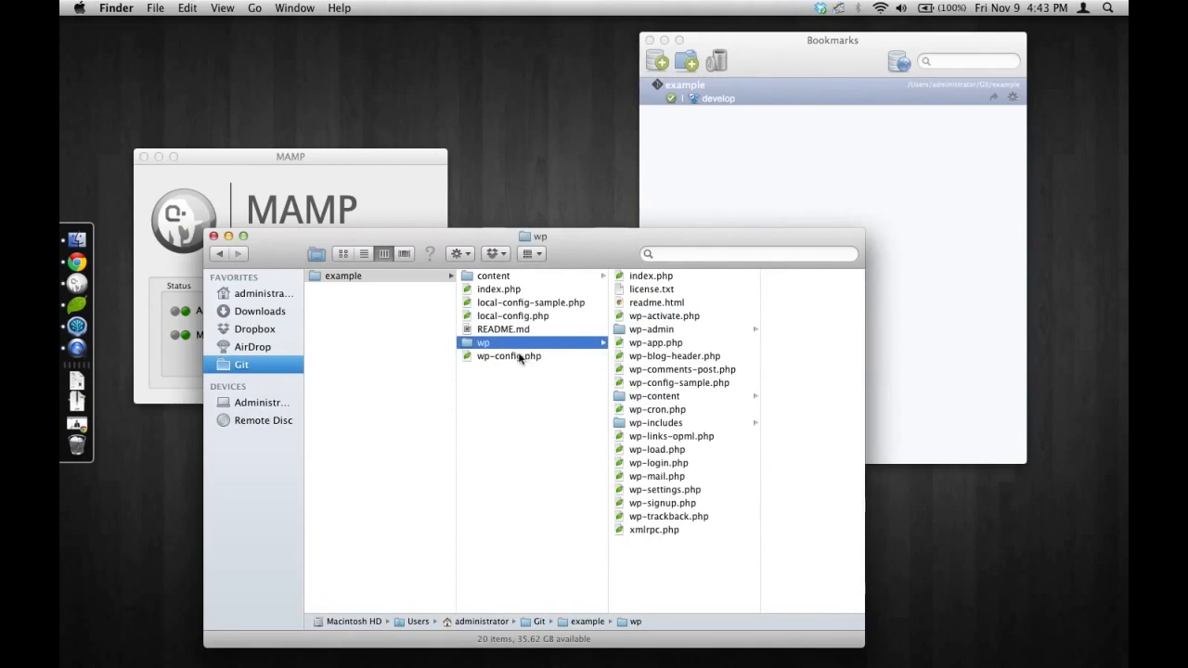
# Step: Open wp-config.php in Coda and insert 'example' into the WP_CONTENT_URL path on line 20
pyautogui.doubleClick(508, 355)
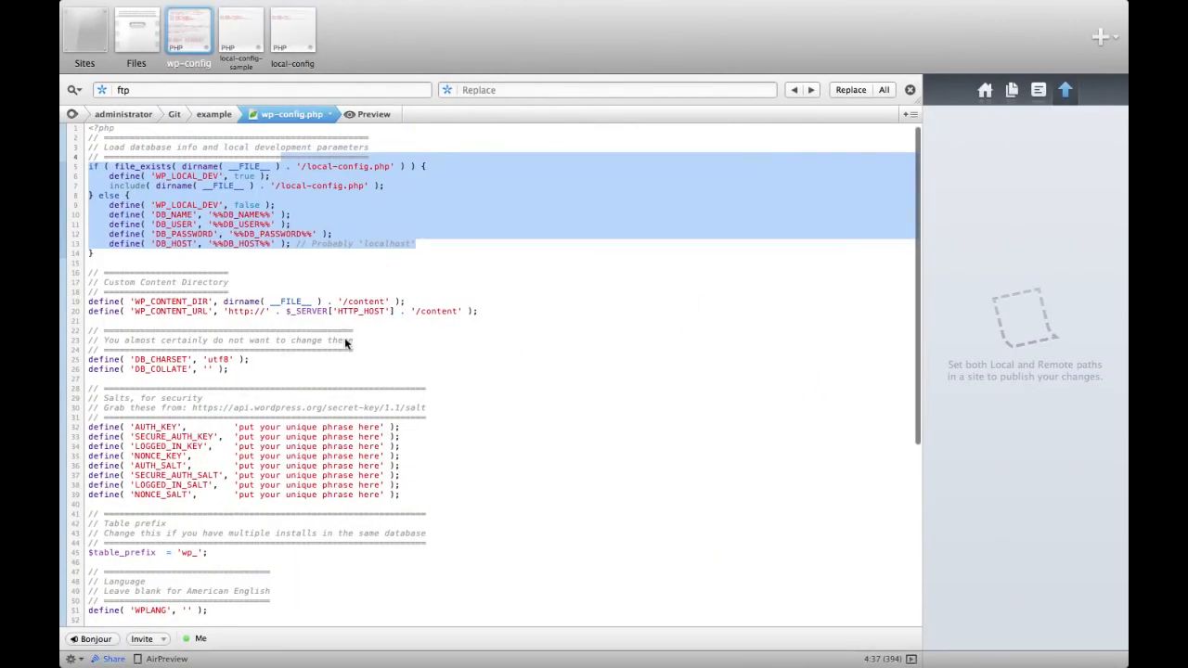
pyautogui.click(423, 310)
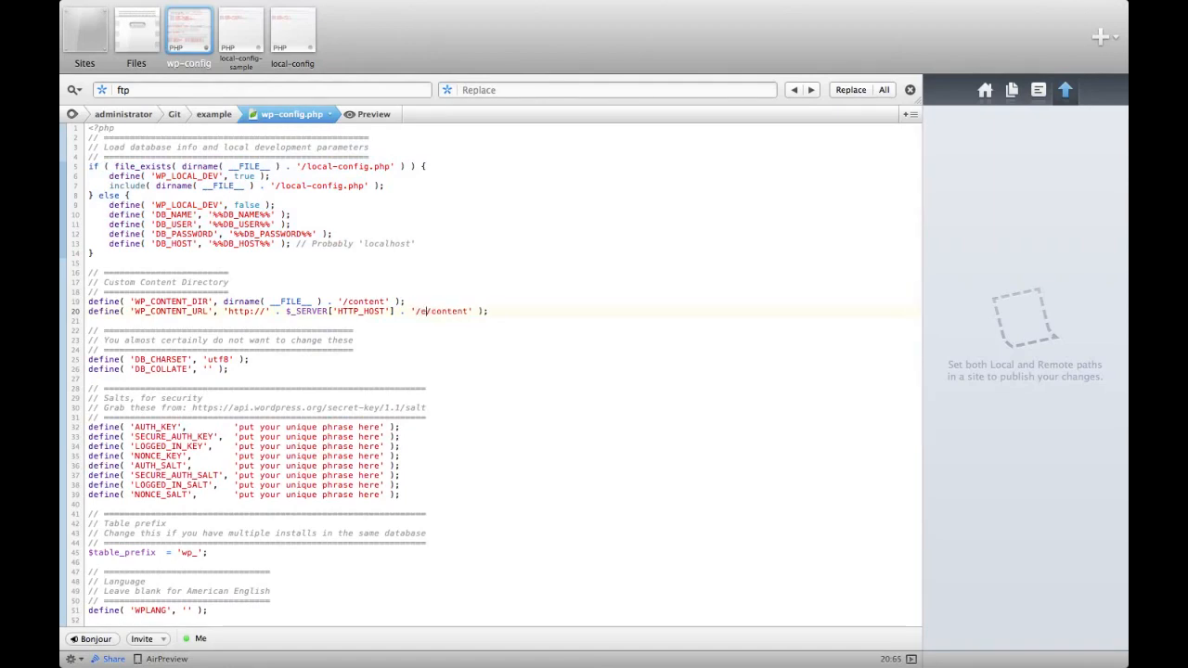
pyautogui.write('example/wp/wp-admin/themes.php')
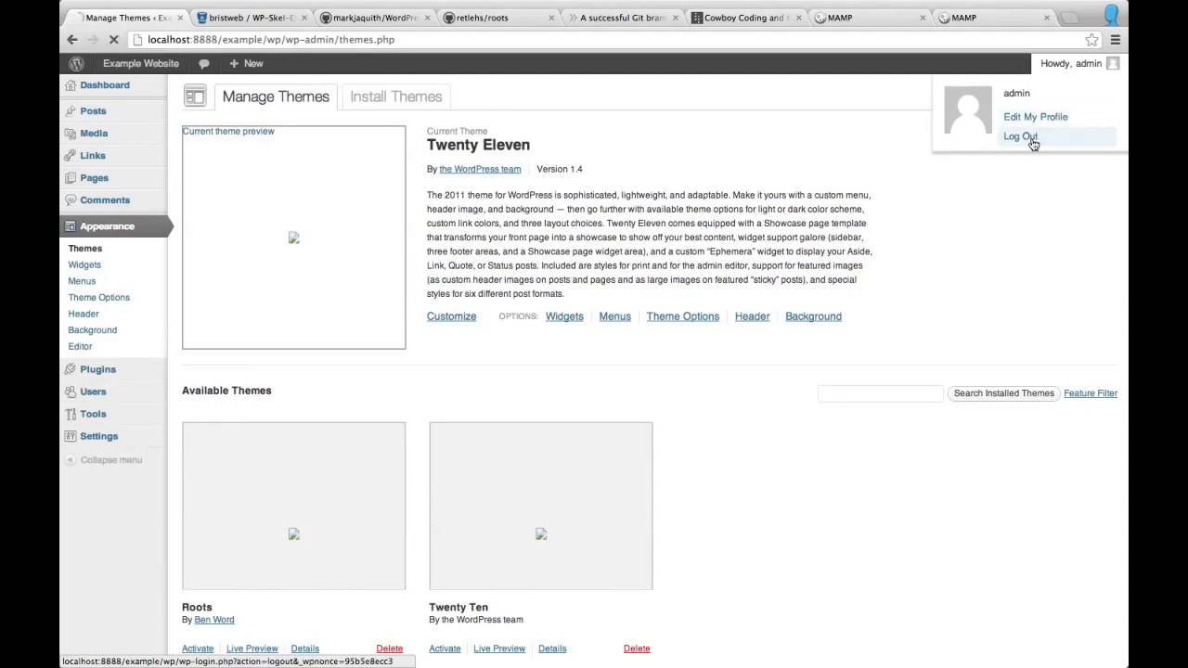
# Step: Log back in as admin, activate the Roots theme, and set navigation menu creation to No
pyautogui.click(1020, 136)
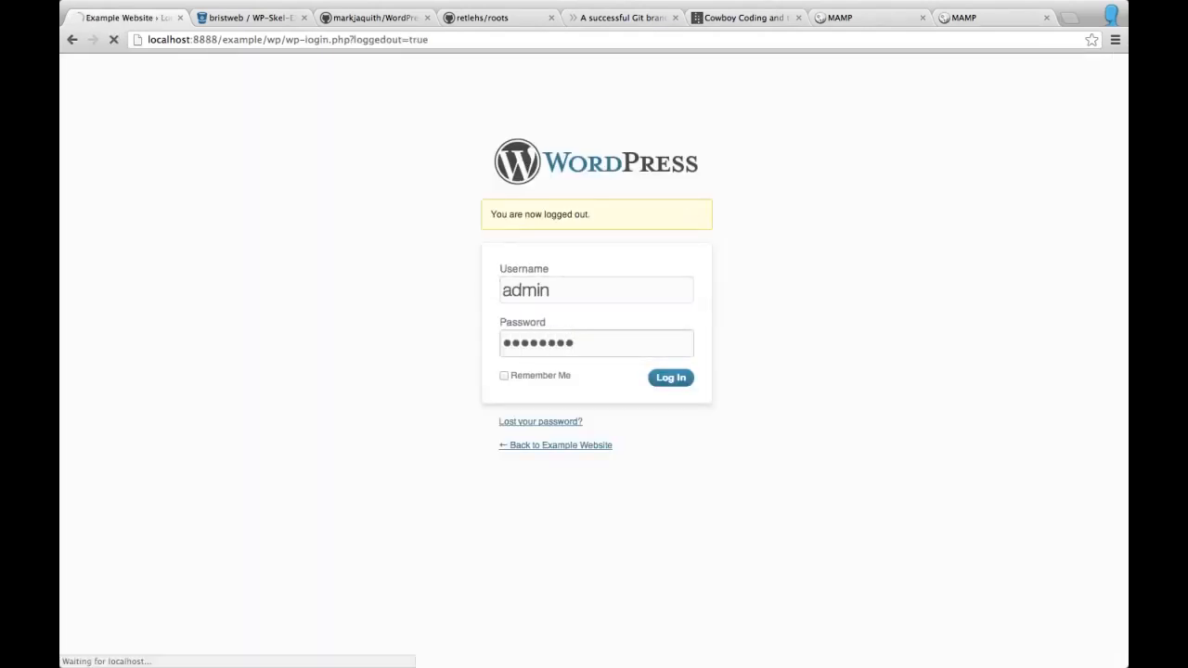
pyautogui.click(670, 377)
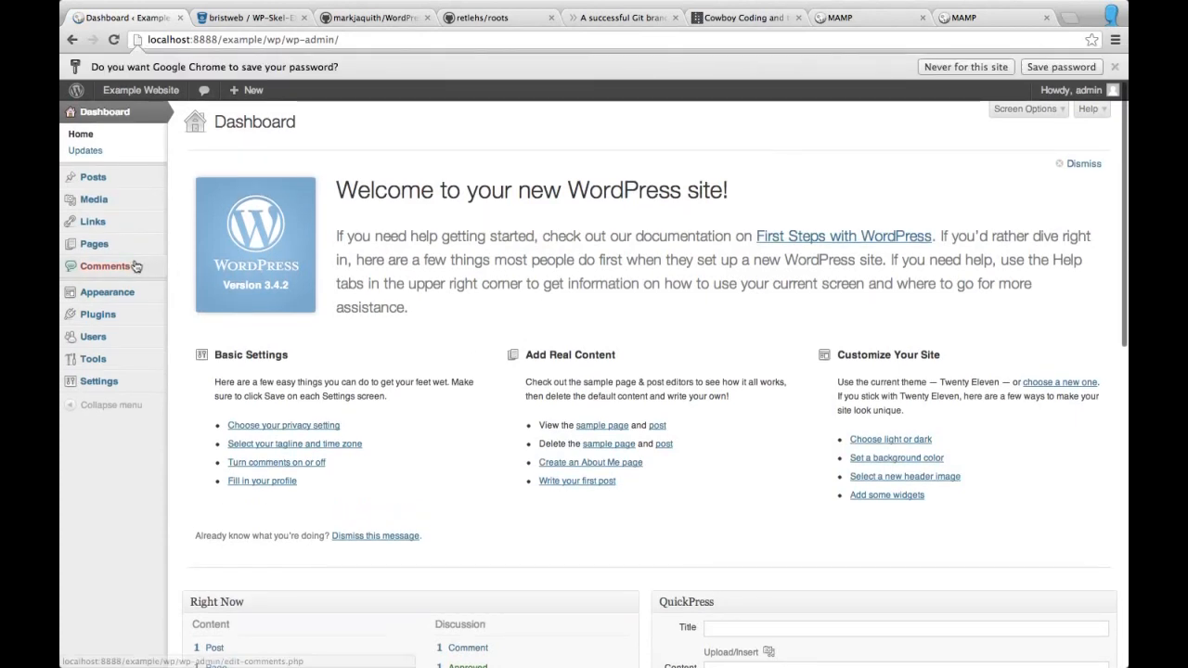
pyautogui.click(106, 291)
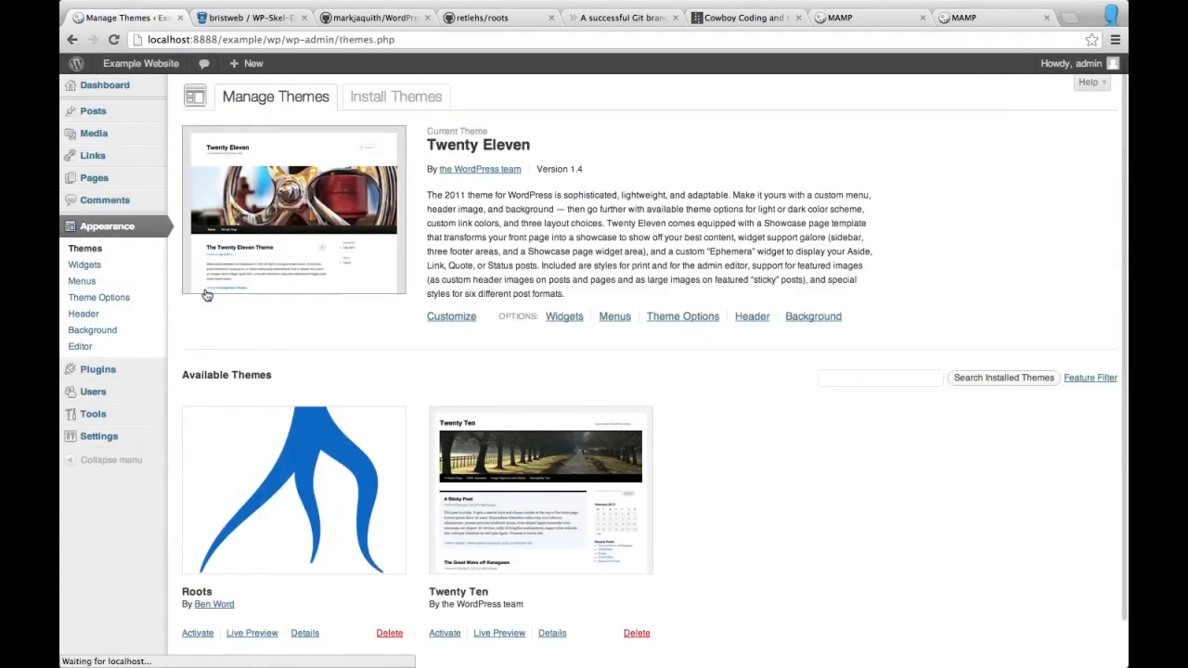
pyautogui.moveTo(295, 547)
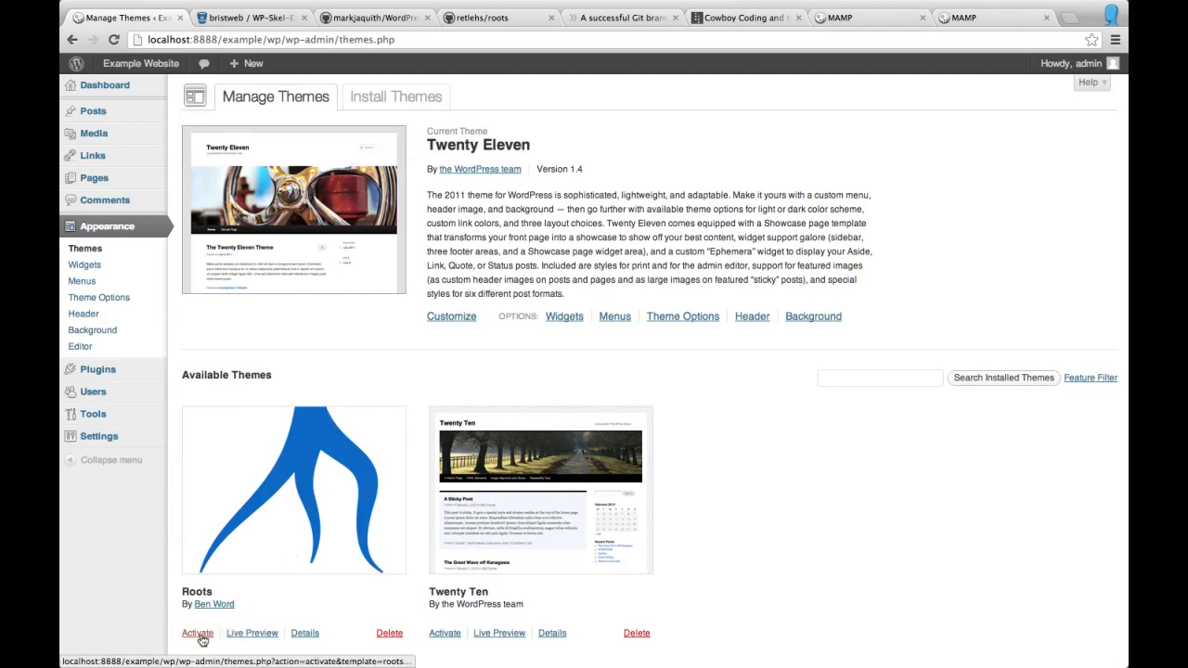
pyautogui.click(197, 633)
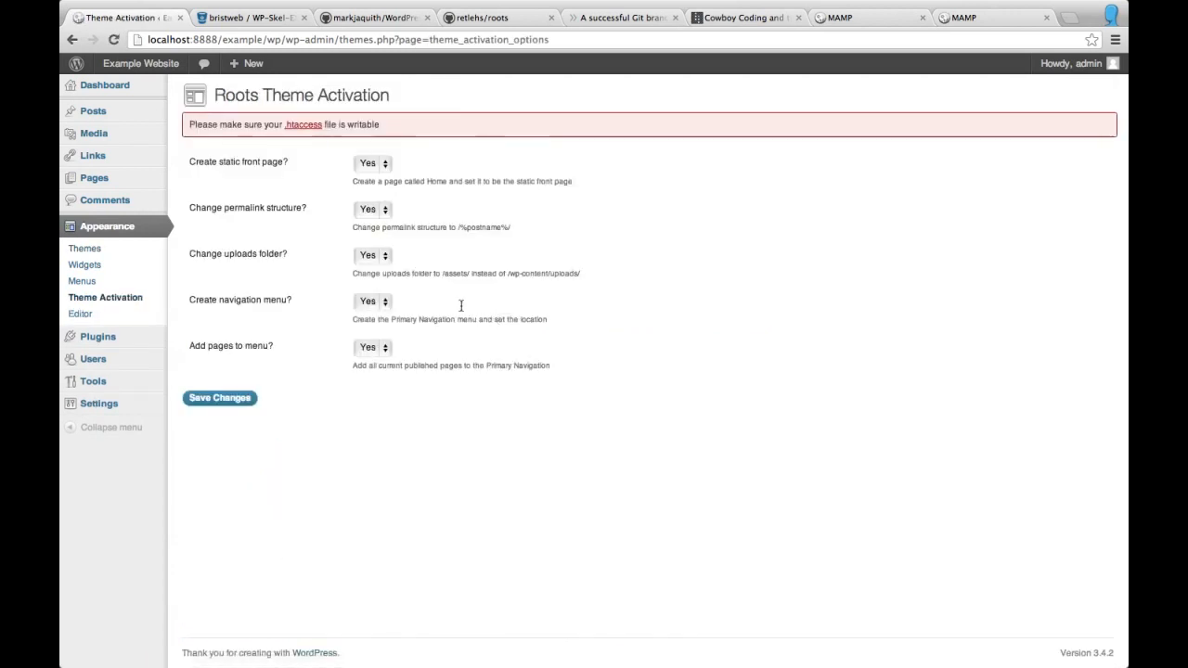
pyautogui.click(367, 301)
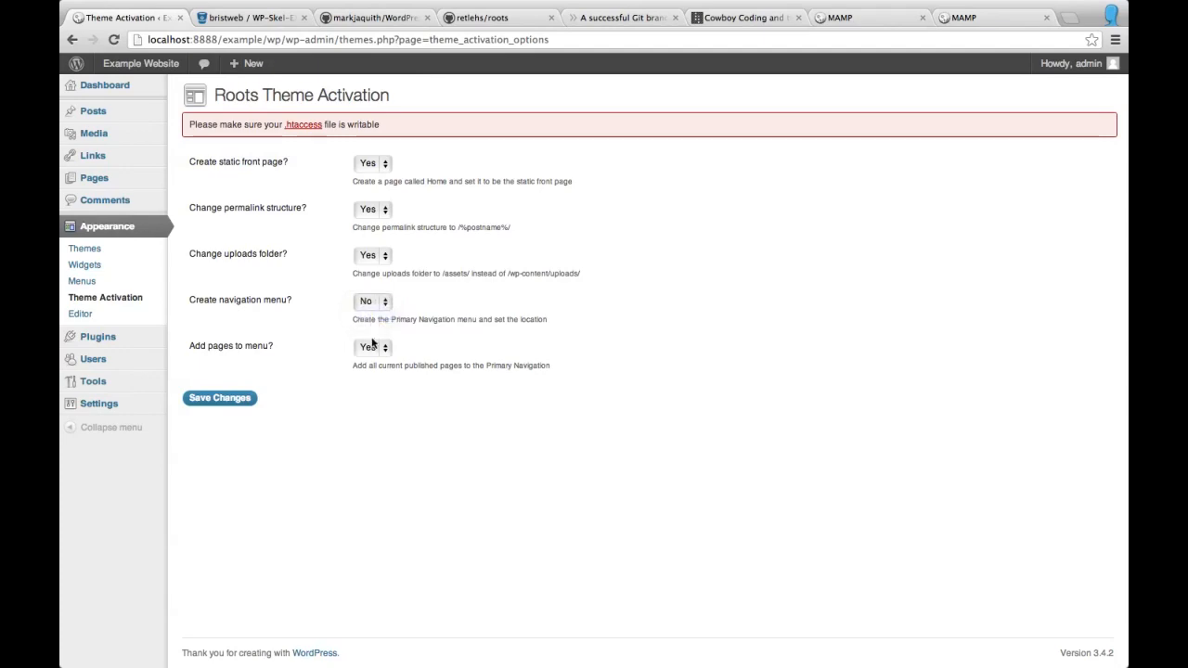
pyautogui.click(219, 397)
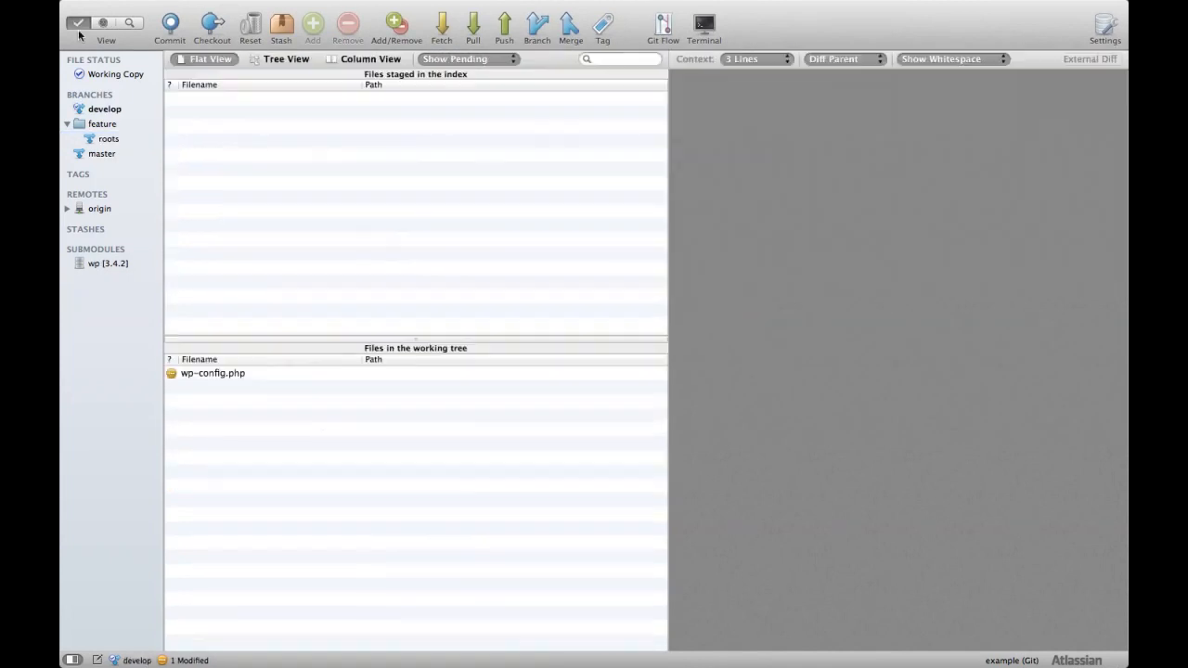
# Step: Show the develop working copy status, where wp-config.php is the only modified file
pyautogui.click(213, 372)
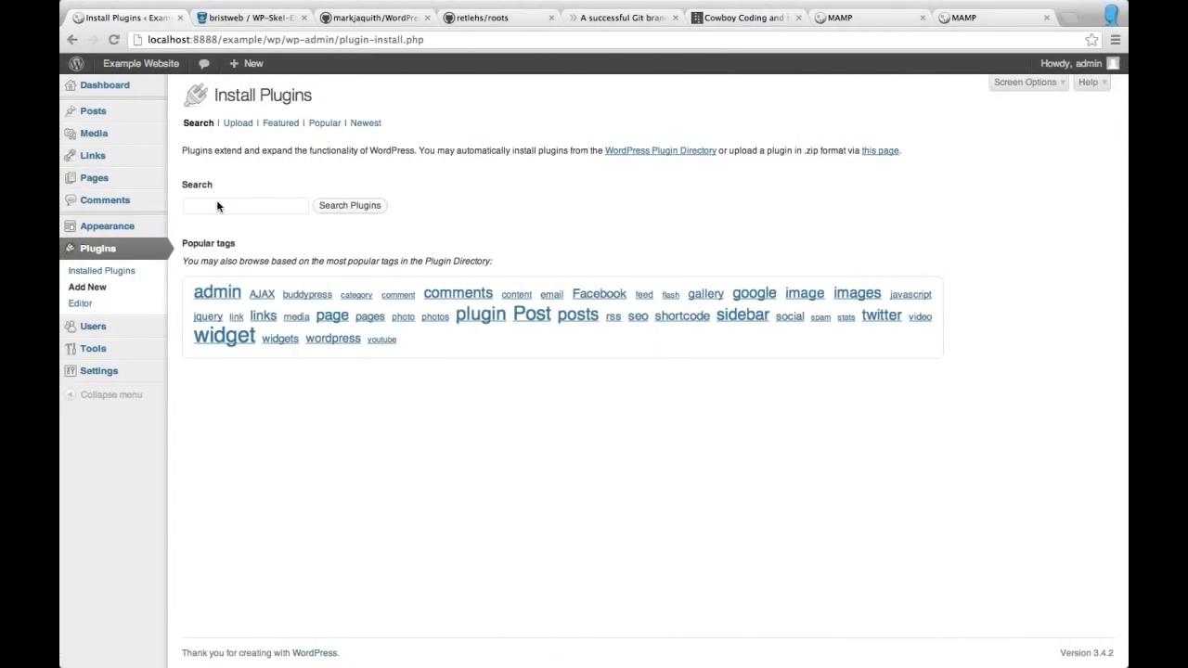
# Step: Search the plugin directory for 'disable comments' and install the Disable Comments plugin
pyautogui.click(245, 205)
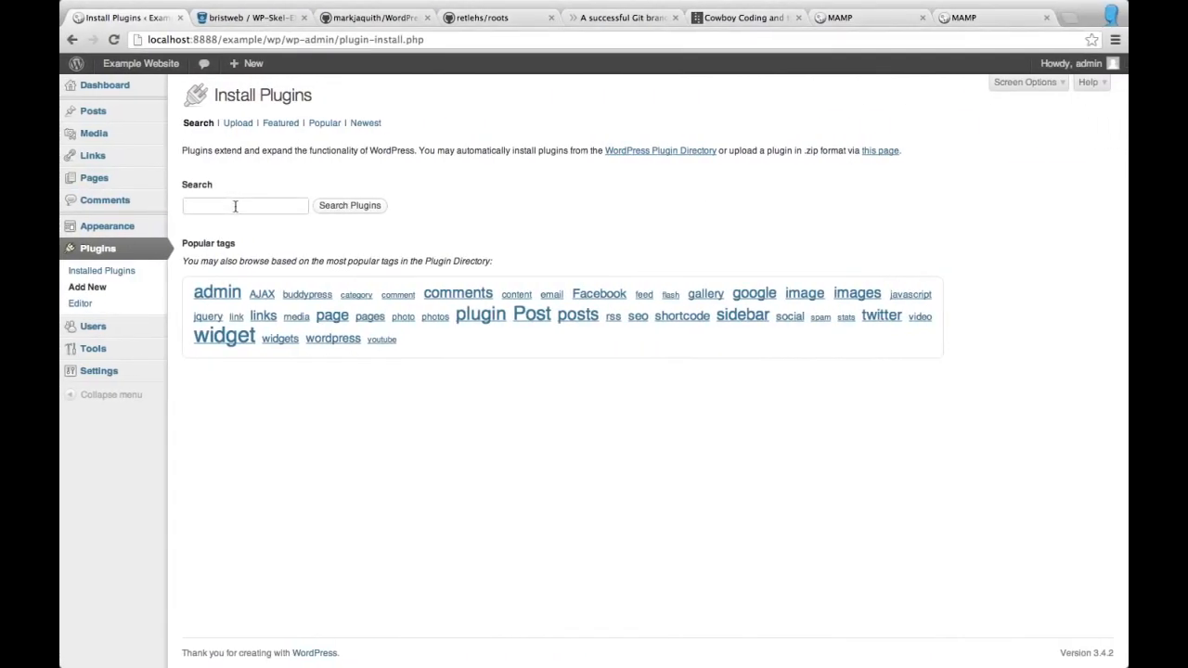
pyautogui.write('disable')
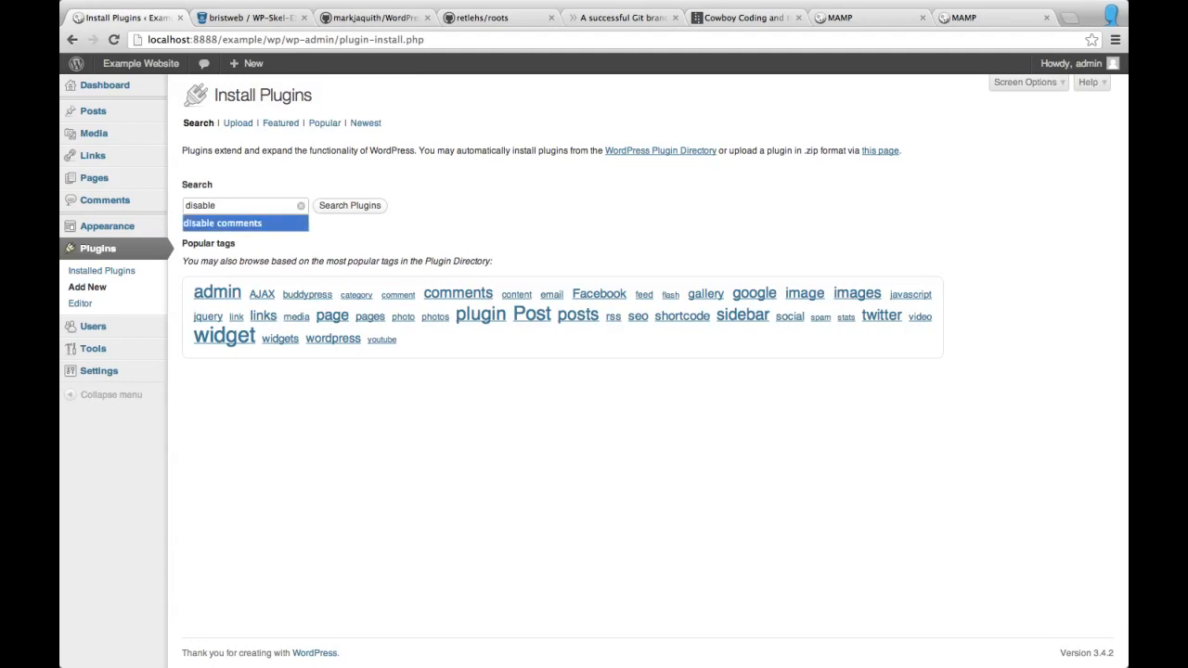
pyautogui.click(222, 223)
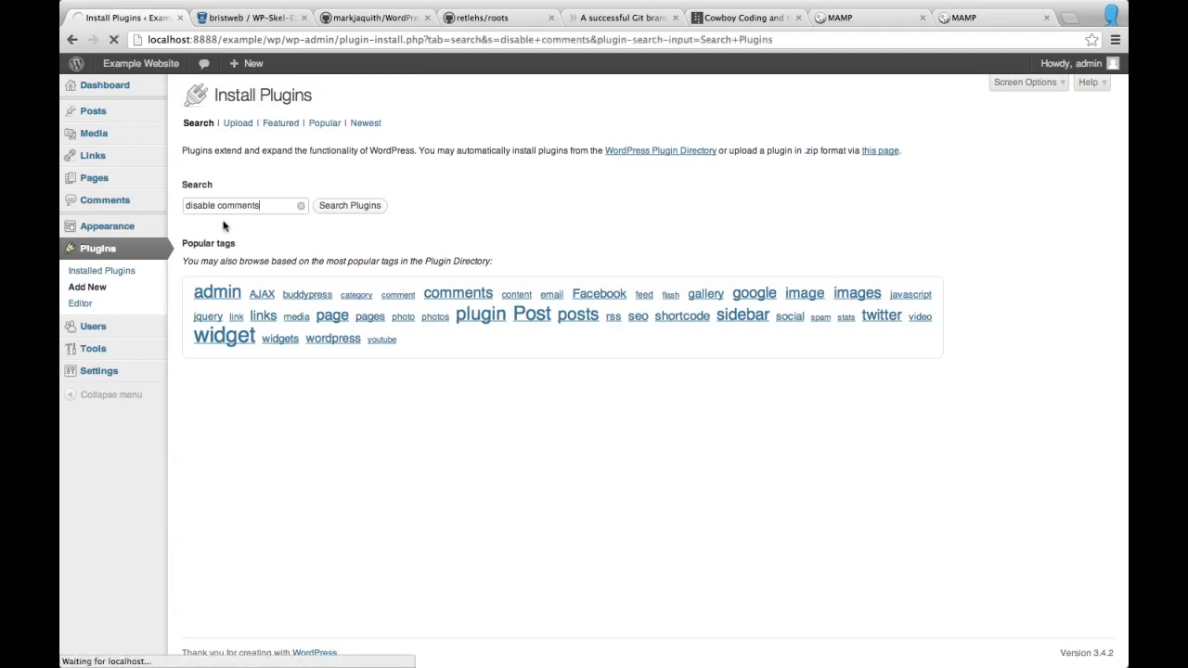
pyautogui.click(245, 217)
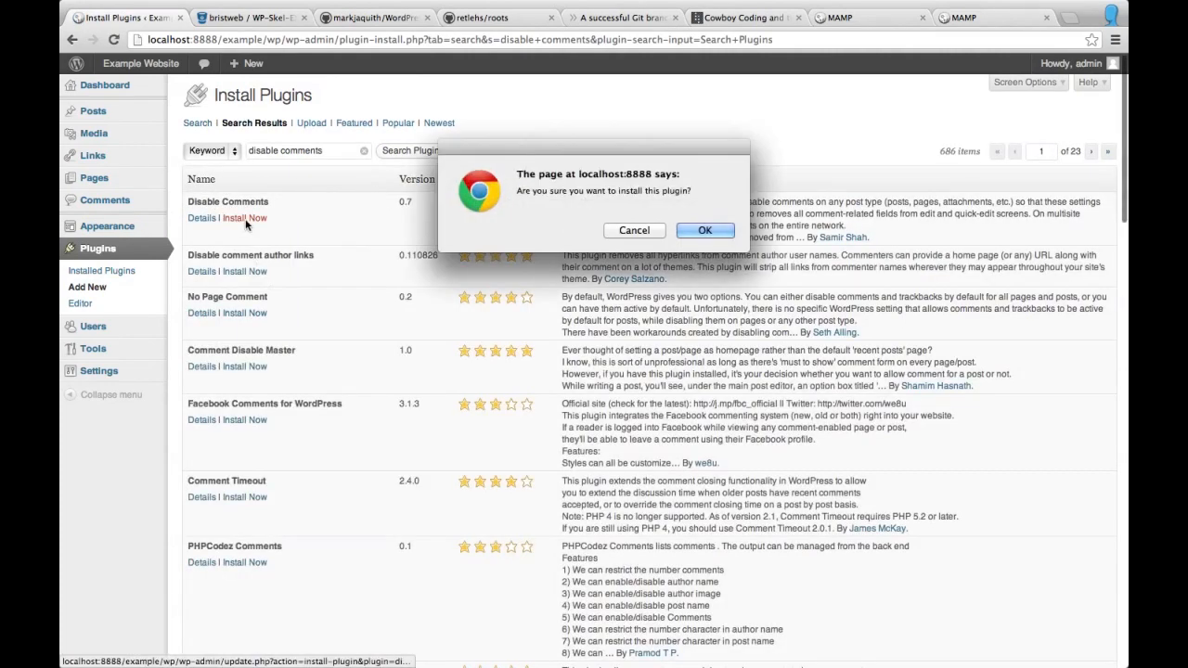
pyautogui.click(705, 231)
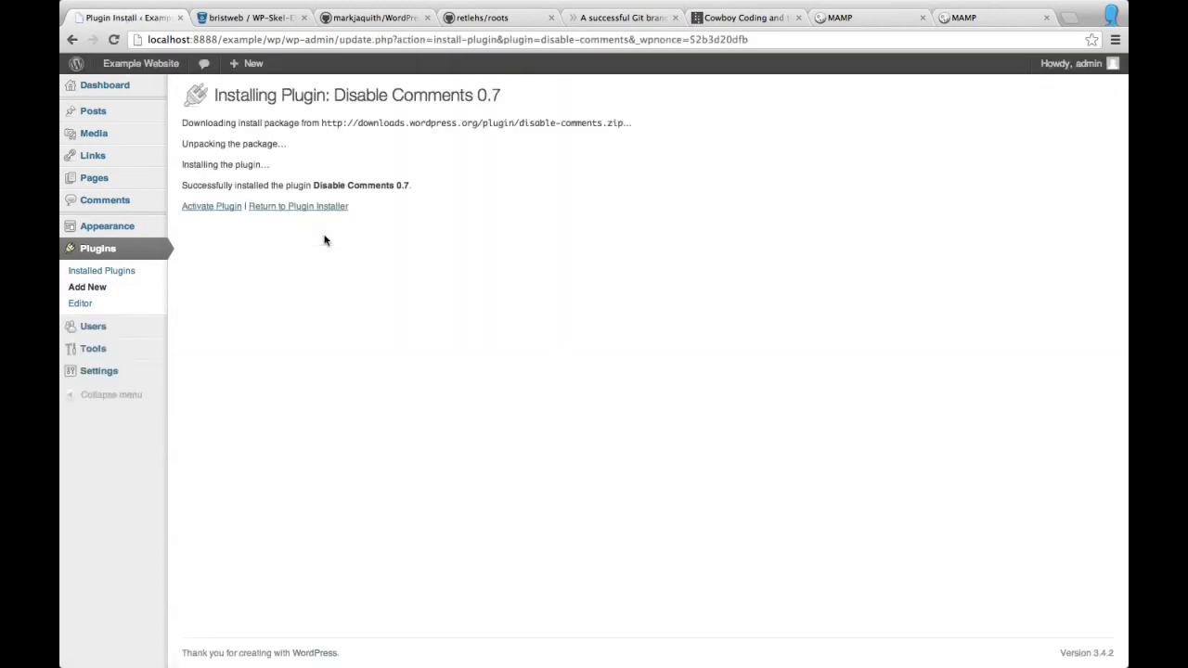
# Step: Activate Disable Comments and save settings disabling comments on posts, pages and media
pyautogui.click(211, 206)
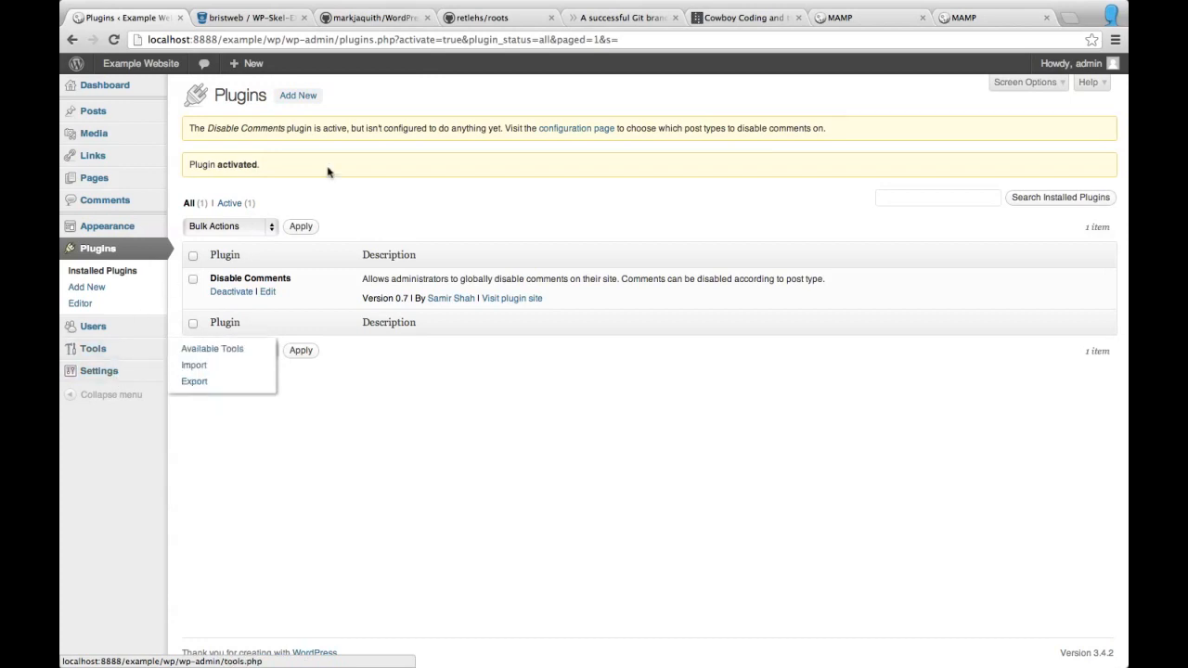
pyautogui.click(575, 128)
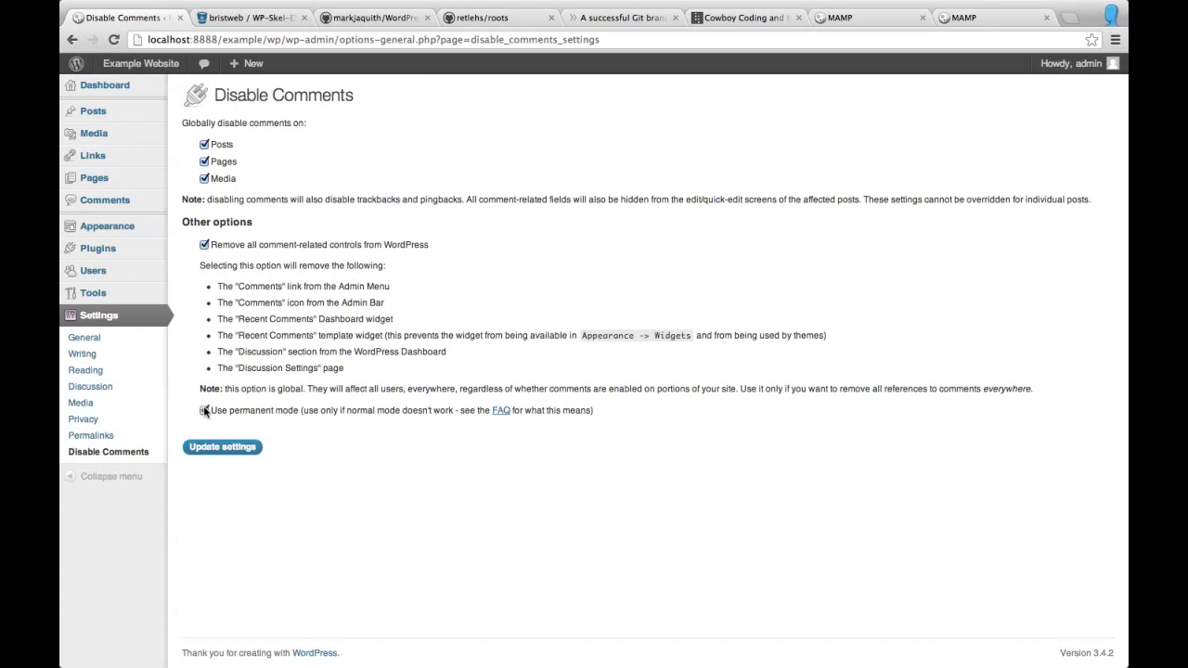
pyautogui.click(222, 446)
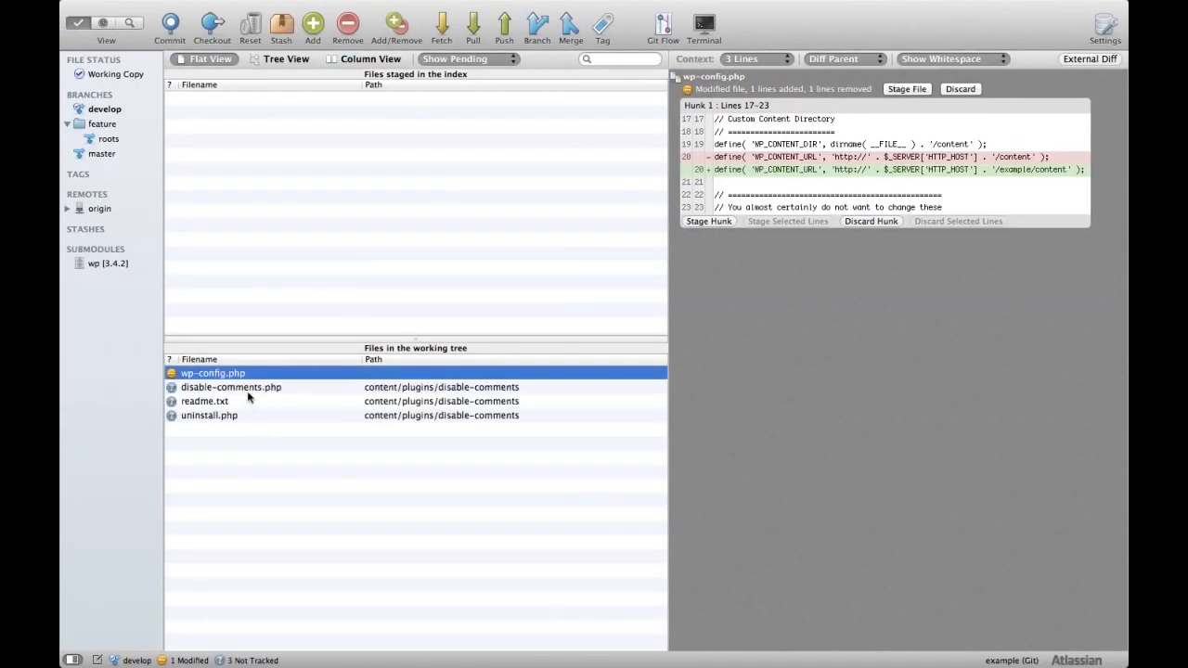
pyautogui.moveTo(241, 450)
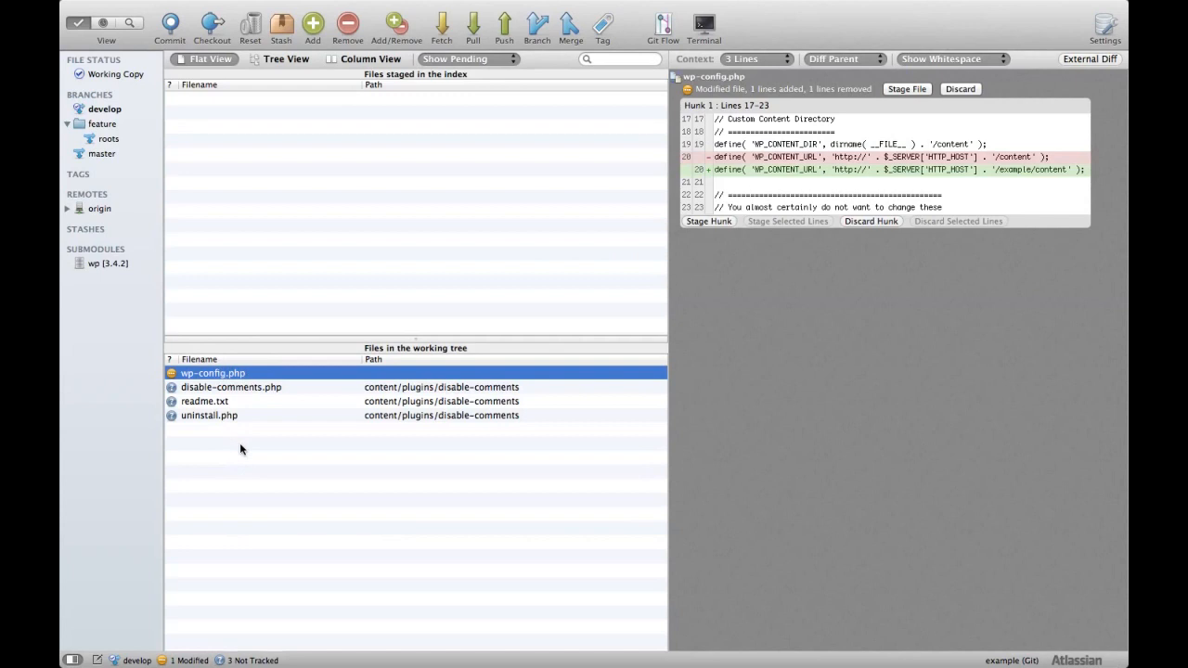
pyautogui.moveTo(244, 387)
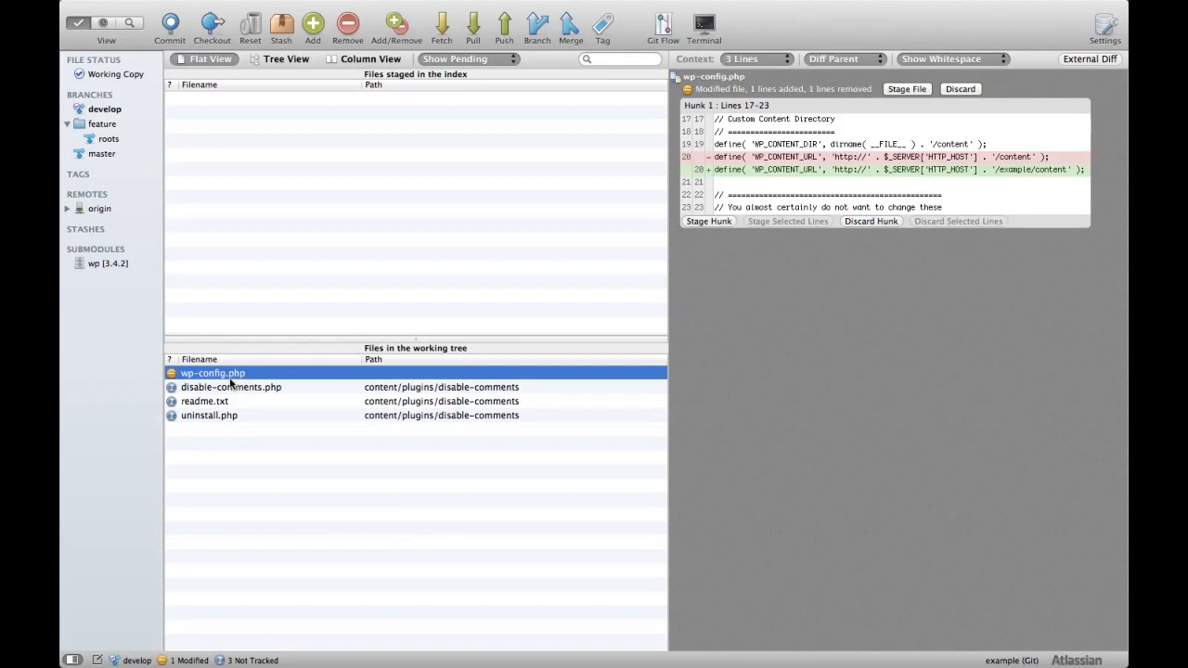
# Step: Review the wp-config.php changes, then start Git Flow feature 'plugins' from develop
pyautogui.click(109, 138)
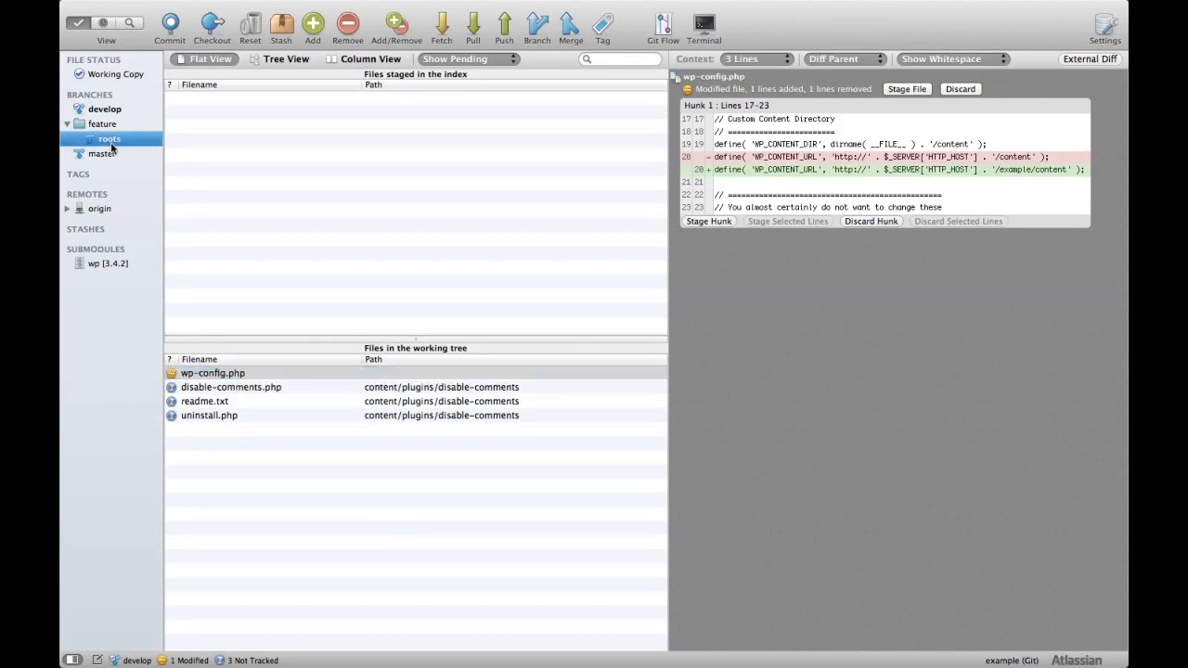
pyautogui.click(105, 109)
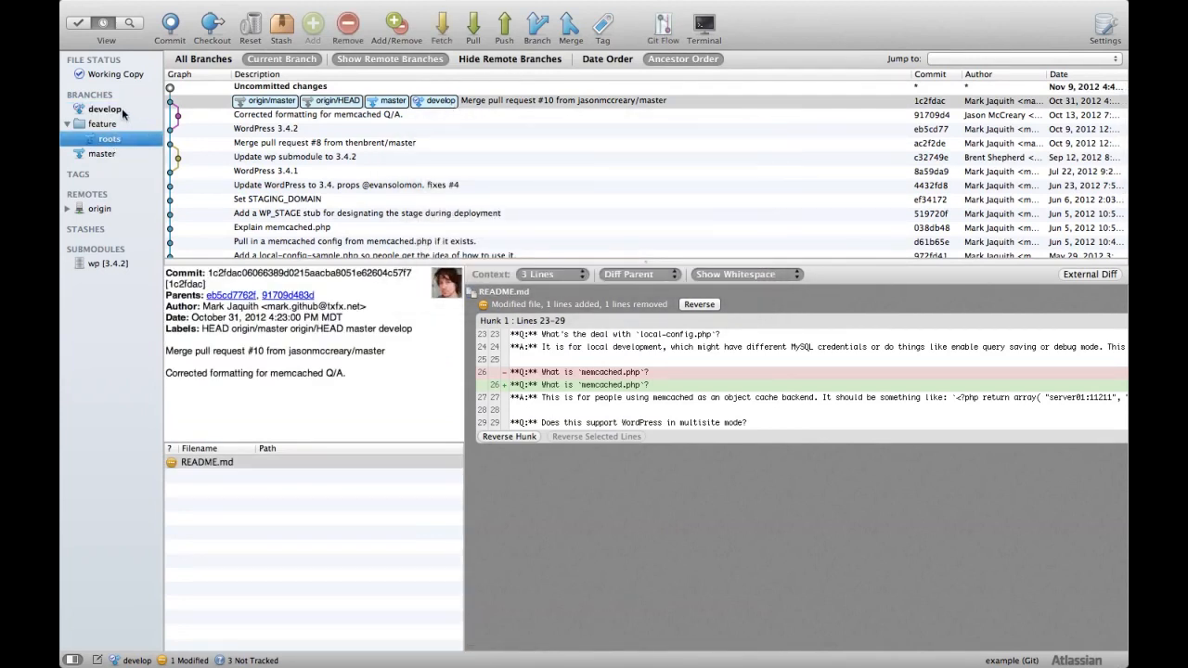
pyautogui.click(662, 23)
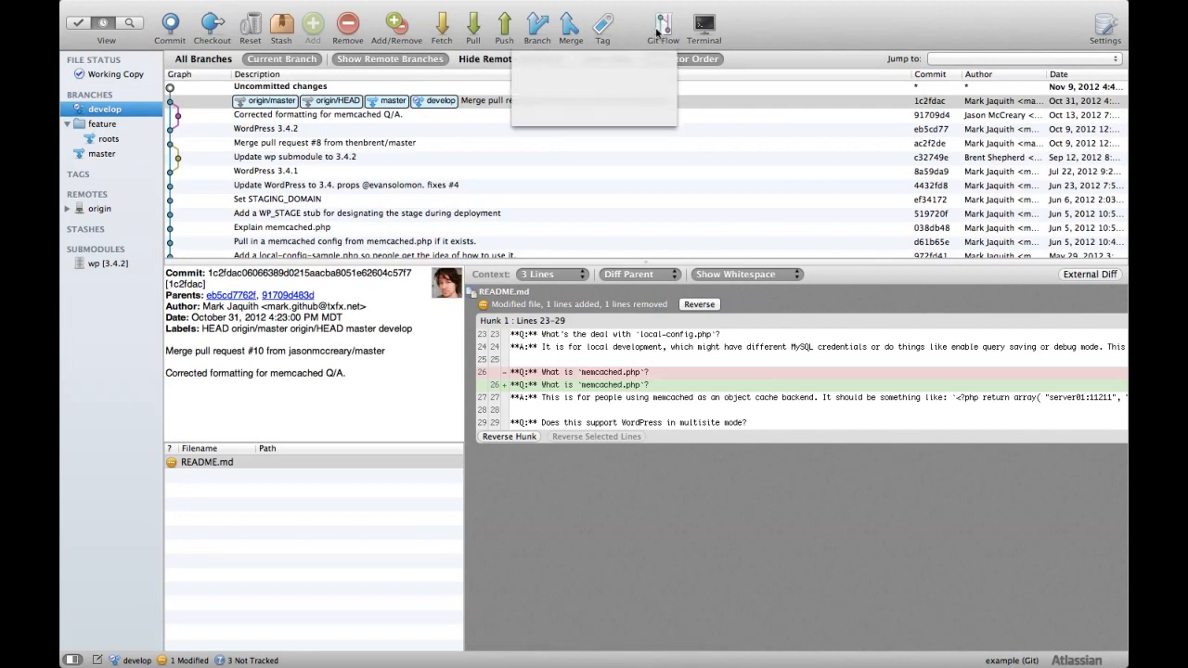
pyautogui.click(662, 23)
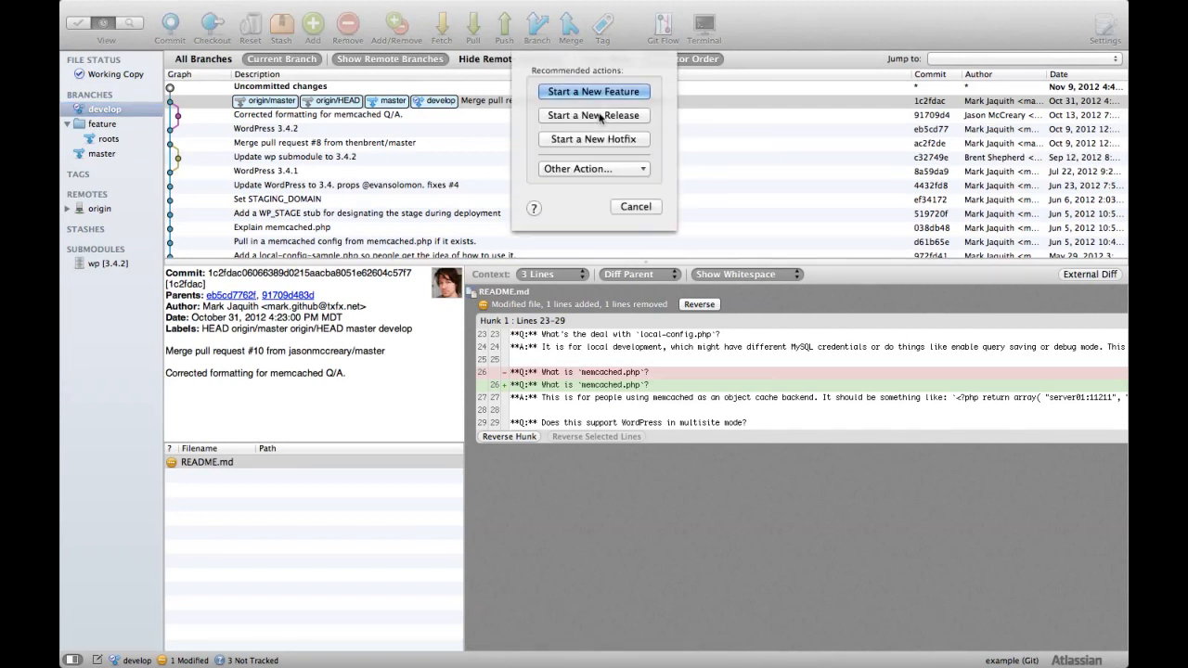
pyautogui.click(593, 91)
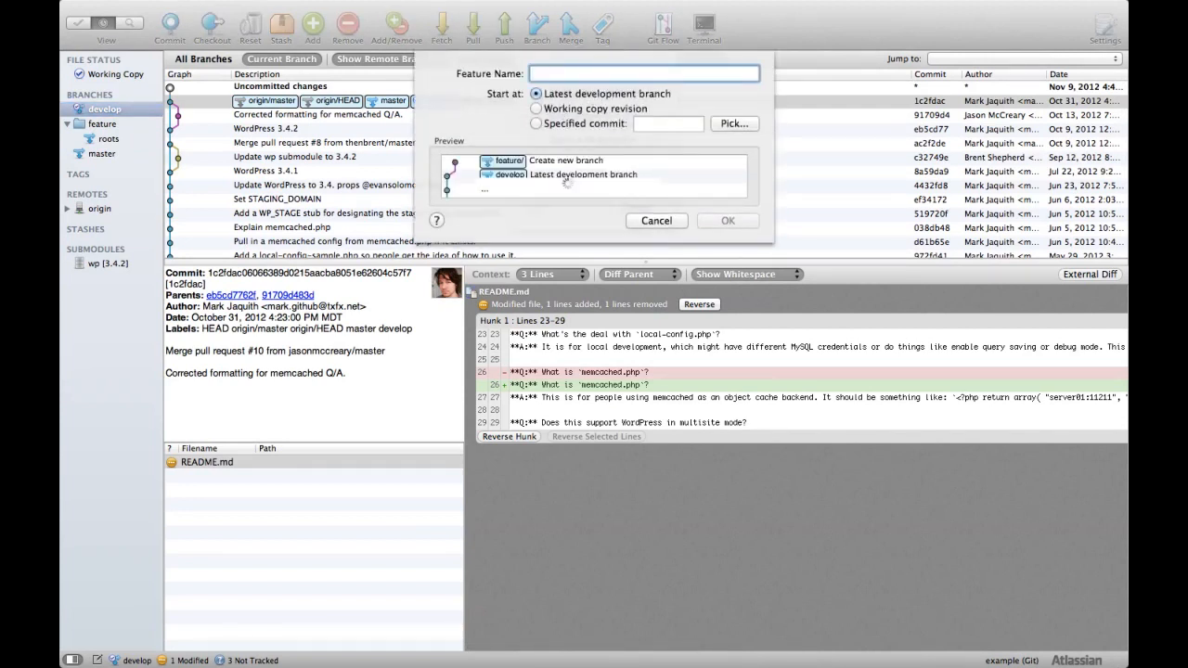
pyautogui.click(727, 221)
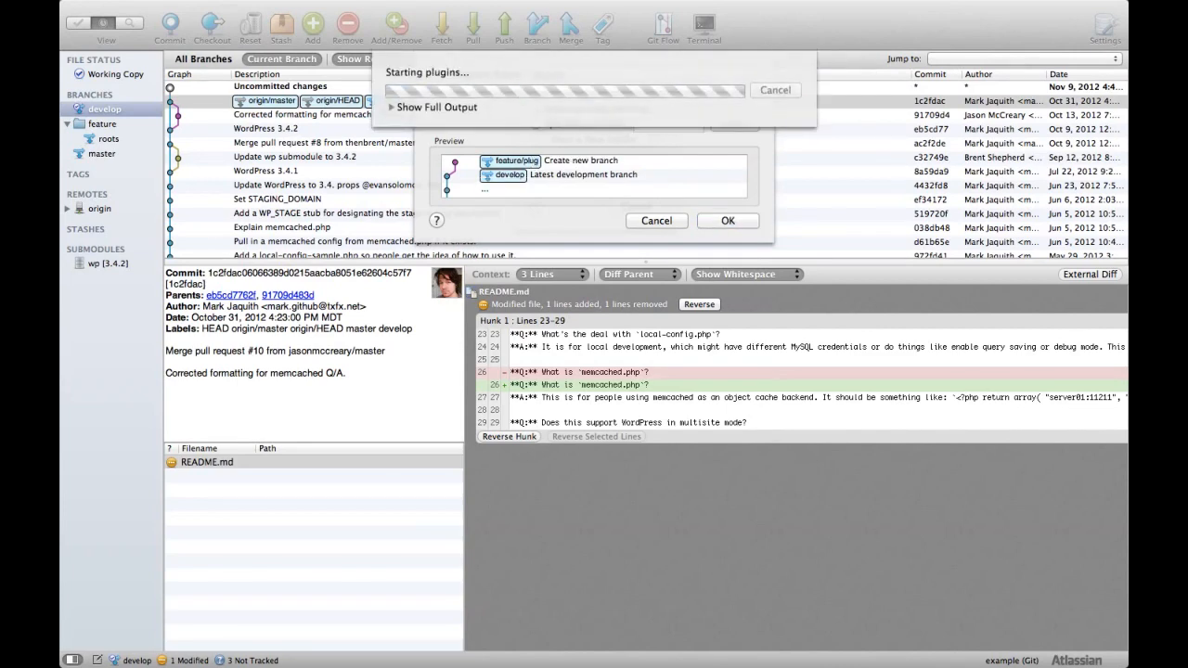
pyautogui.click(728, 221)
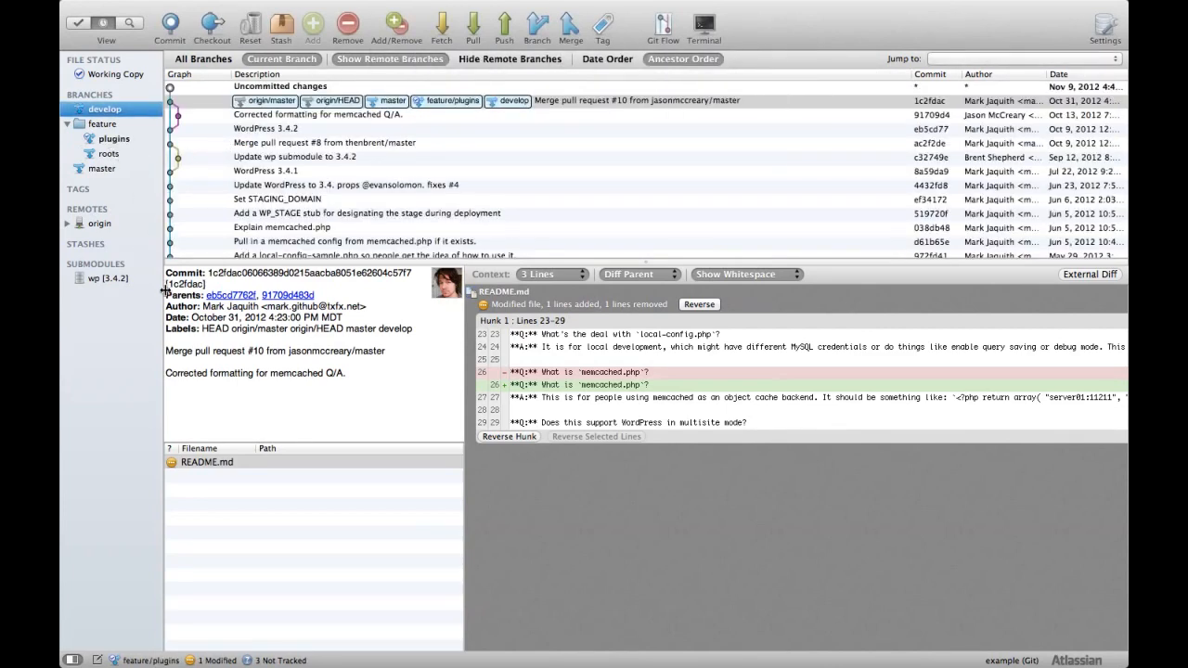
# Step: Stage the three disable-comments plugin files, leaving wp-config.php unstaged
pyautogui.click(114, 138)
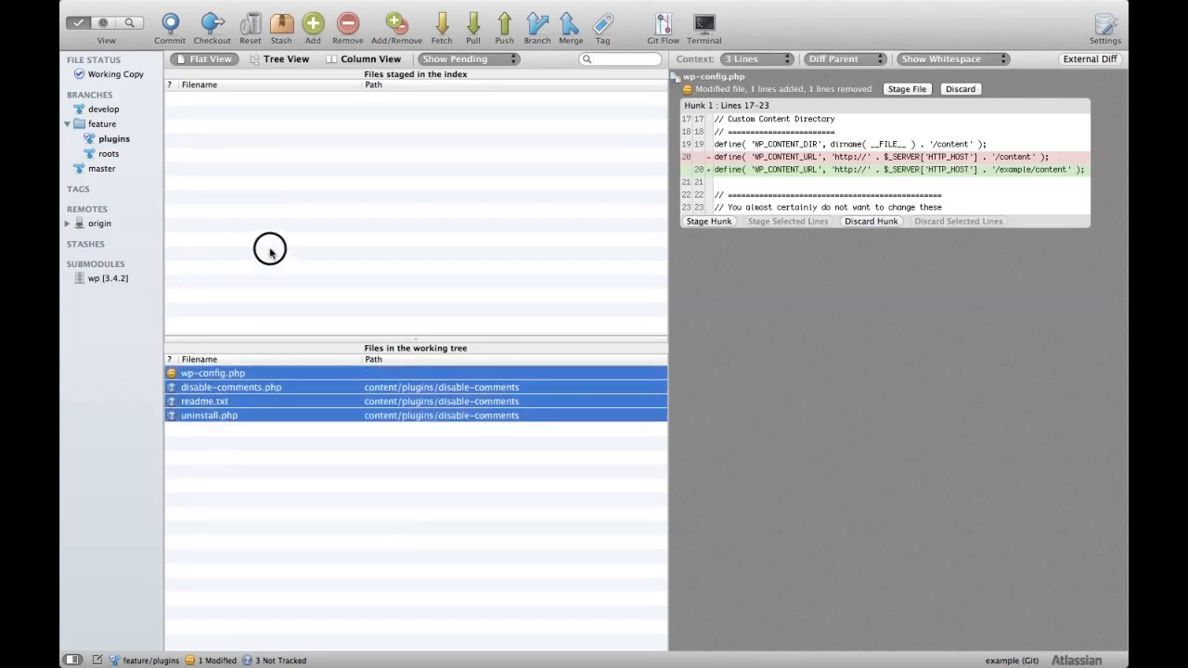
pyautogui.click(204, 401)
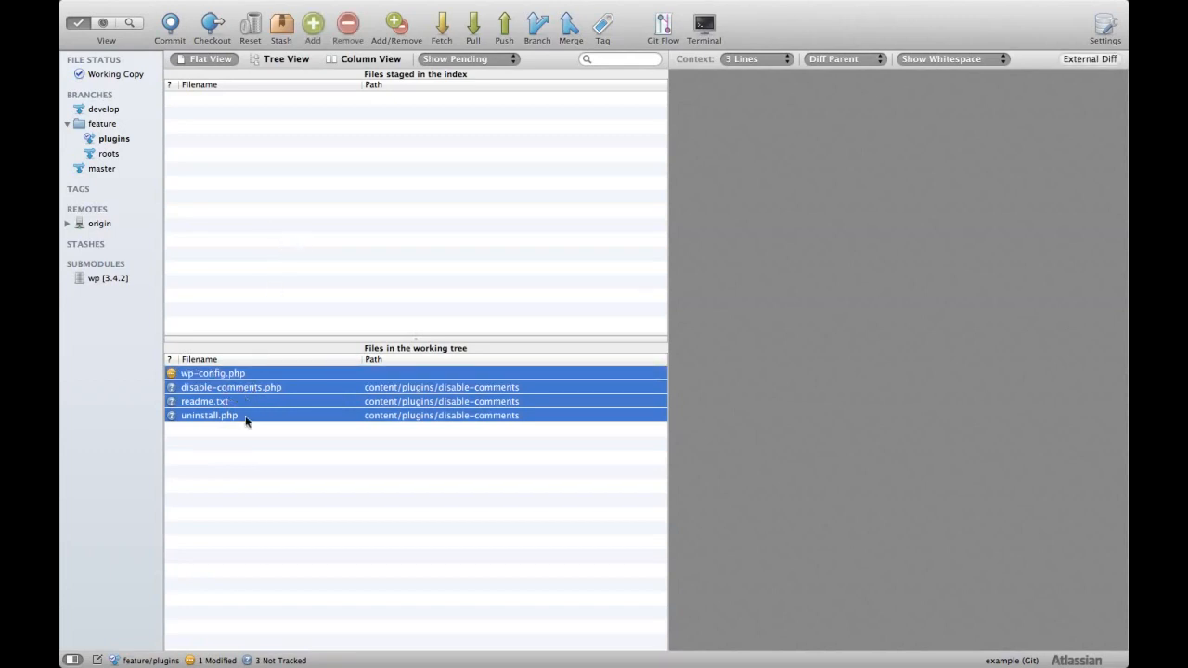
pyautogui.click(230, 387)
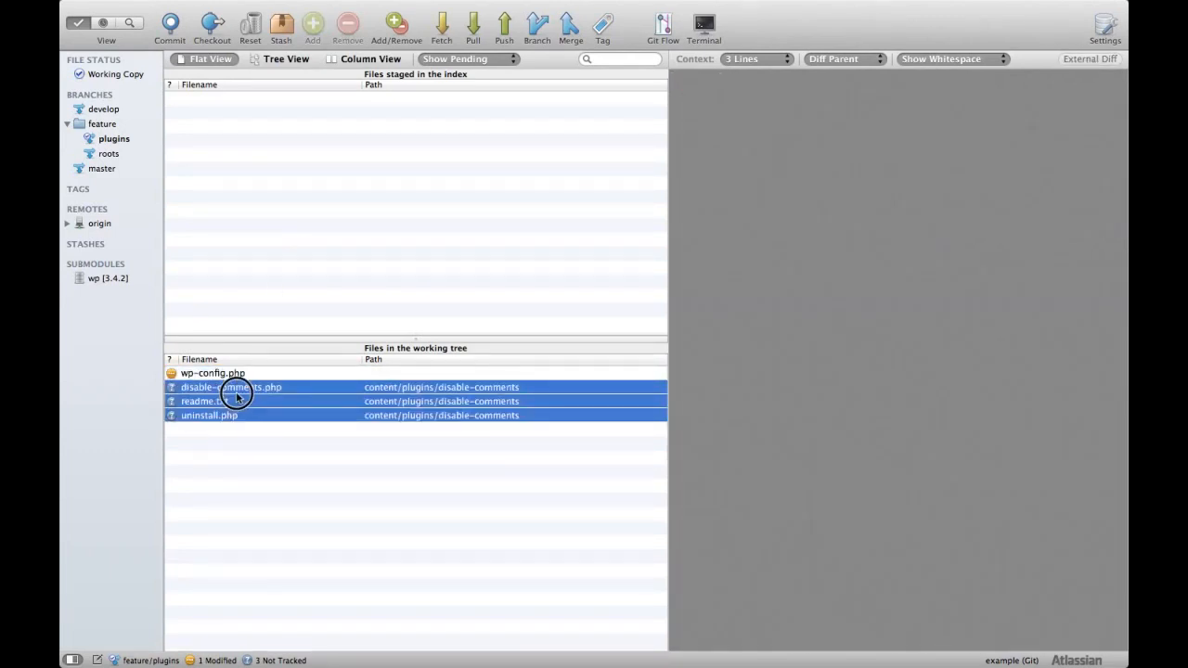
pyautogui.click(204, 401)
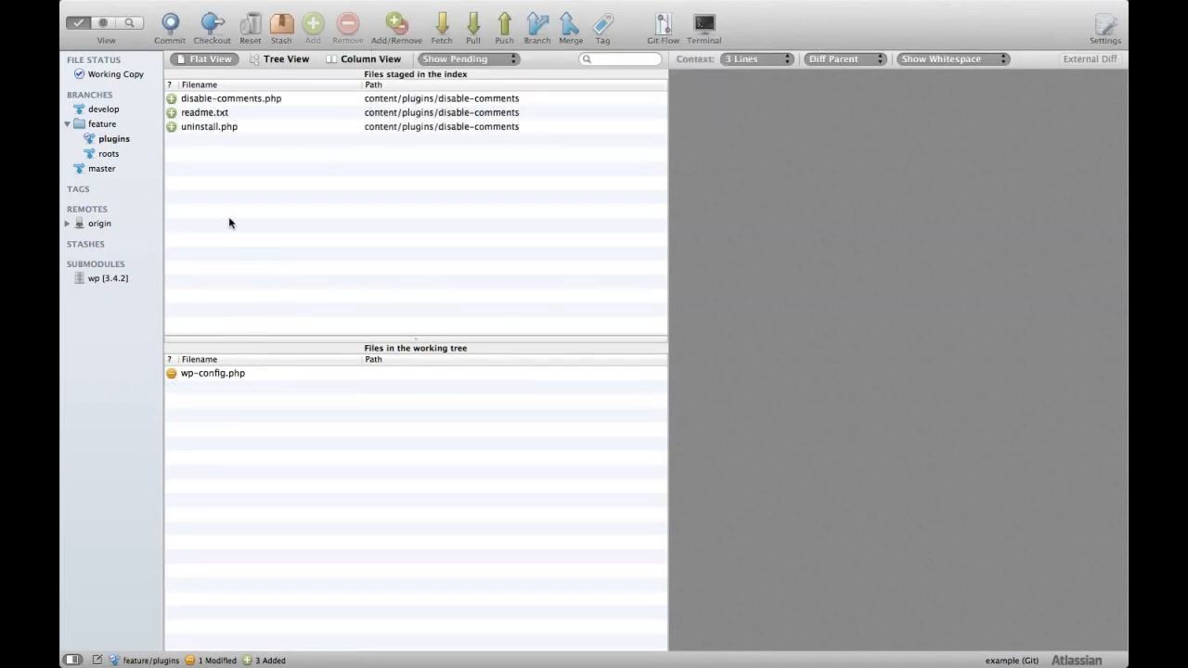
pyautogui.moveTo(294, 119)
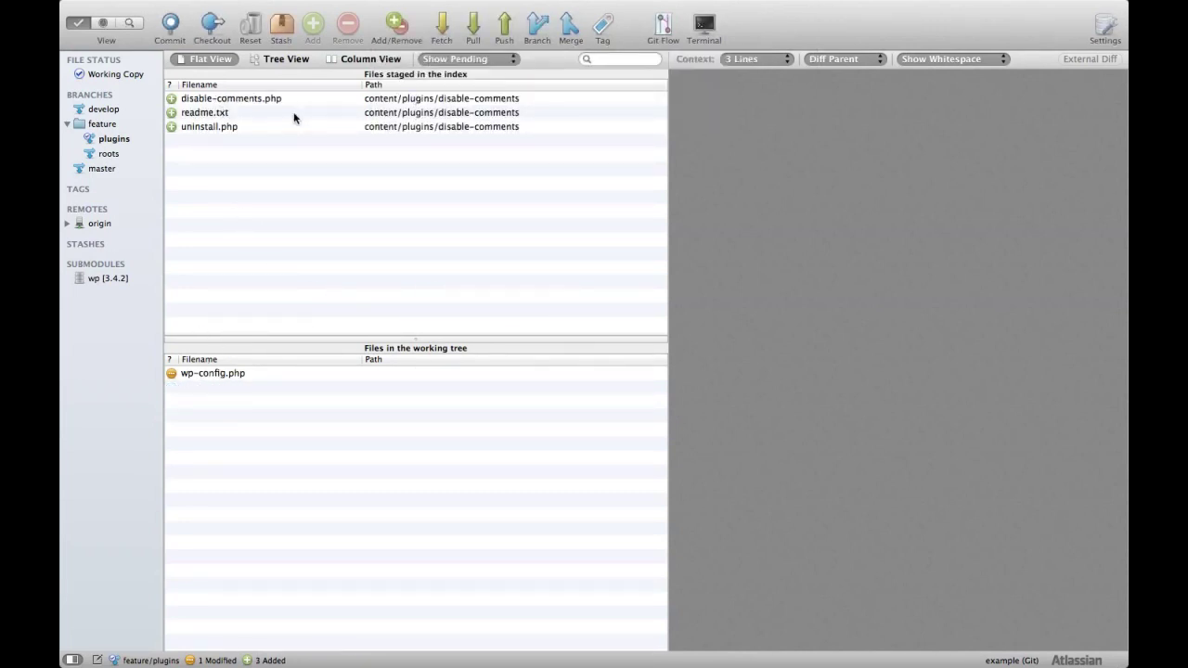
pyautogui.click(170, 23)
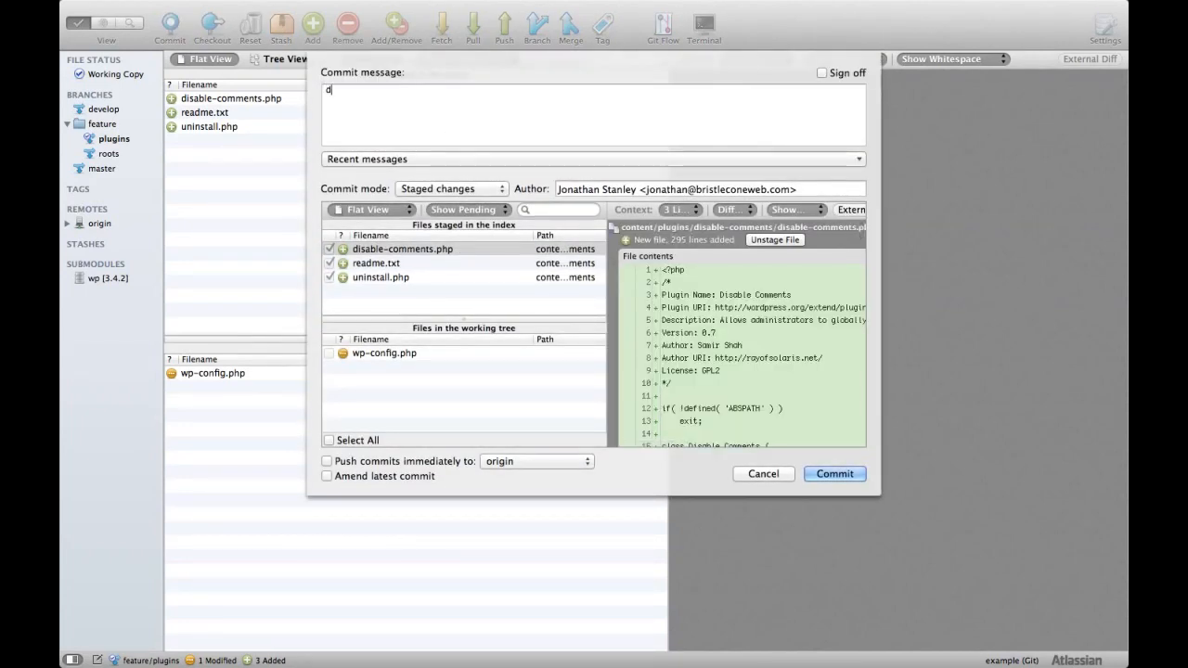
# Step: Commit the staged plugin files on feature/plugins with message 'disable comments plugin'
pyautogui.write('disable comments')
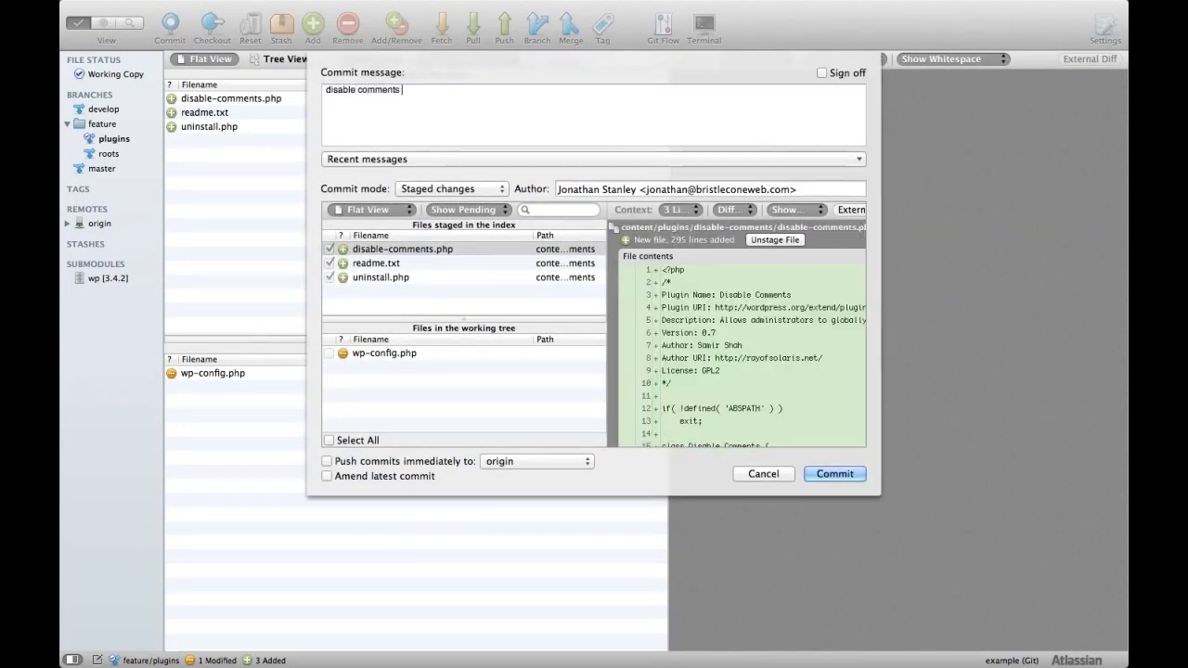
pyautogui.write('plugin')
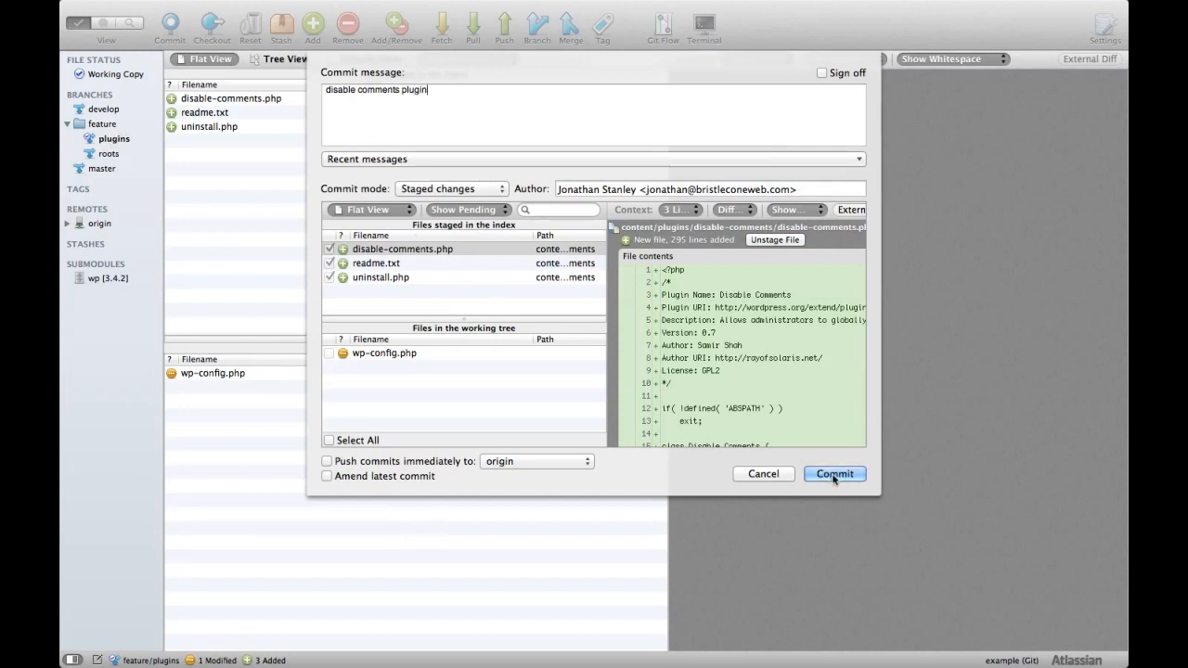
pyautogui.click(833, 473)
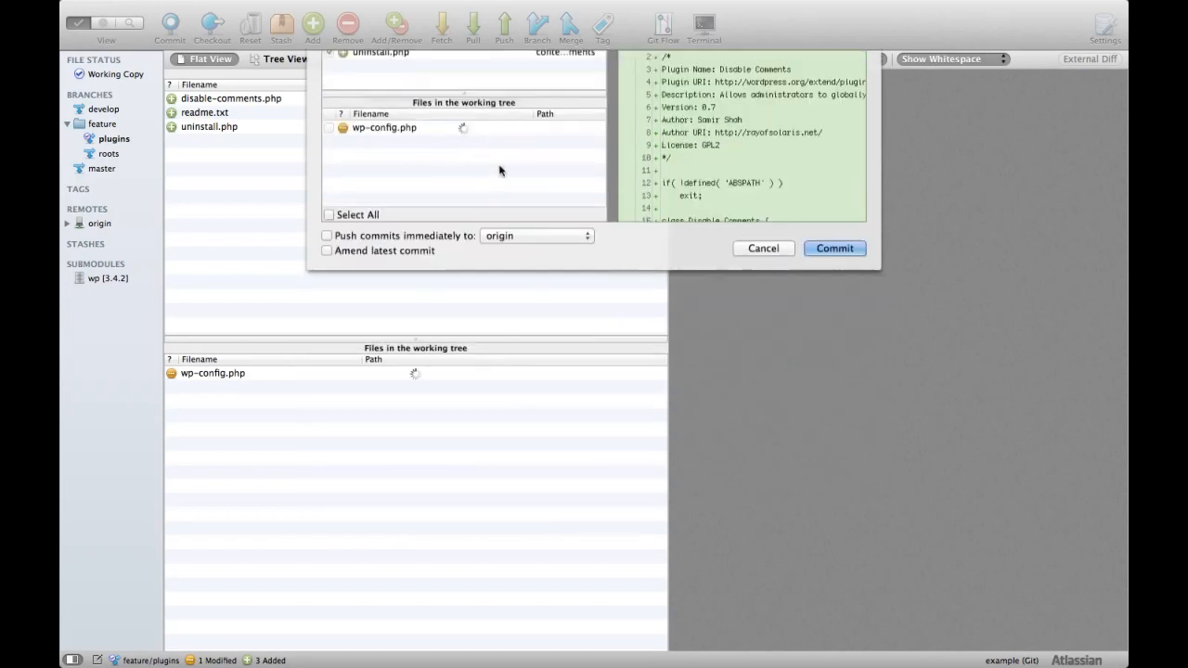
pyautogui.click(834, 248)
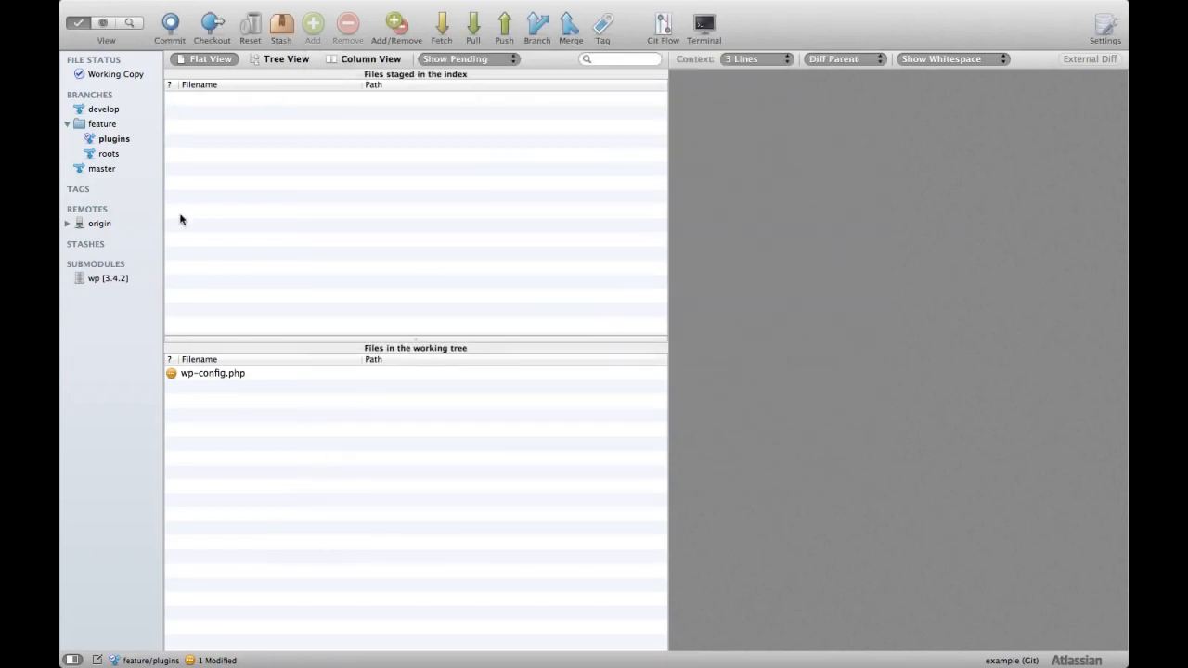
pyautogui.click(103, 109)
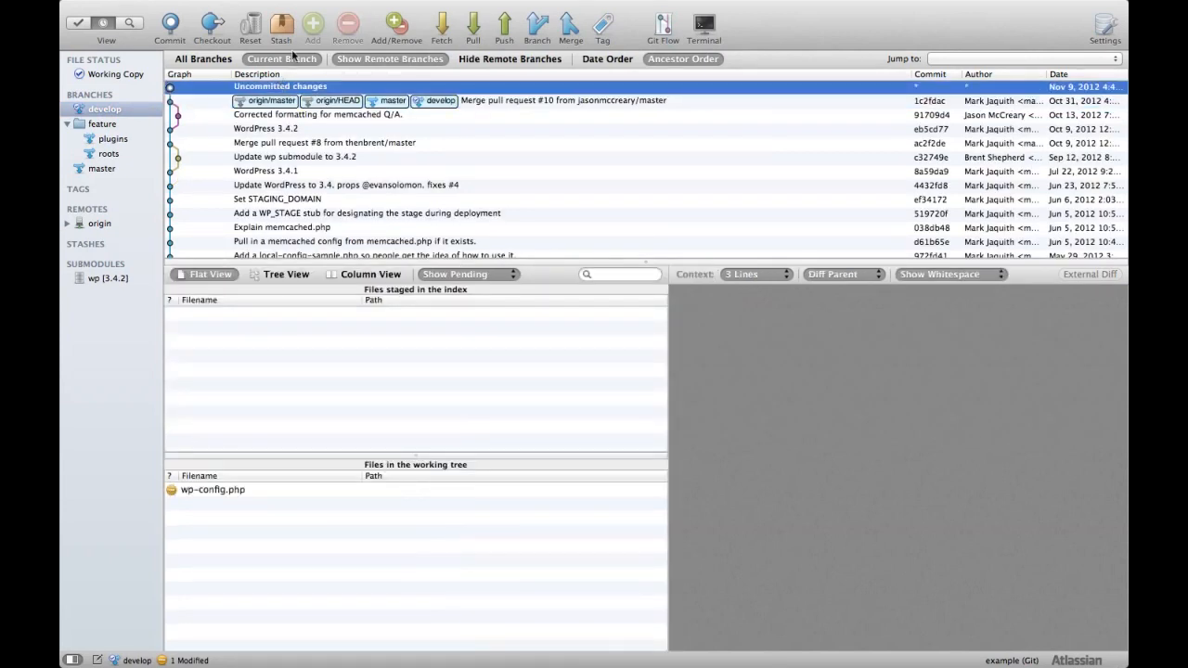
pyautogui.moveTo(414, 169)
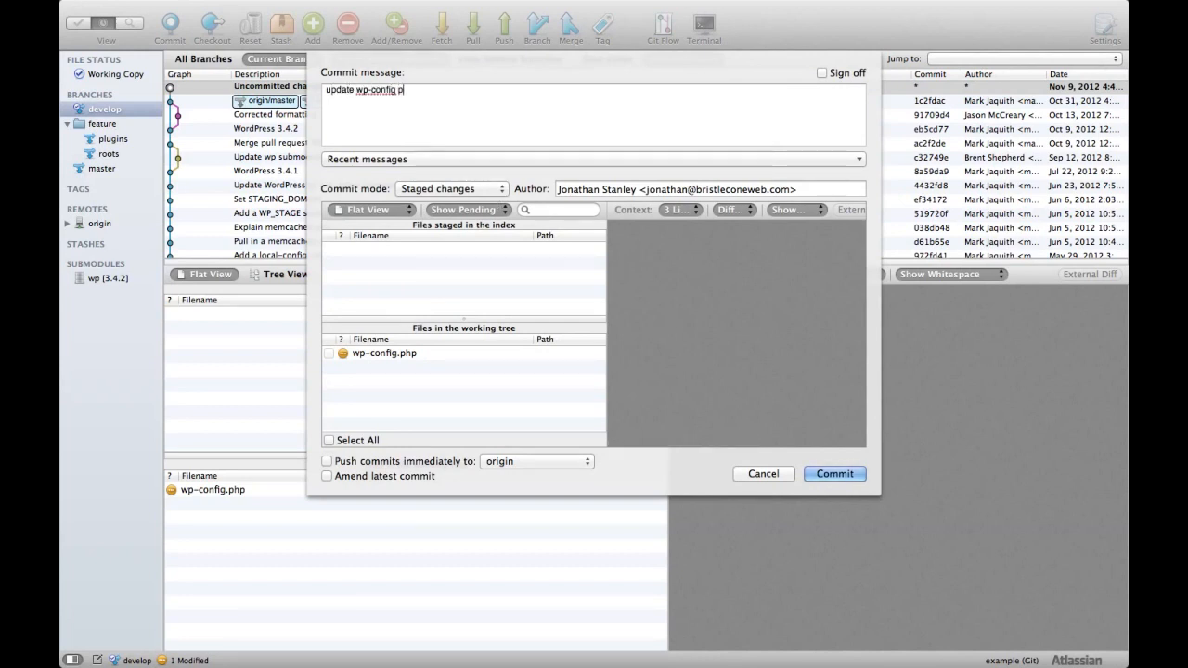
# Step: Stage wp-config.php and commit it to develop as 'update wp-config path'
pyautogui.write('ath')
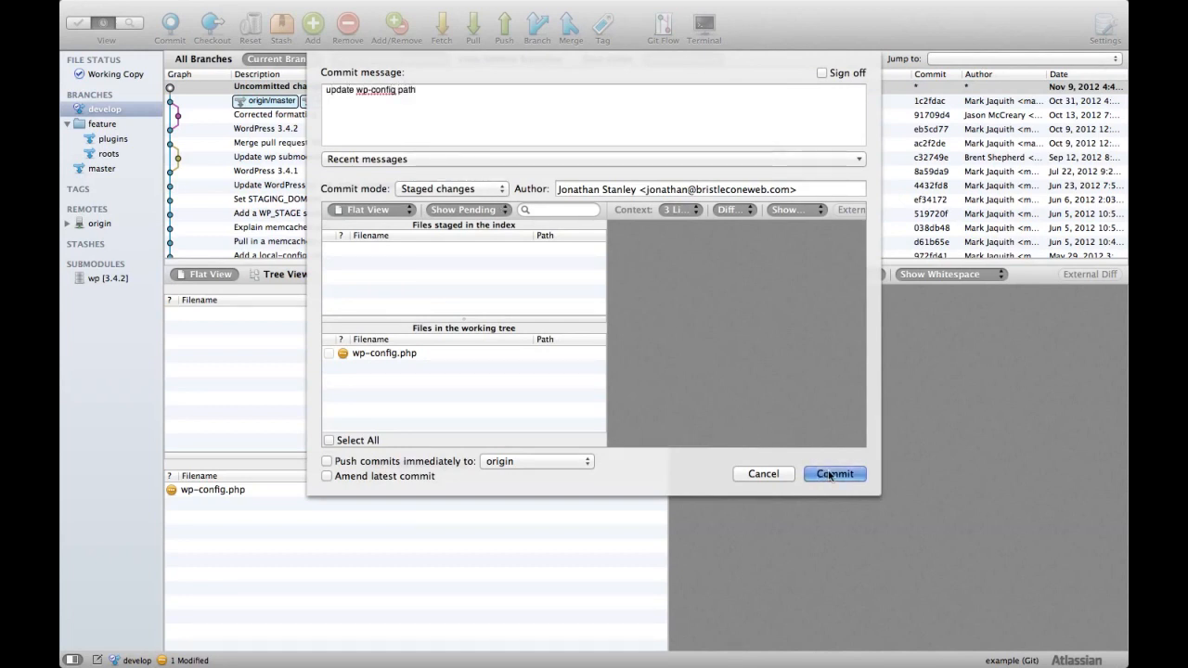
pyautogui.click(833, 473)
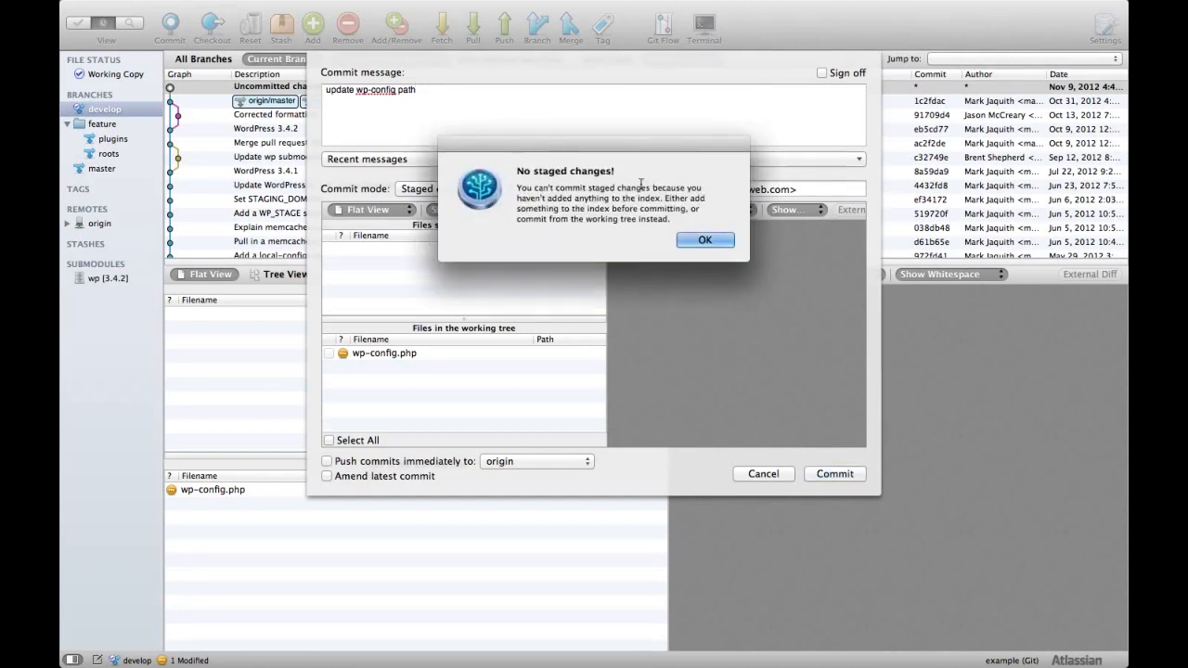
pyautogui.click(704, 240)
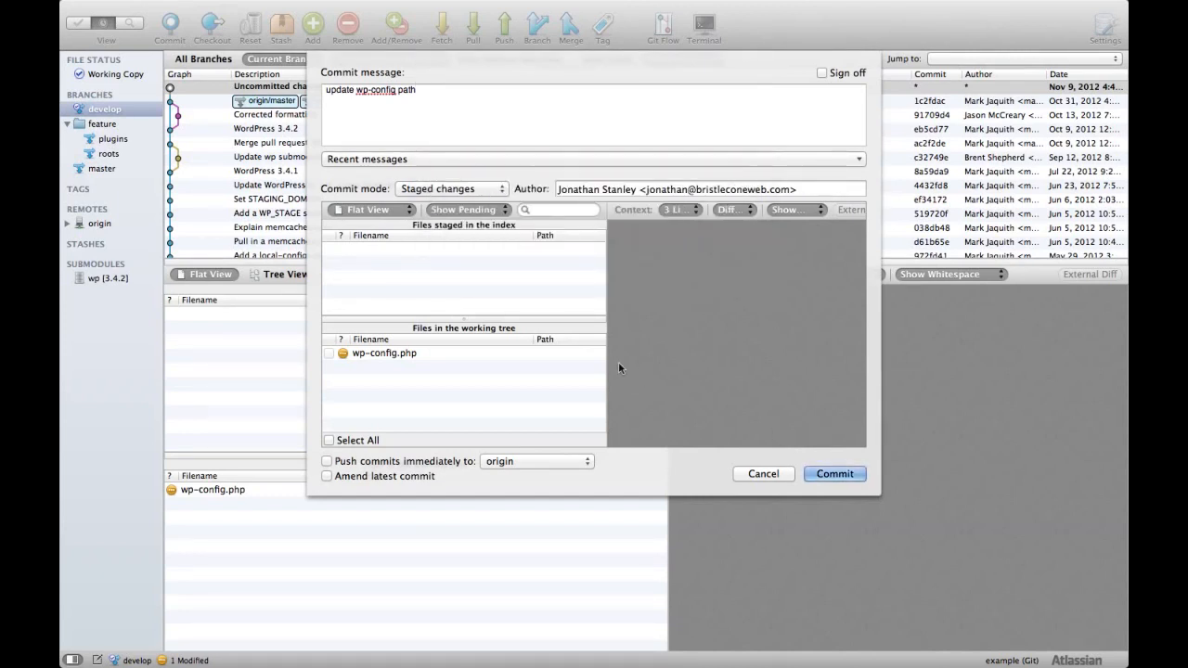
pyautogui.moveTo(396, 358)
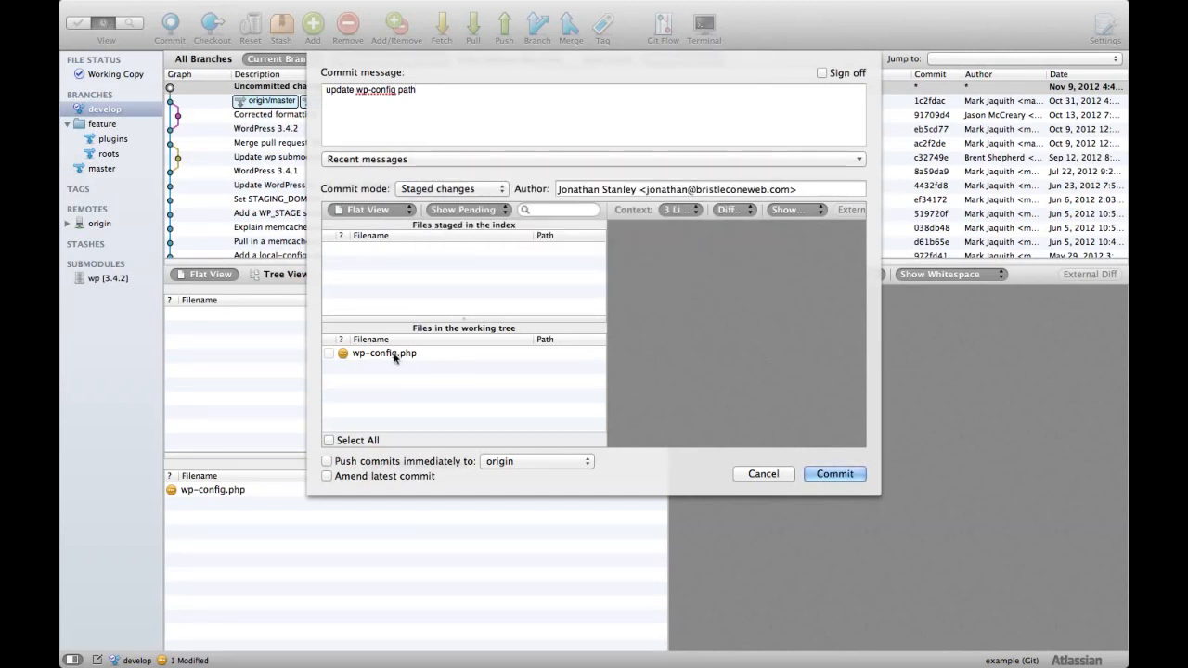
pyautogui.click(383, 353)
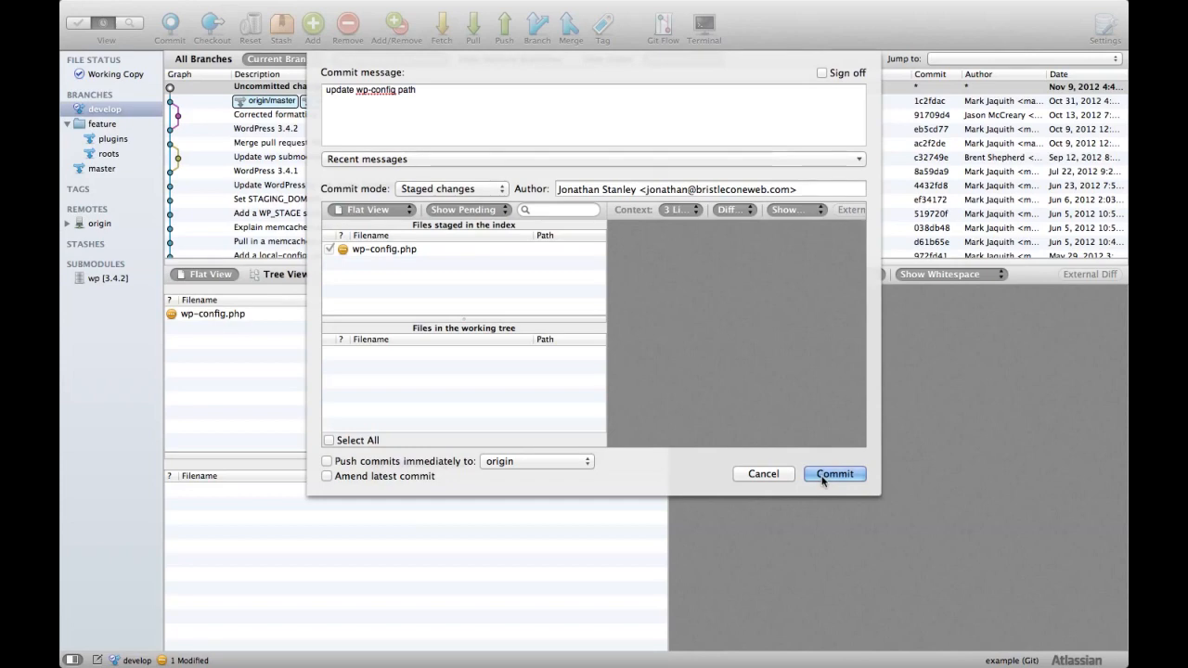
pyautogui.click(834, 474)
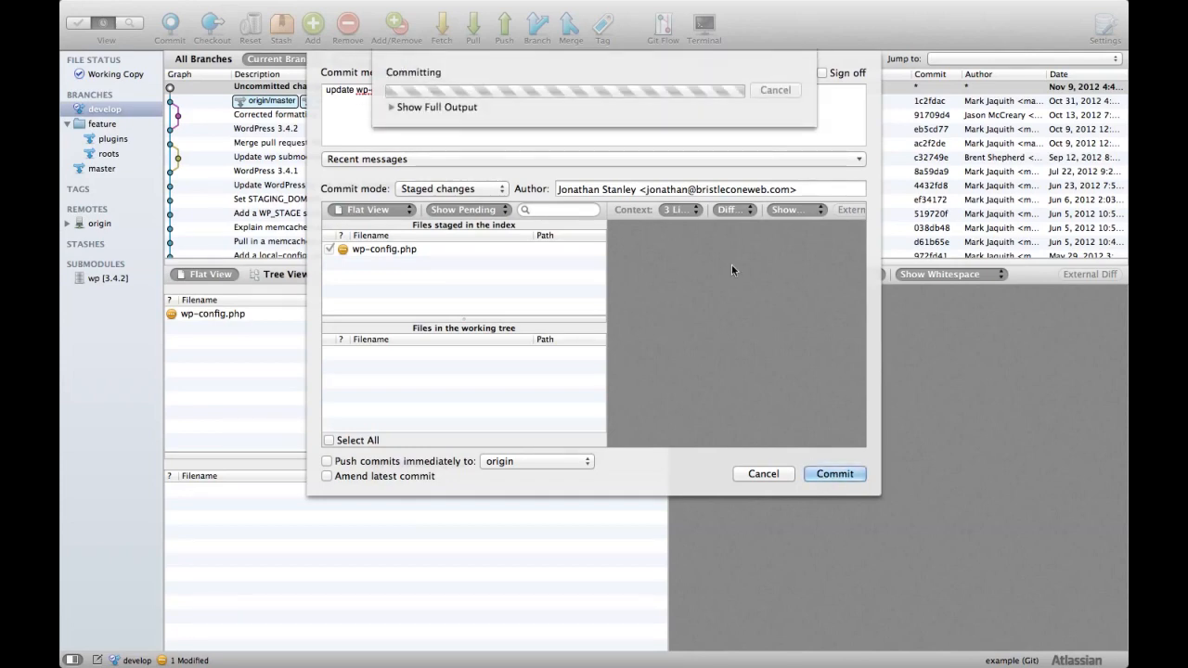
pyautogui.click(834, 473)
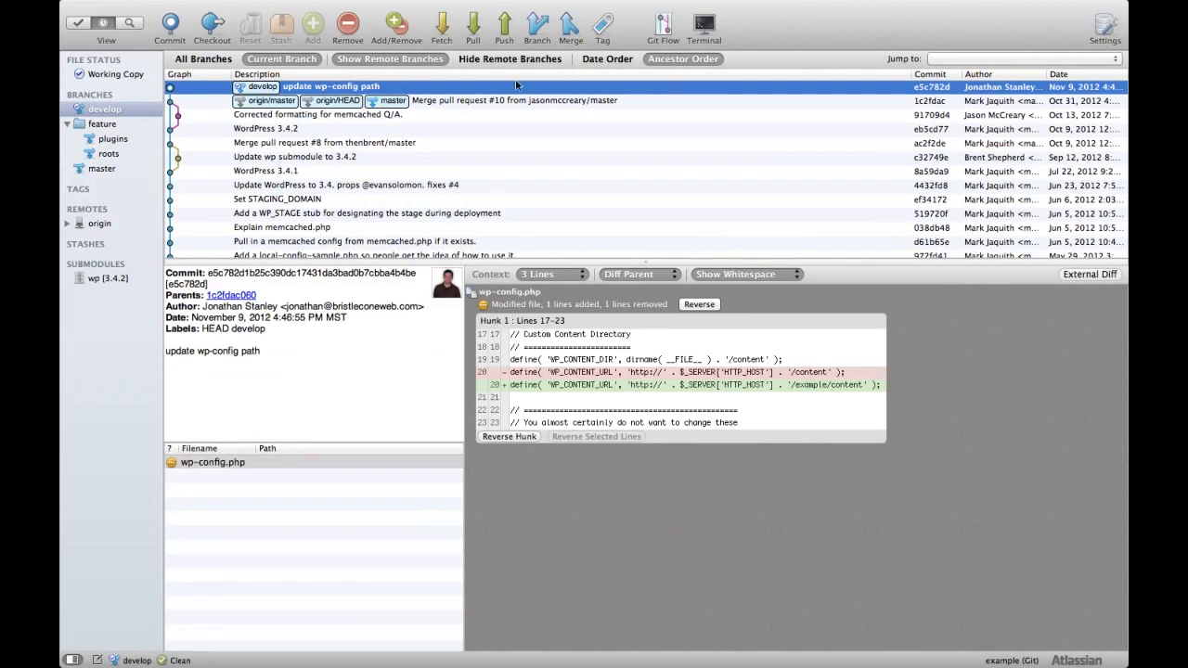
pyautogui.moveTo(368, 141)
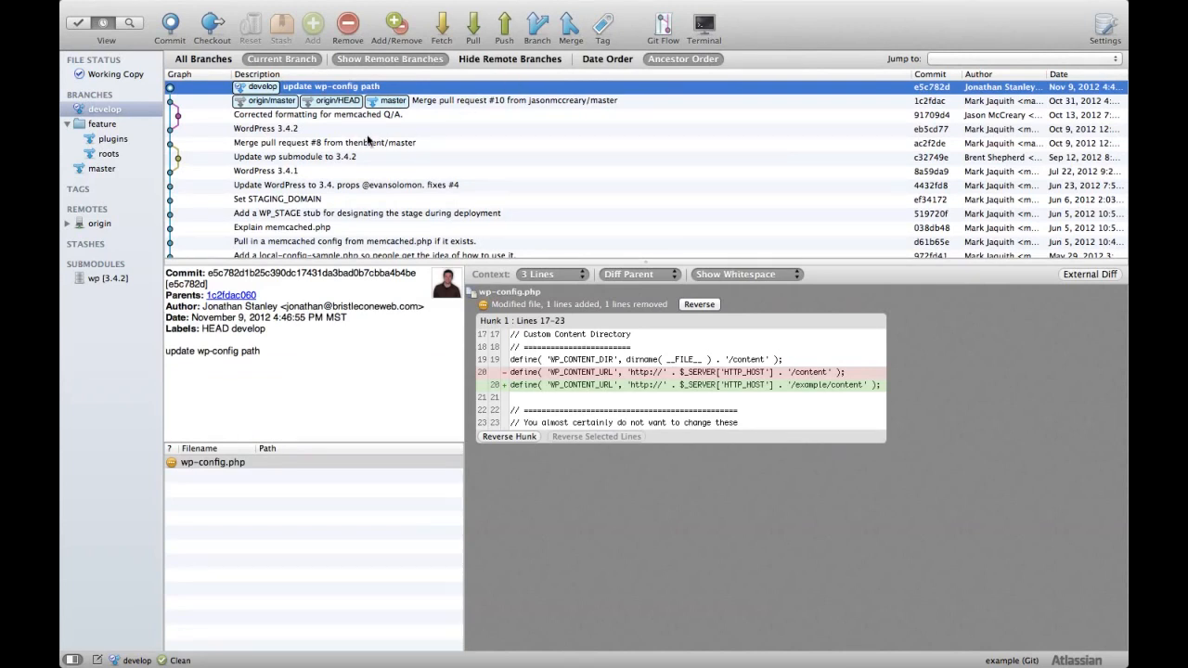
pyautogui.moveTo(116, 146)
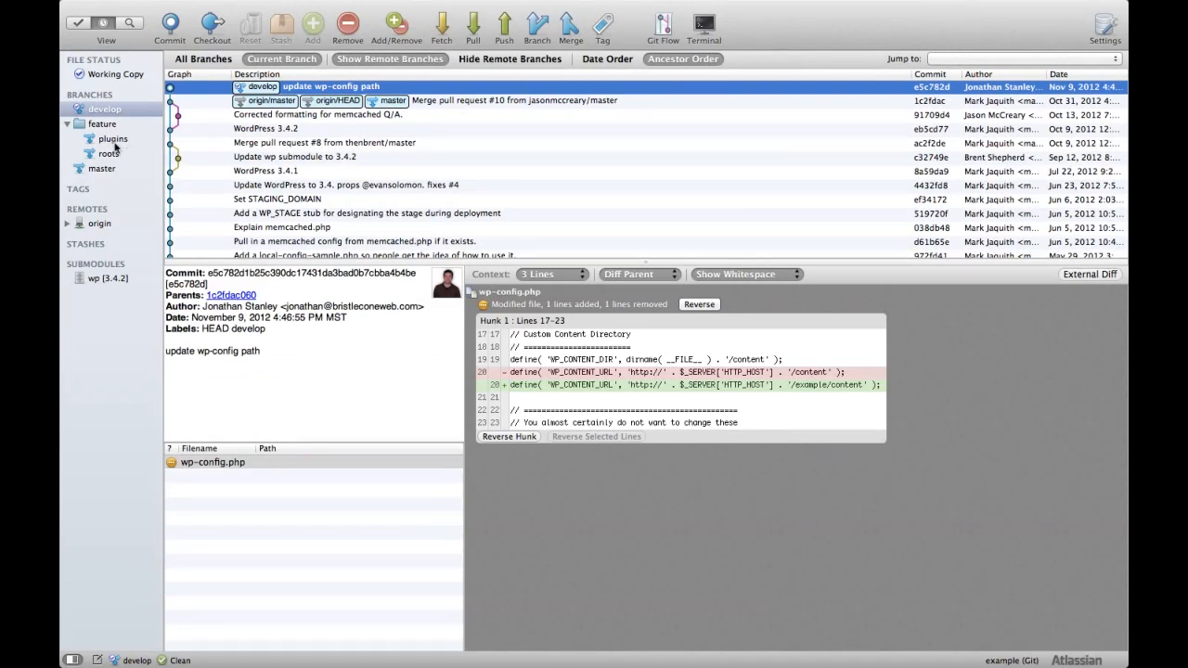
# Step: Finish the roots Git Flow feature, merging feature/roots into develop and deleting the branch
pyautogui.click(113, 139)
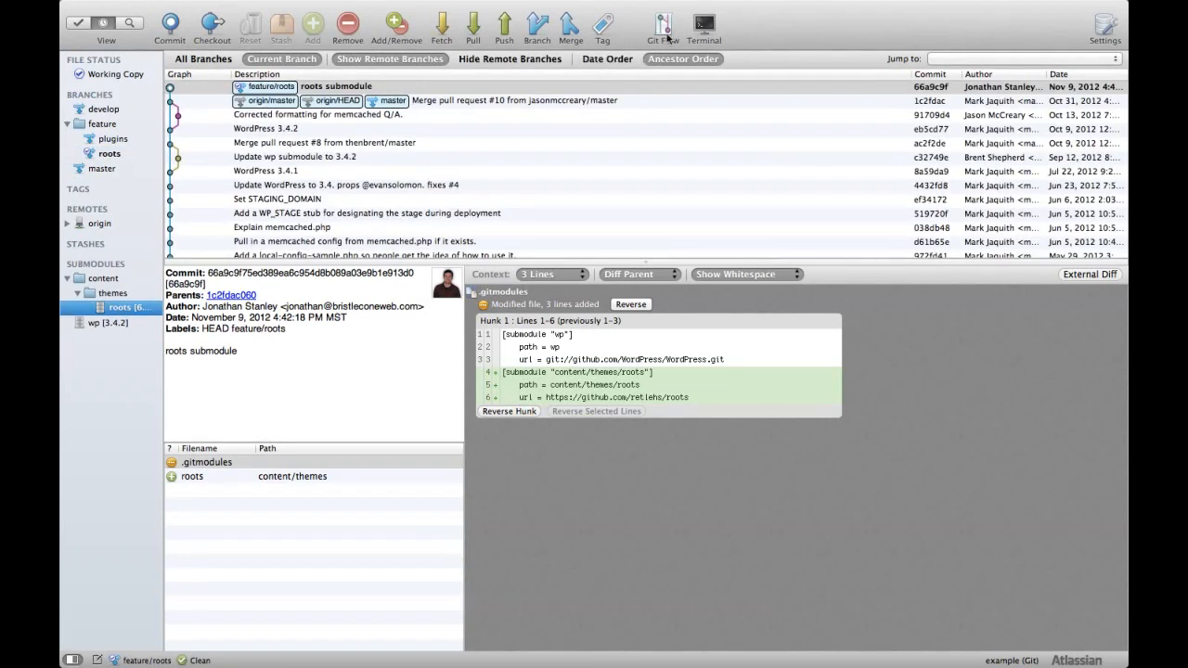
pyautogui.click(661, 26)
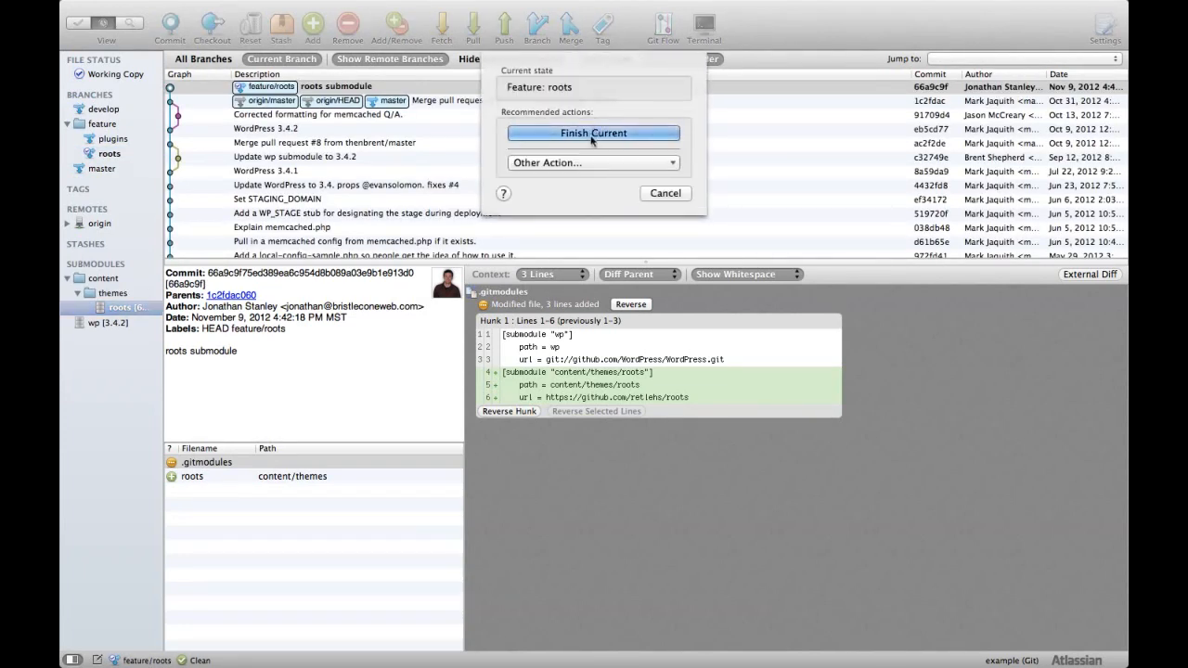
pyautogui.click(593, 132)
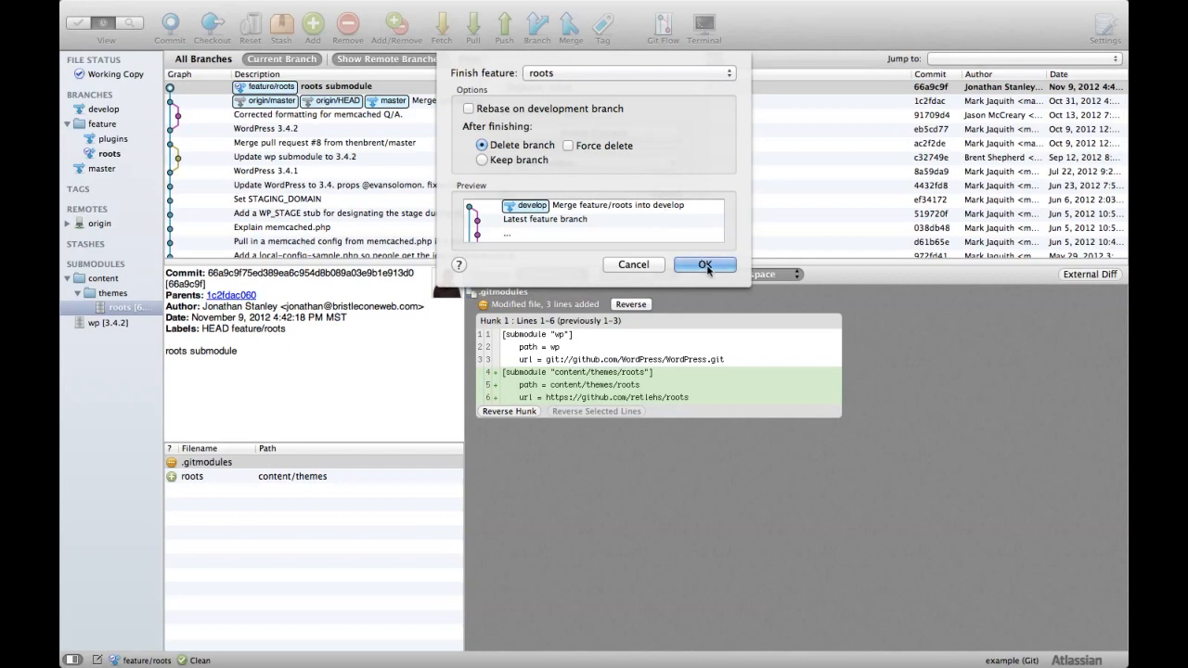
pyautogui.click(704, 264)
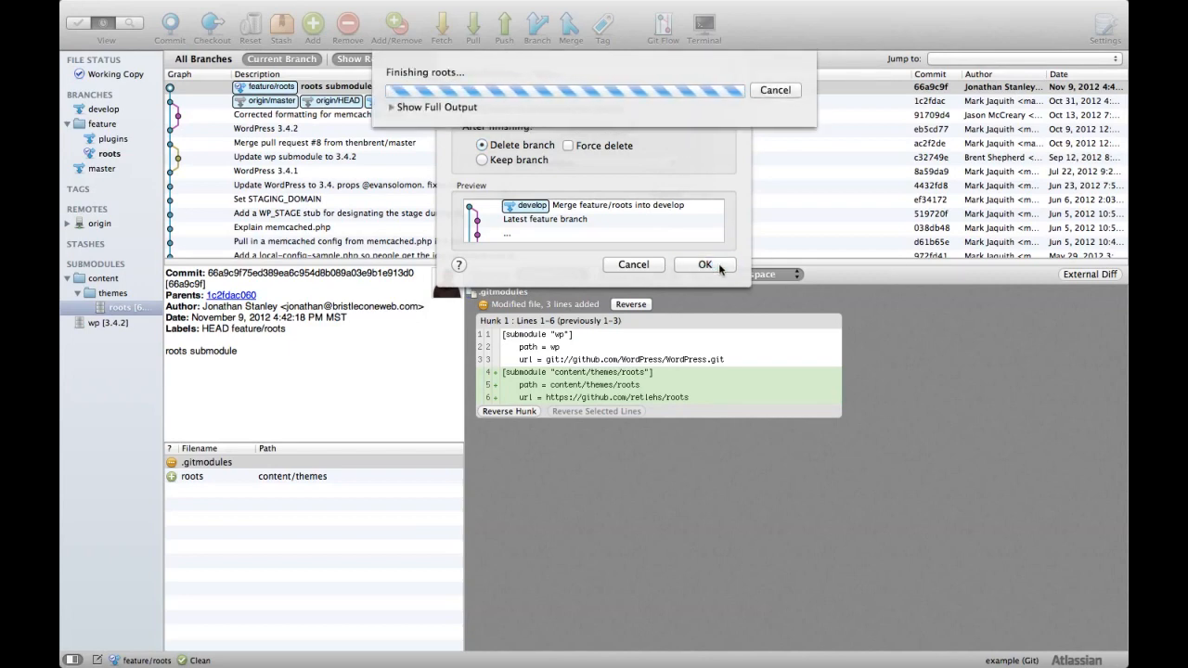
pyautogui.click(704, 264)
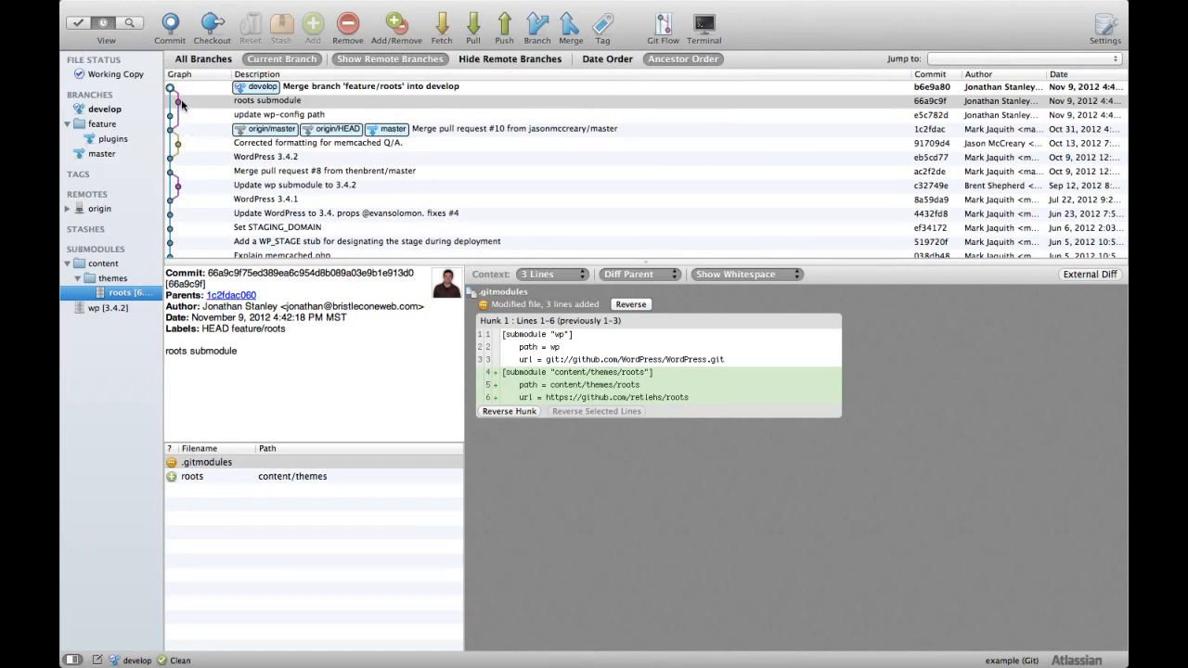
pyautogui.moveTo(171, 133)
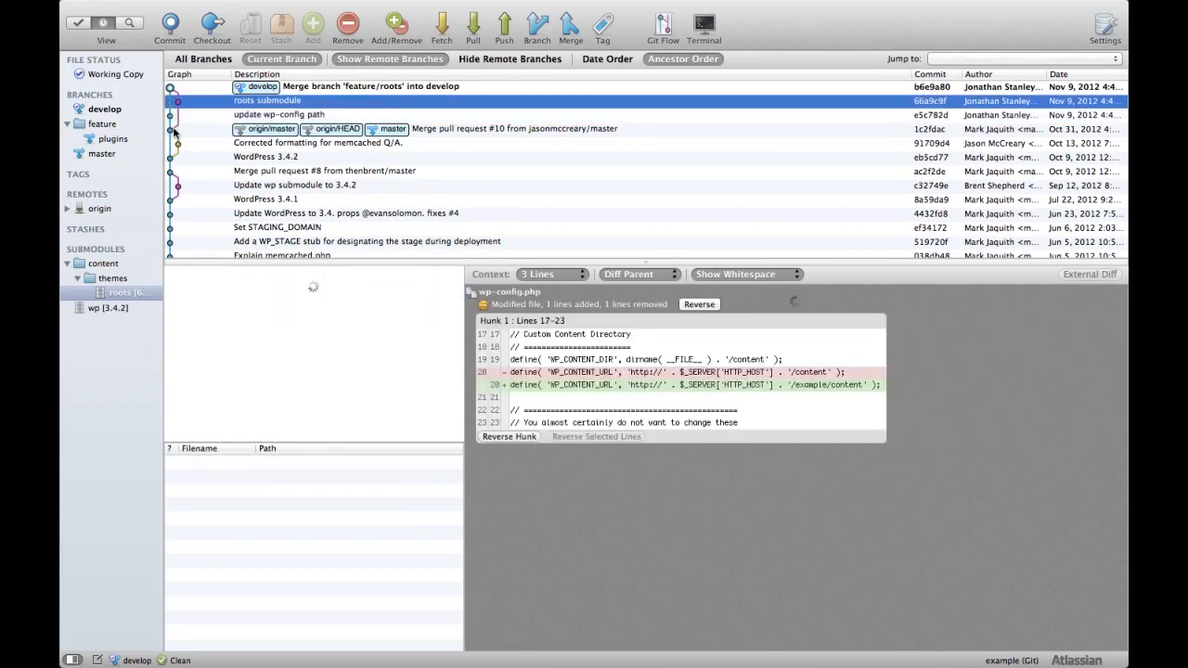
pyautogui.click(267, 100)
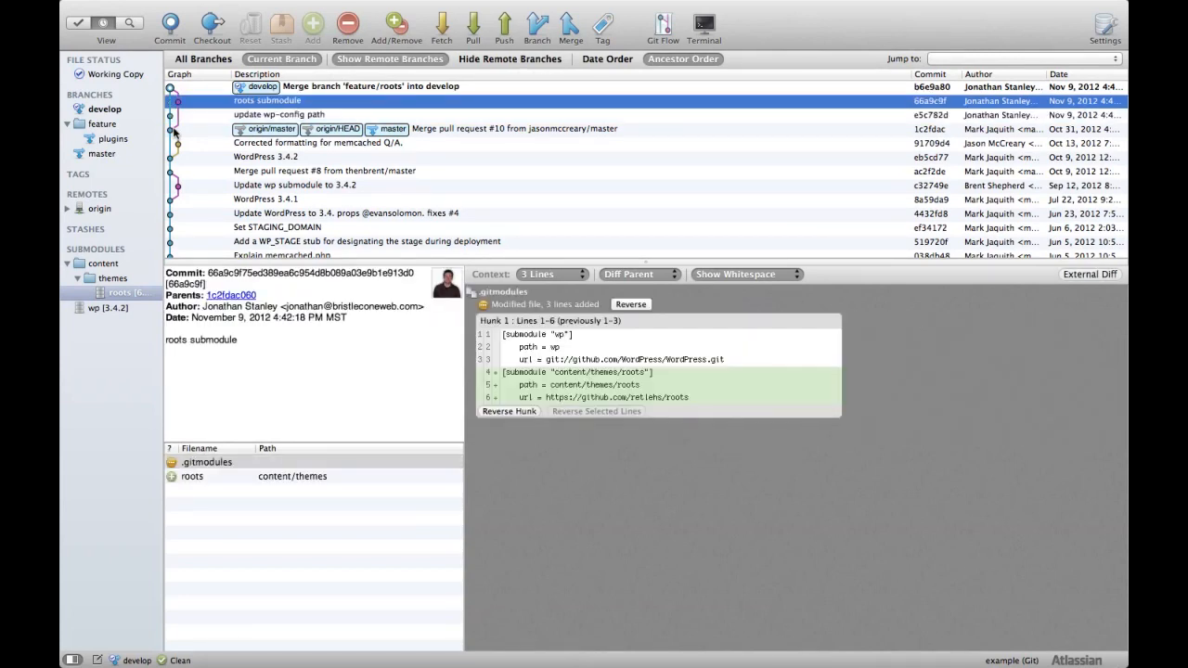
pyautogui.click(371, 87)
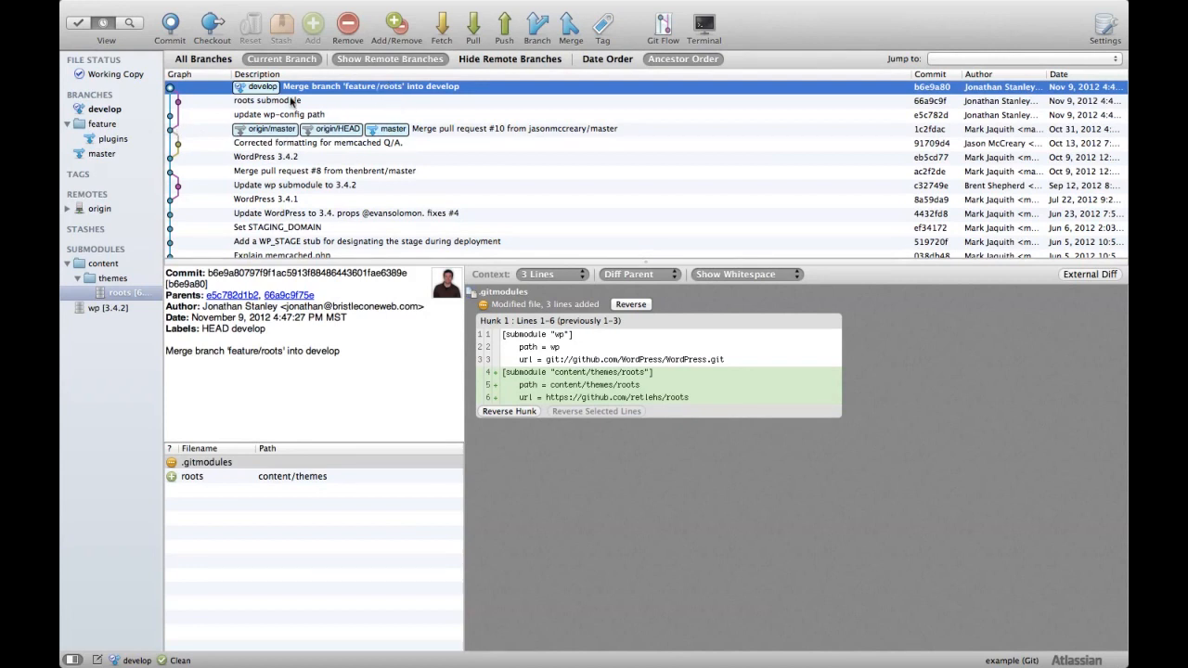
pyautogui.moveTo(385, 73)
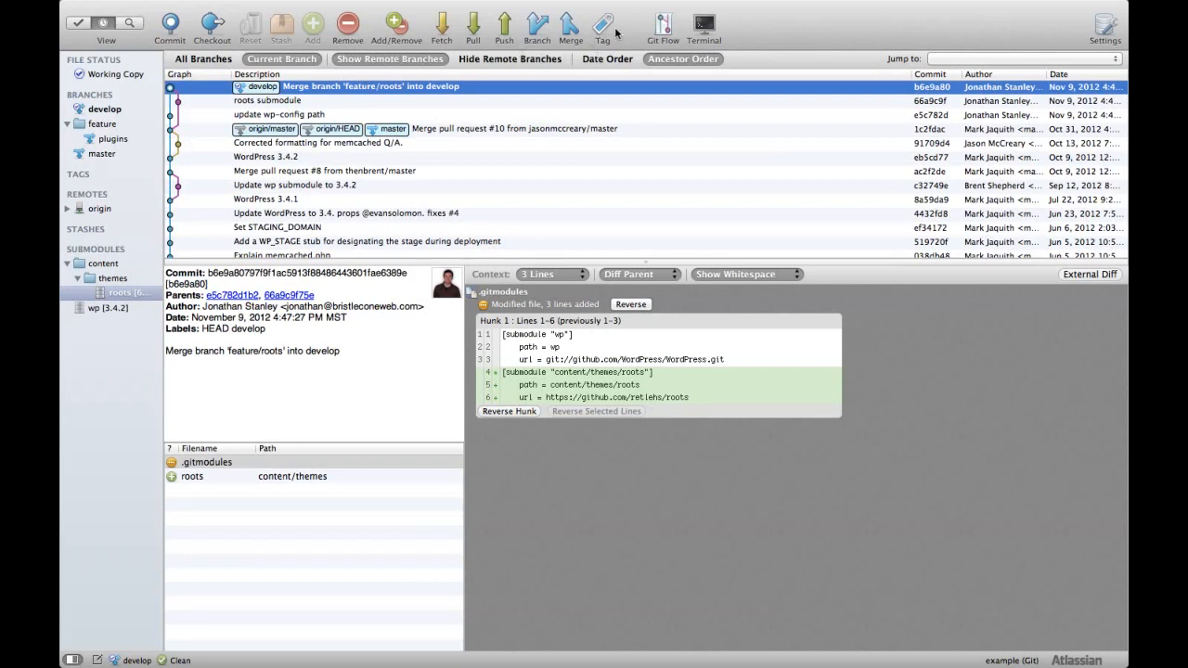
pyautogui.moveTo(659, 36)
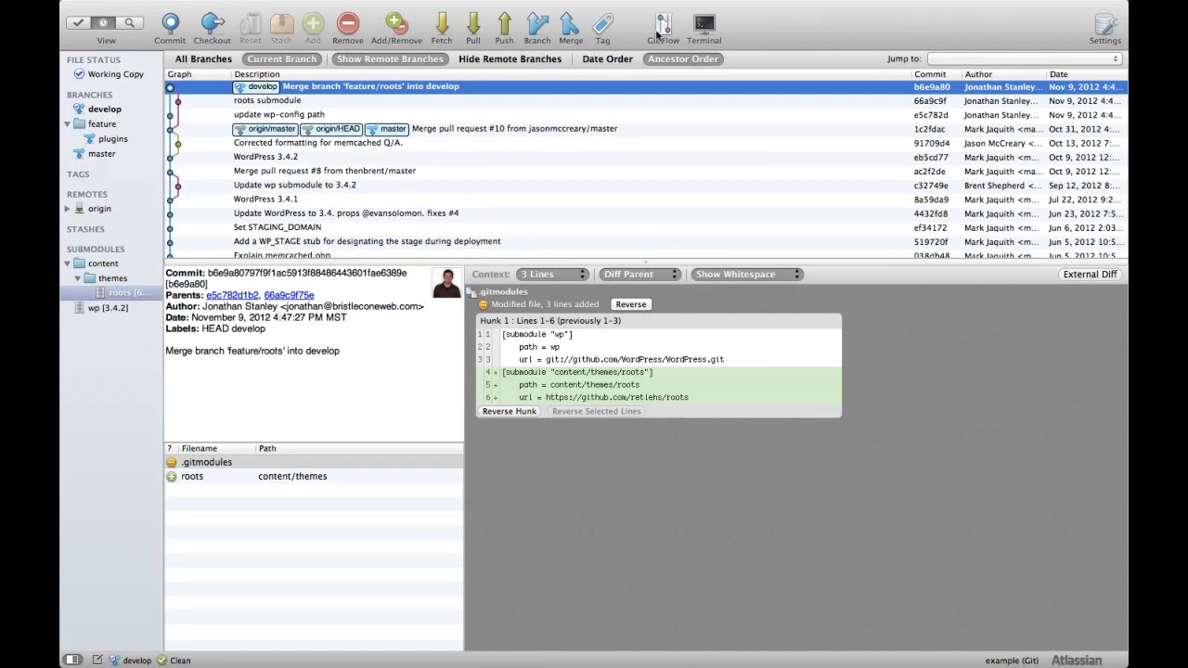
pyautogui.moveTo(433, 100)
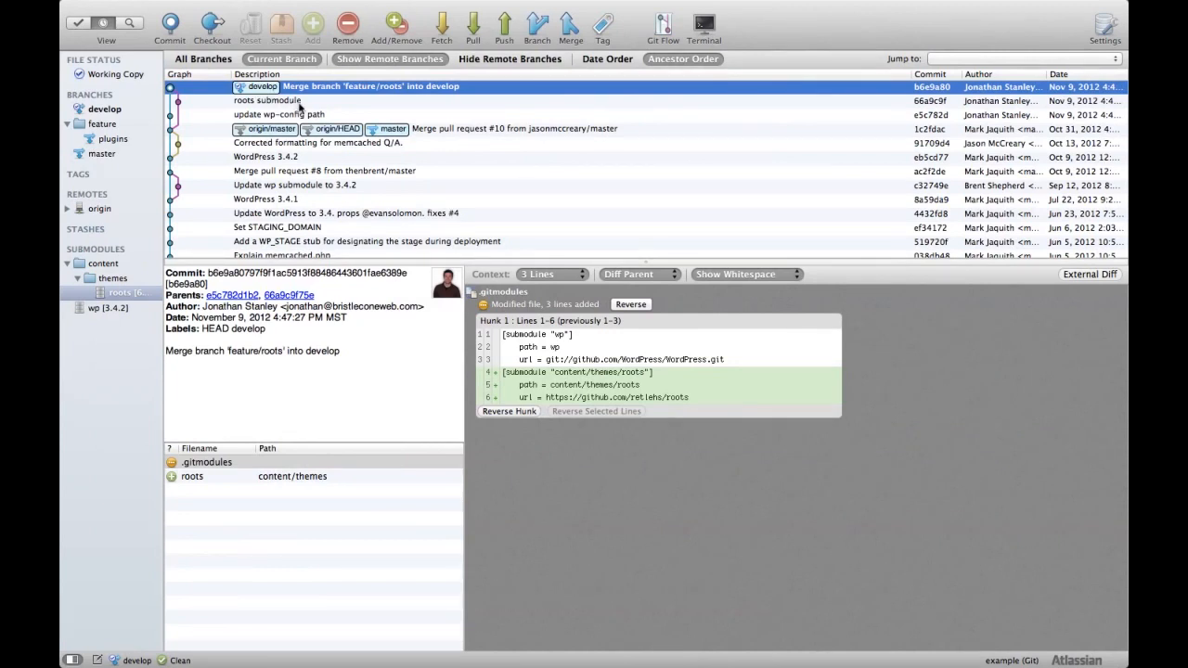
pyautogui.click(113, 138)
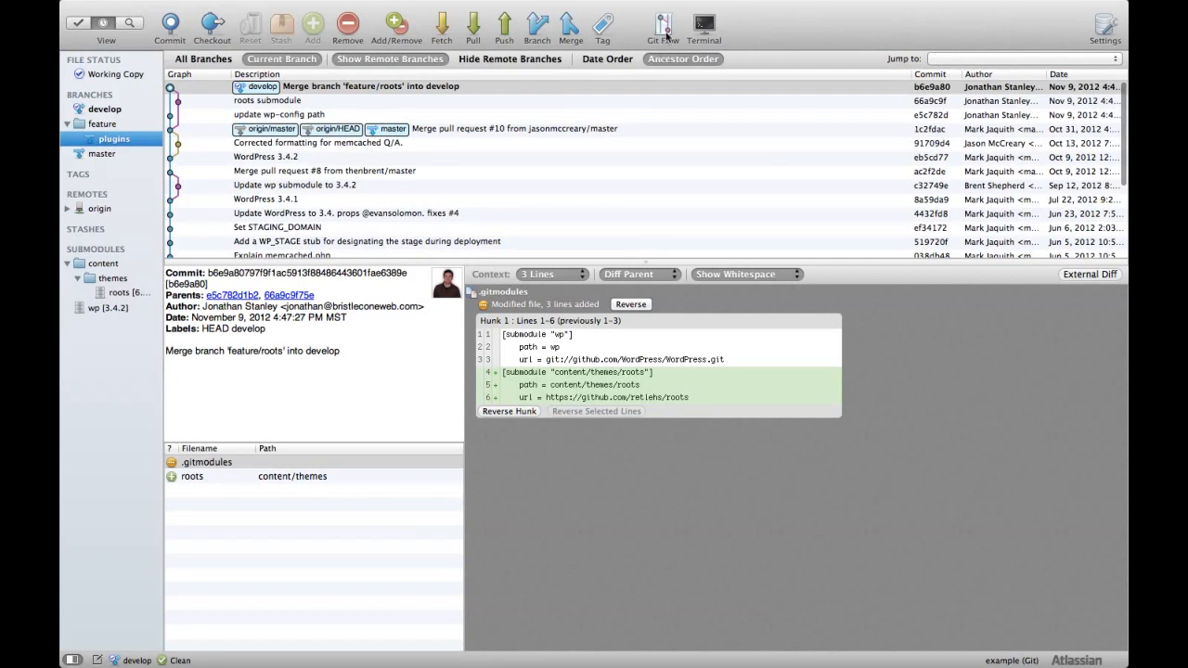
pyautogui.click(662, 26)
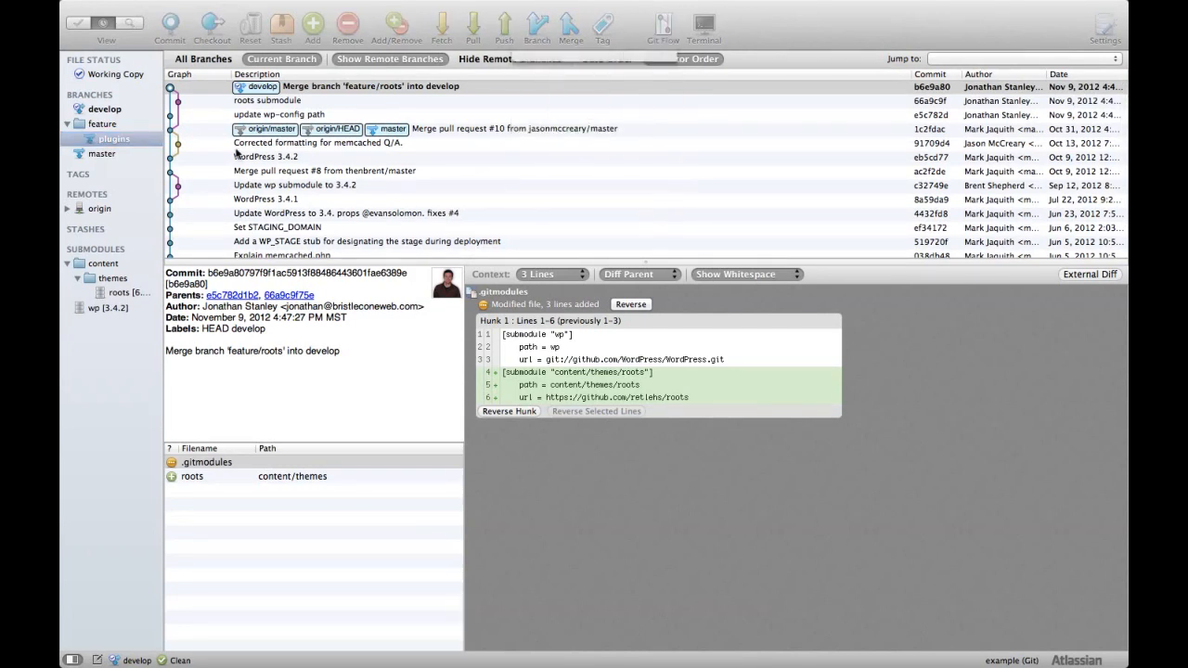
# Step: Check out feature/plugins and finish it into develop with Keep branch selected
pyautogui.doubleClick(114, 138)
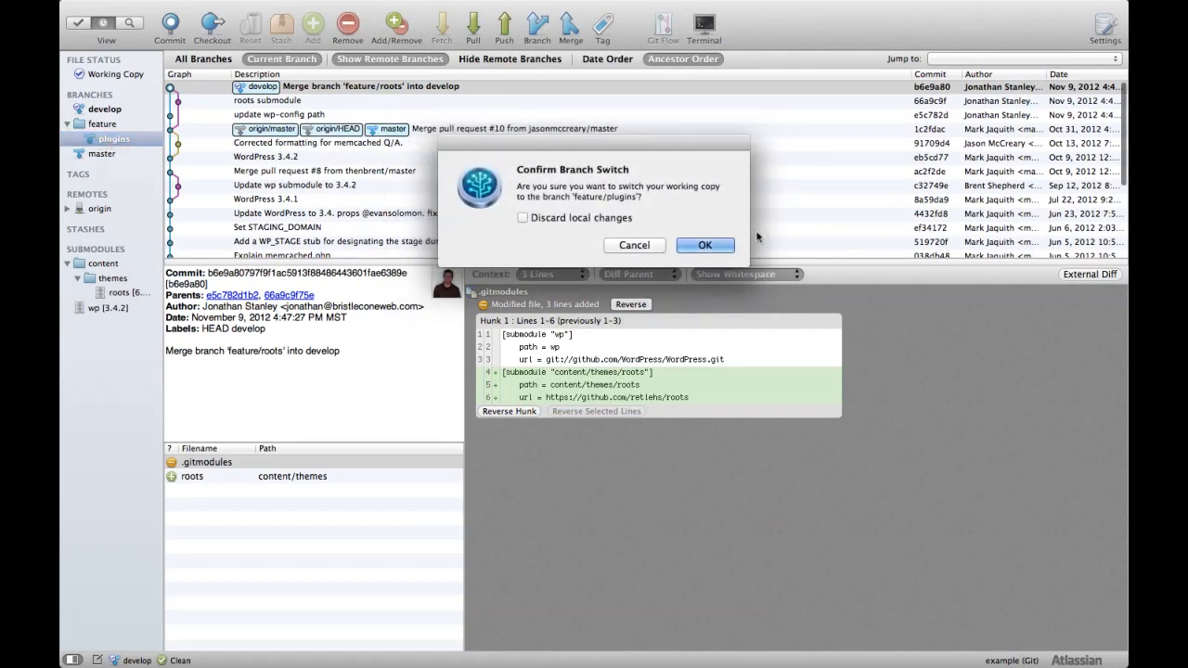
pyautogui.click(705, 244)
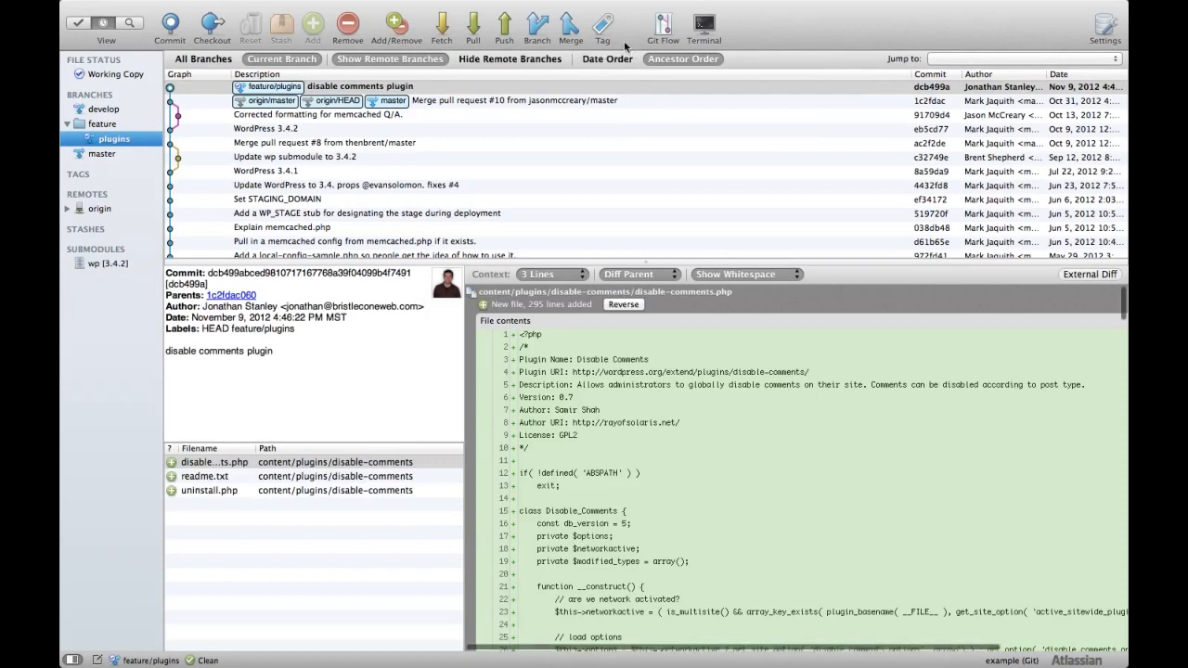
pyautogui.click(662, 23)
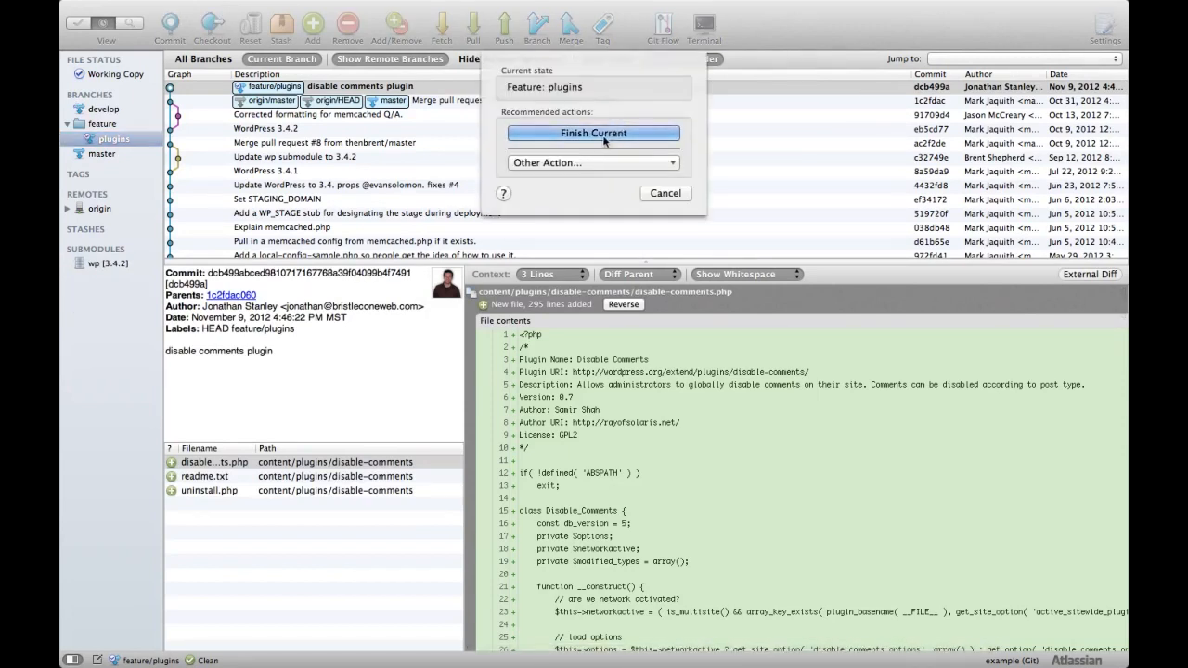
pyautogui.click(593, 133)
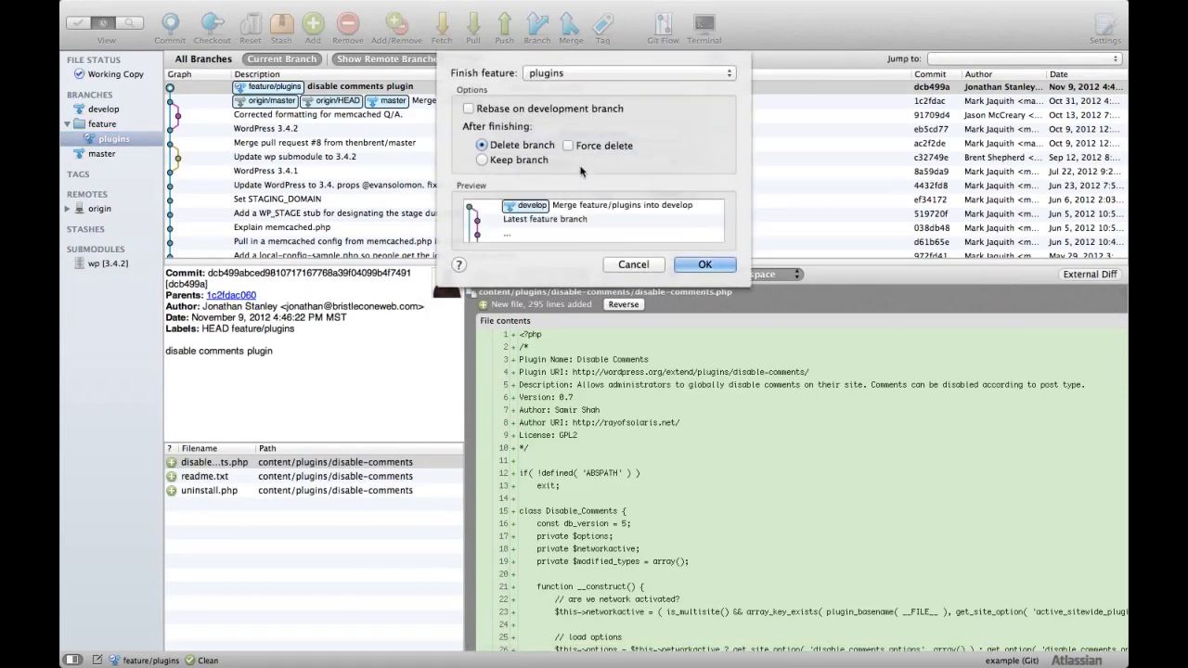
pyautogui.click(482, 160)
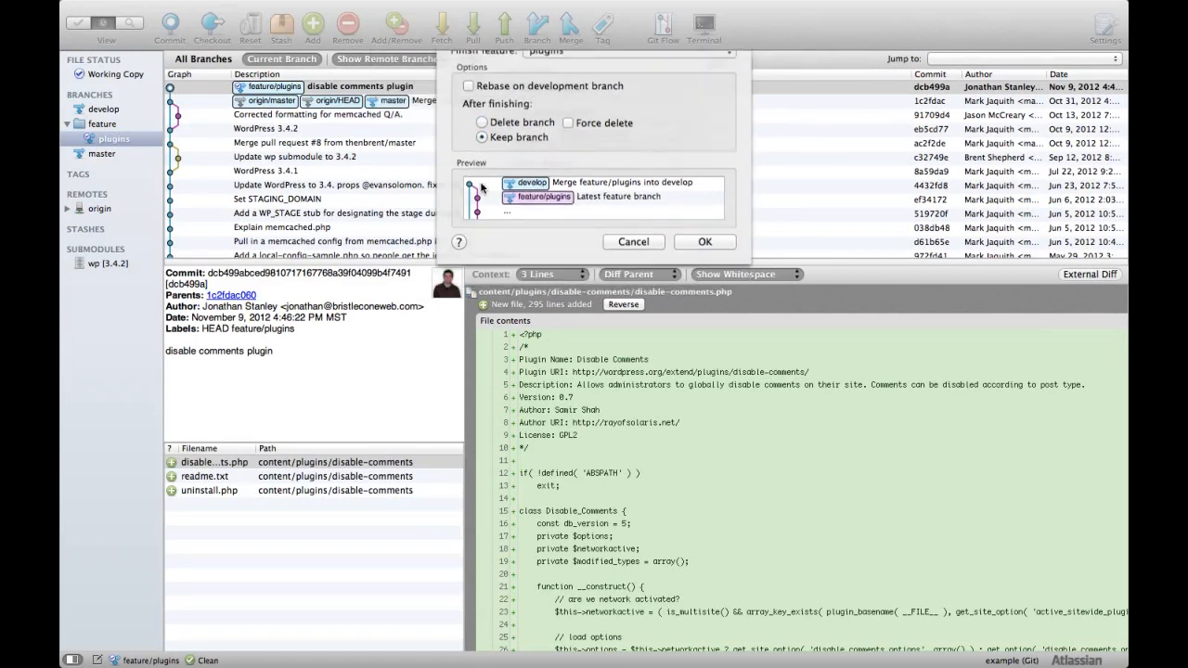
pyautogui.click(704, 242)
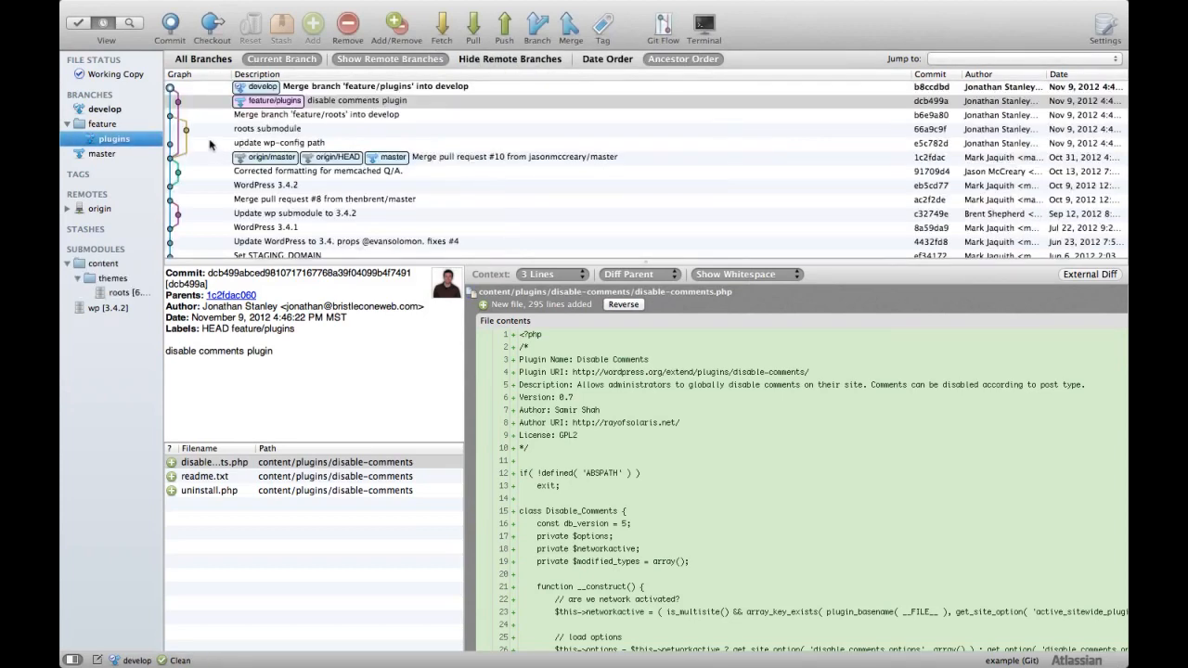
pyautogui.click(104, 108)
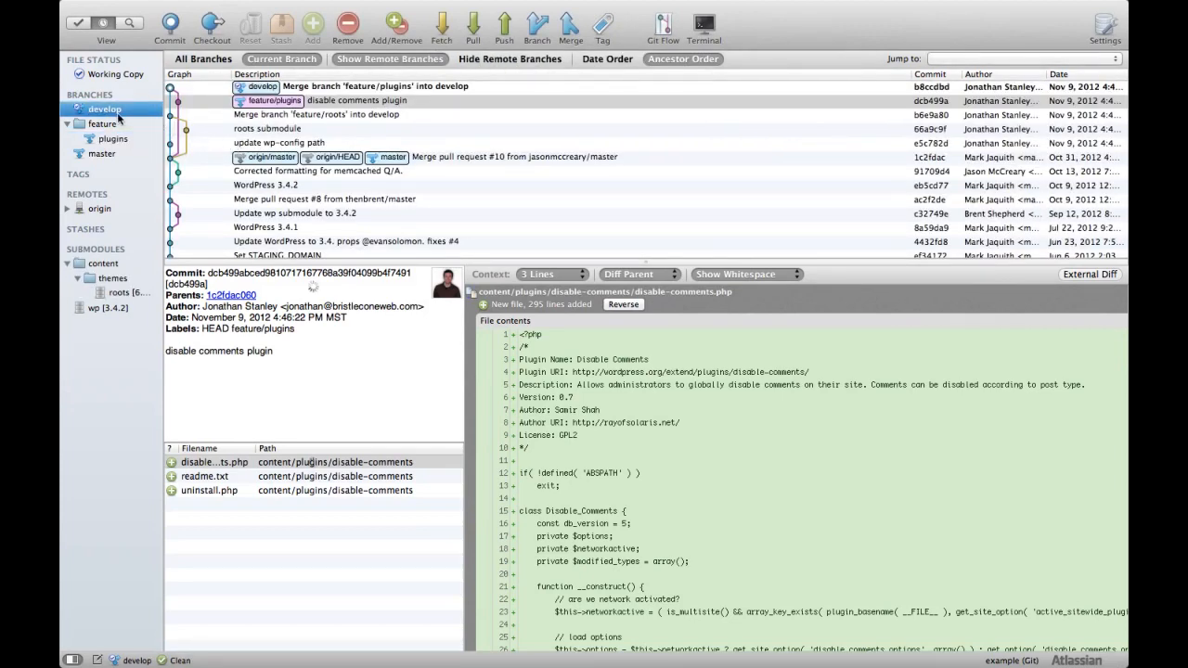
pyautogui.click(372, 86)
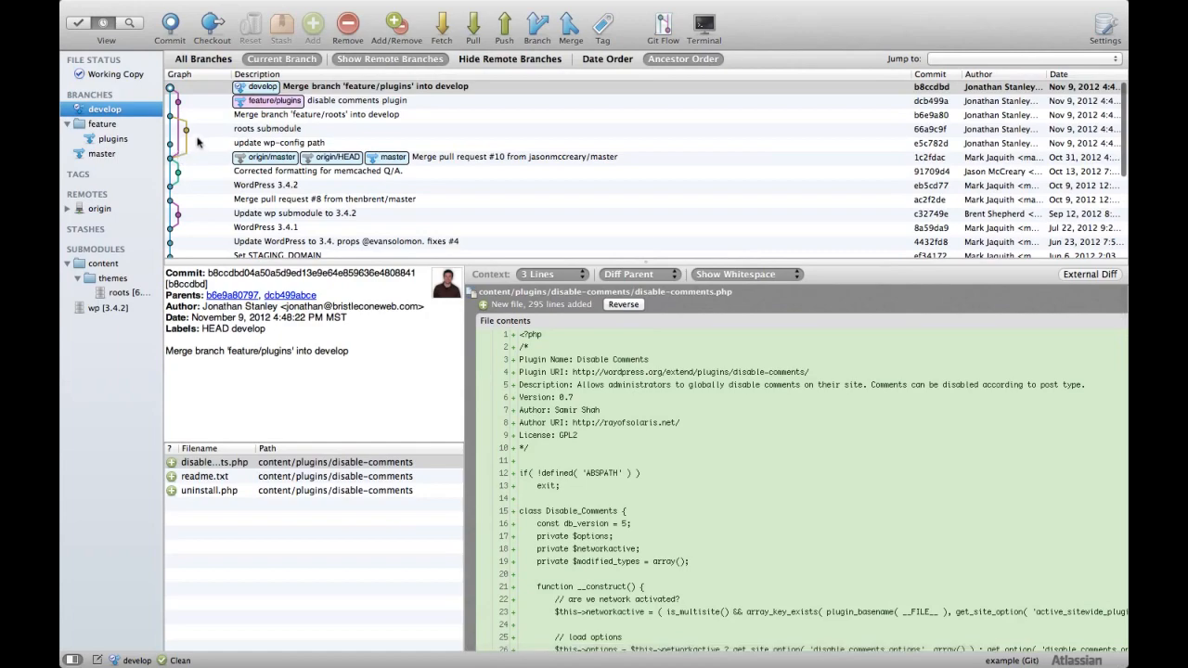
pyautogui.moveTo(190, 130)
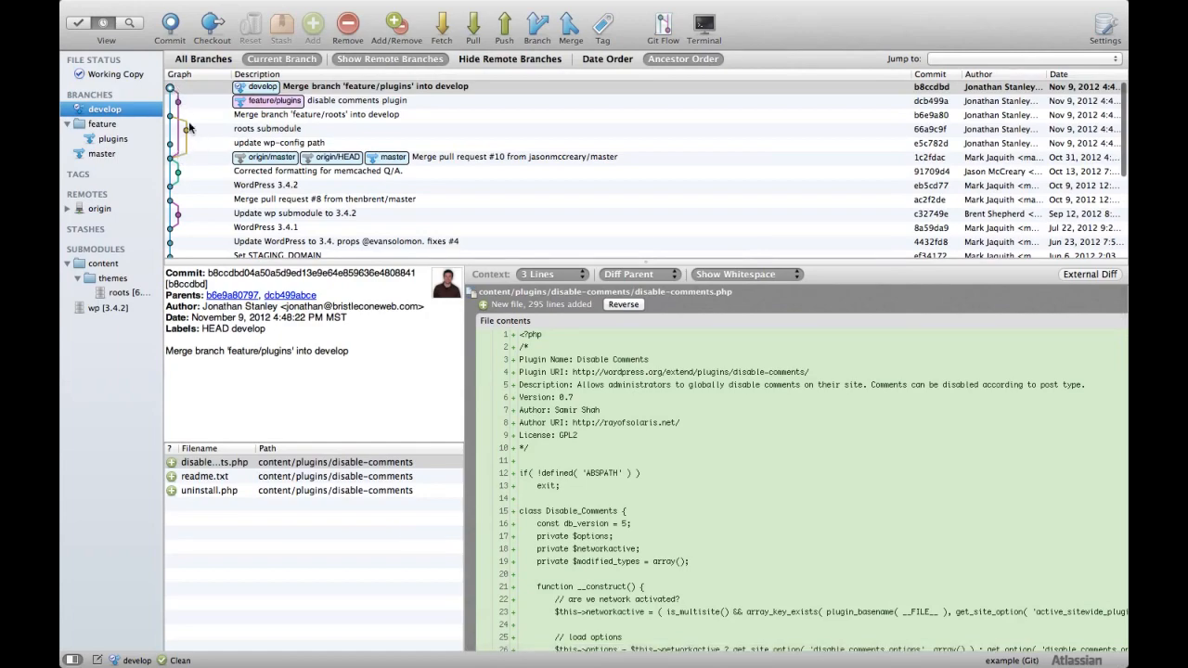